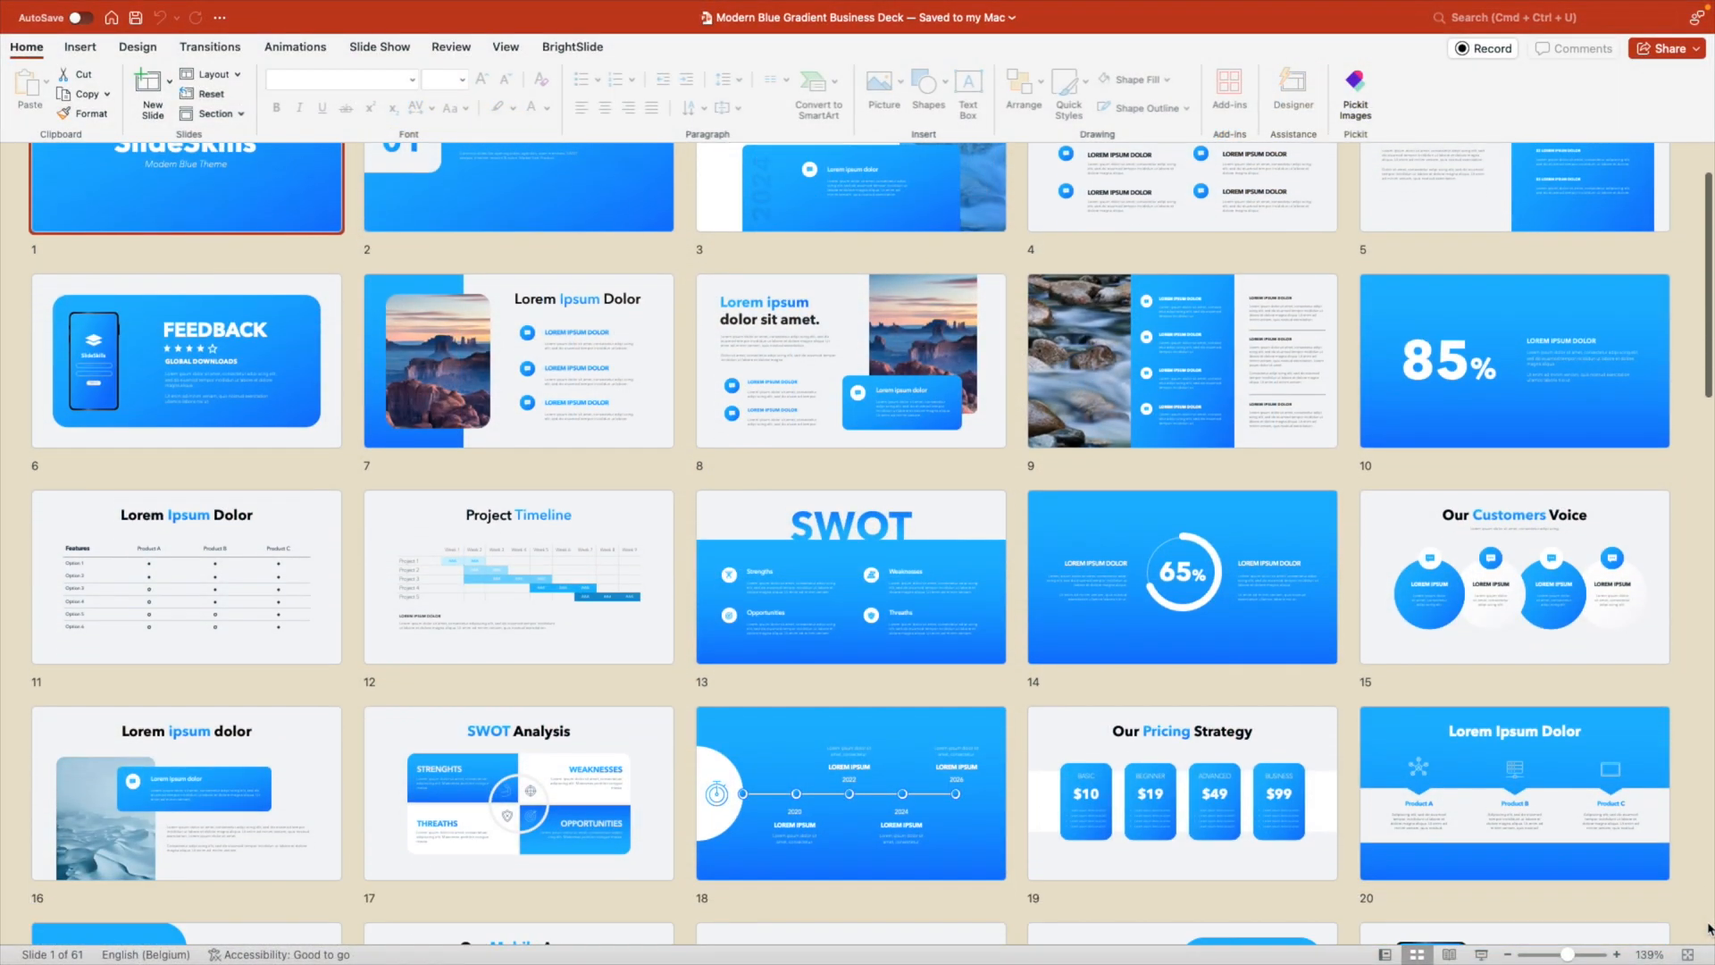
Step: Bring up the stock images library from Insert > Icons, switched to photos
scroll(down, 3)
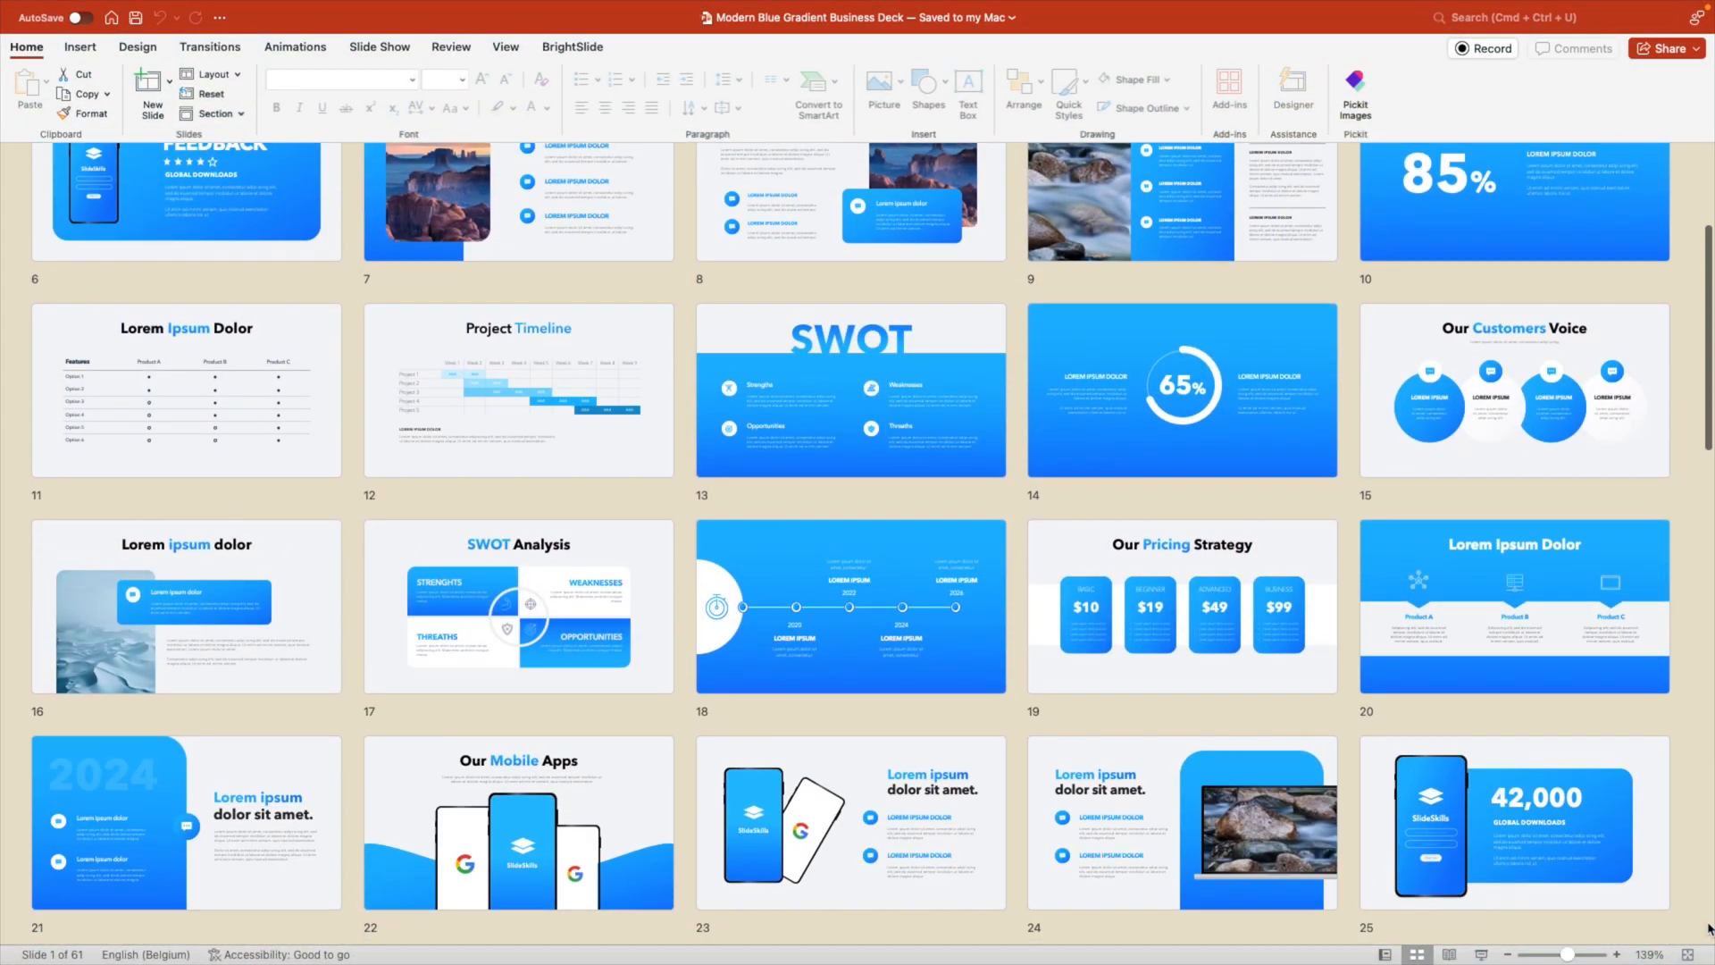
scroll(down, 3)
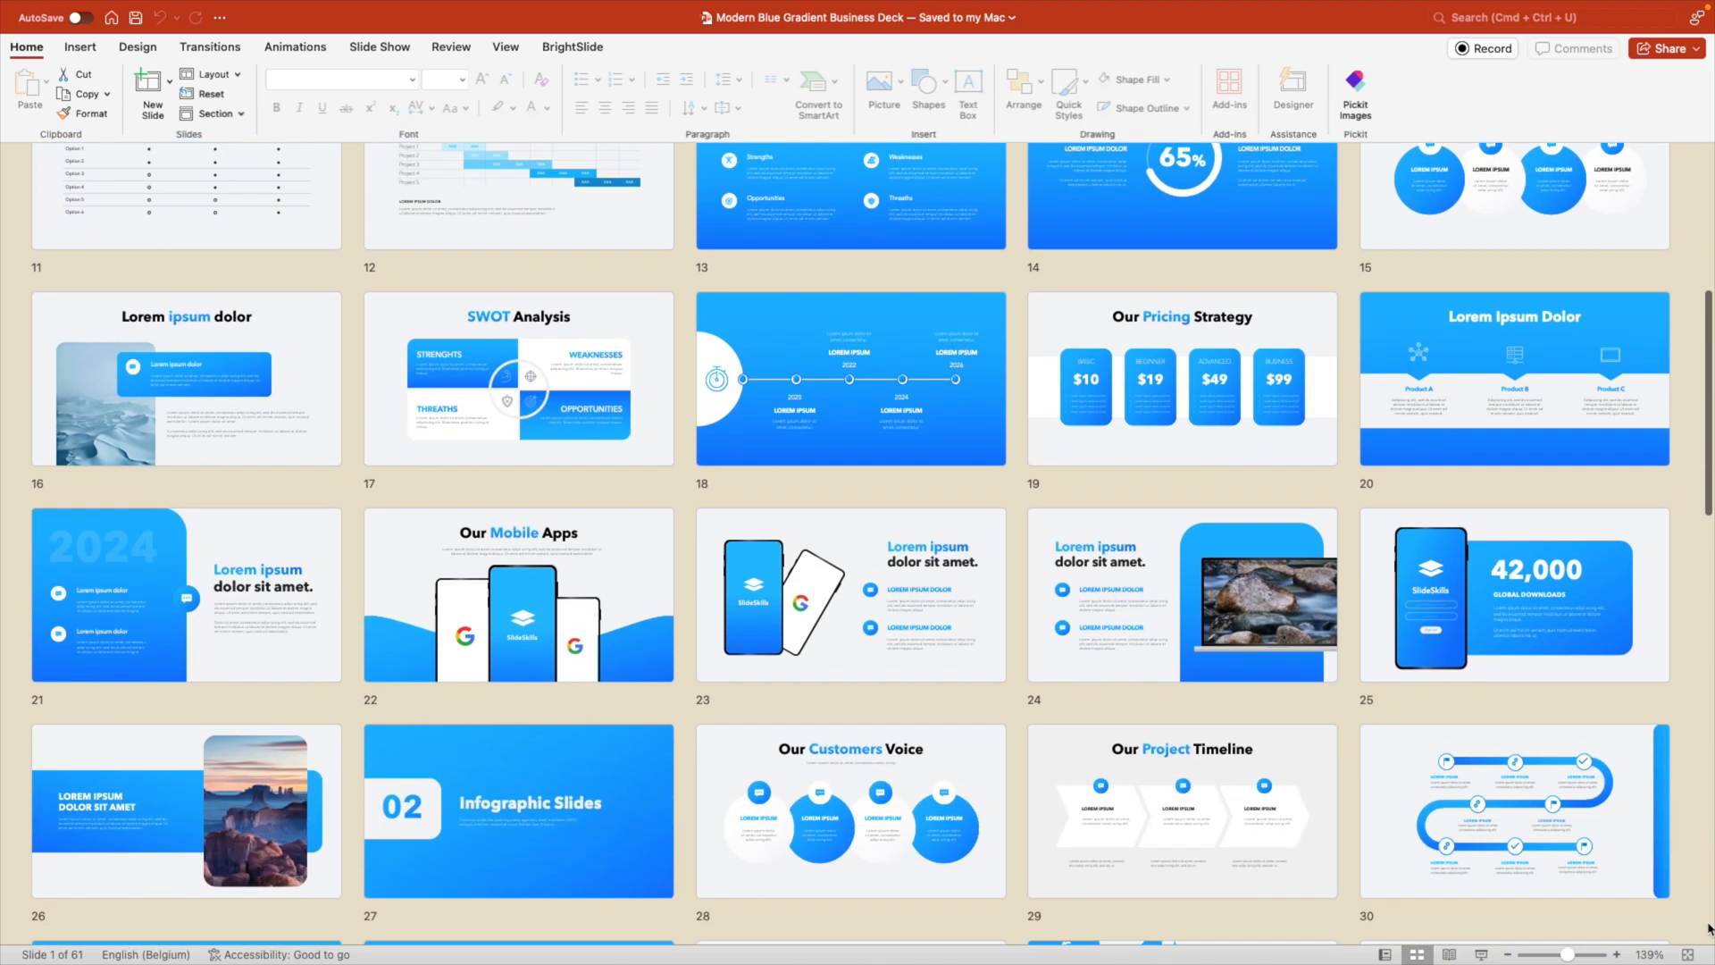
scroll(down, 3)
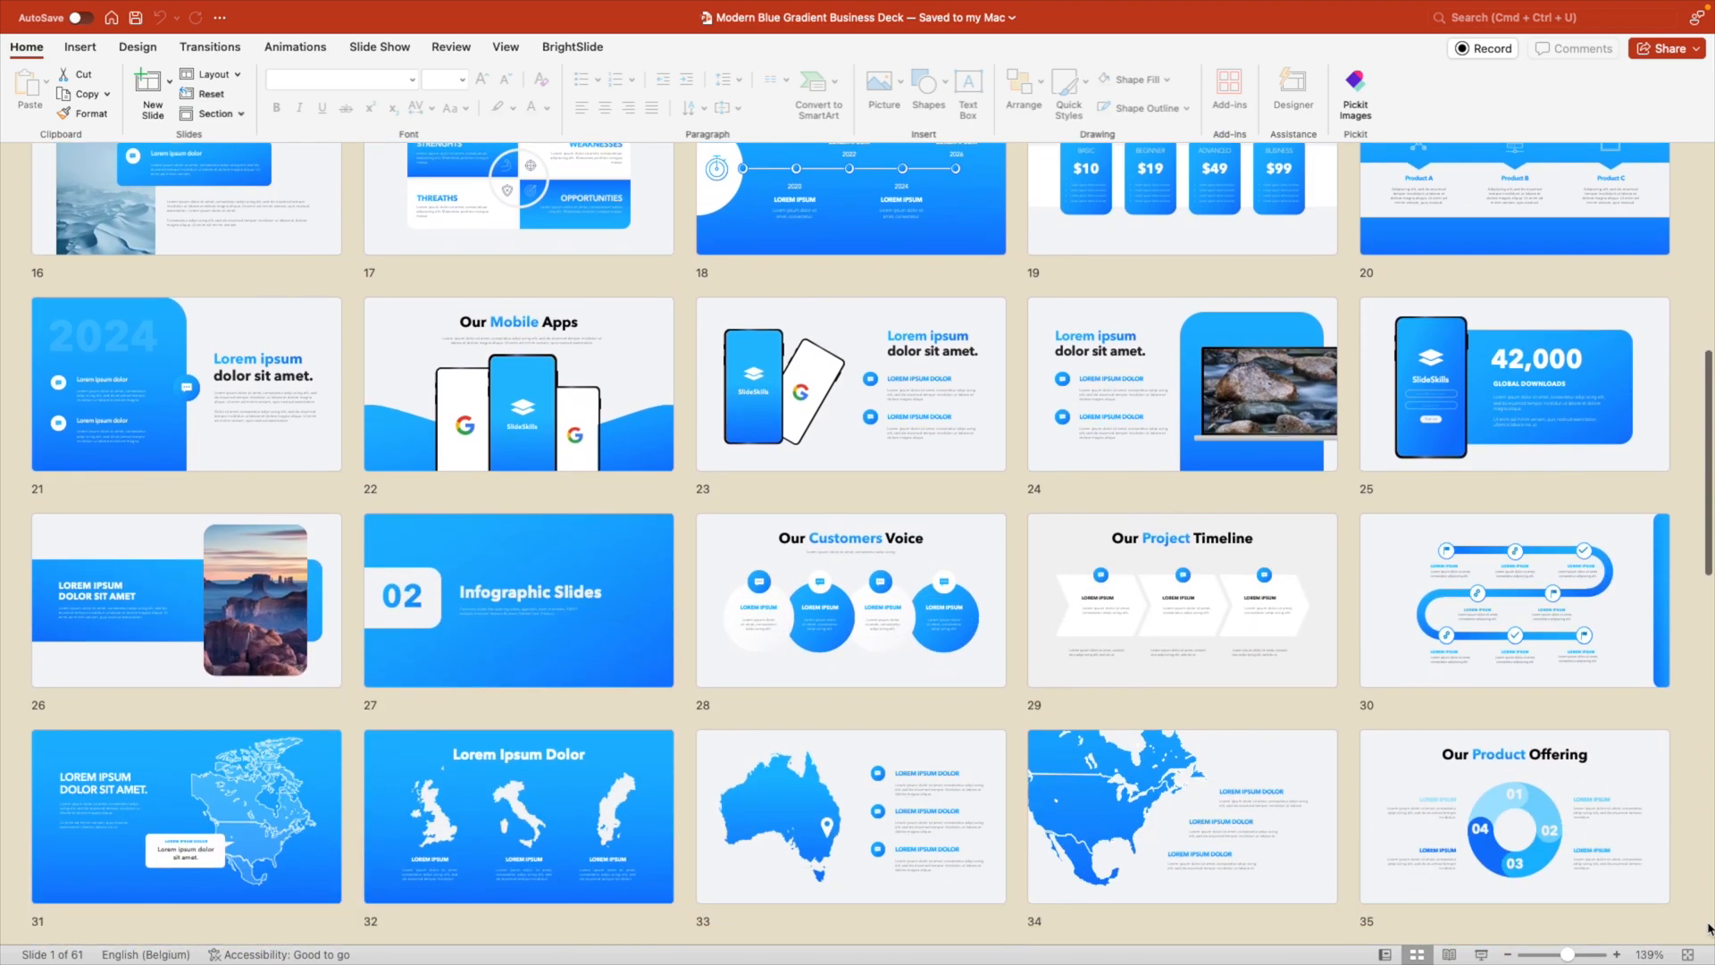
scroll(down, 3)
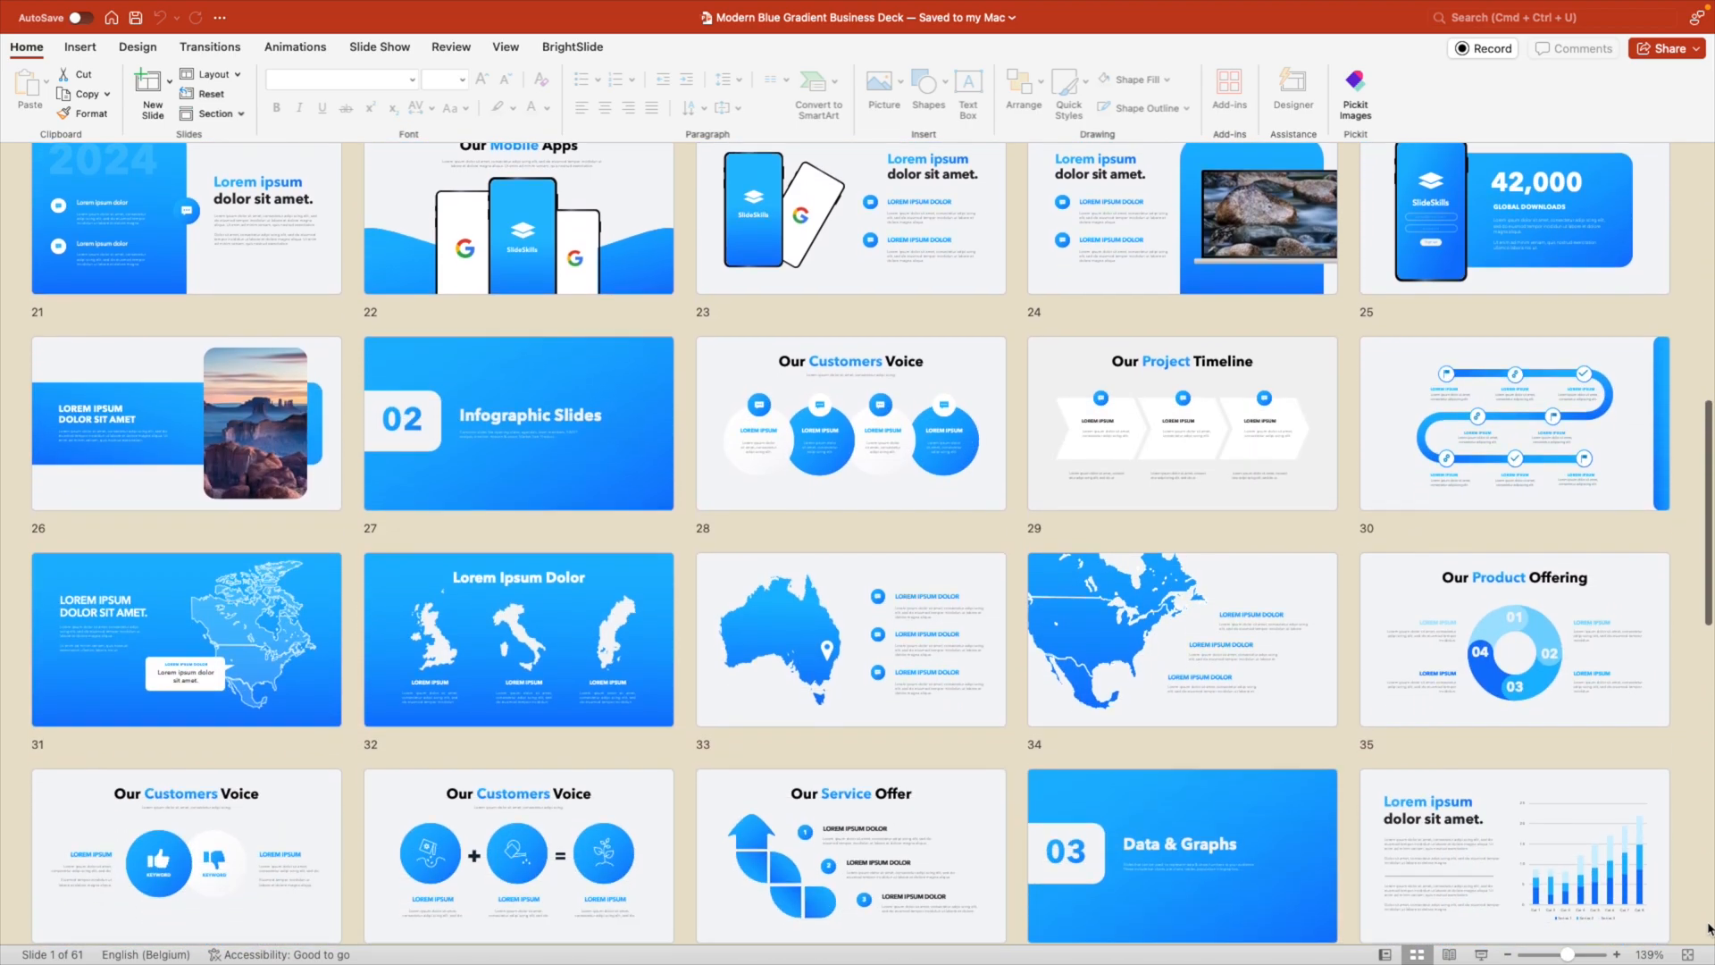
scroll(down, 3)
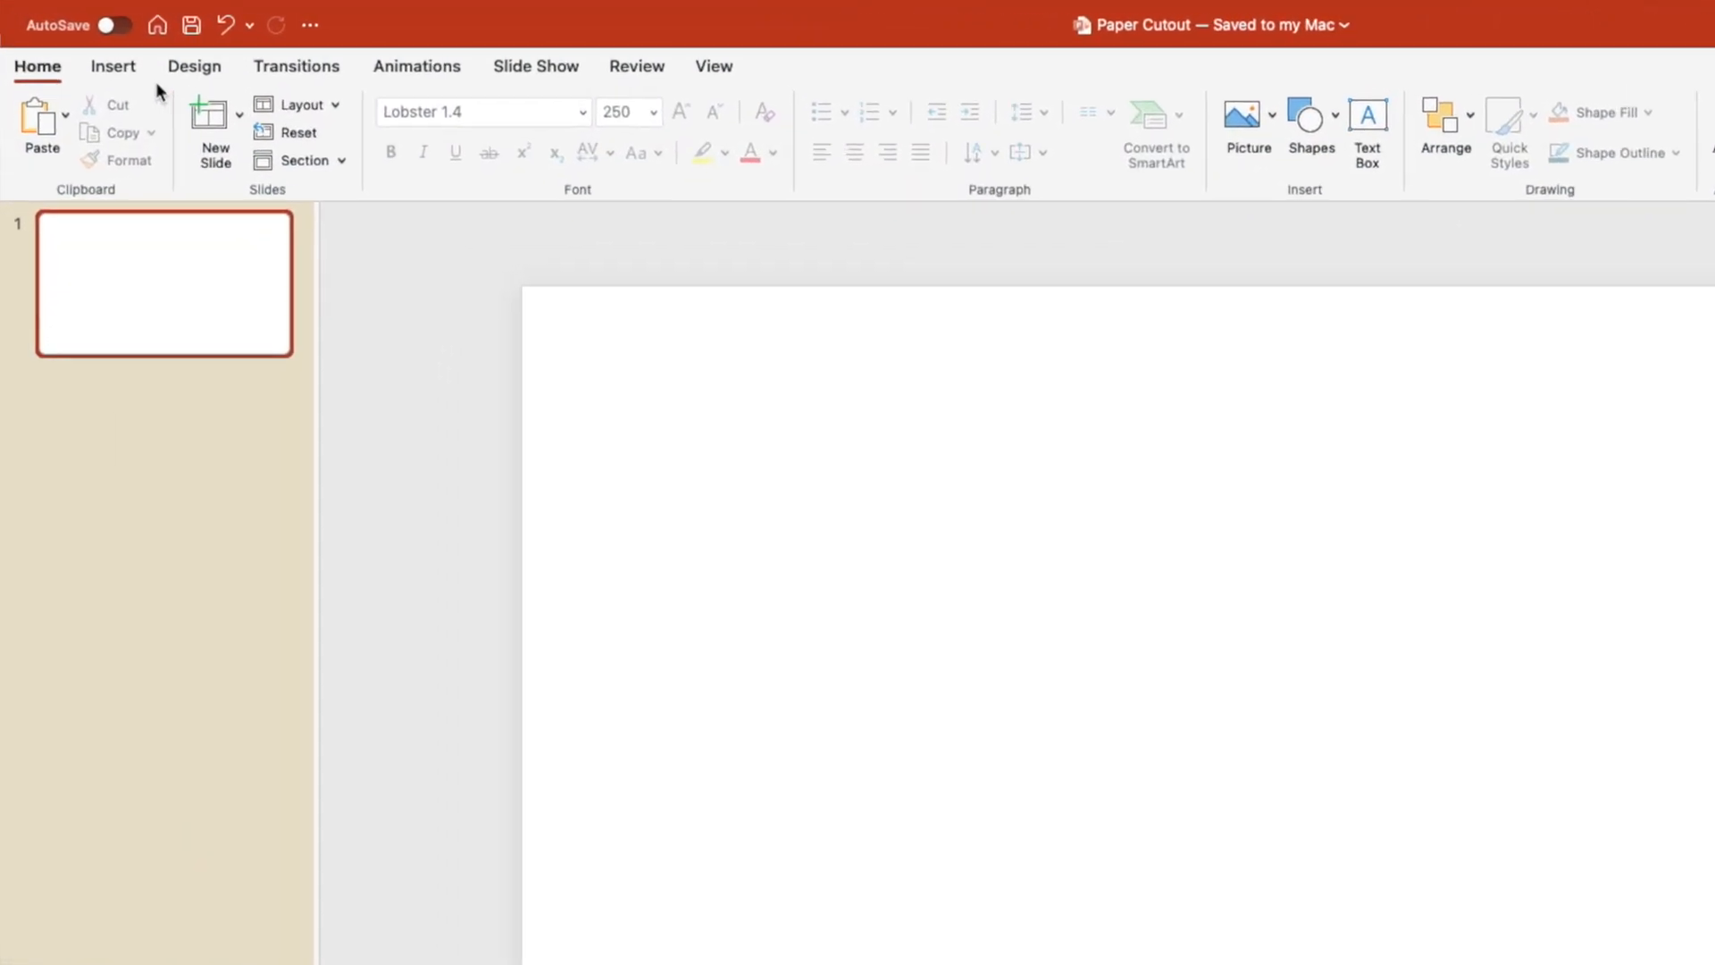
click(112, 66)
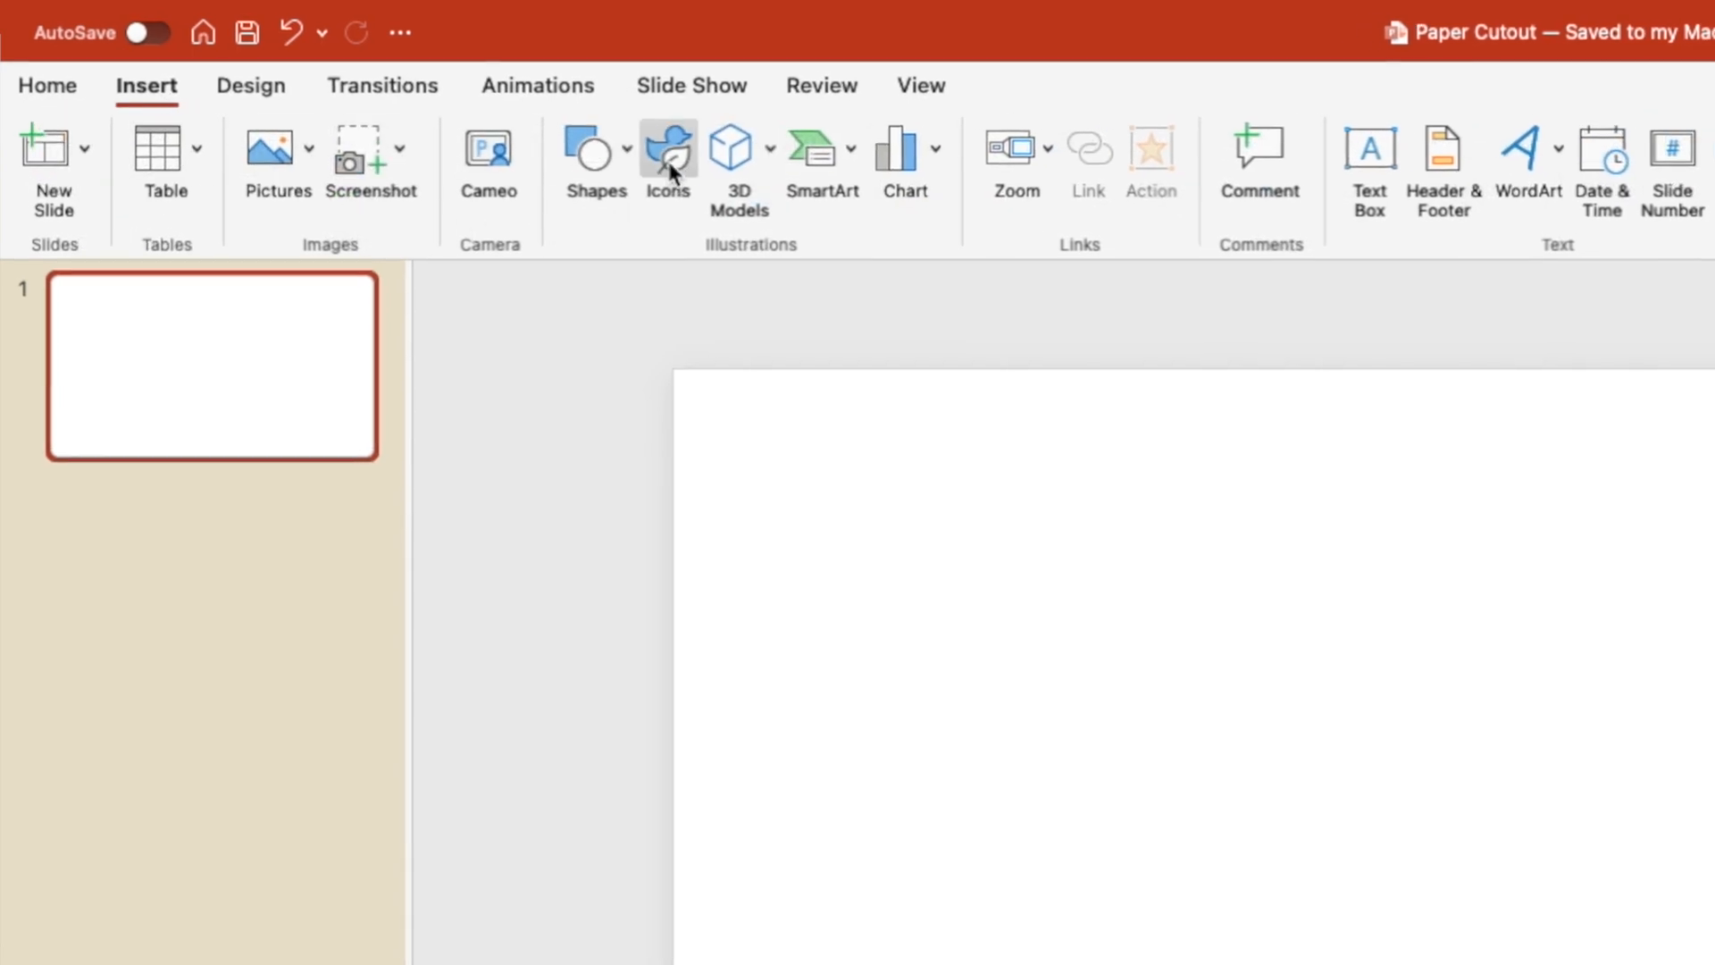
click(666, 154)
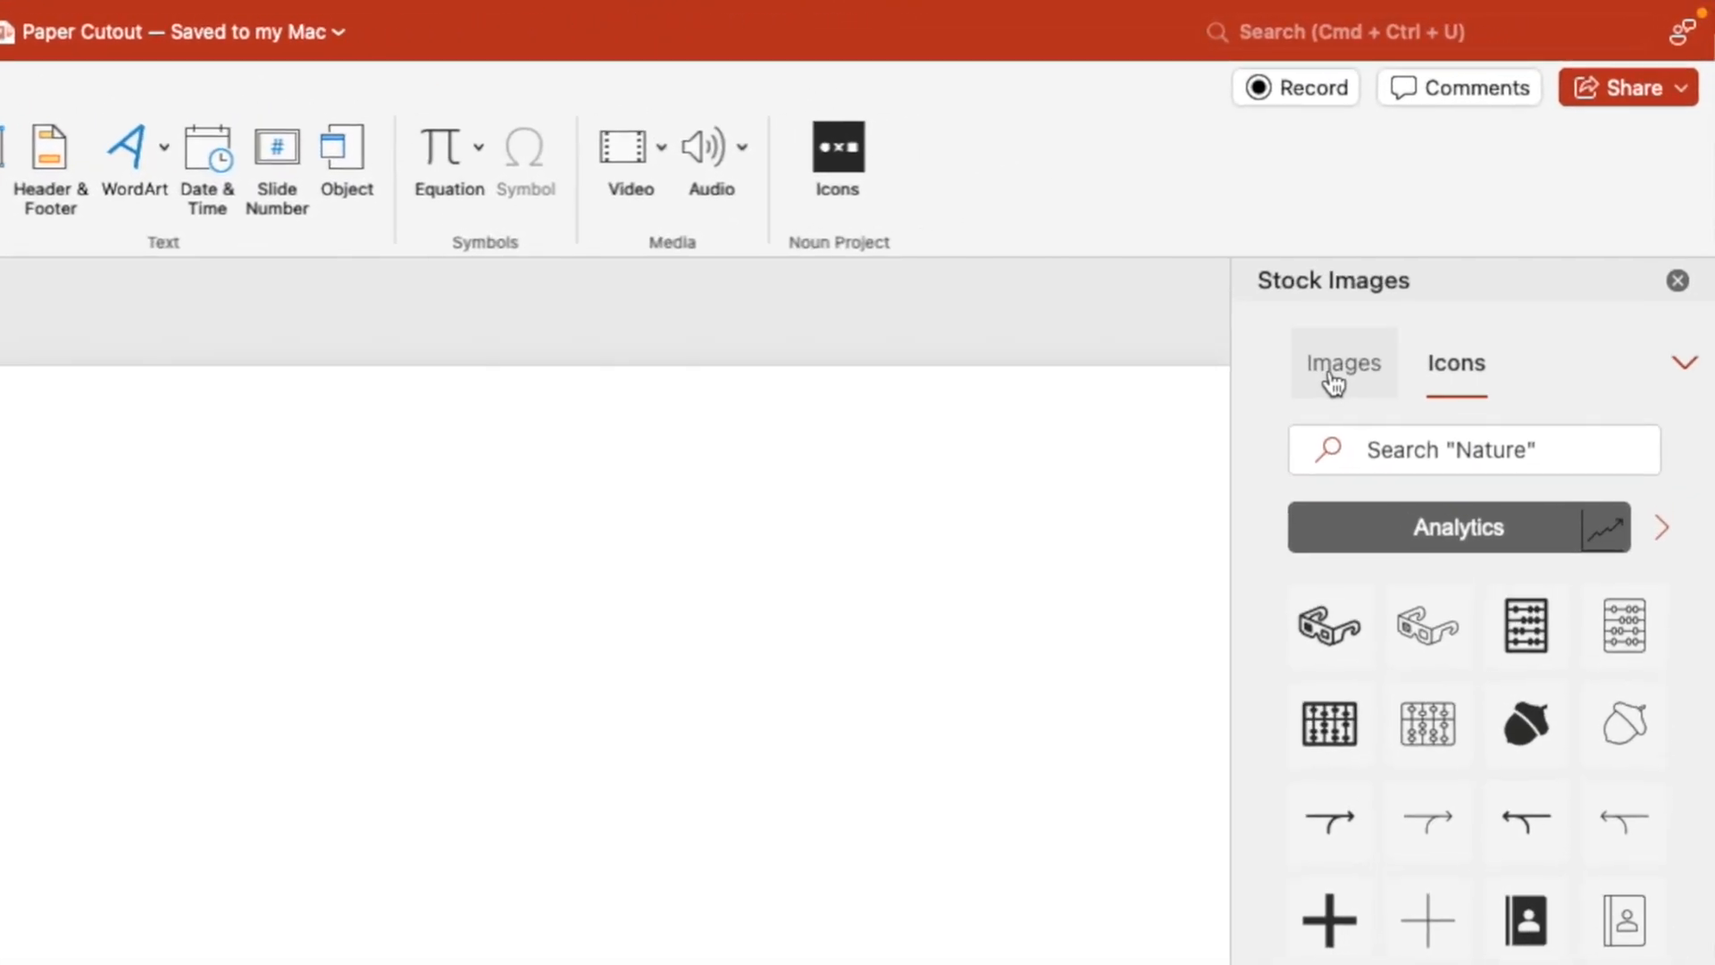
click(1341, 363)
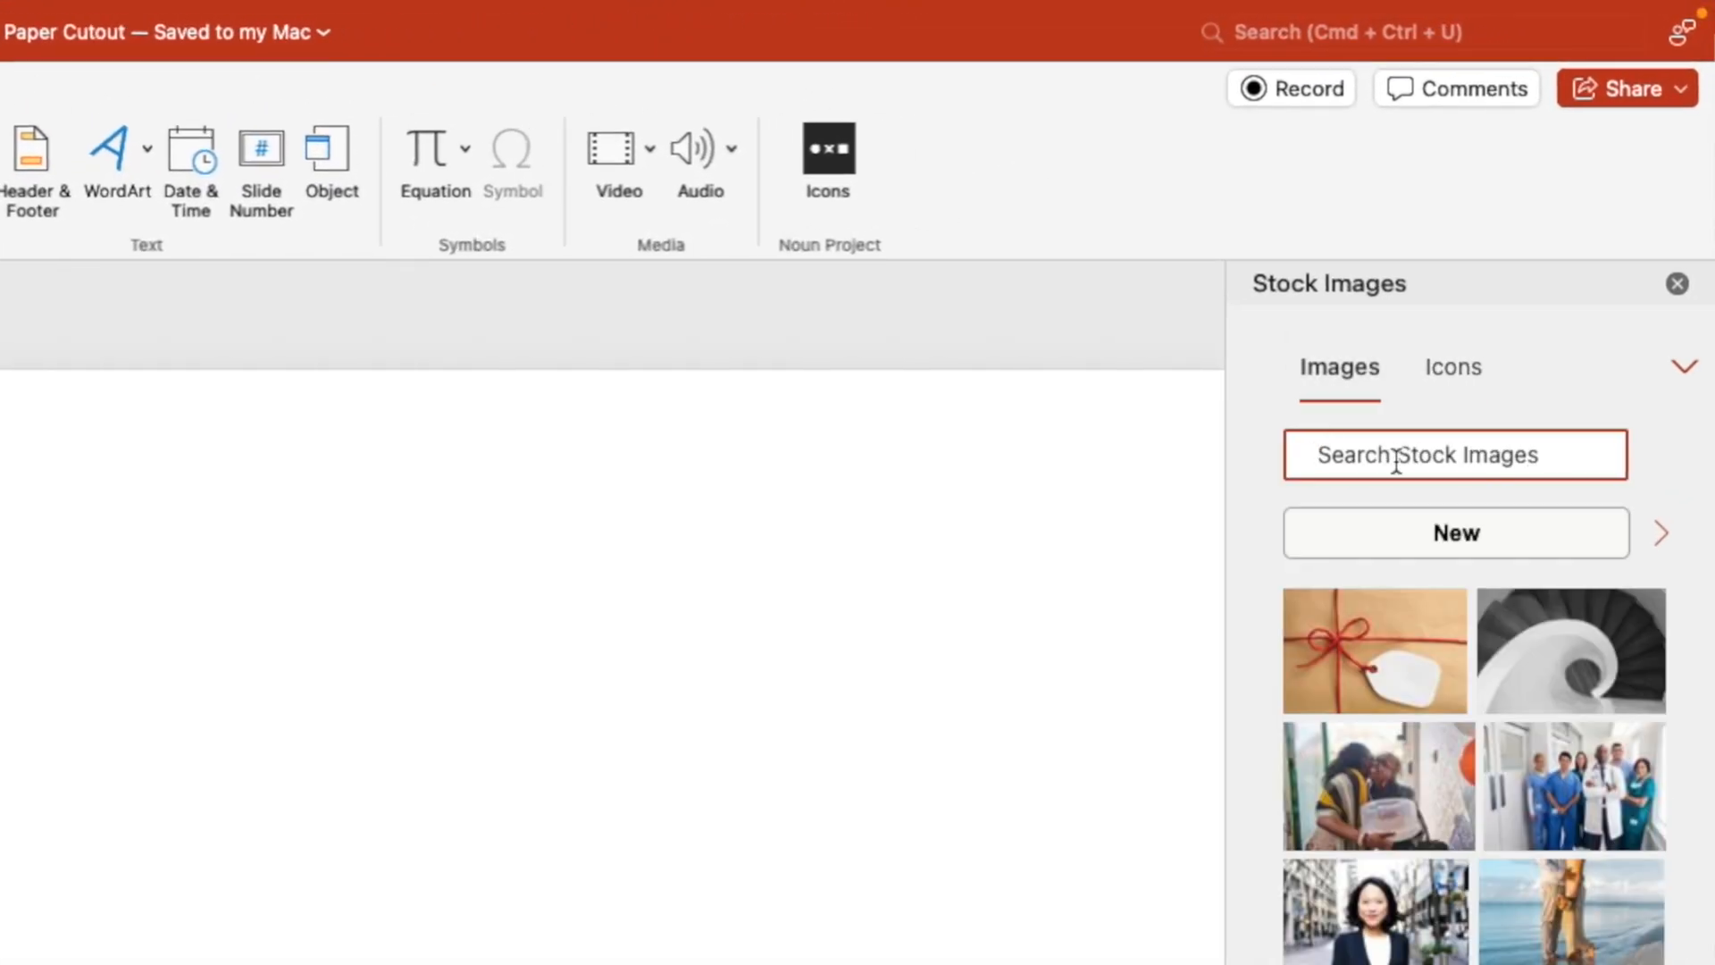
Step: Search 'paper texture' and insert a cream paper image onto the slide
text(paper texture)
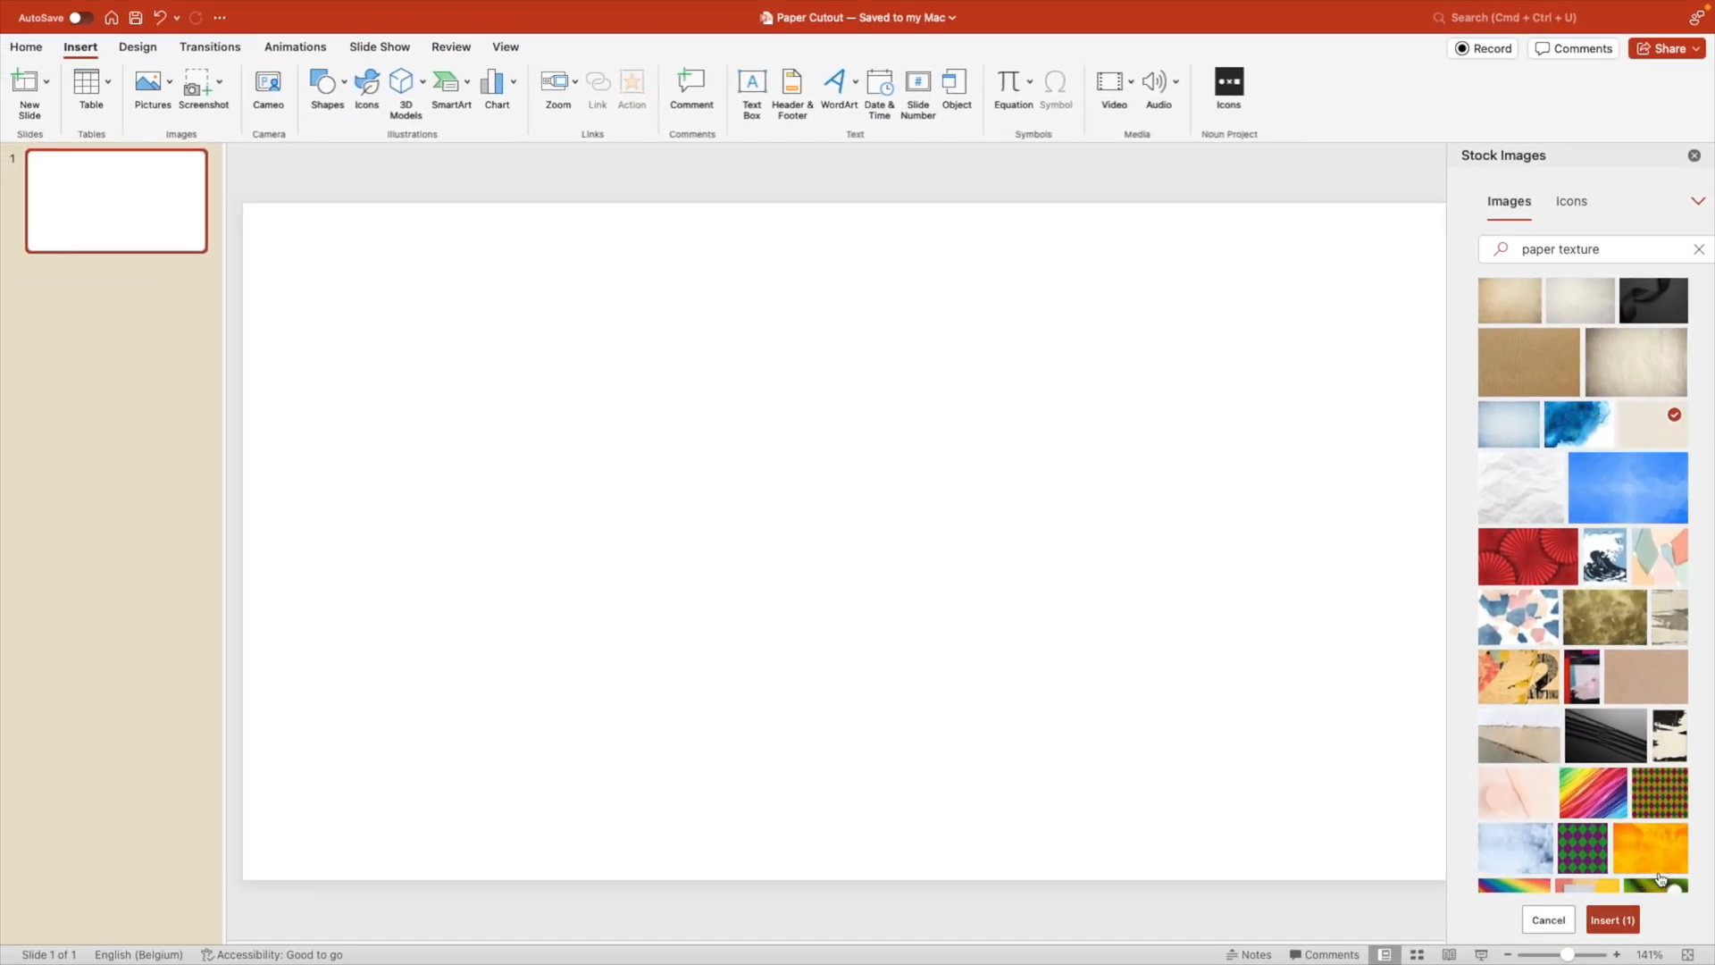
scroll(down, 3)
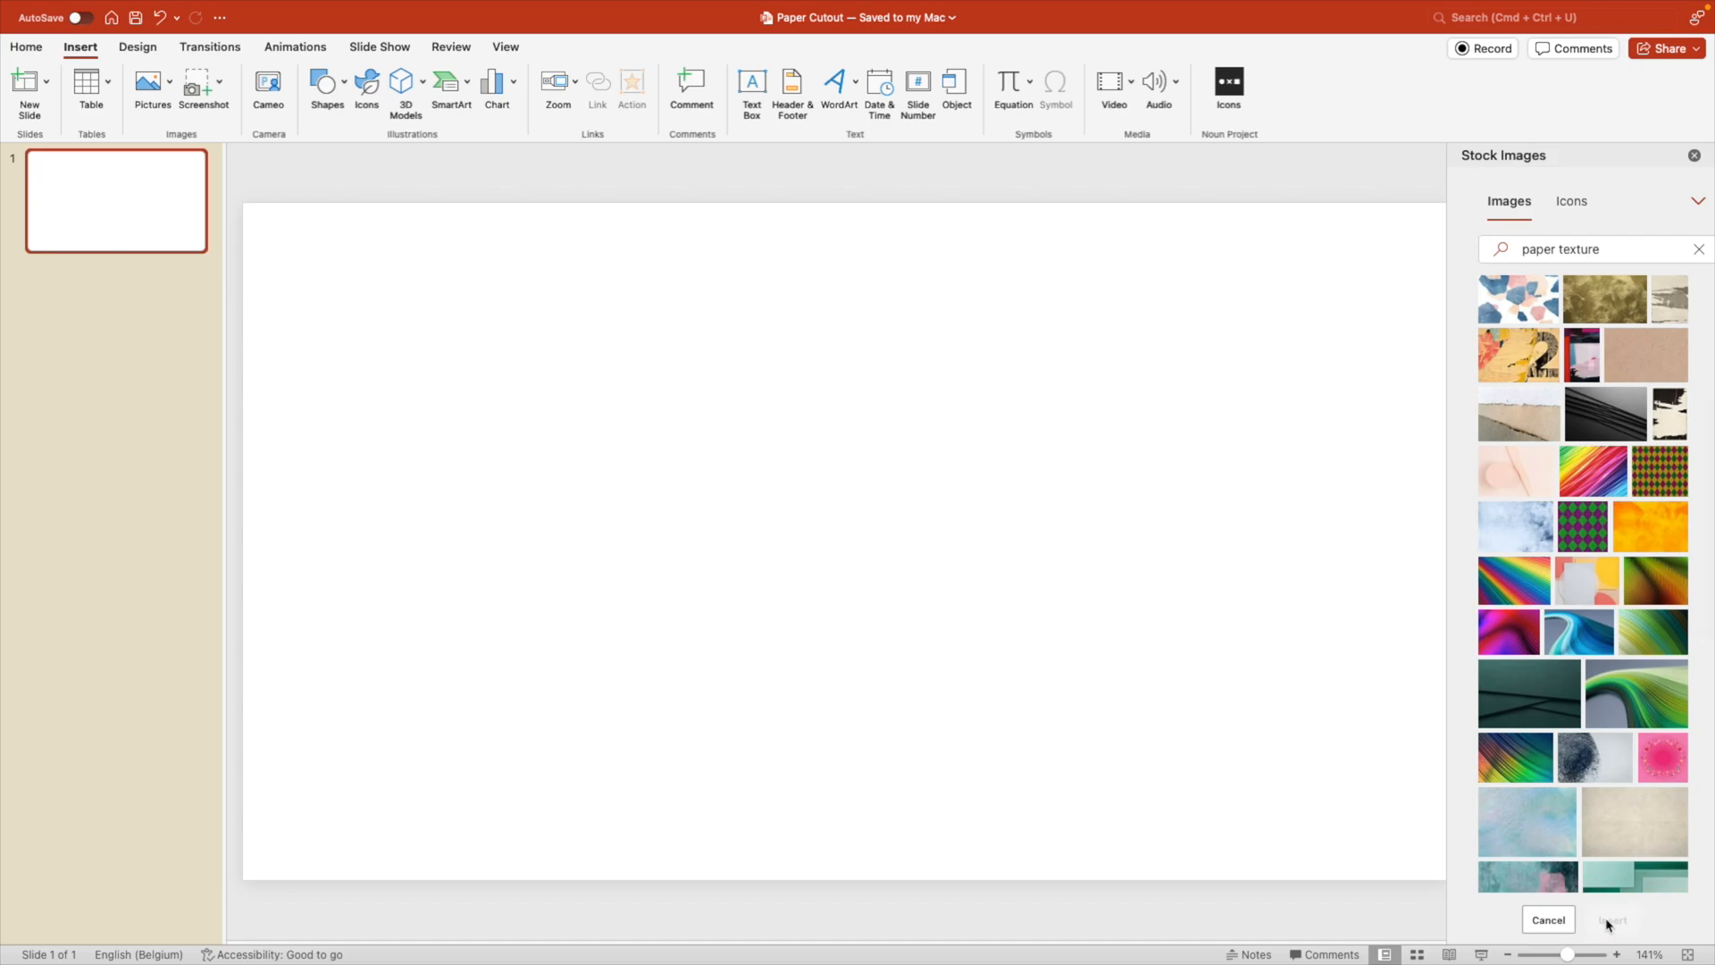
click(1610, 918)
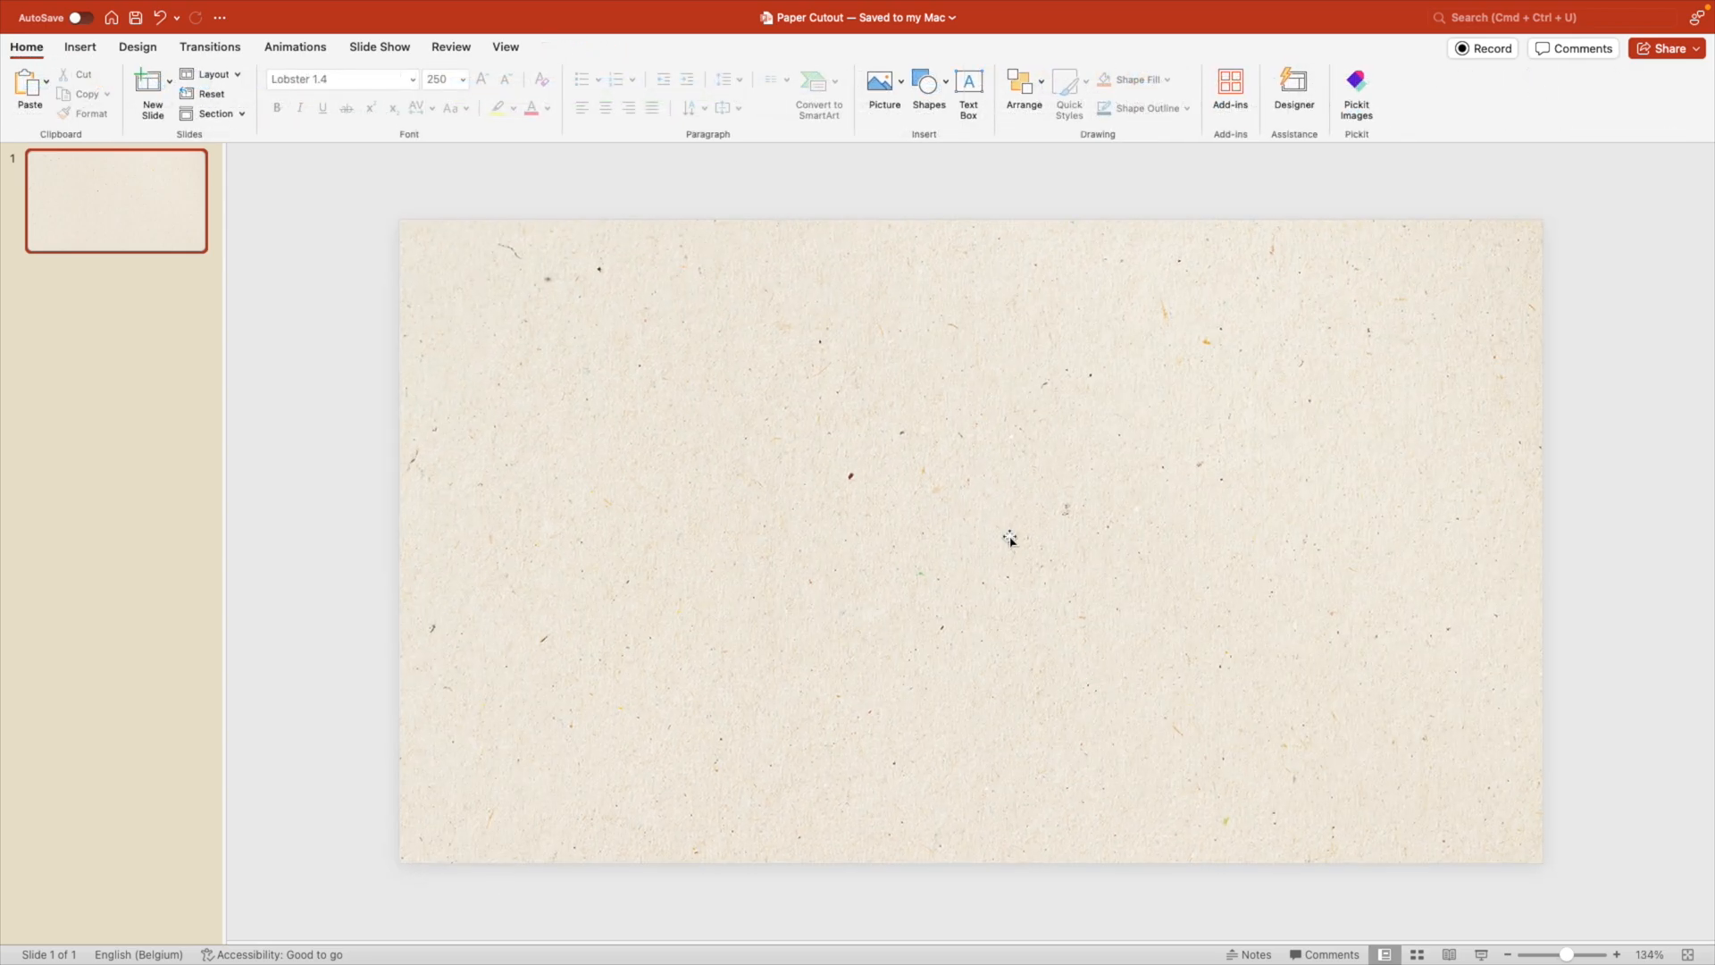
mouse_move(990, 534)
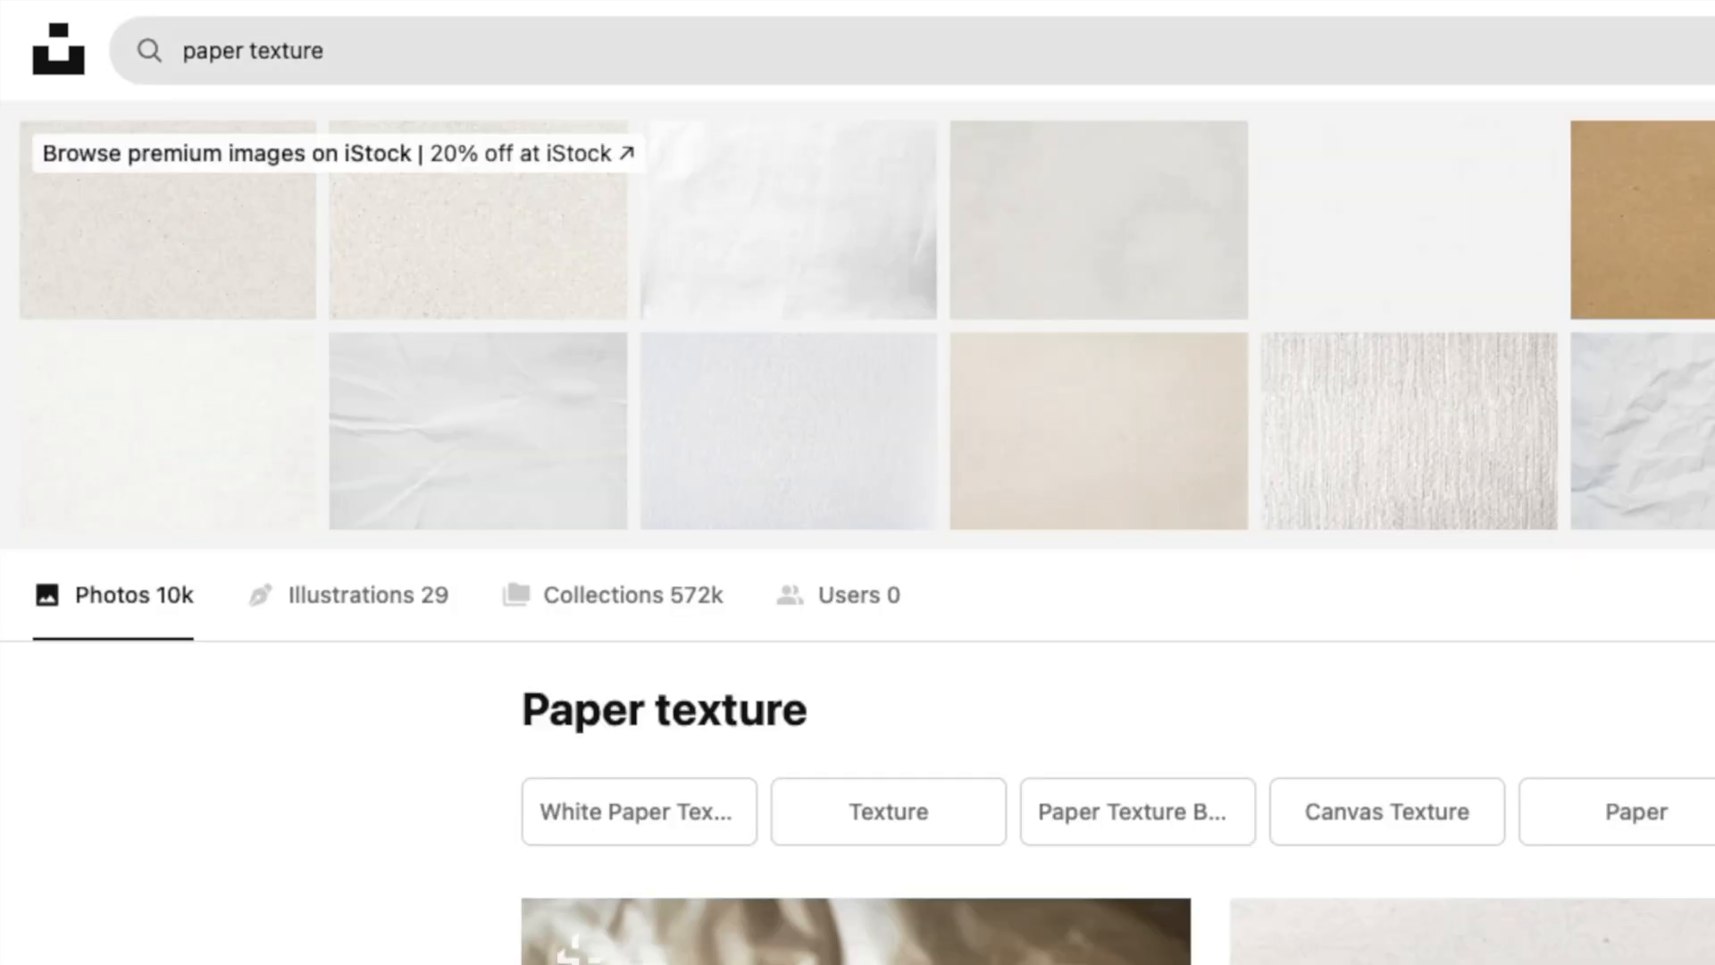
Step: Find the brown cardboard texture photo and download its Large size
scroll(down, 3)
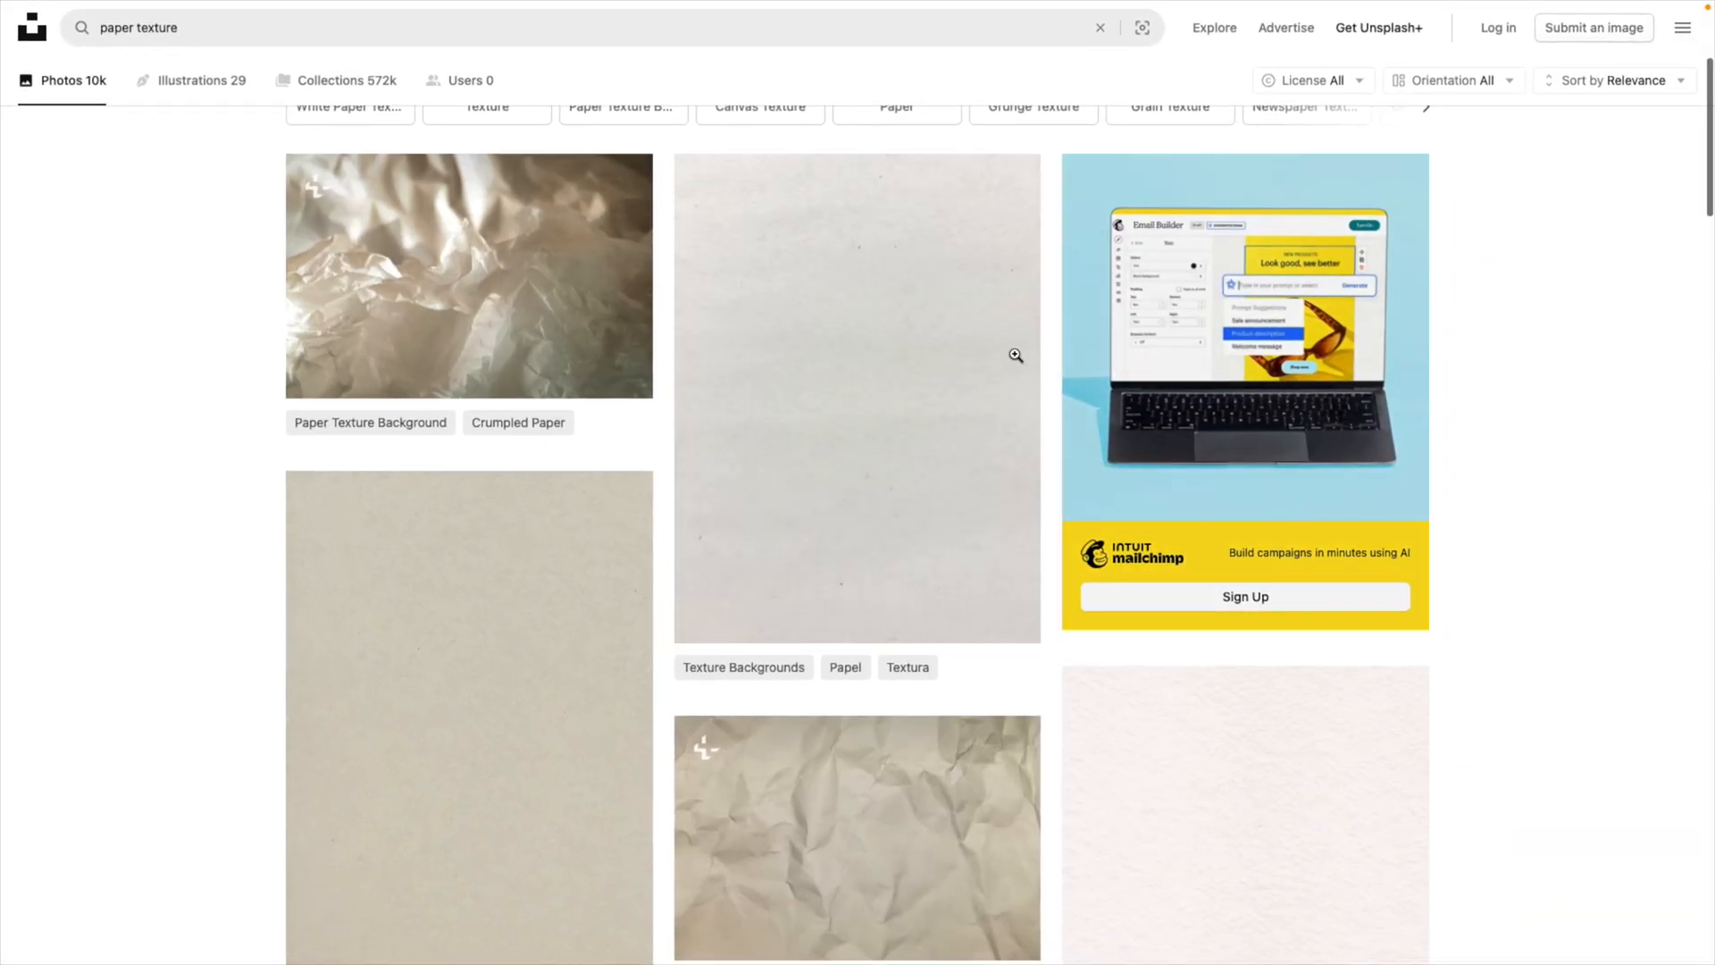
scroll(down, 3)
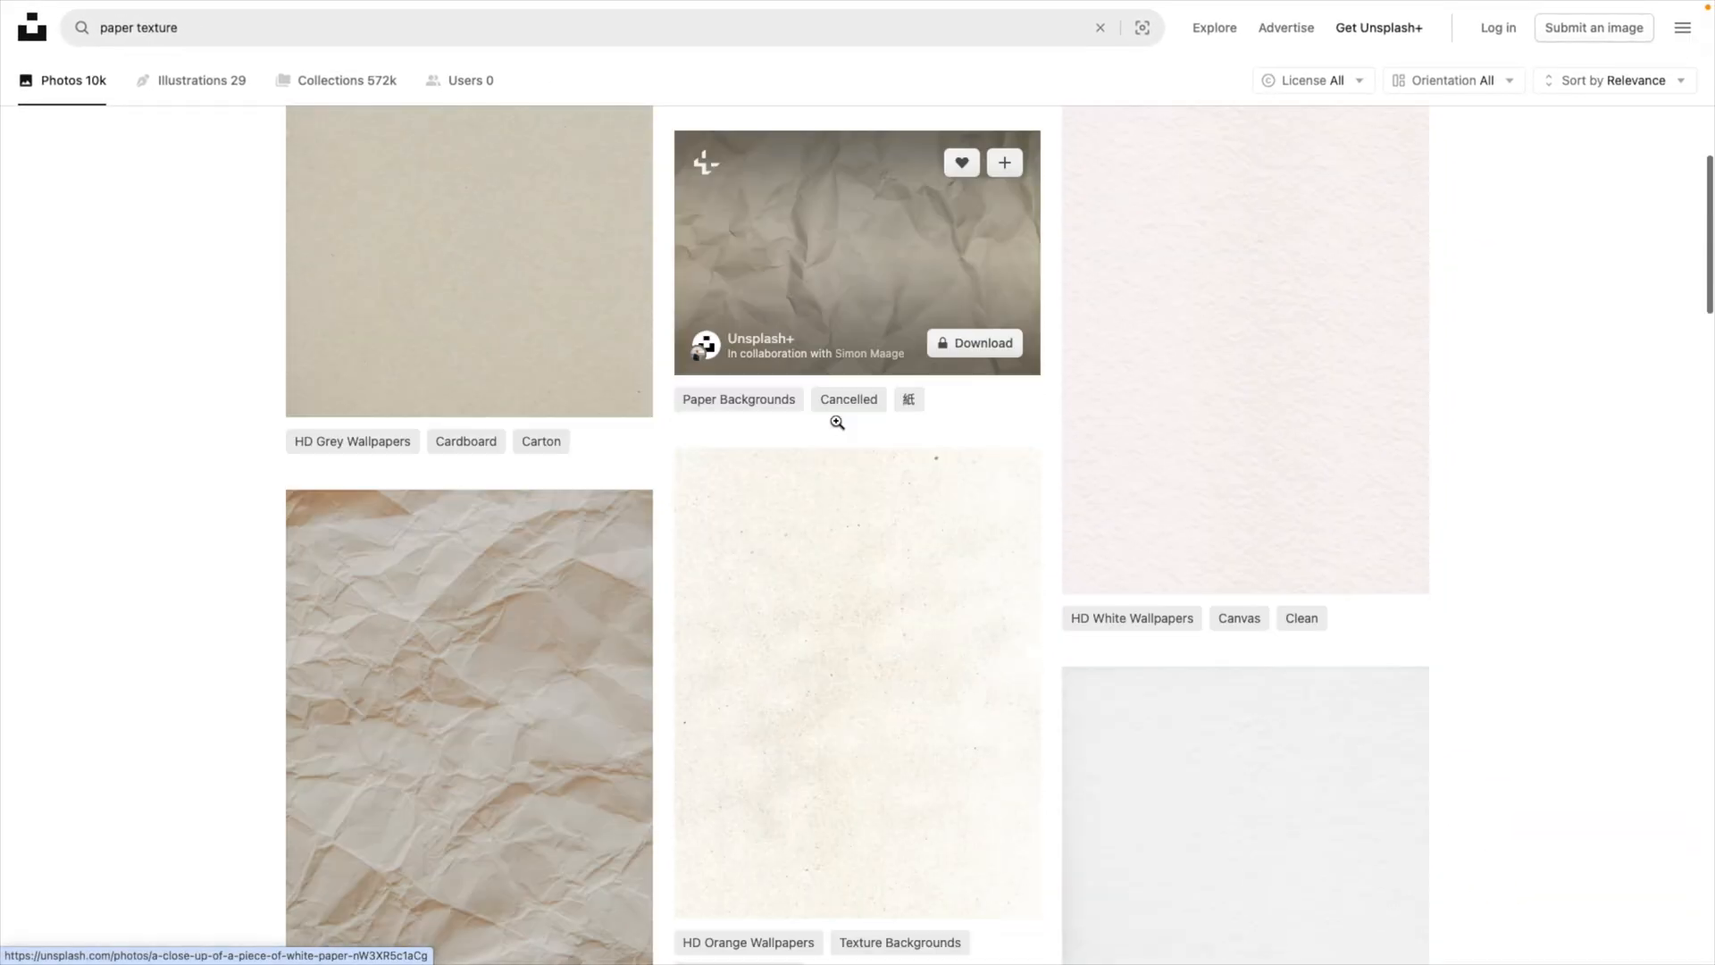
scroll(down, 3)
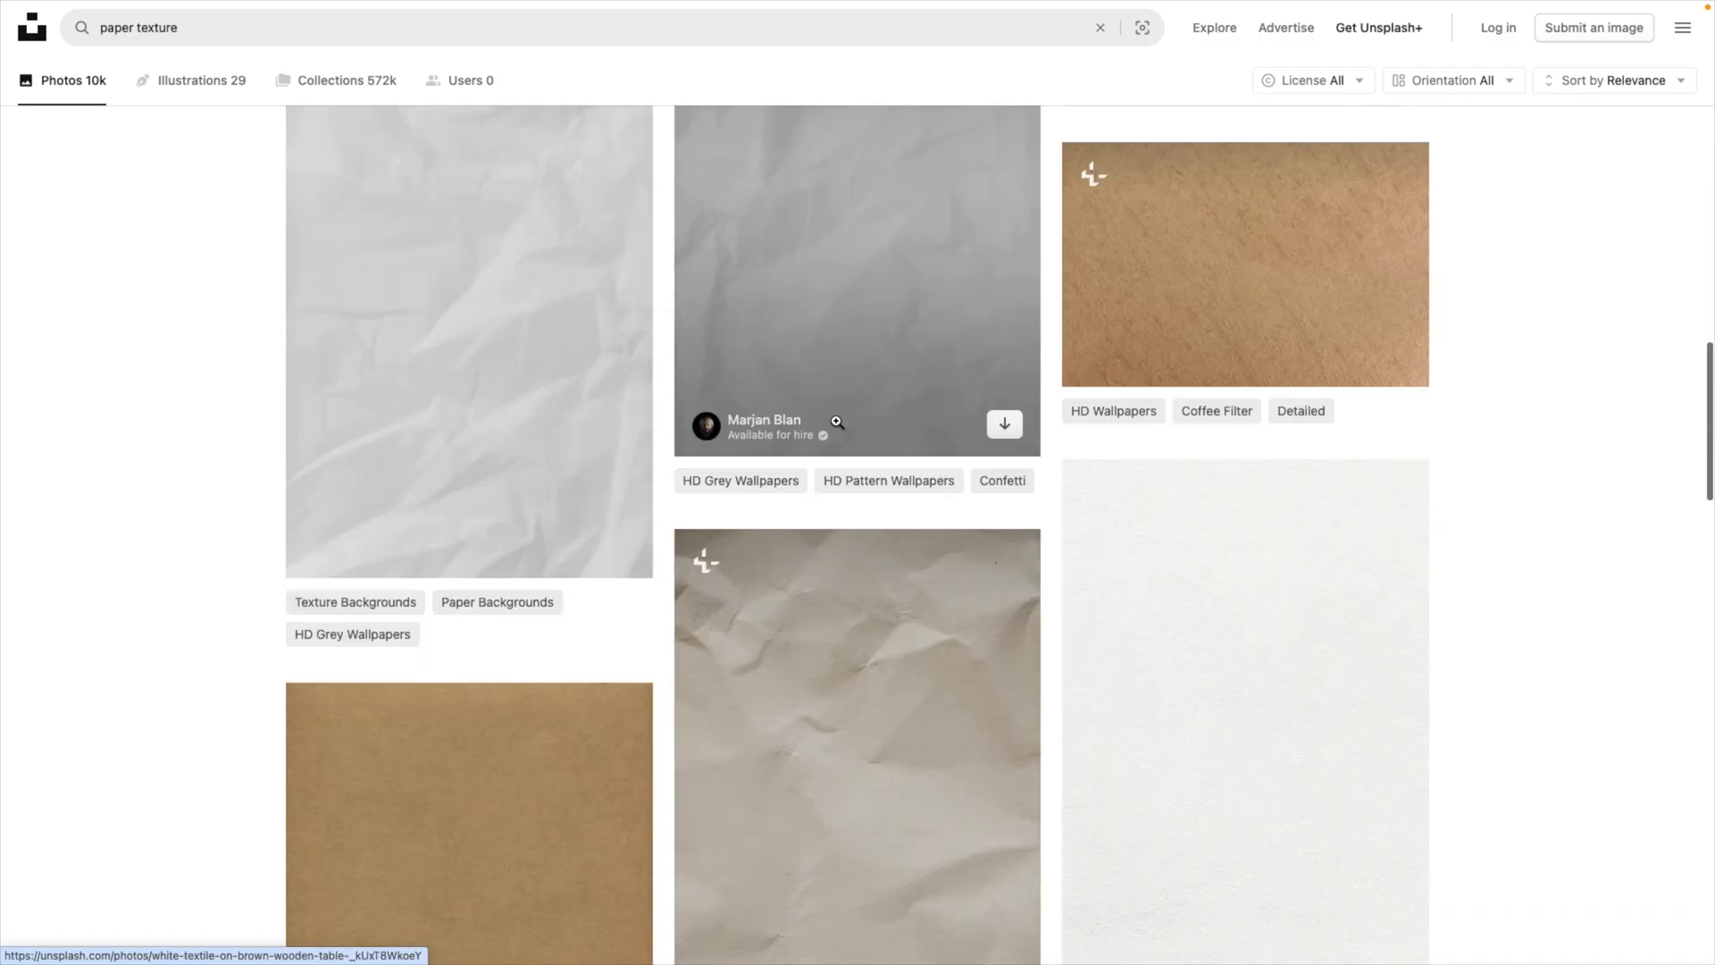
click(468, 820)
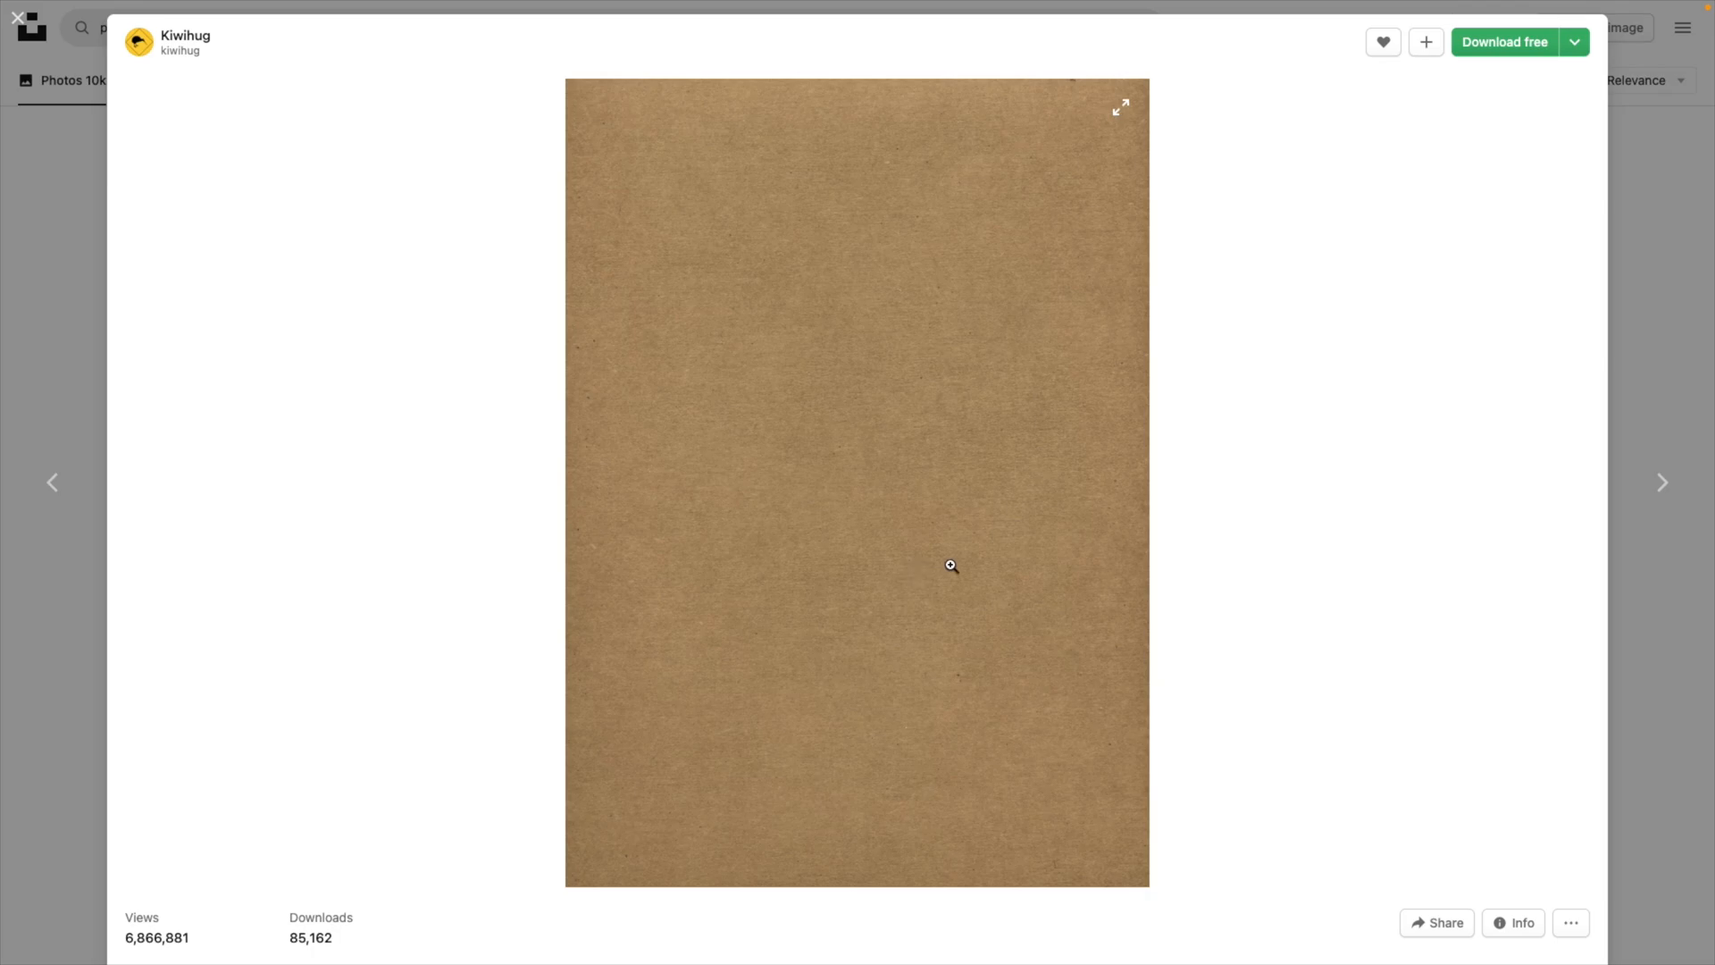
click(1574, 41)
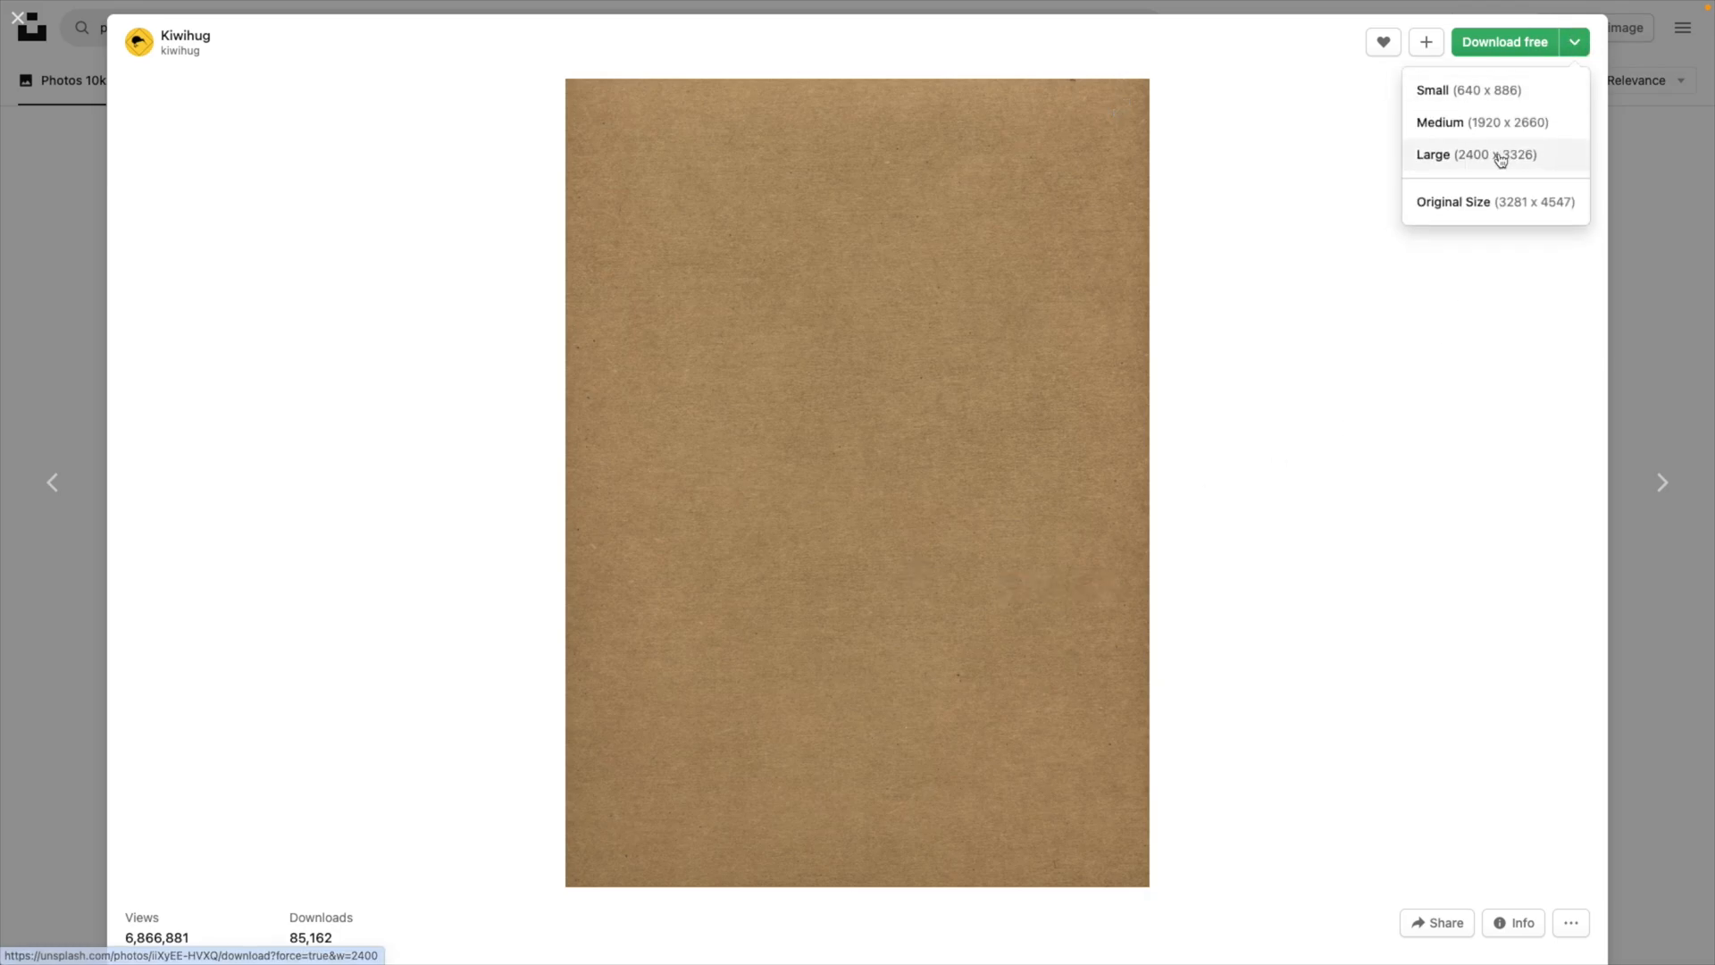
click(1474, 154)
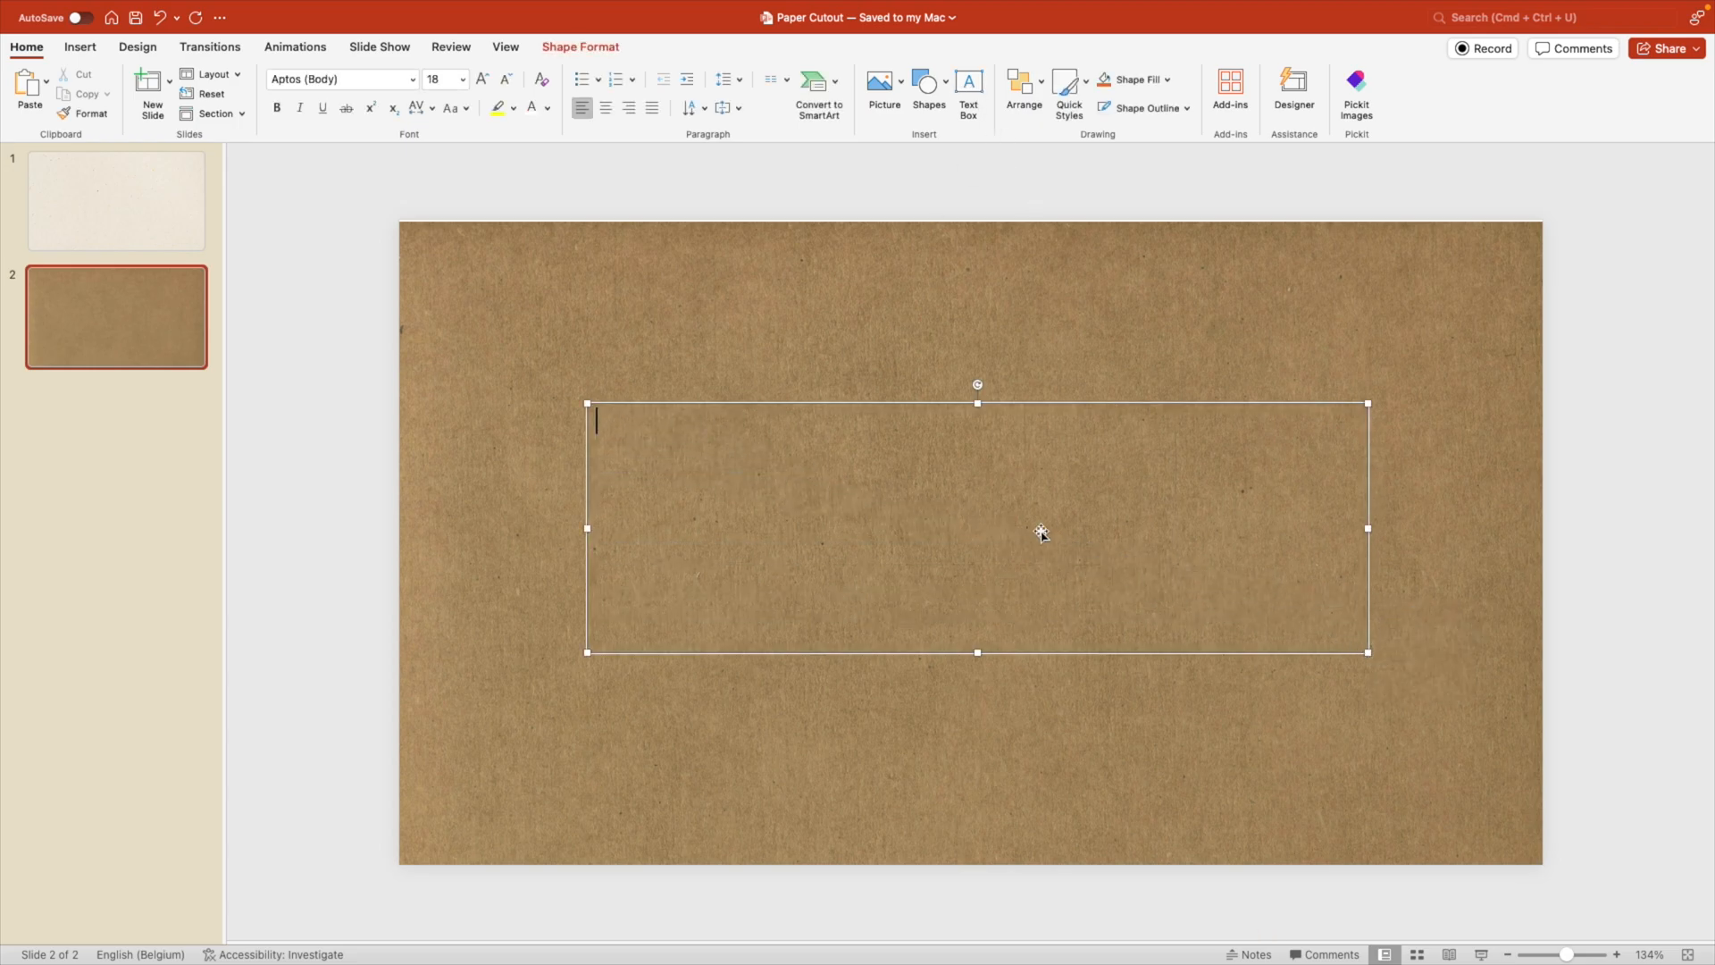
mouse_move(722, 352)
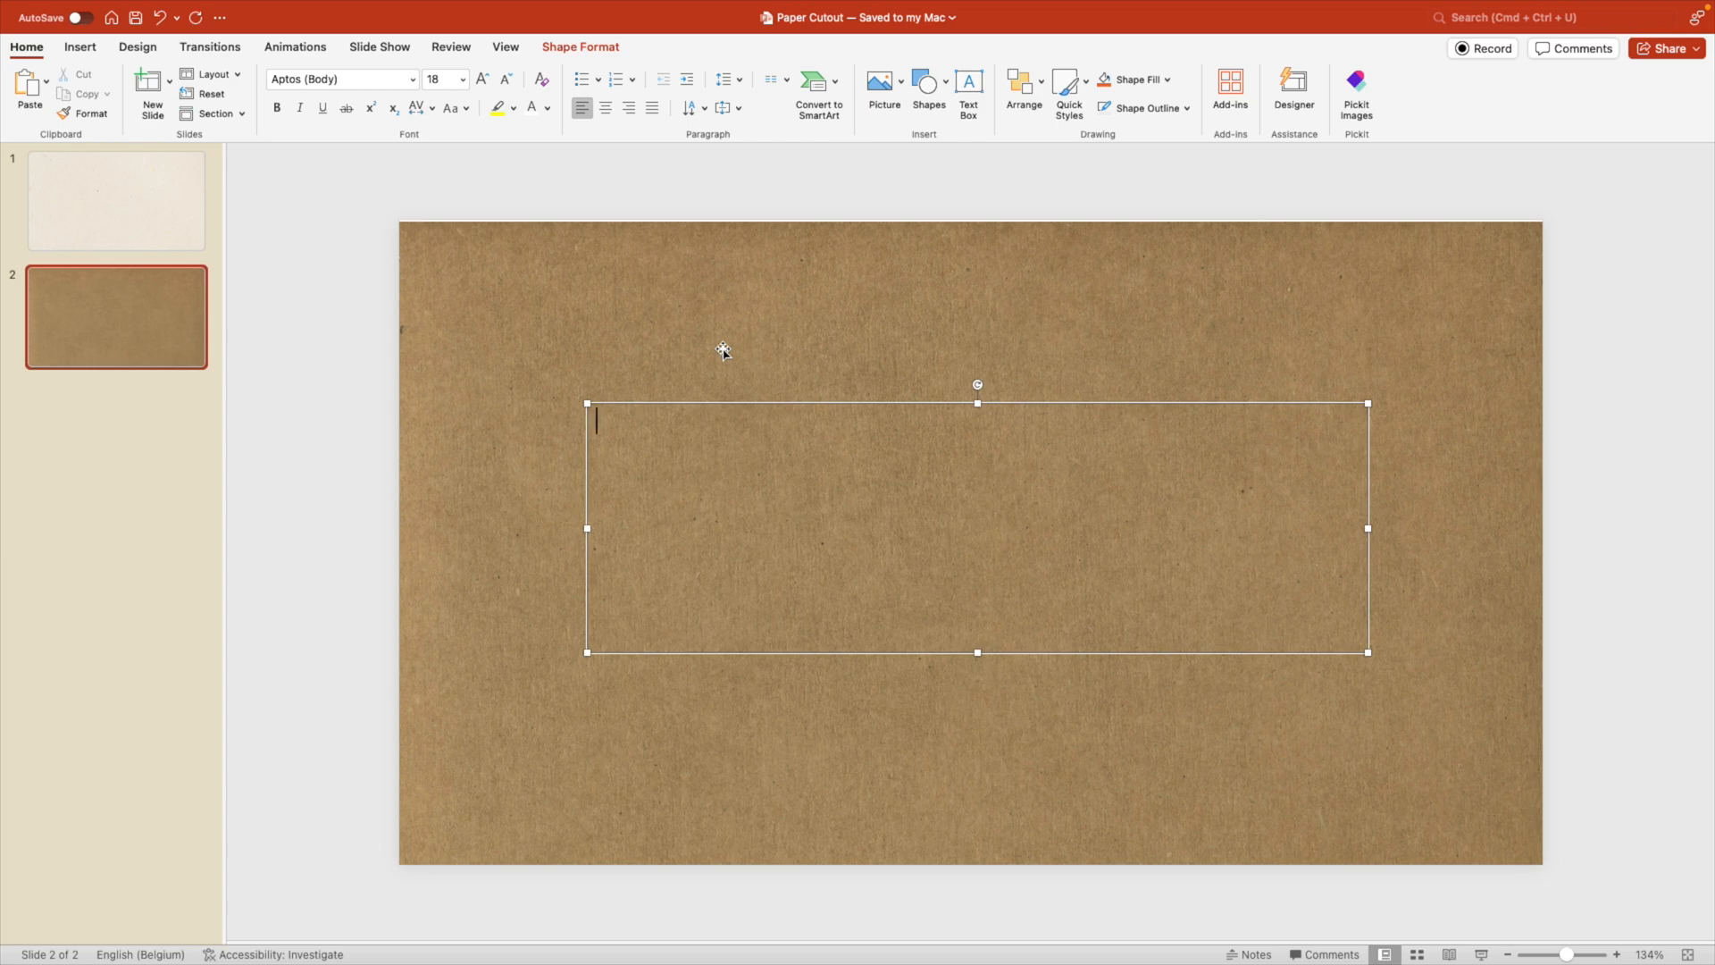
Step: Enter 'PAPER' in the text box and enlarge it with two Increase Font Size steps
text(PAPER)
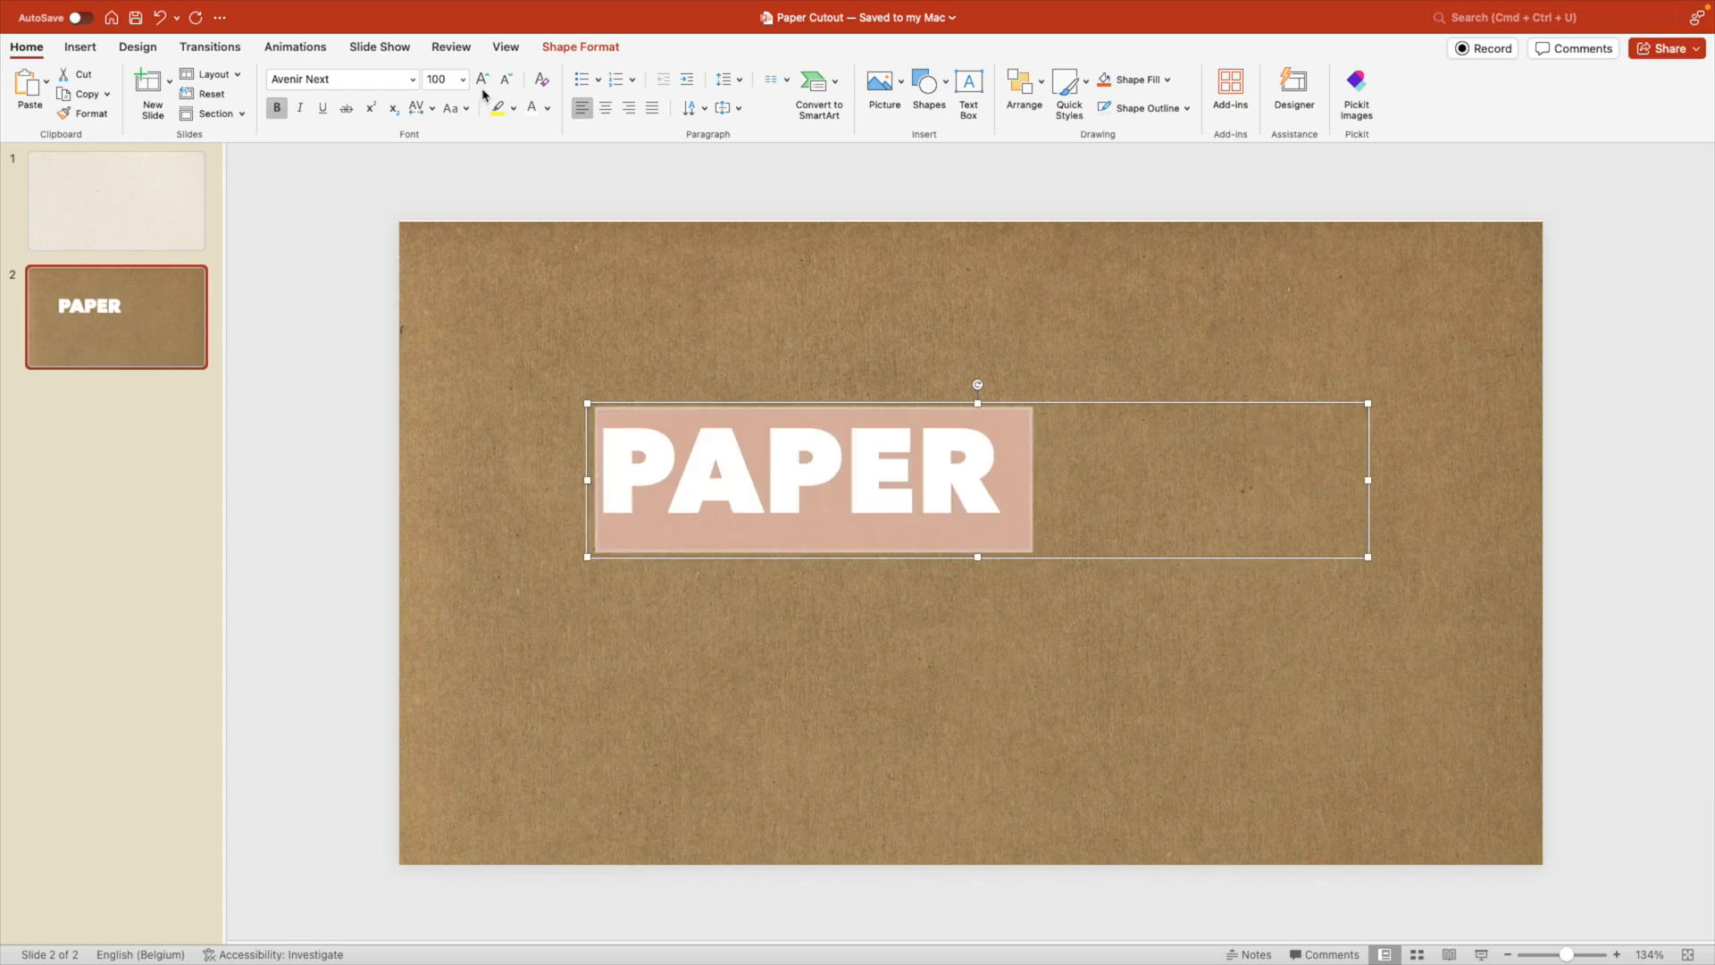
click(481, 78)
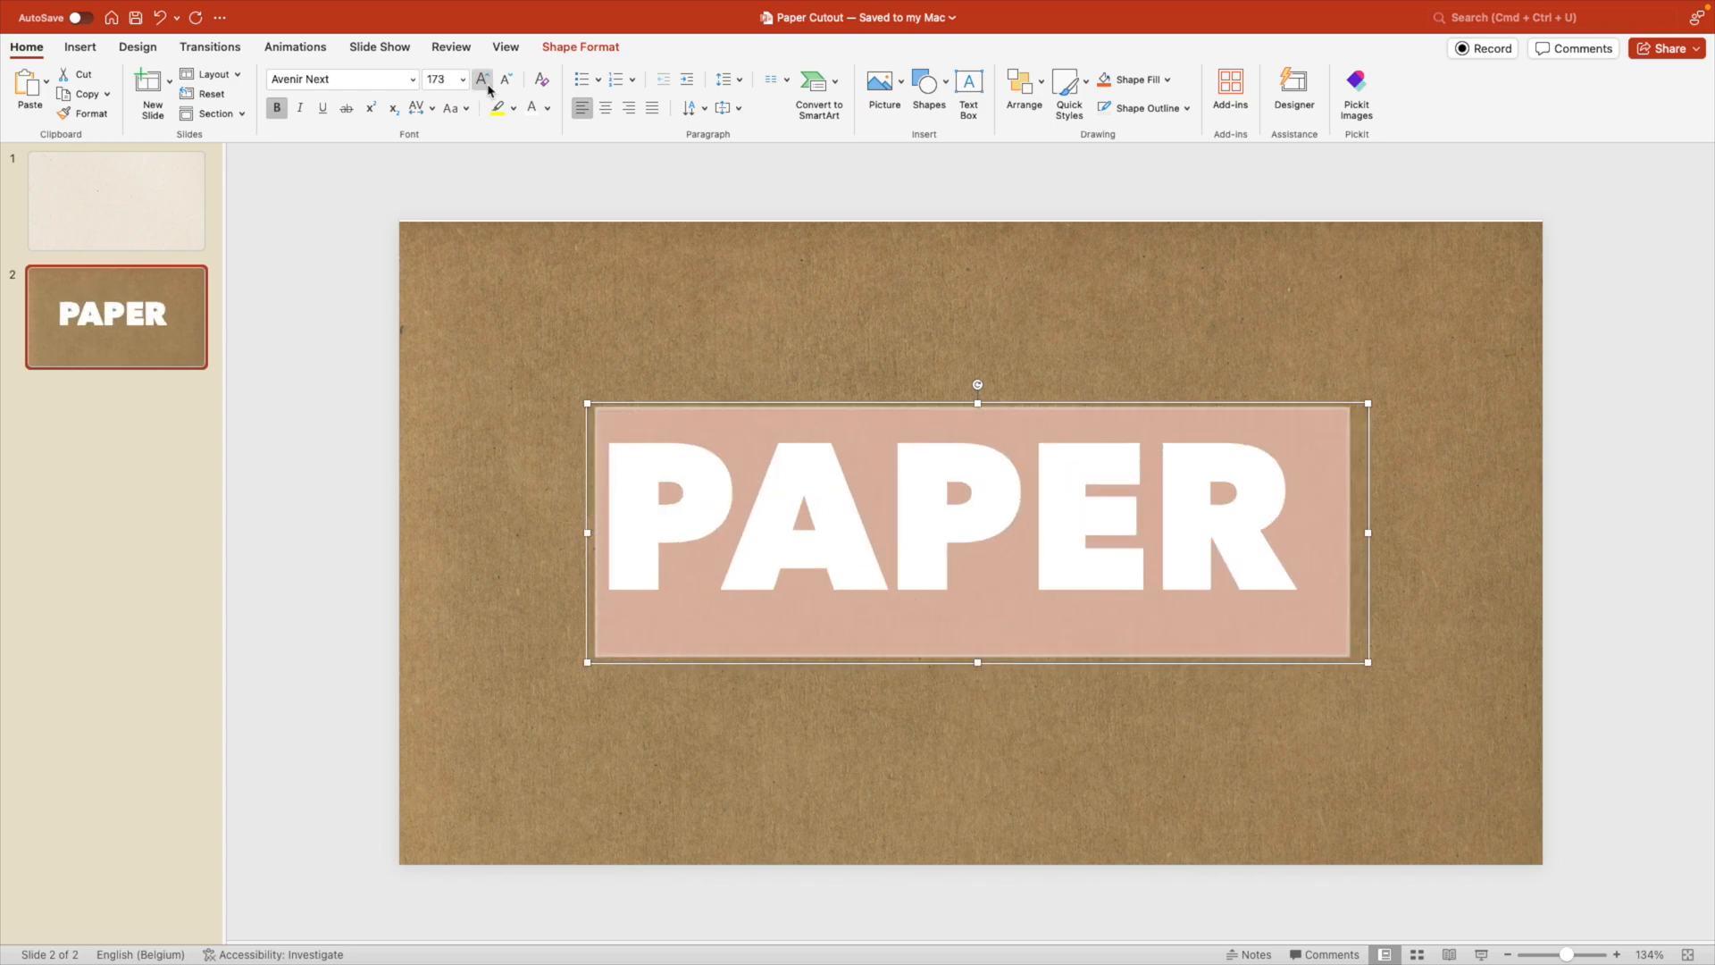
click(629, 107)
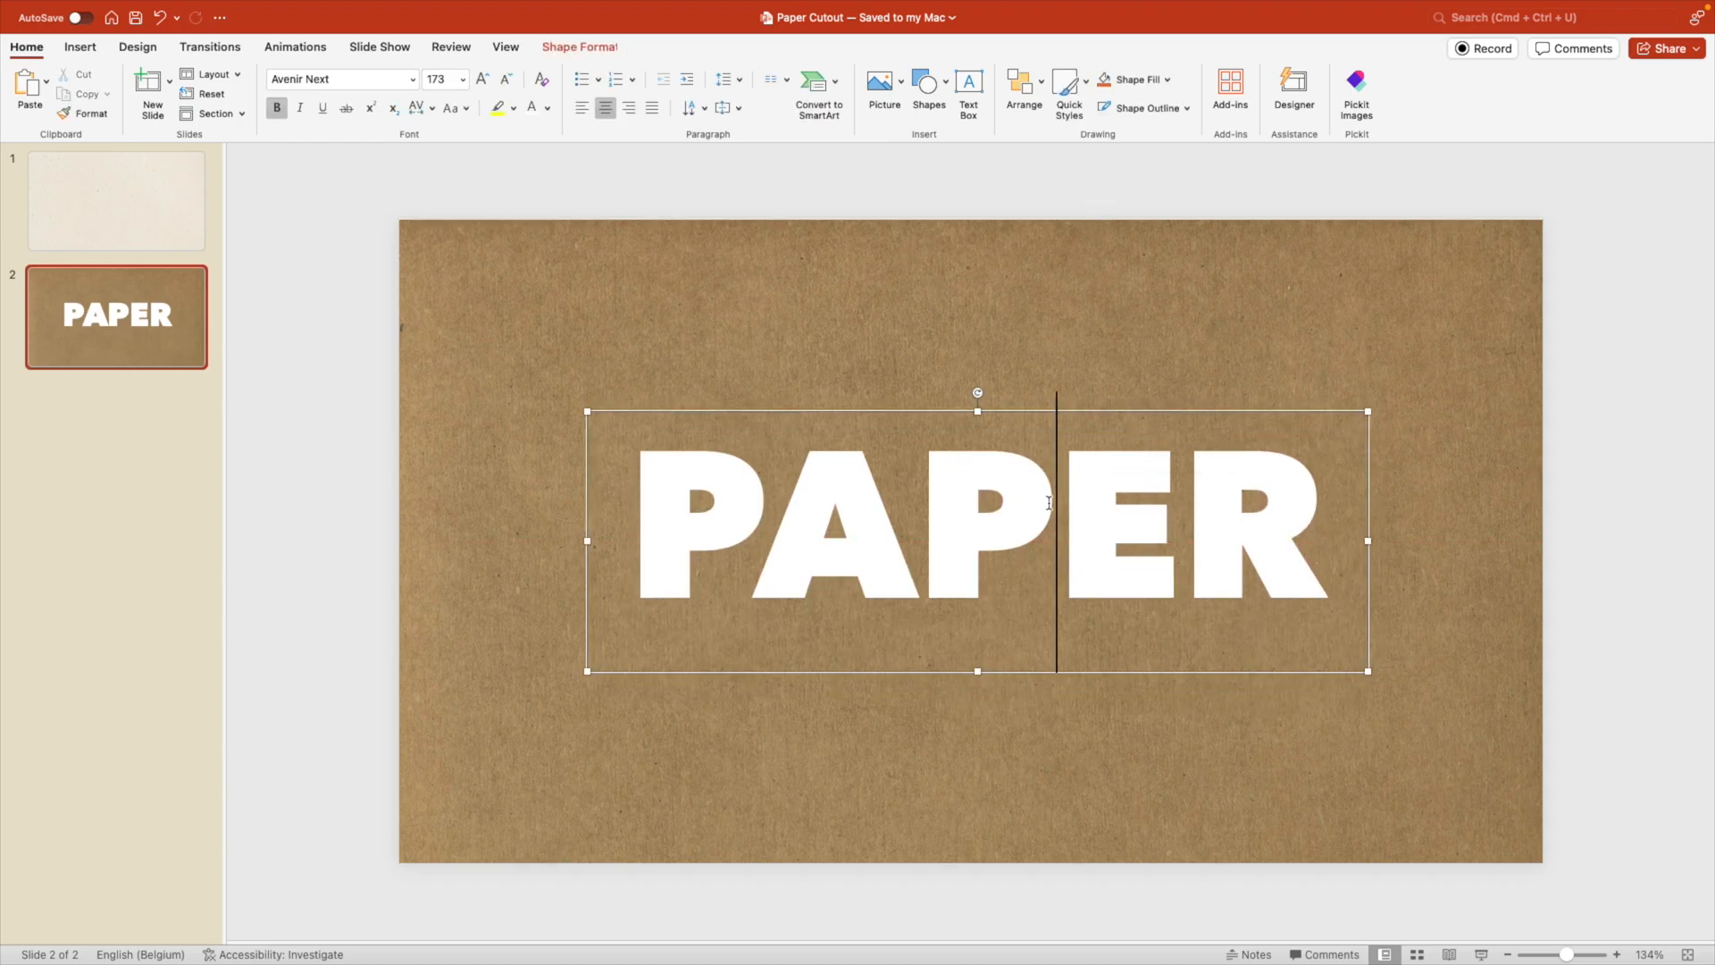
Step: Reach Format Shape > Text Options > Text Effects for the PAPER text box
right_click(1090, 416)
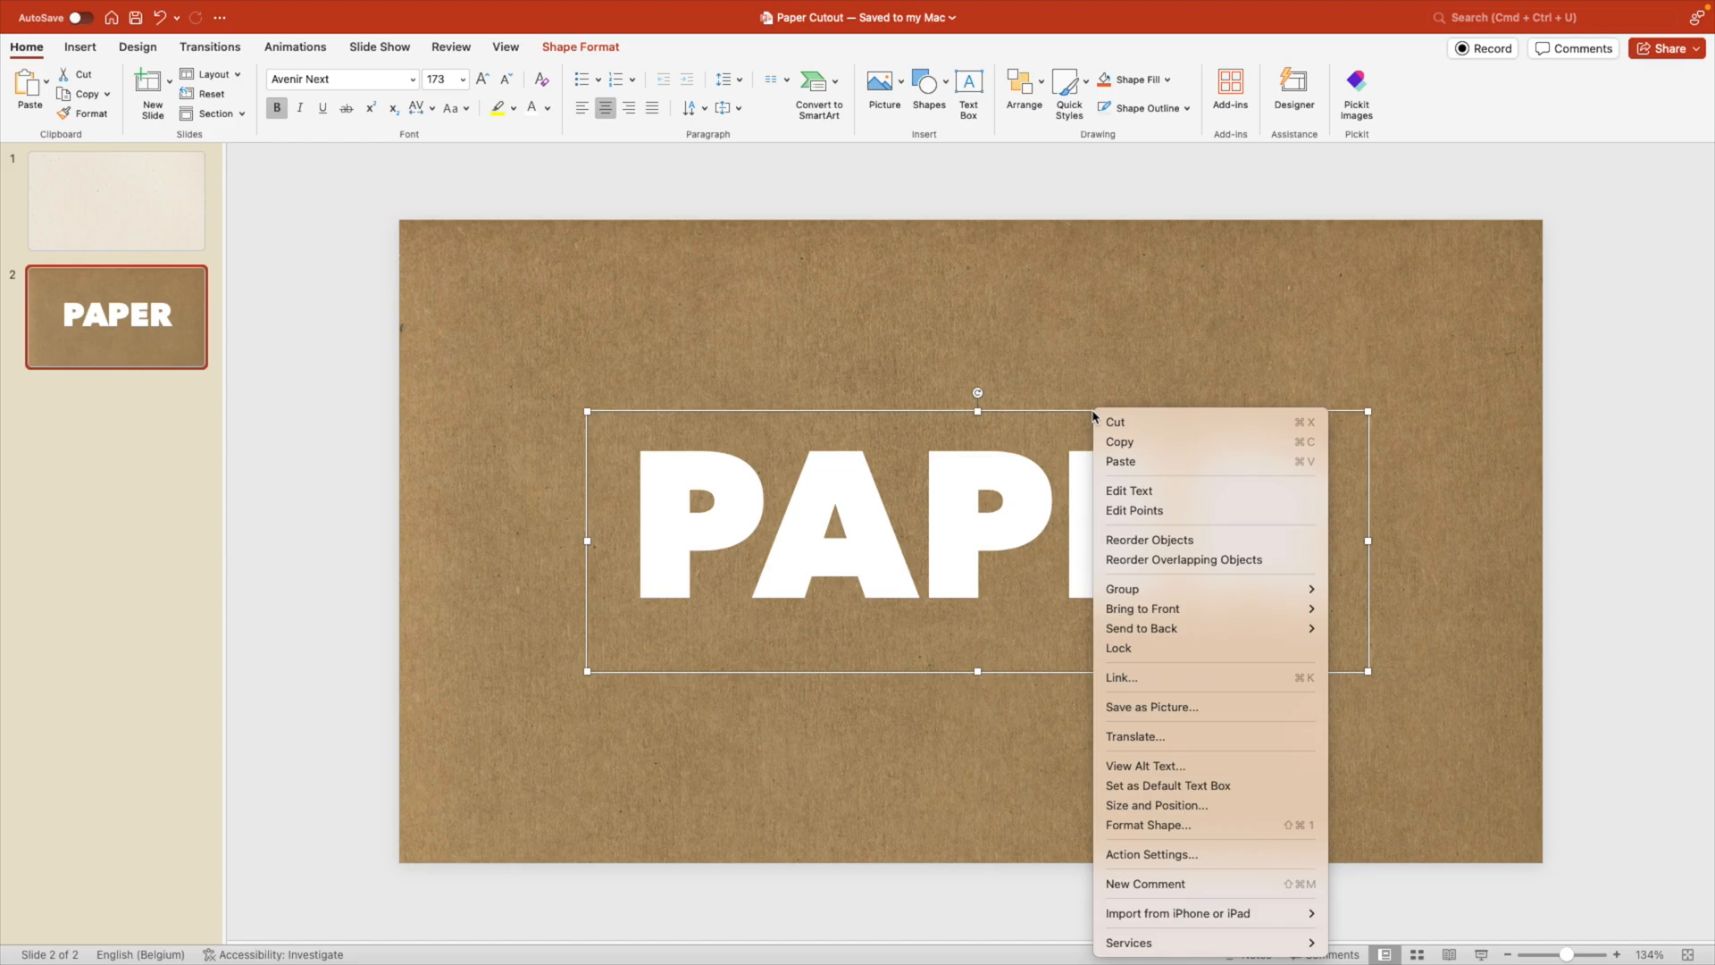
click(1156, 823)
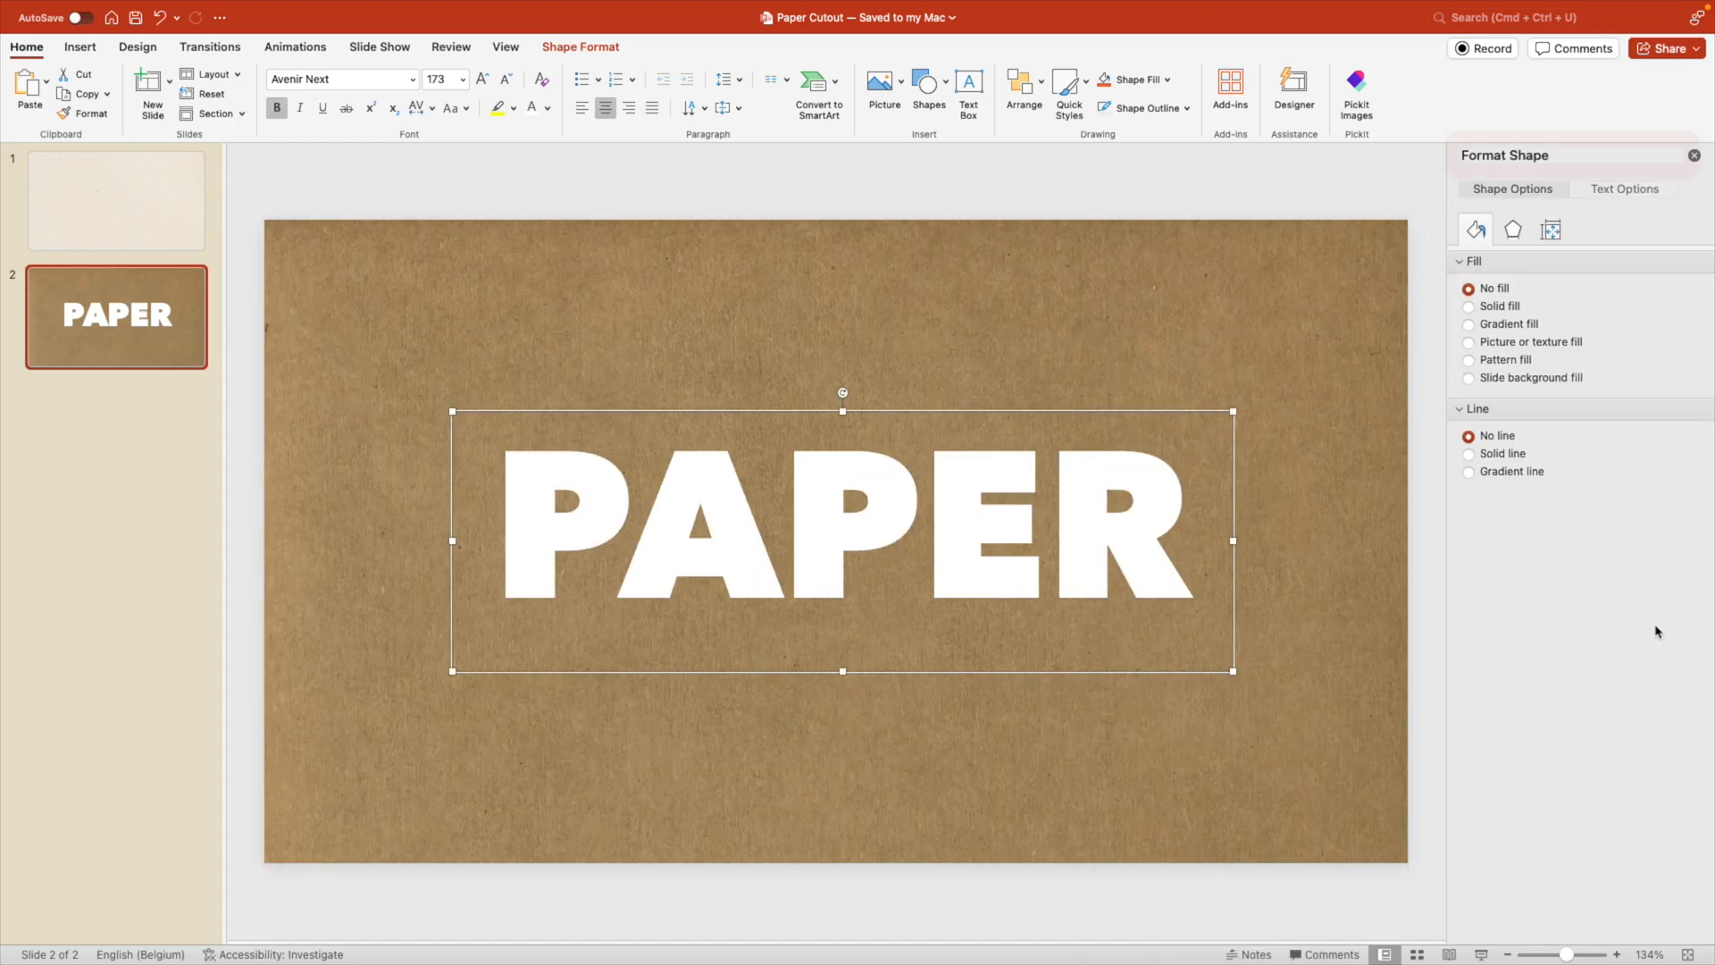
click(1571, 154)
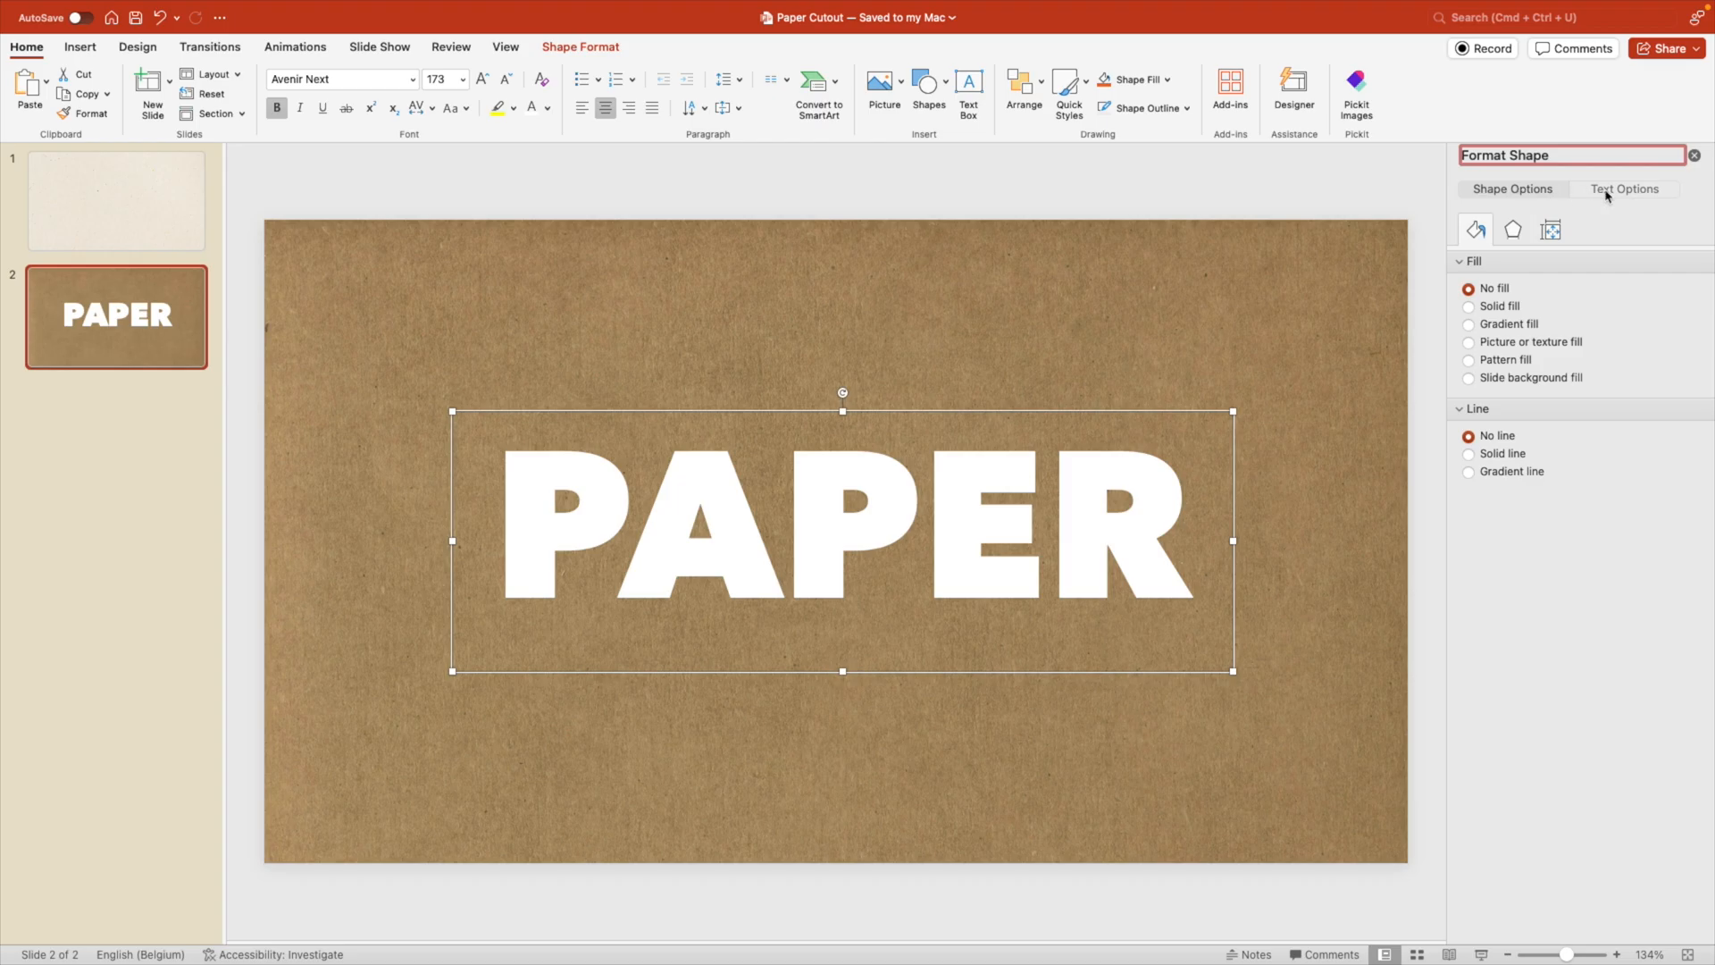
click(1630, 188)
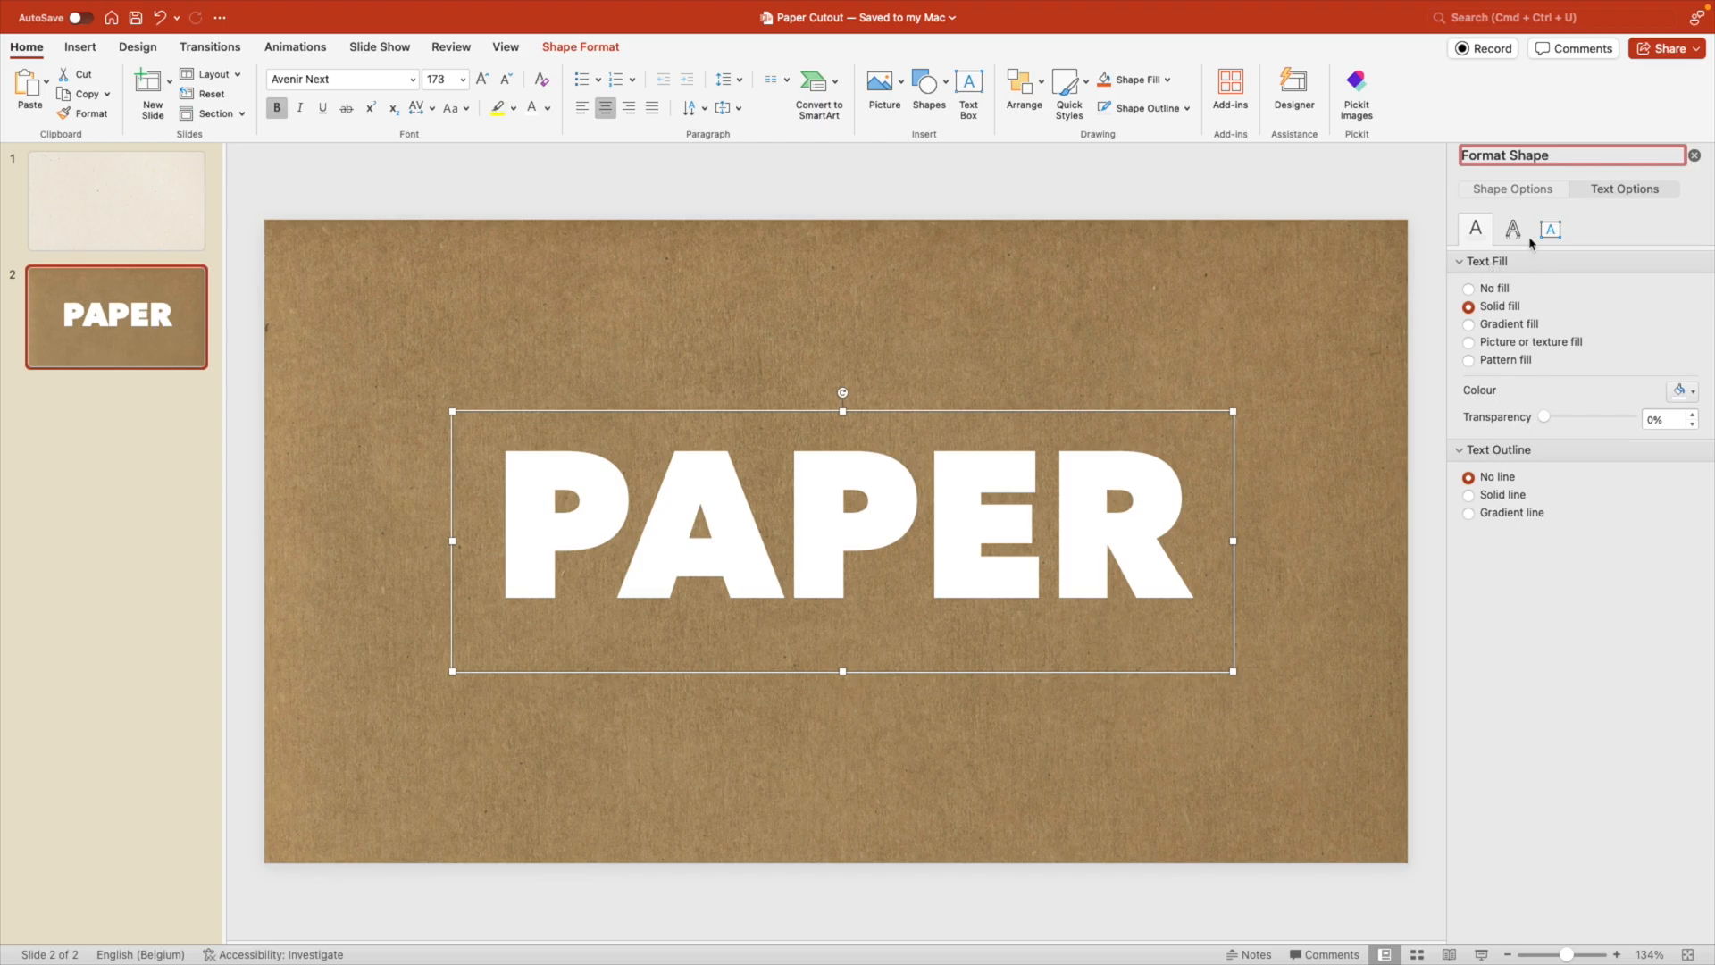
click(1513, 230)
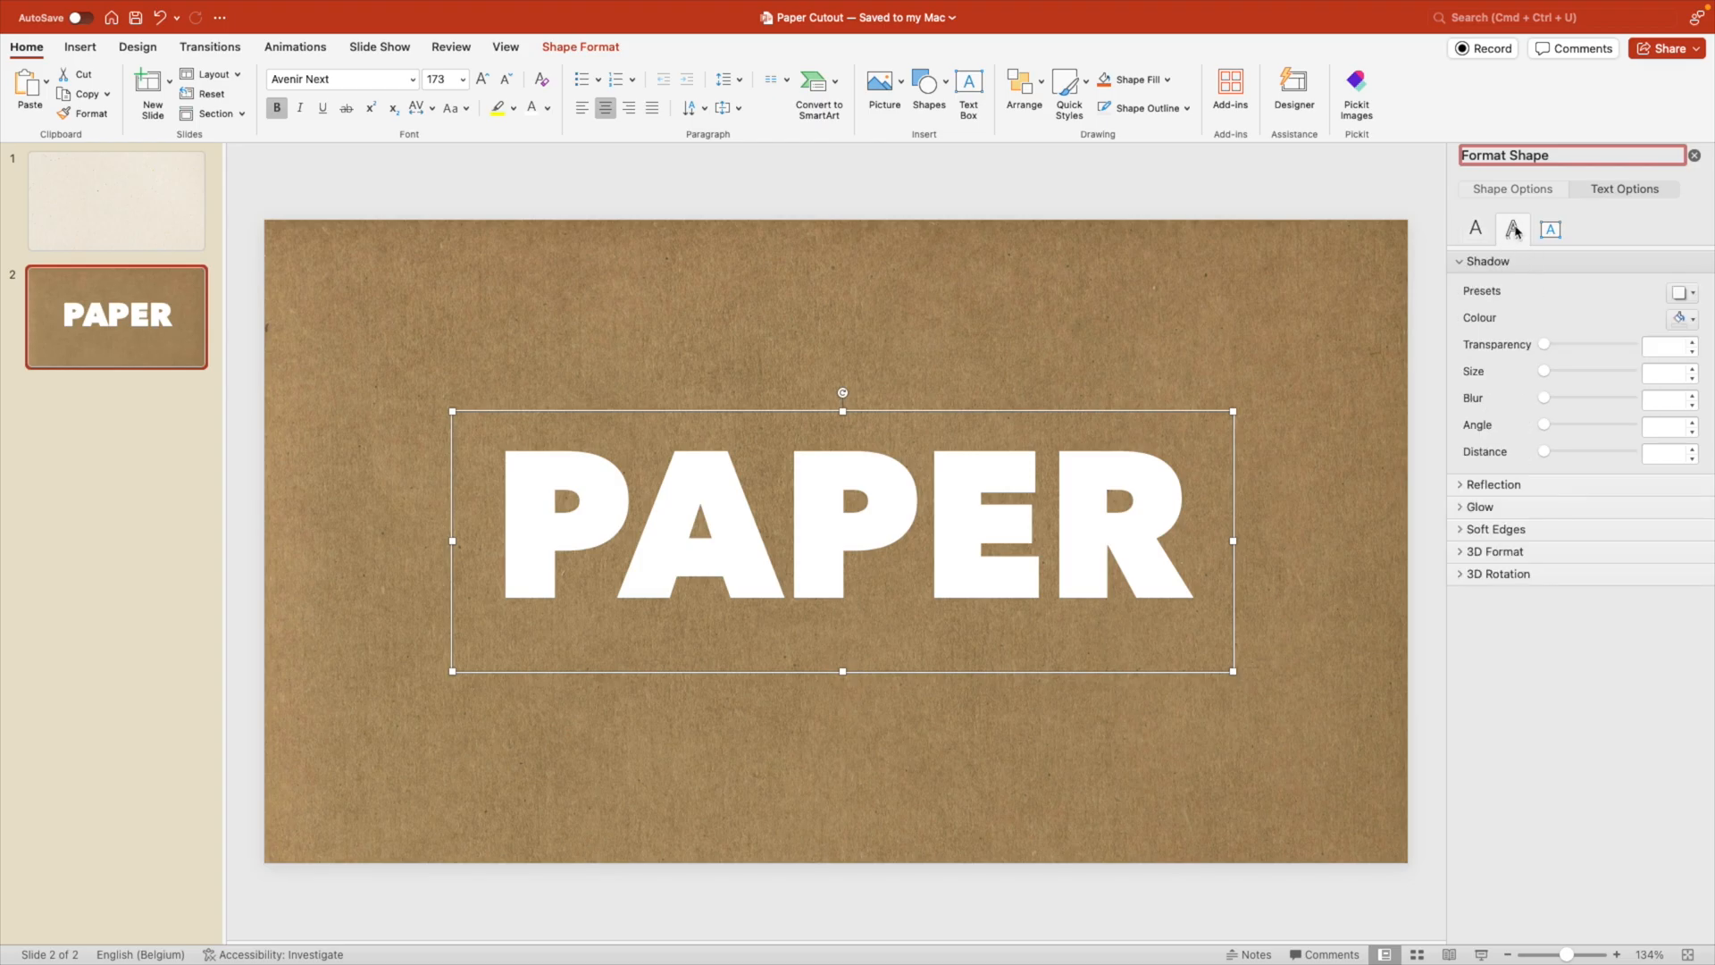
mouse_move(1651, 293)
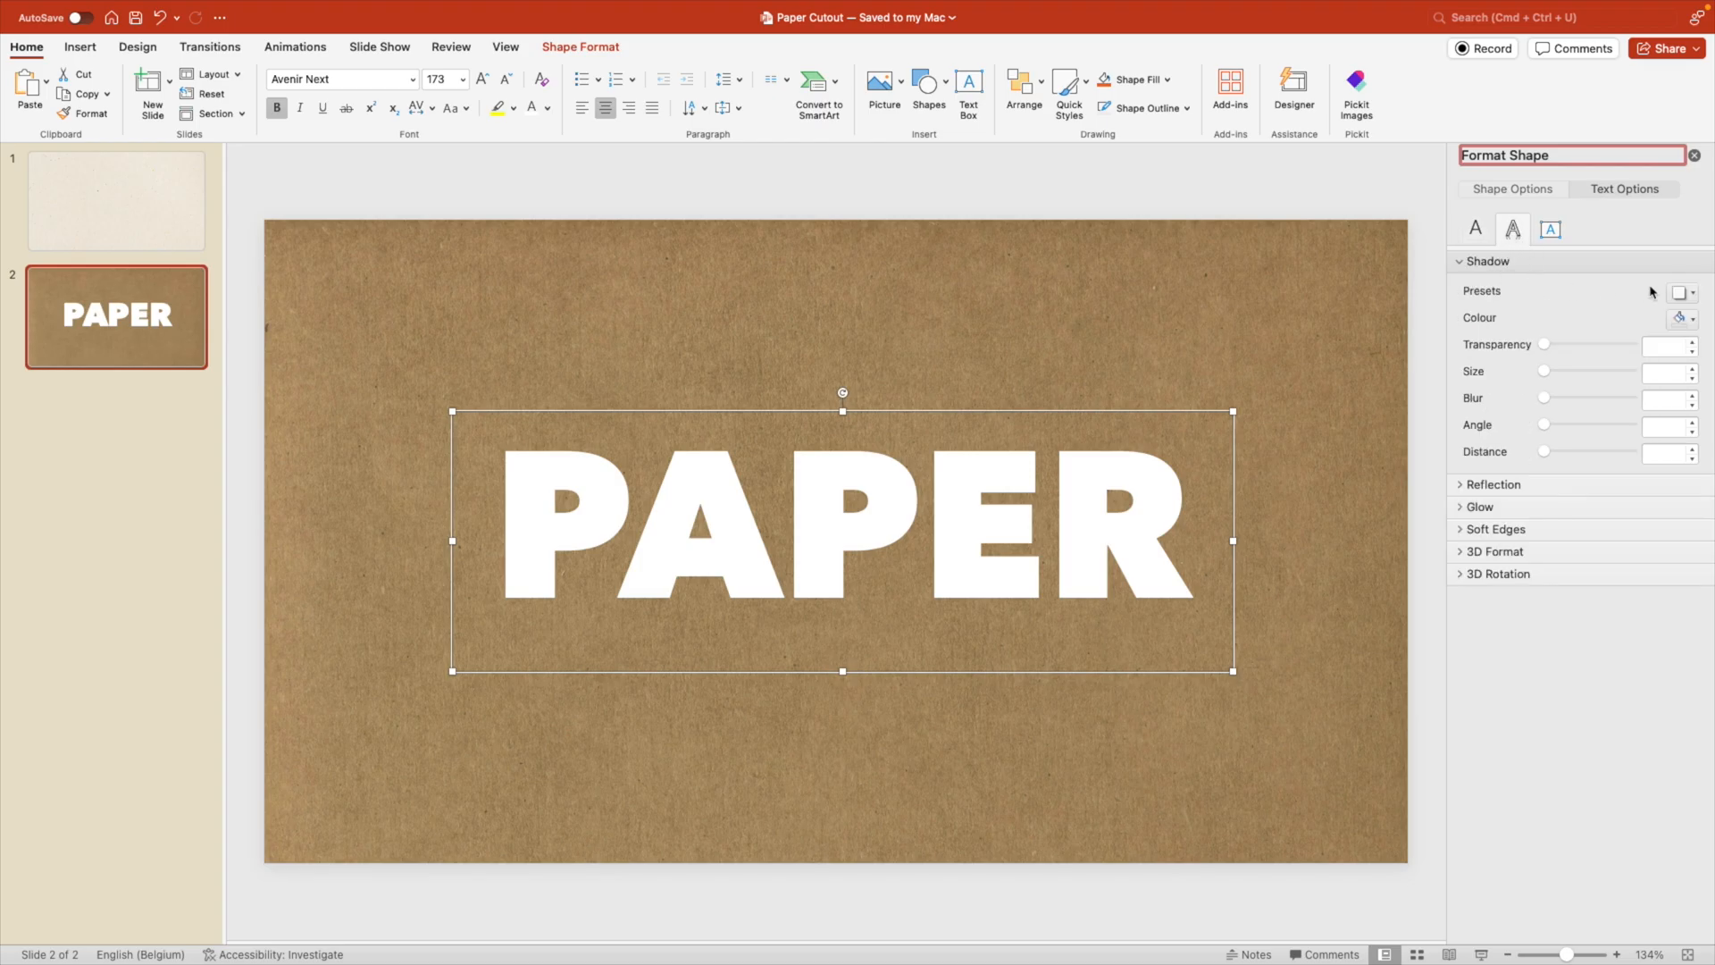
Step: Apply an inner shadow preset to the PAPER letters and return to its settings
click(1681, 291)
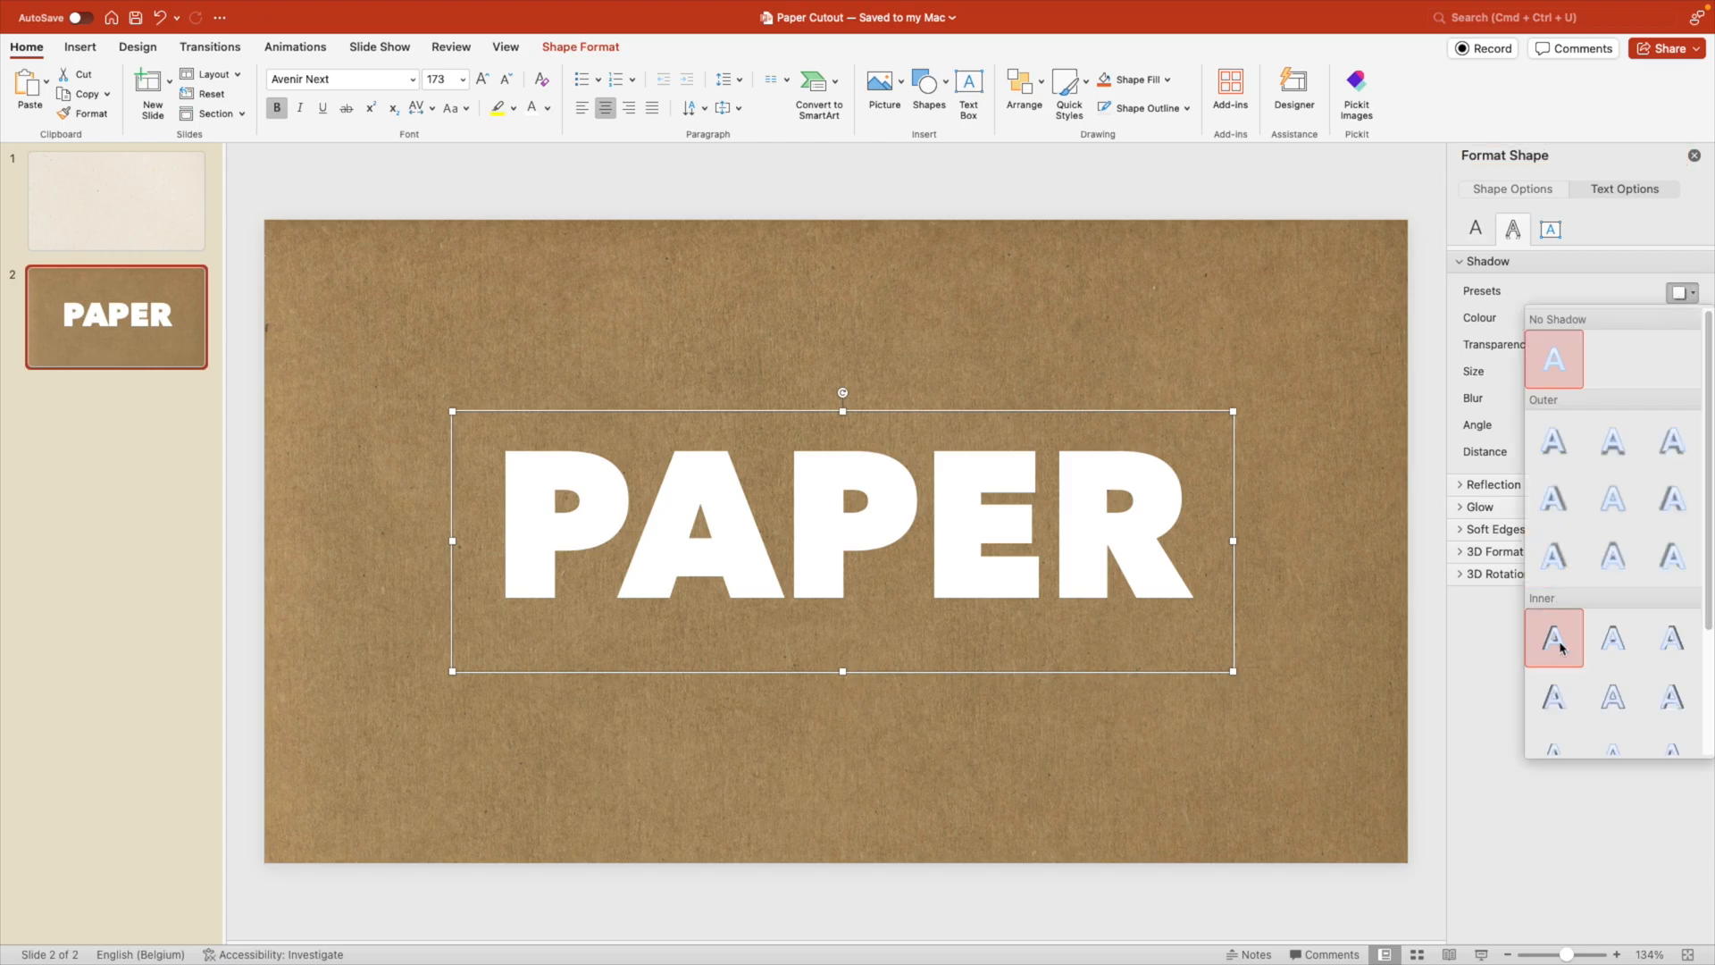
click(1552, 637)
text(8)
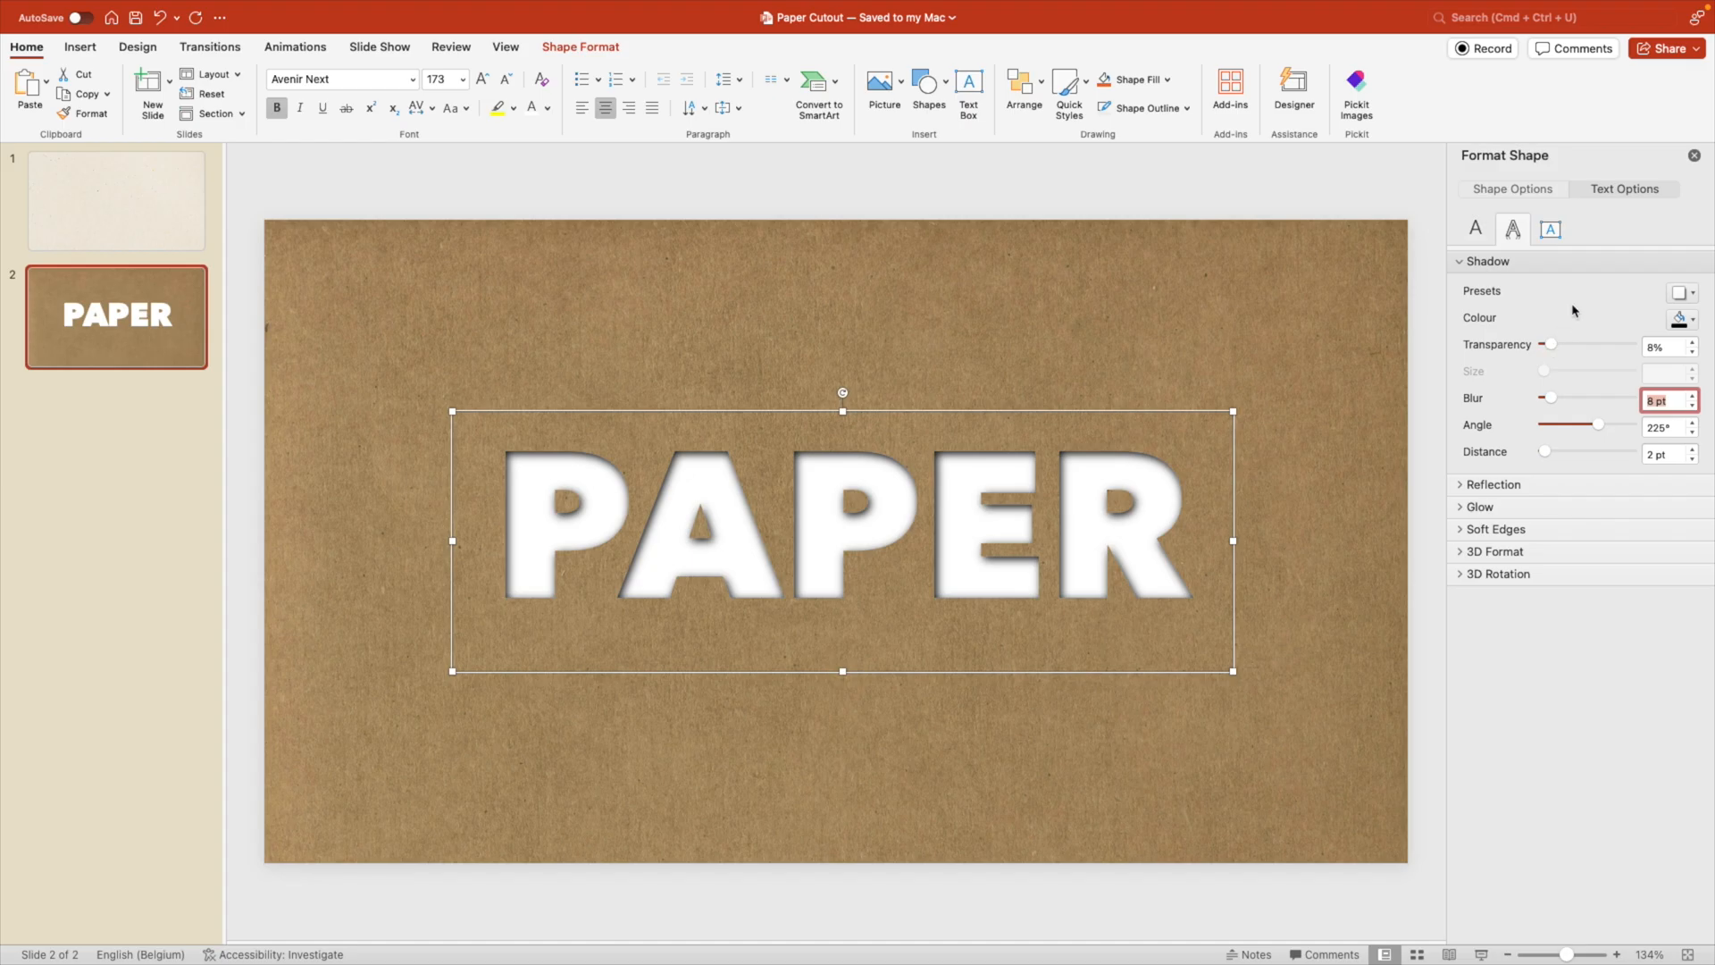
mouse_move(1581, 325)
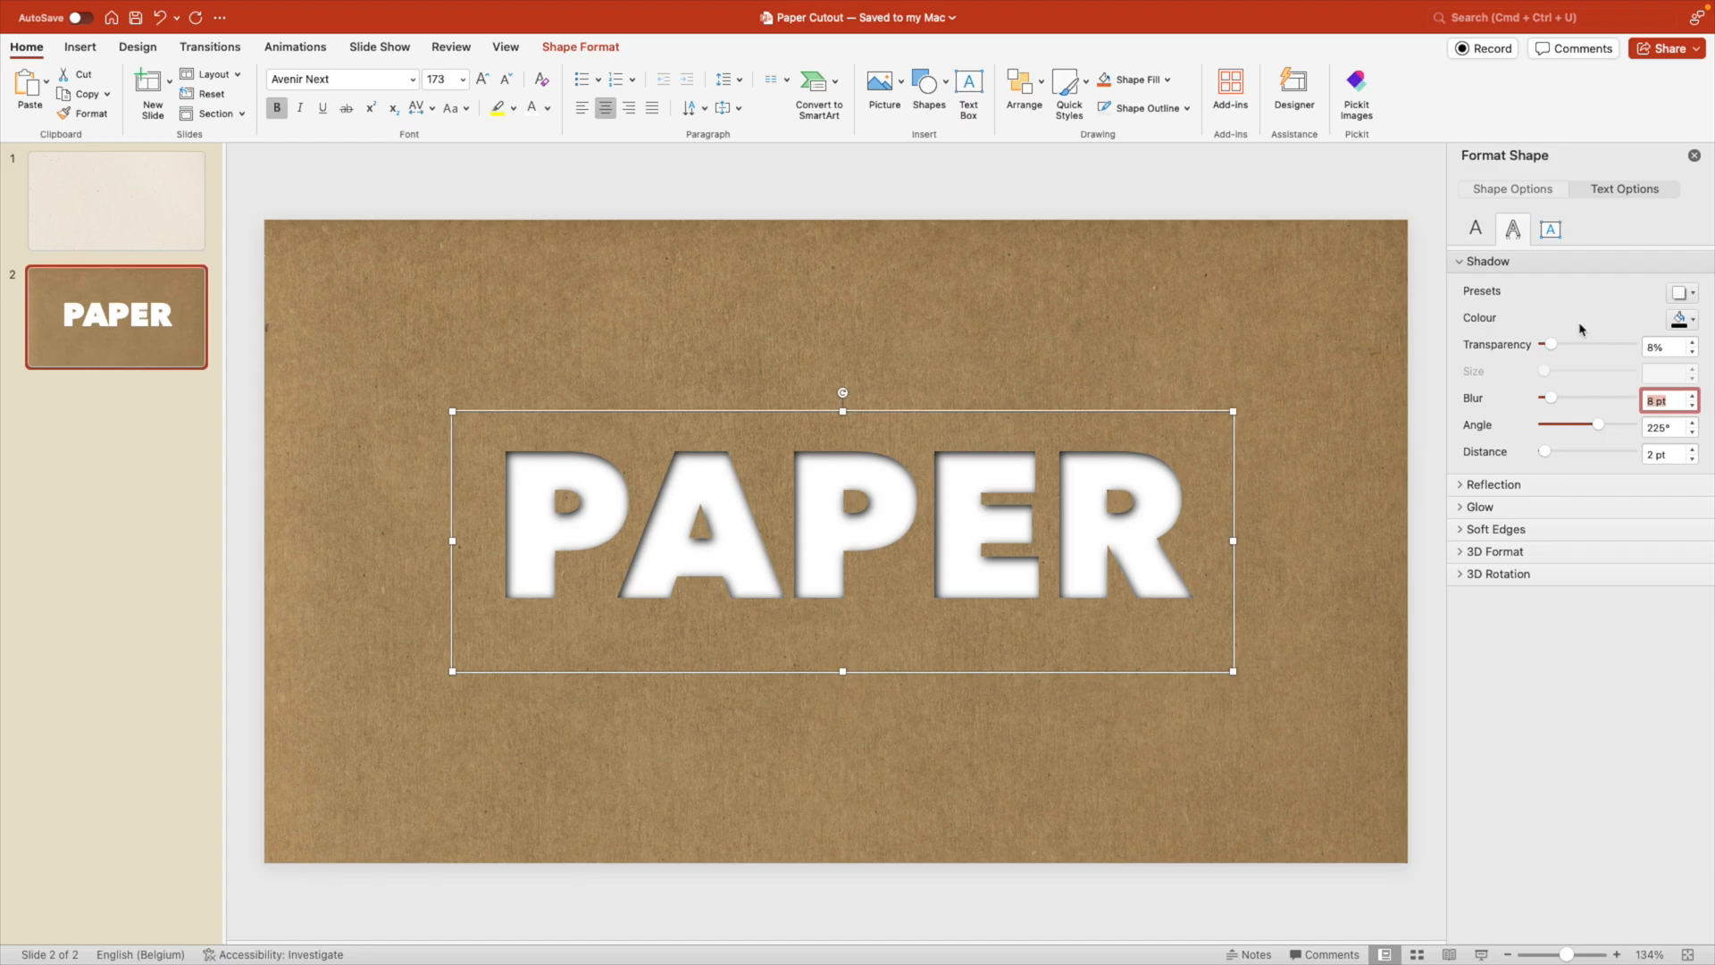
mouse_move(1629, 375)
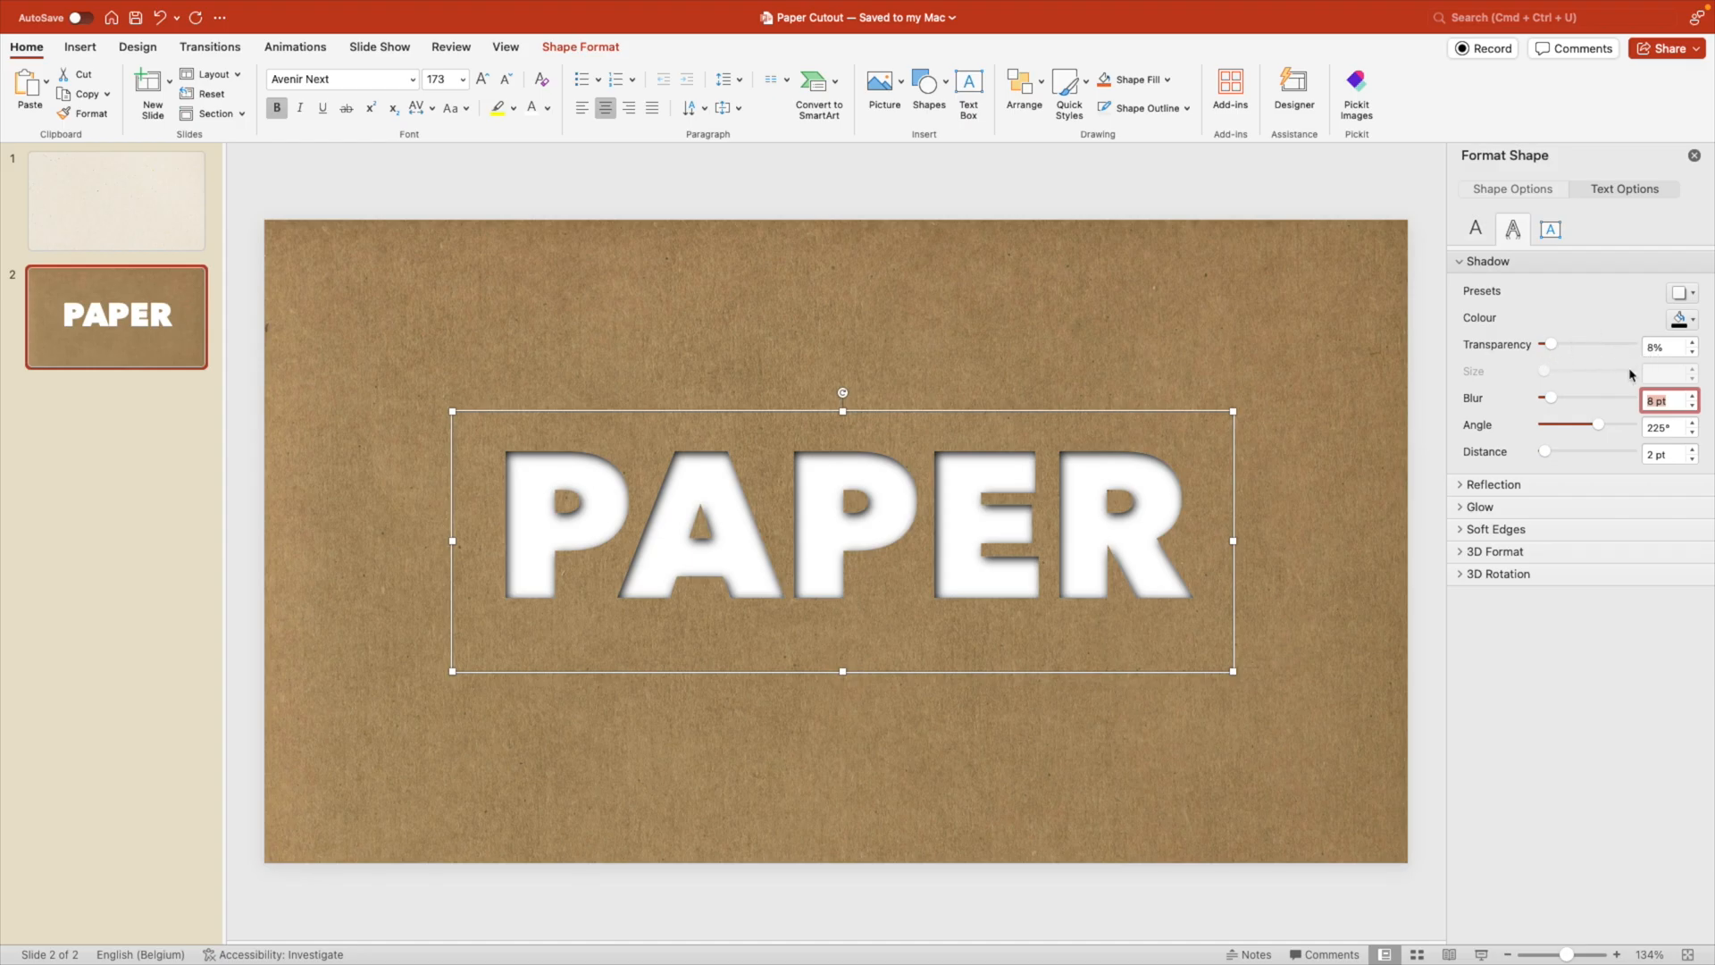
mouse_move(1227, 367)
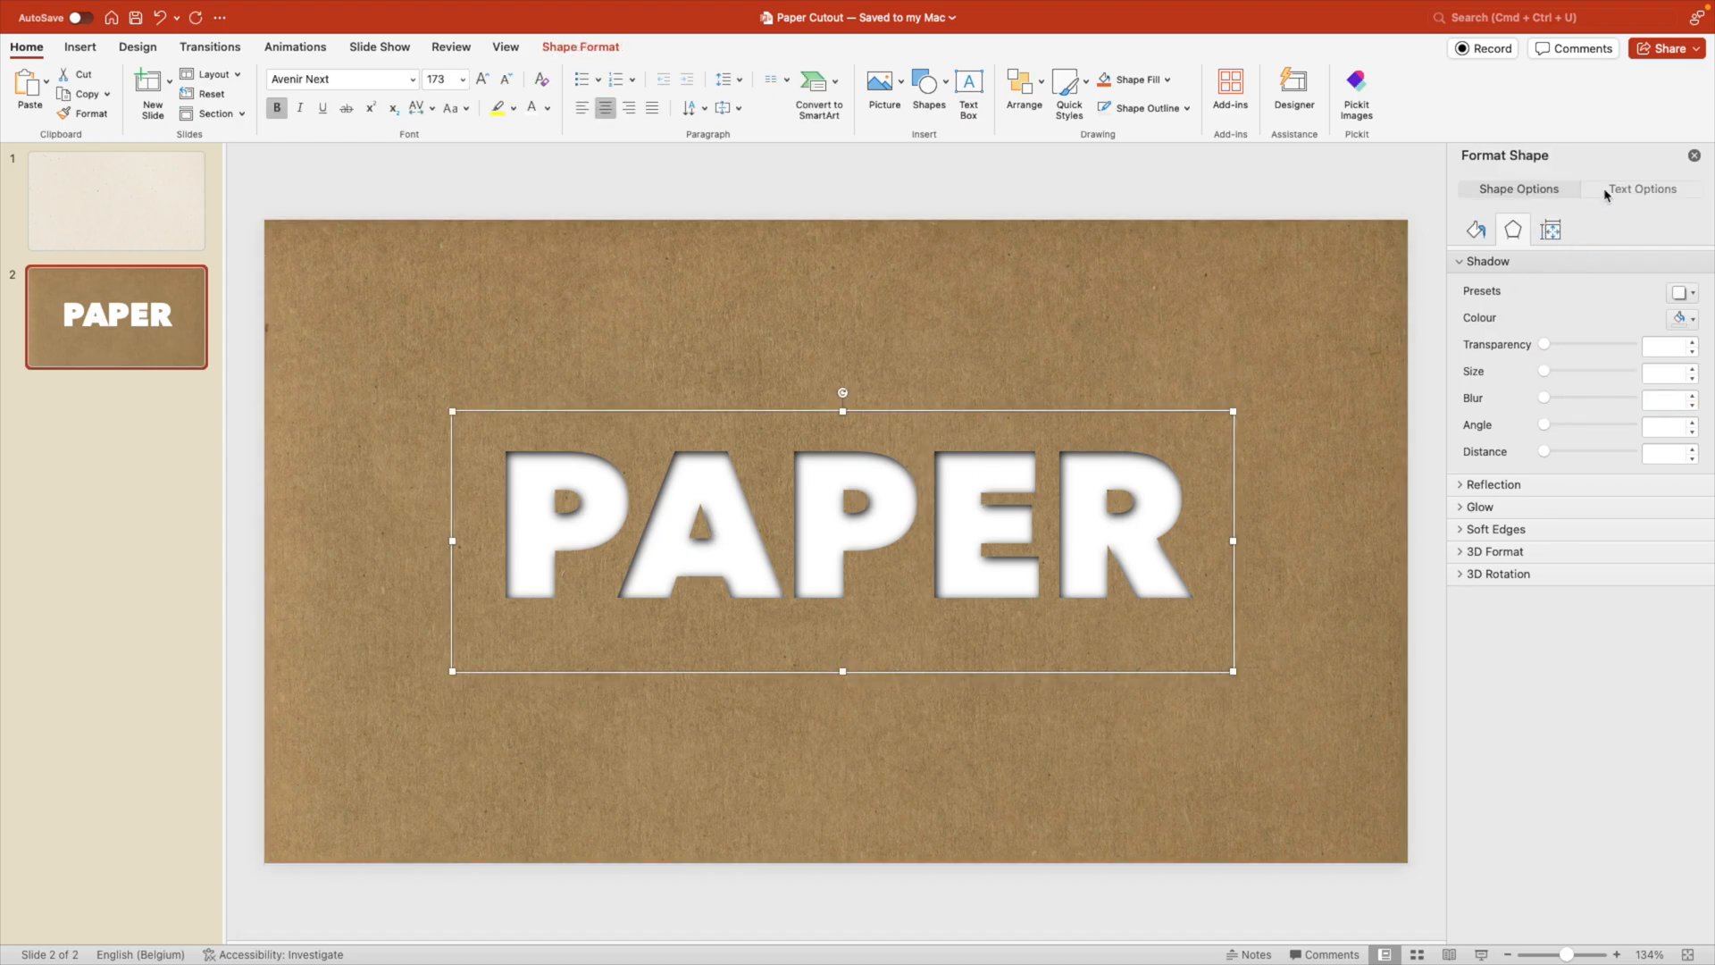
click(1640, 187)
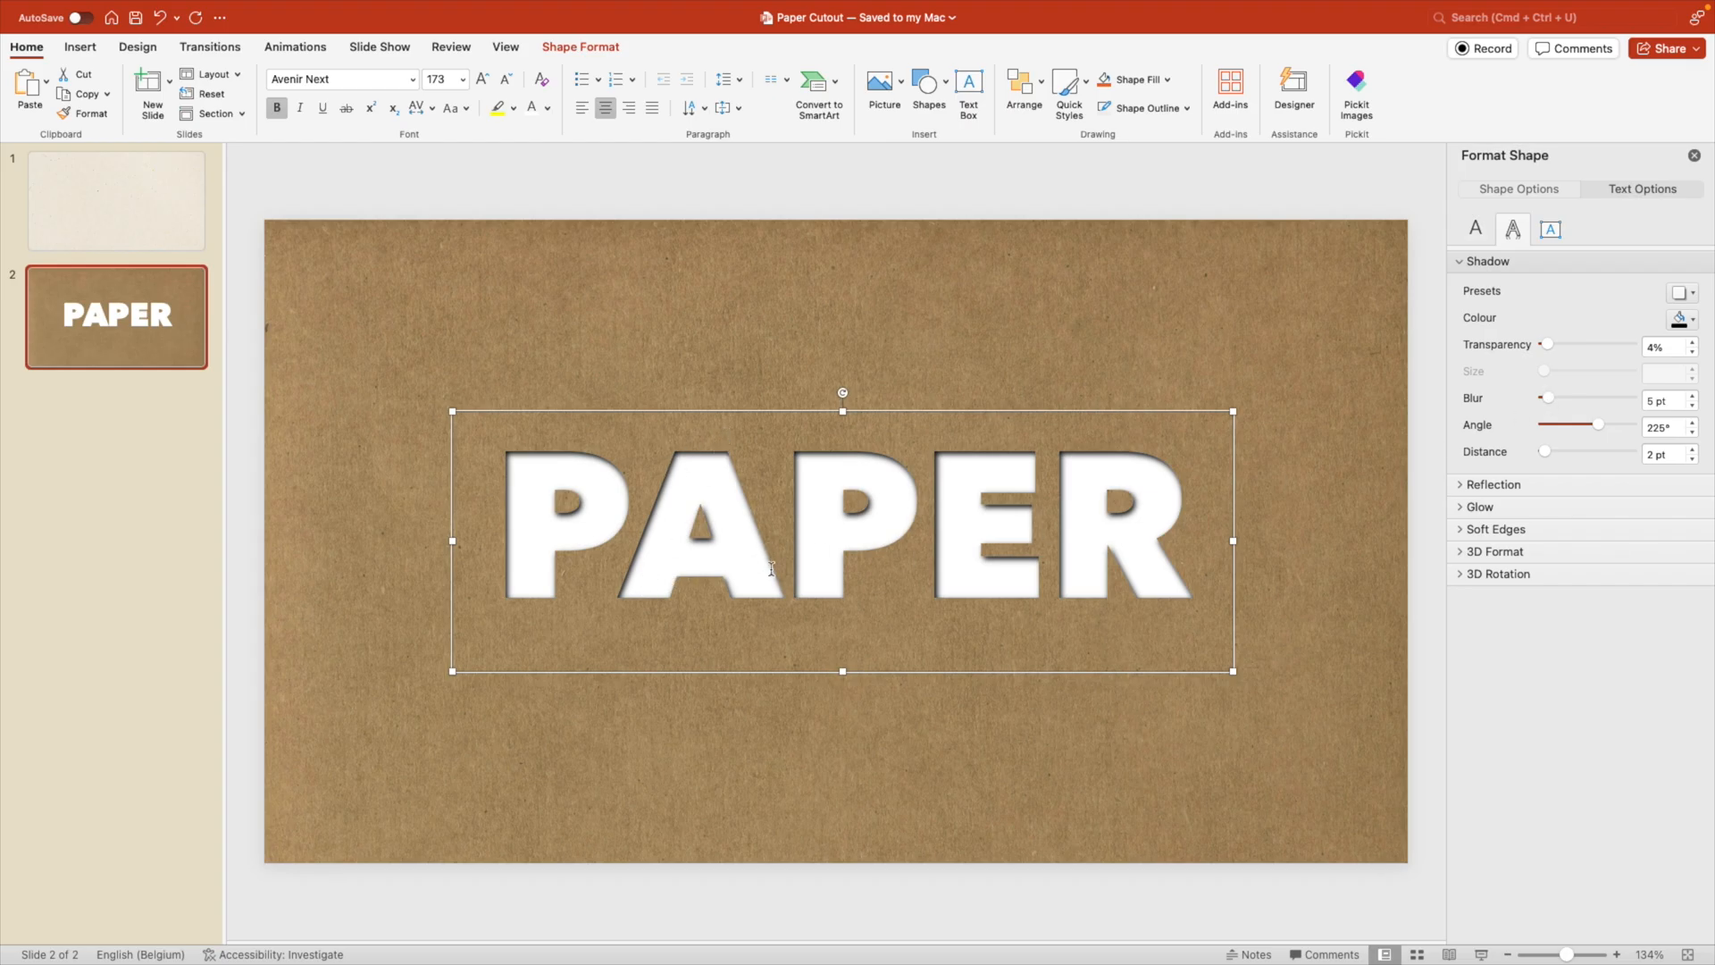
mouse_move(1034, 459)
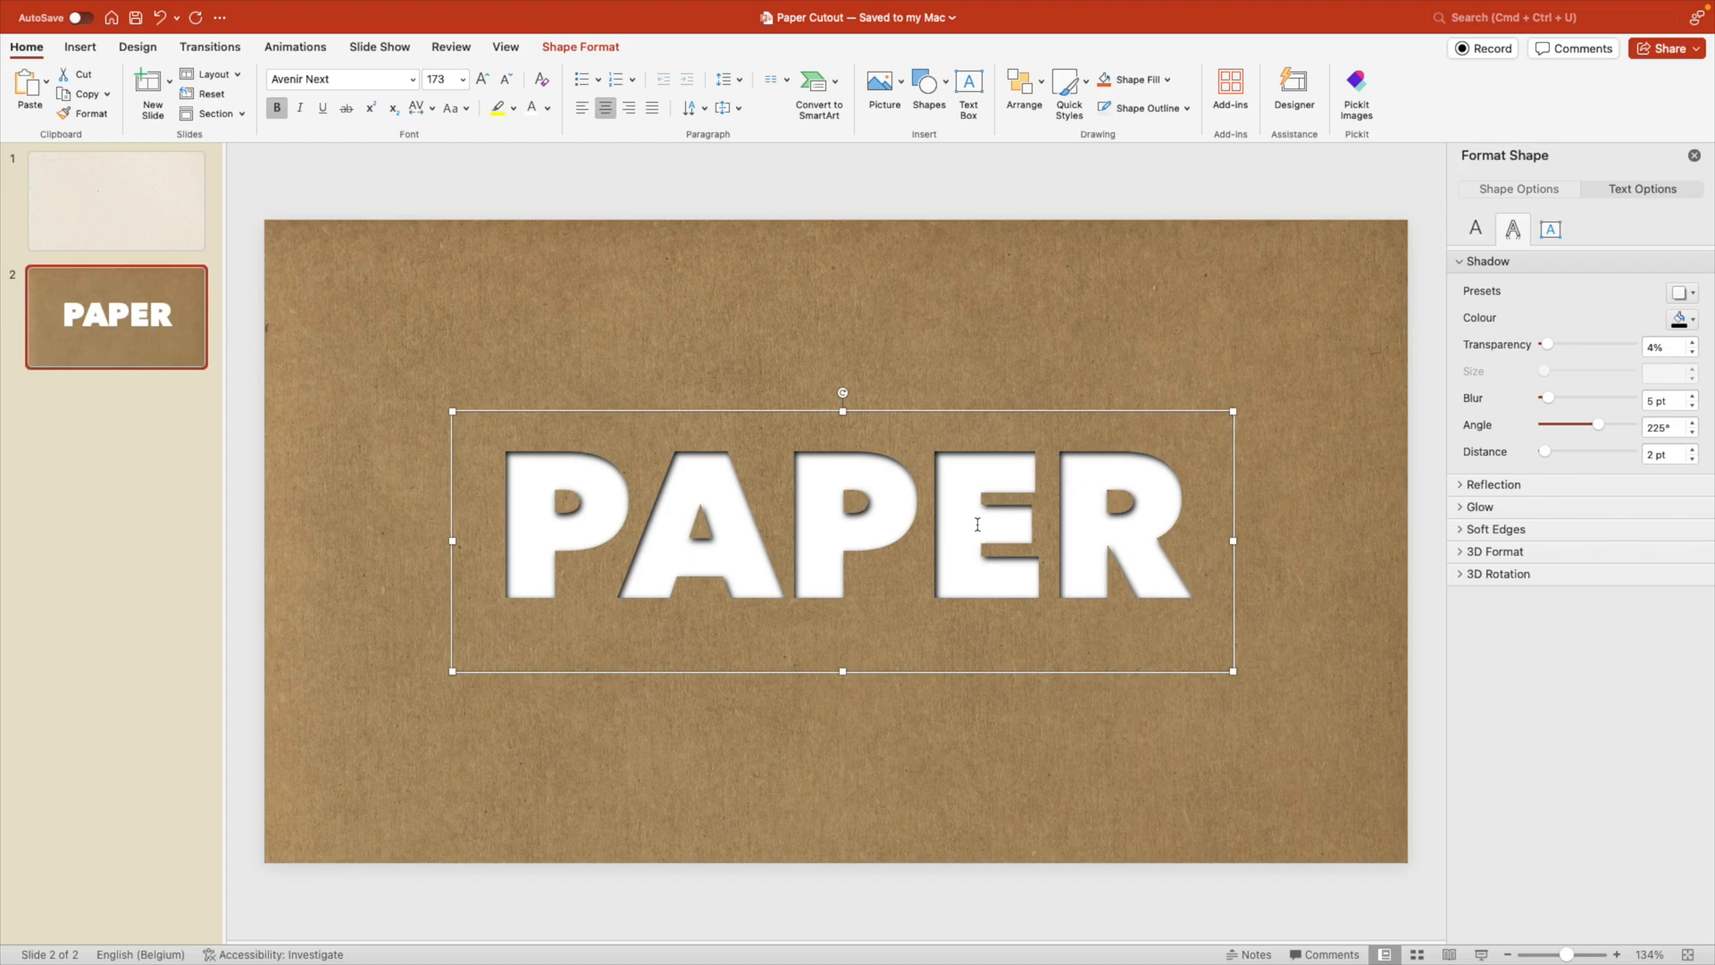
click(143, 196)
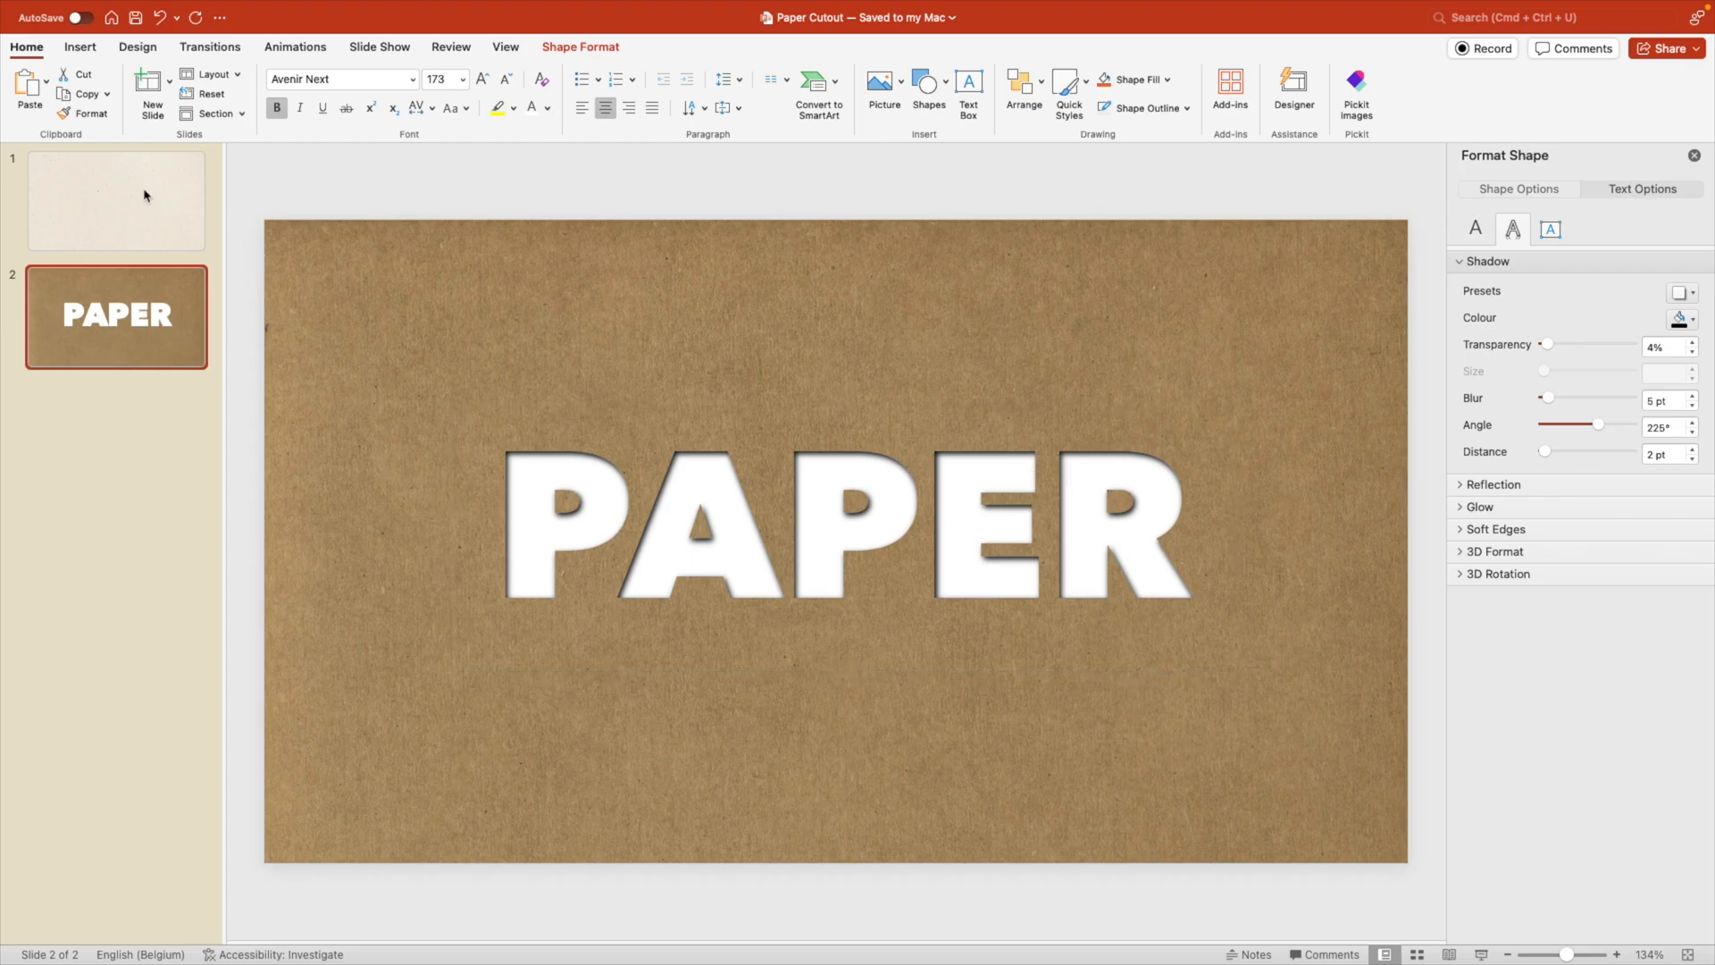
click(116, 200)
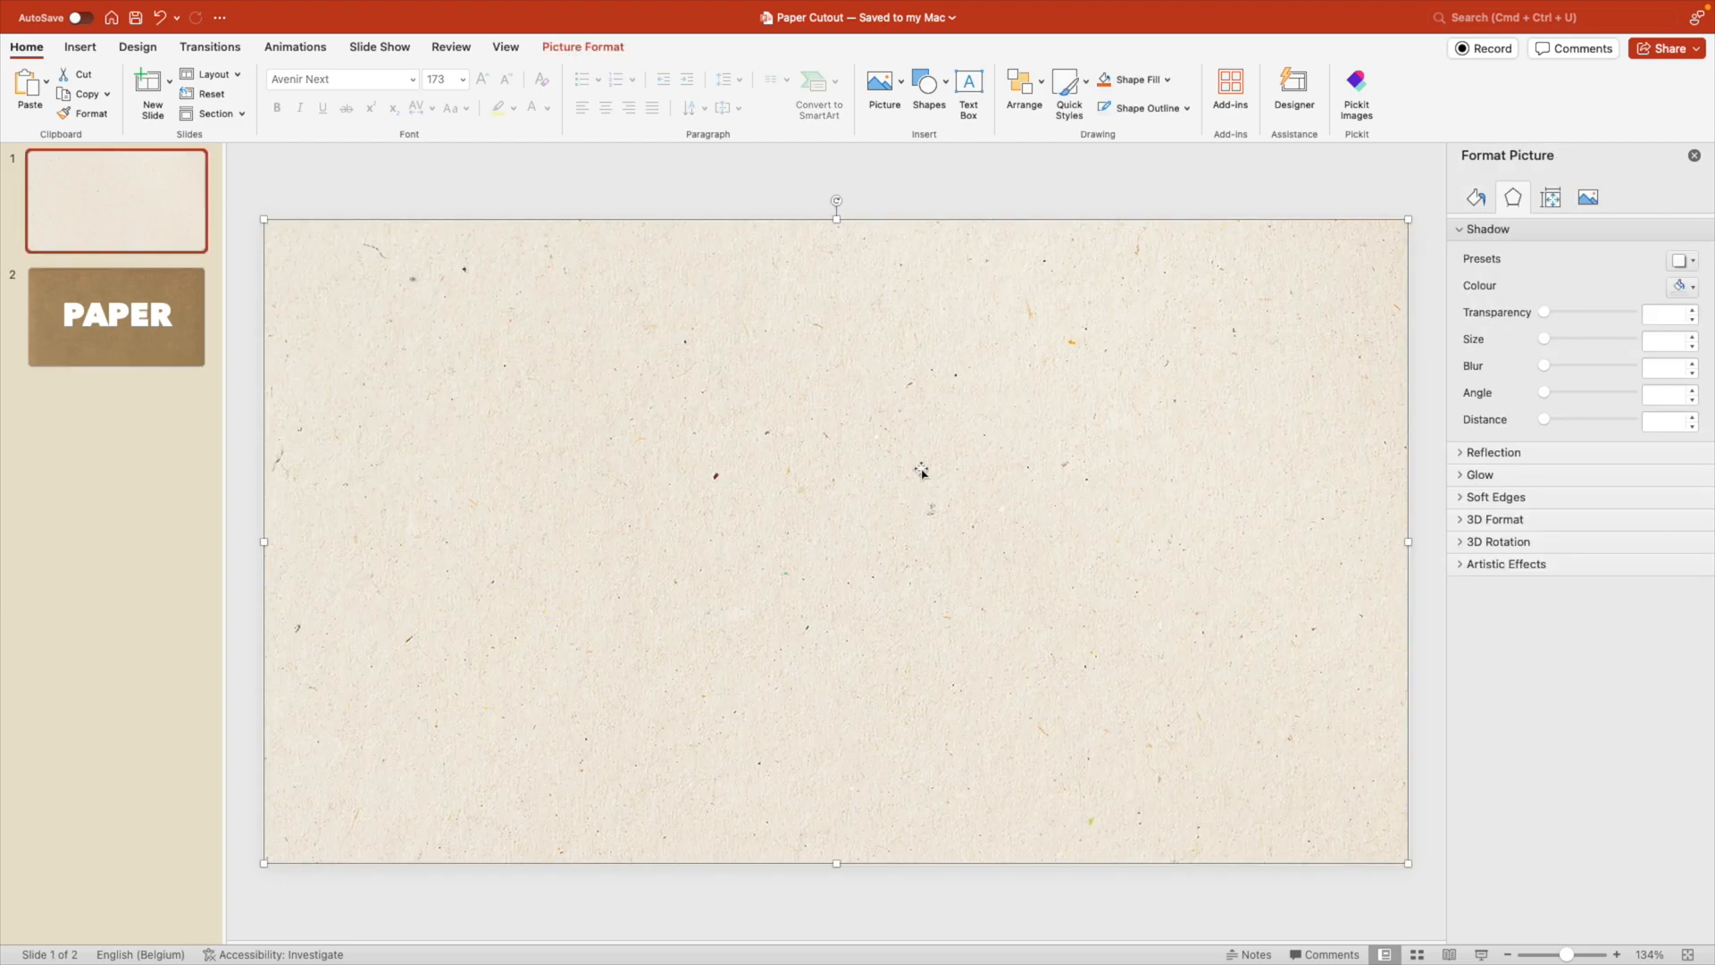
mouse_move(472, 431)
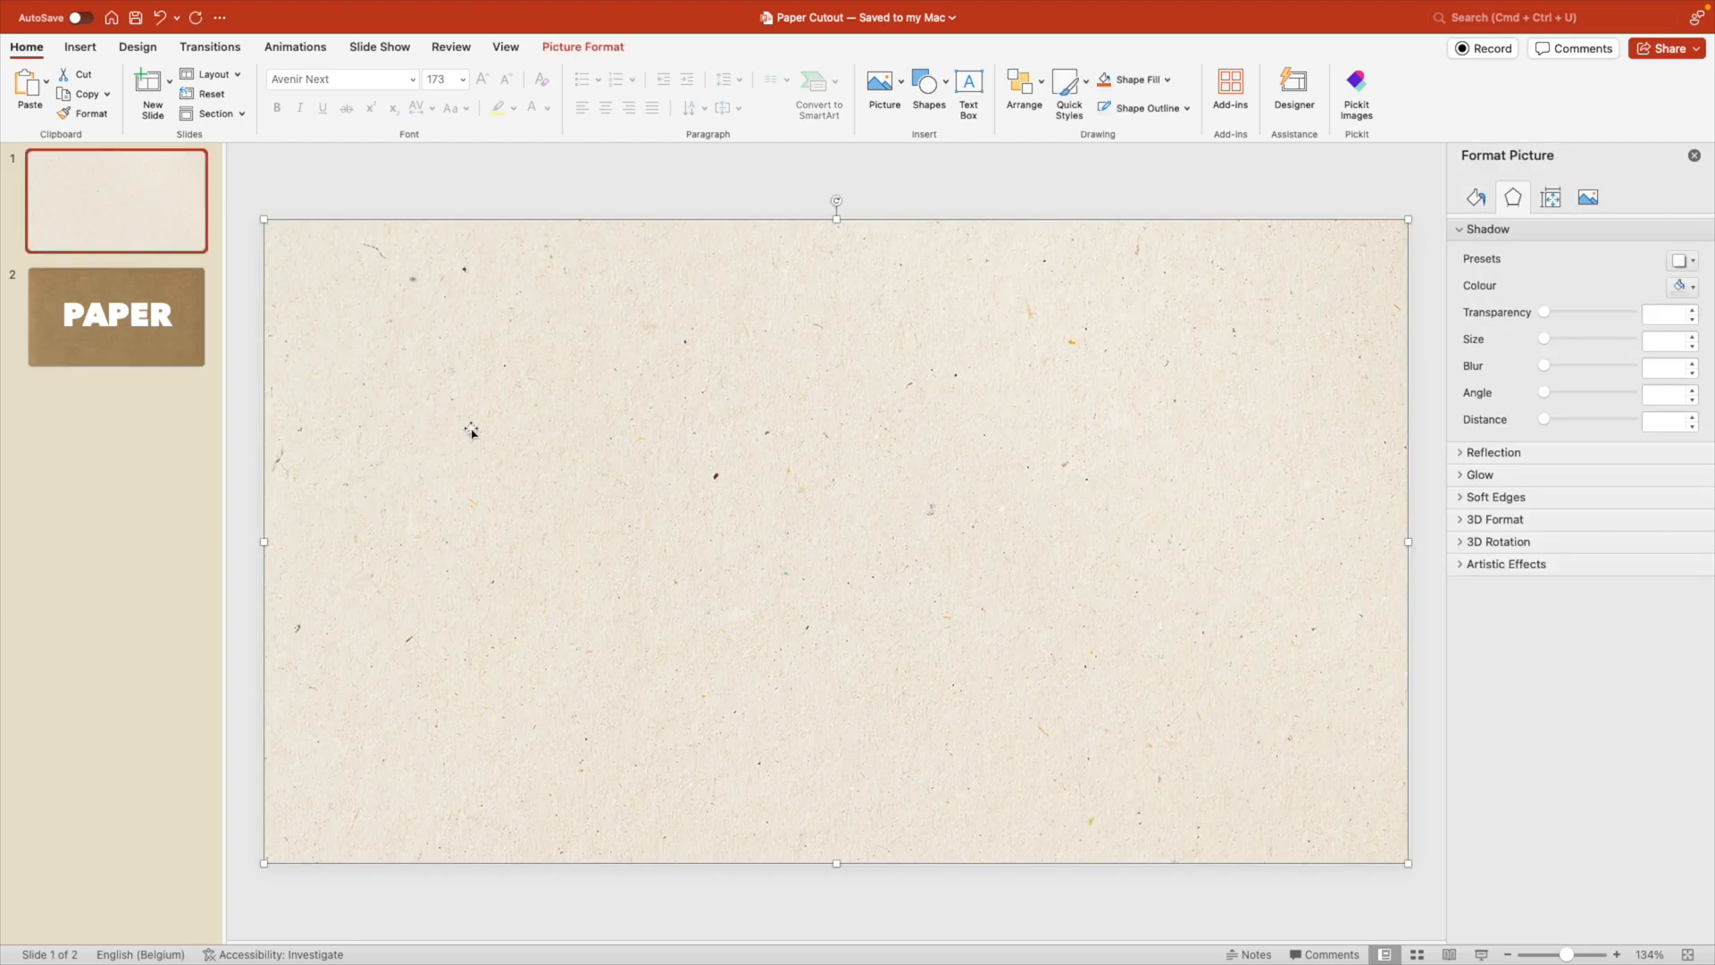
click(116, 316)
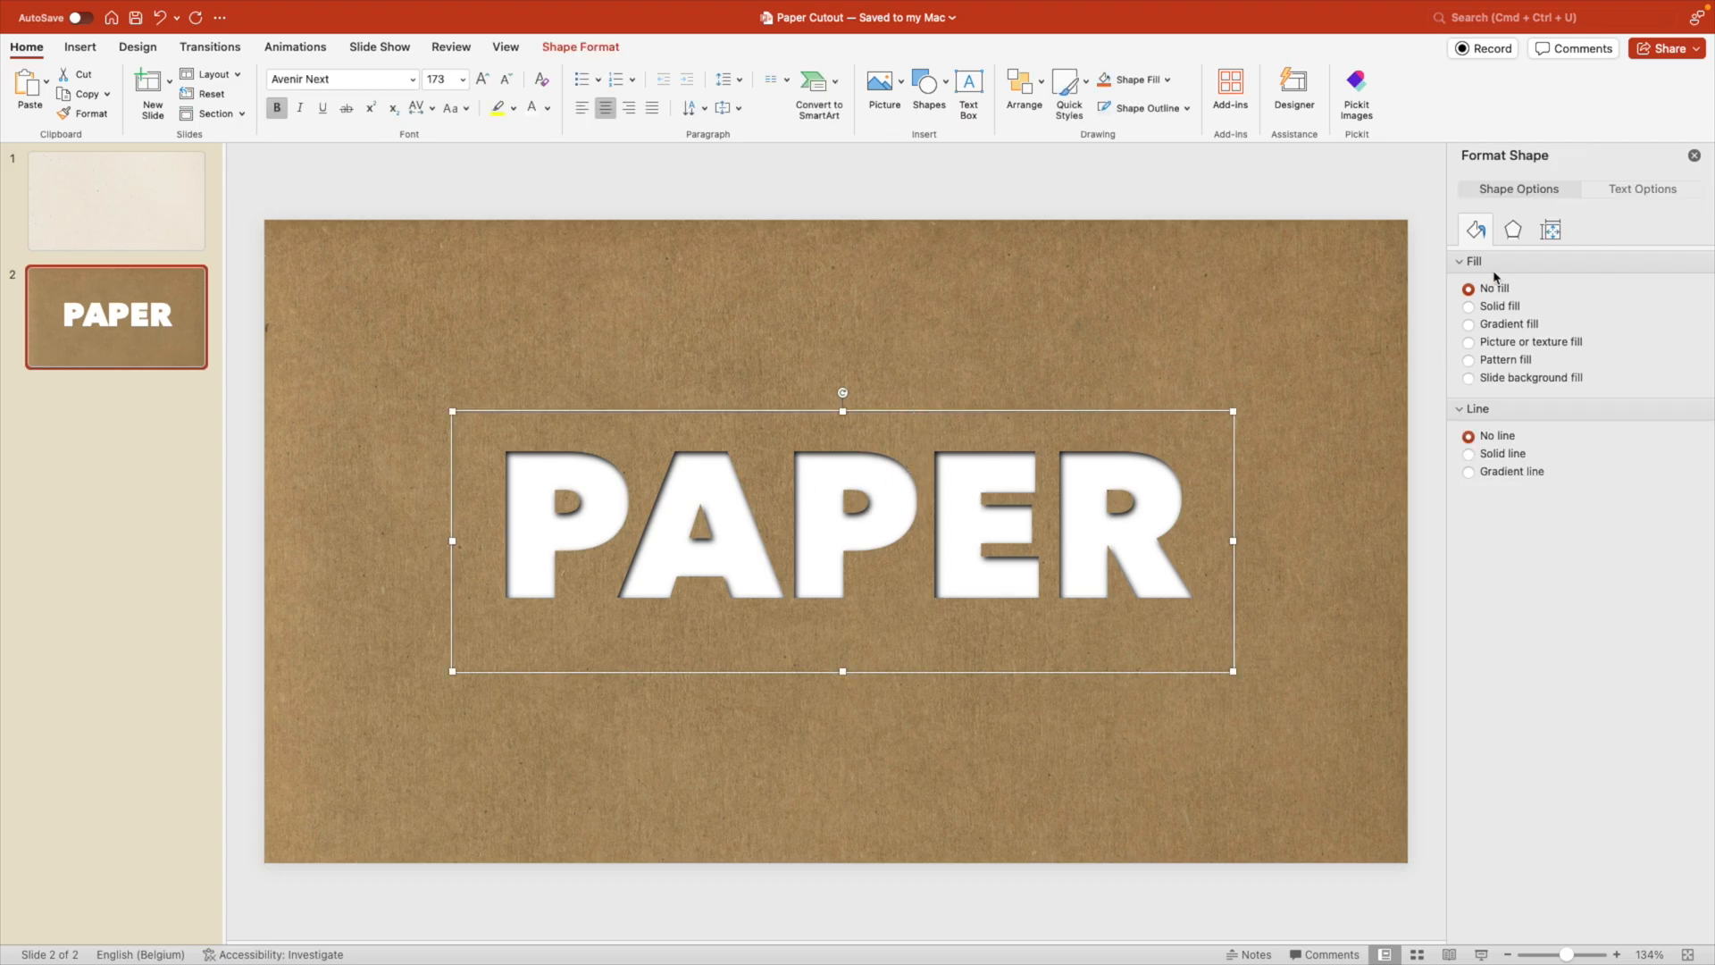
Step: Switch the PAPER letters to a picture fill from the clipboard paper image
click(1640, 188)
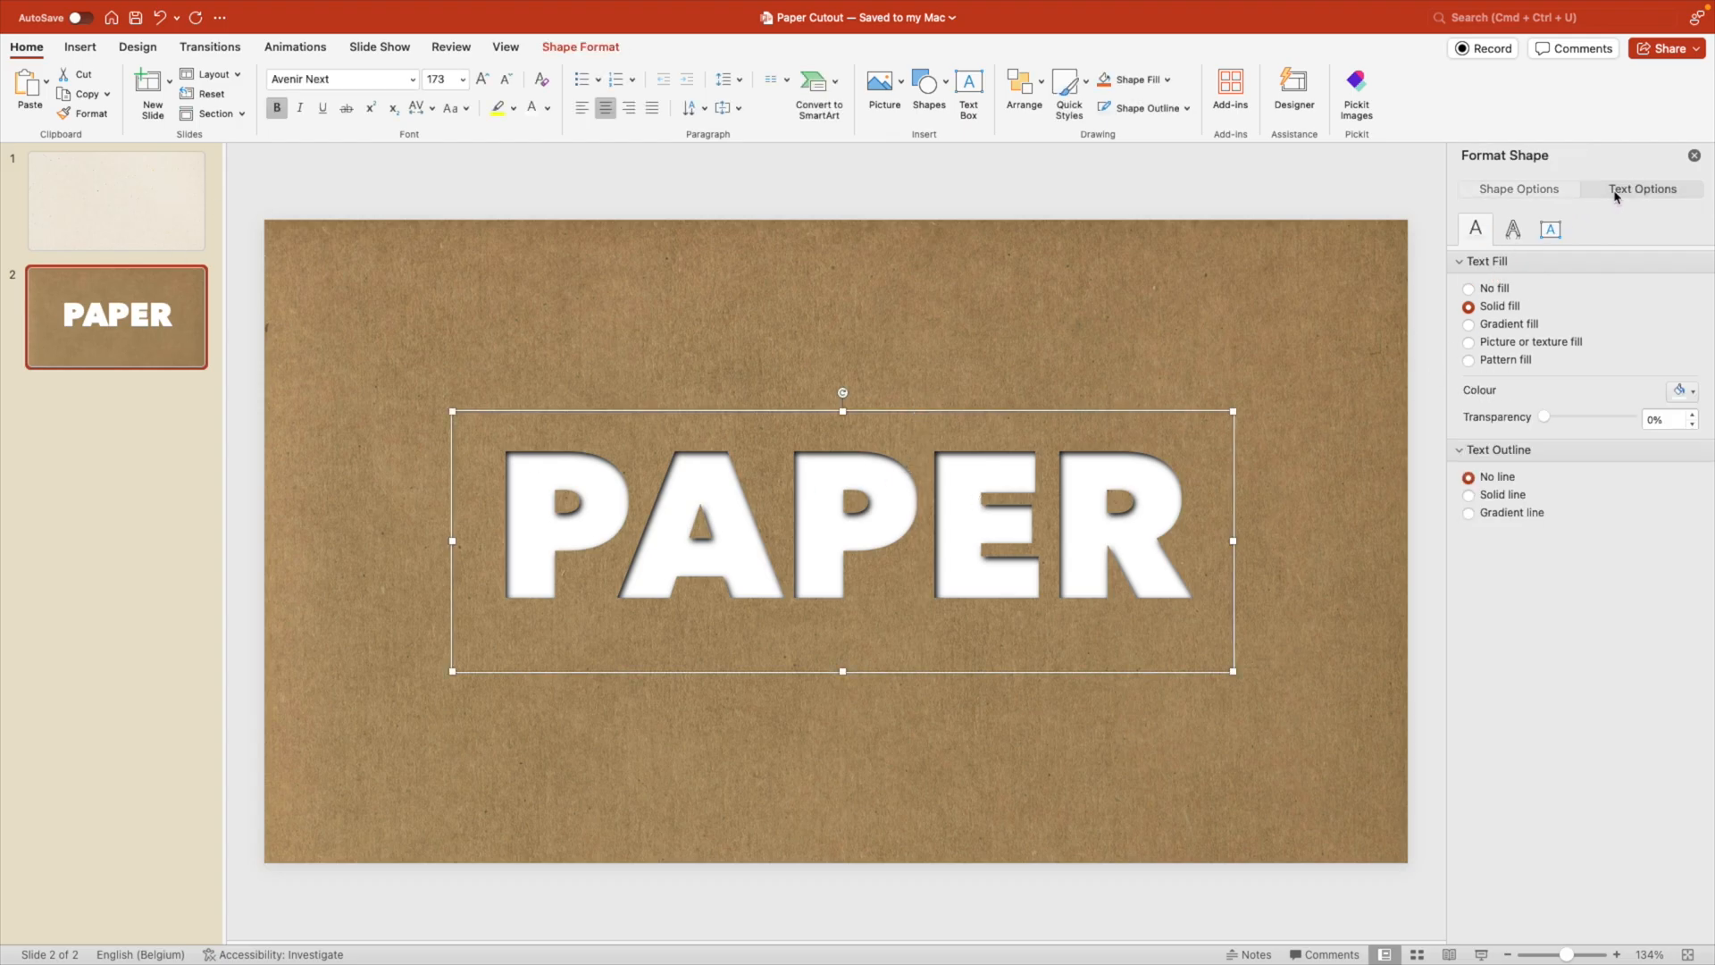
mouse_move(1479, 348)
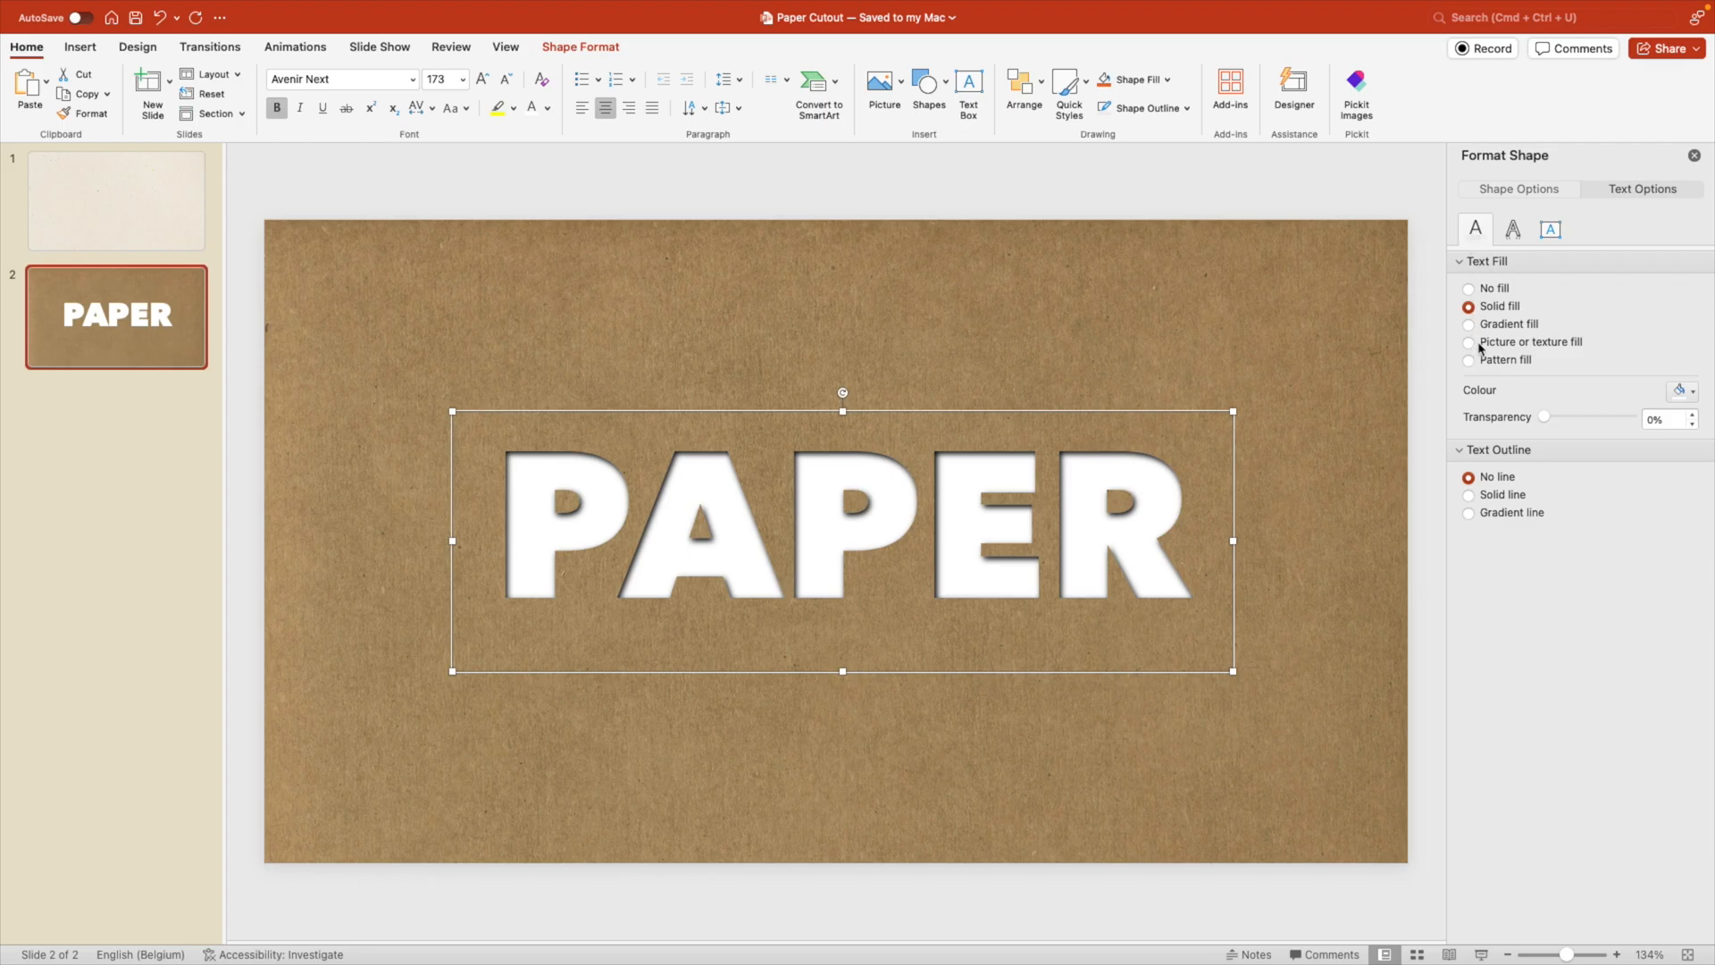
click(1468, 341)
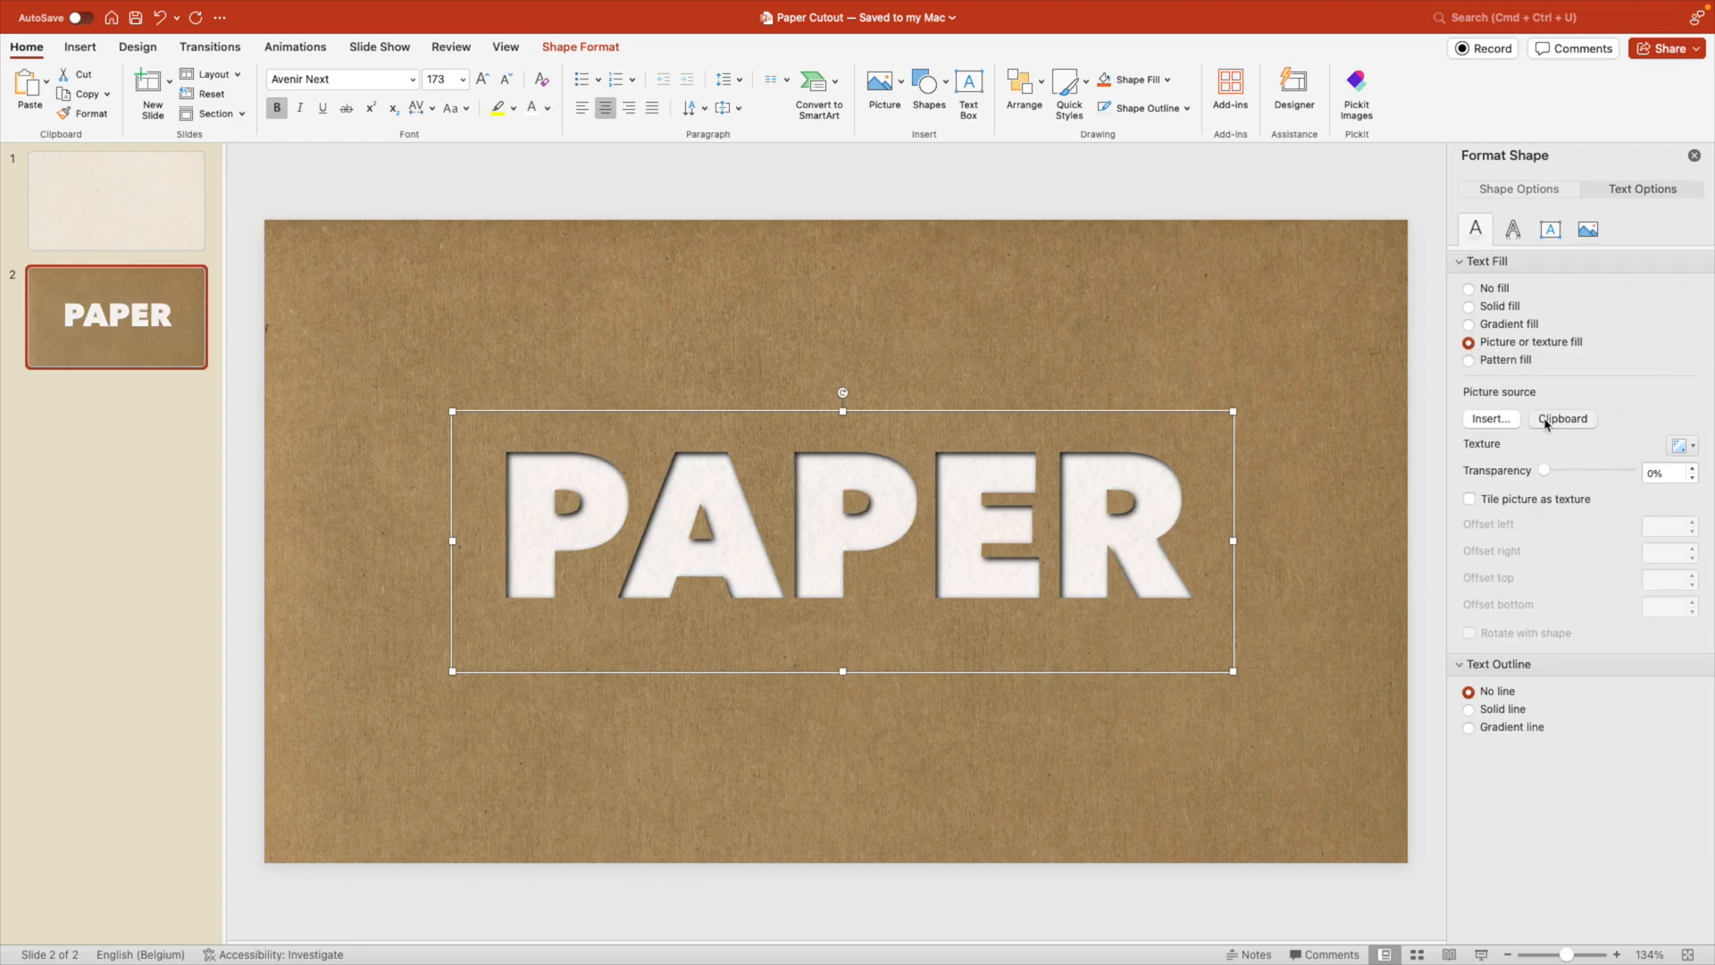
click(1561, 418)
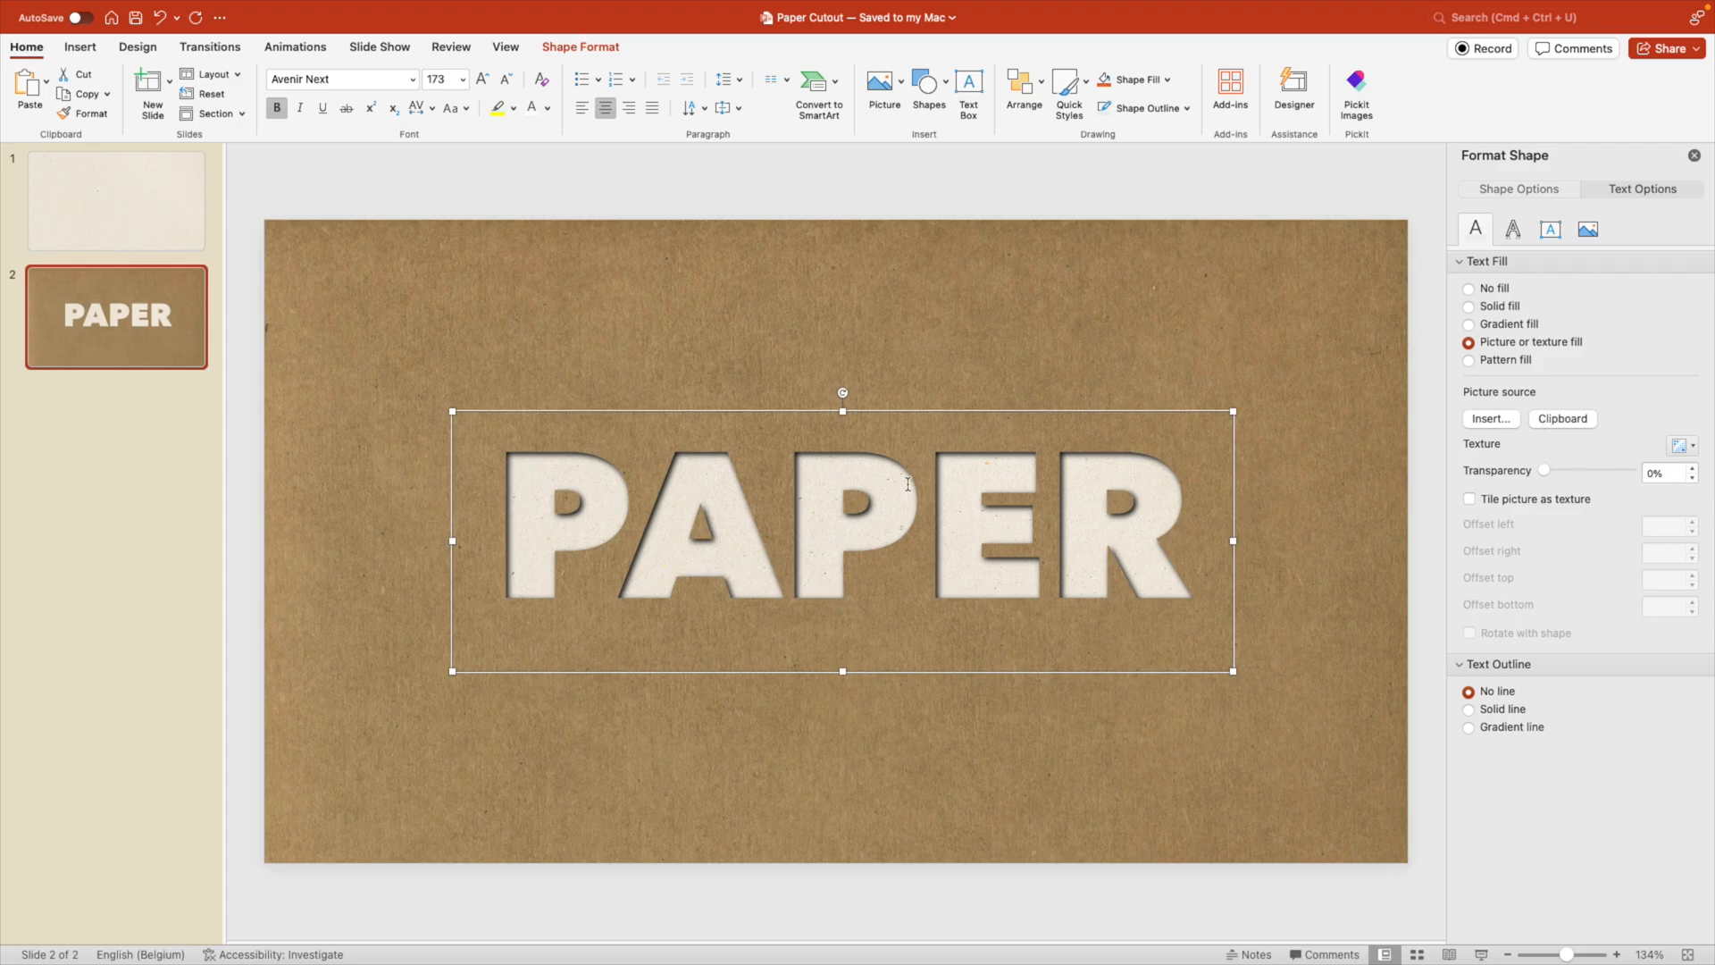
mouse_move(853, 626)
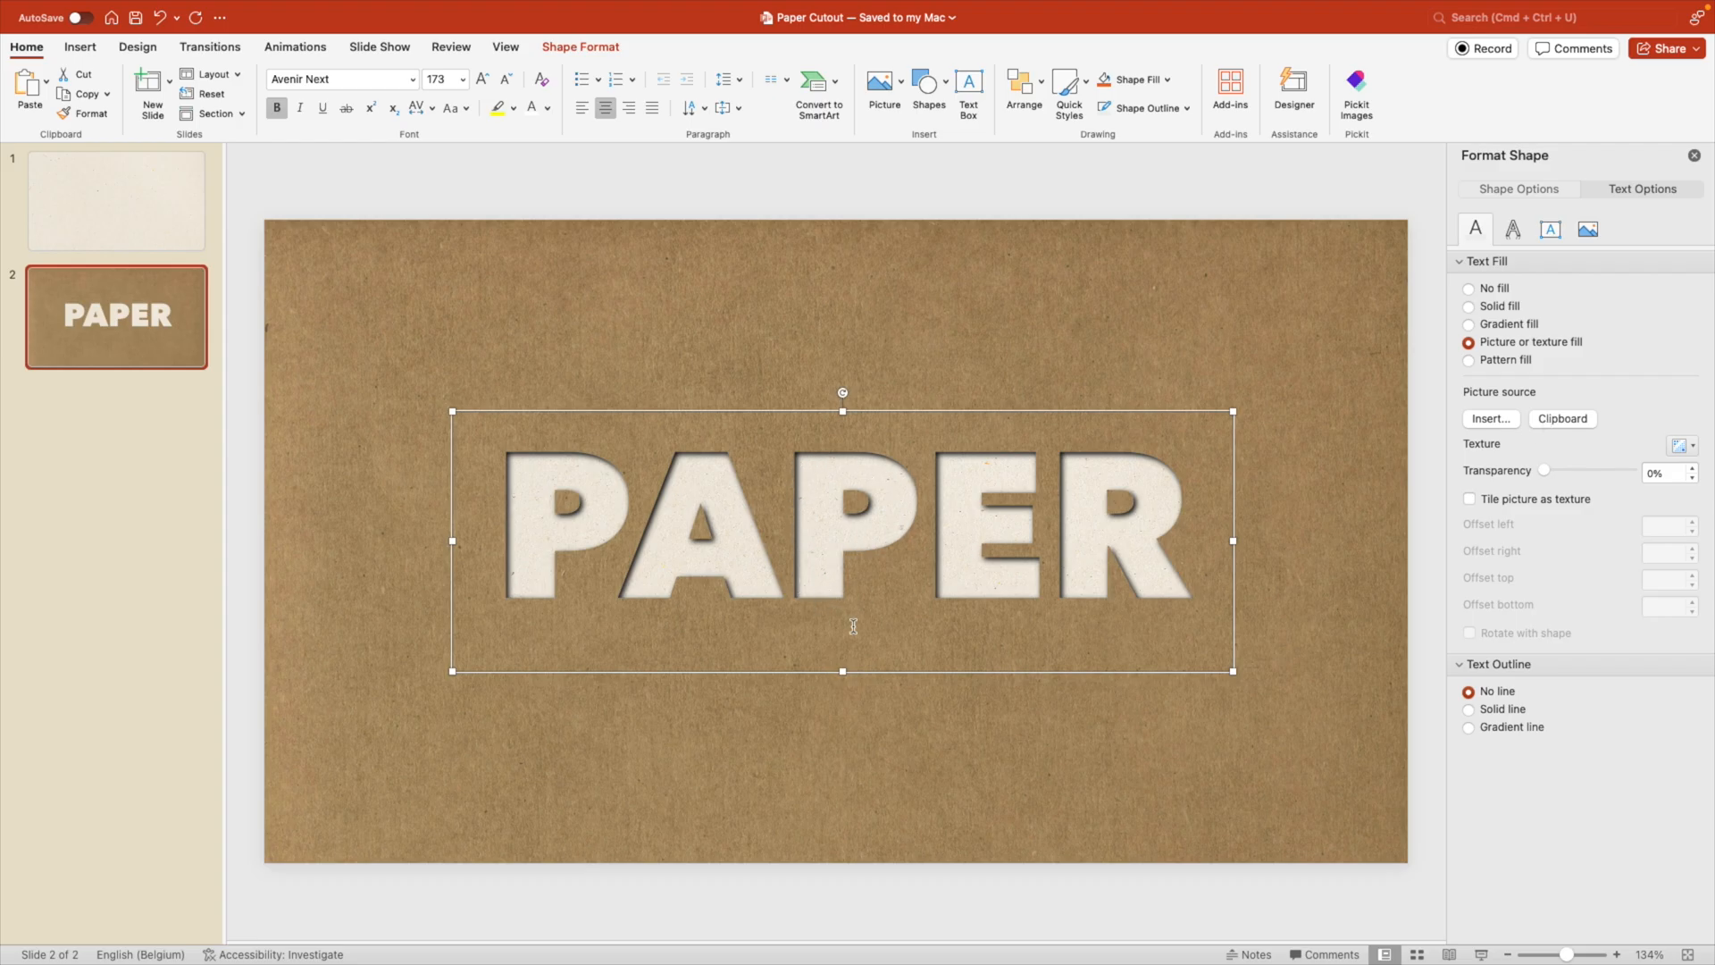
click(1119, 207)
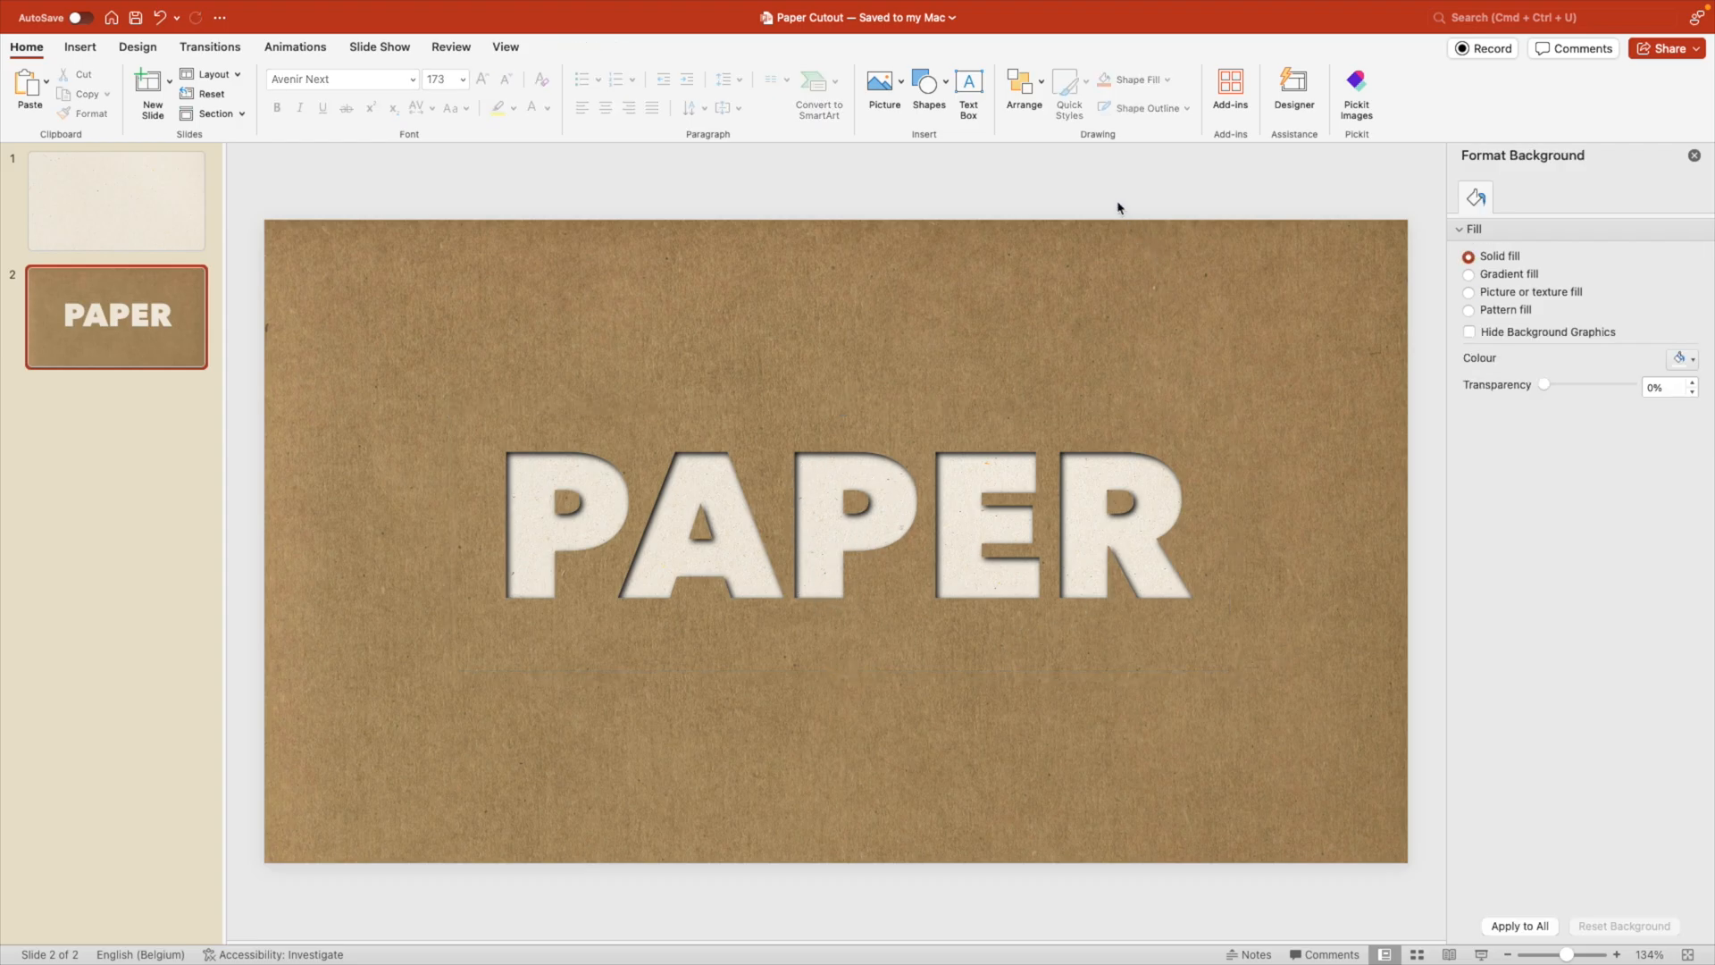
mouse_move(1254, 464)
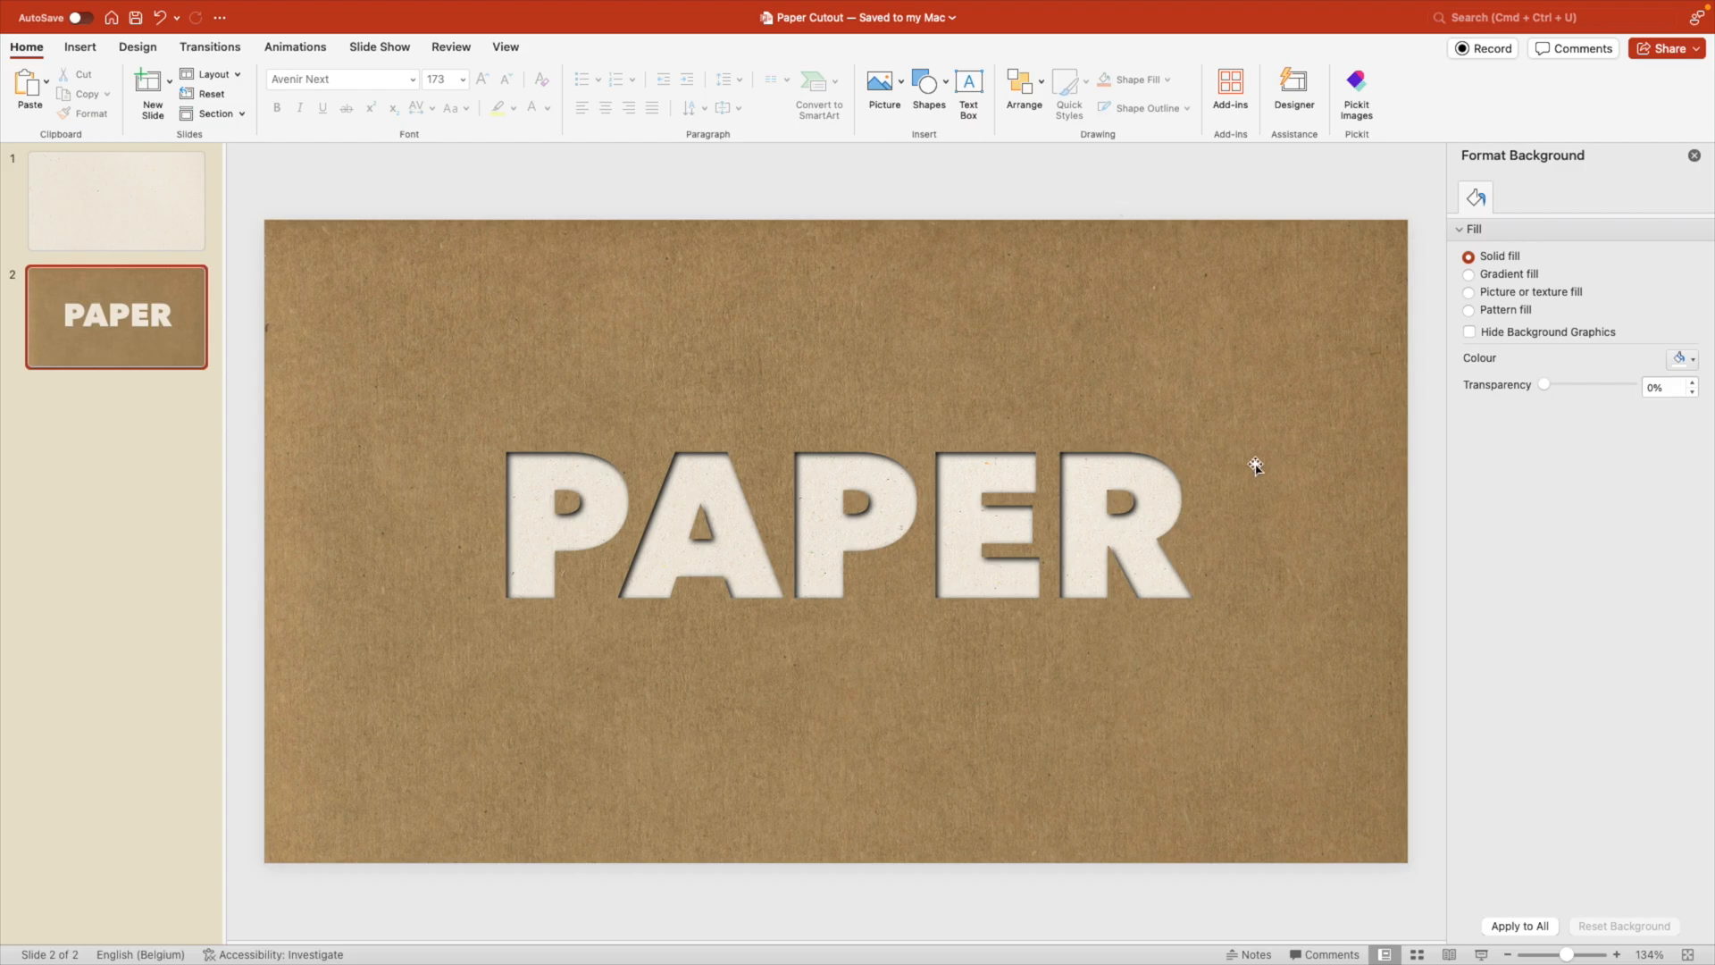
mouse_move(1083, 484)
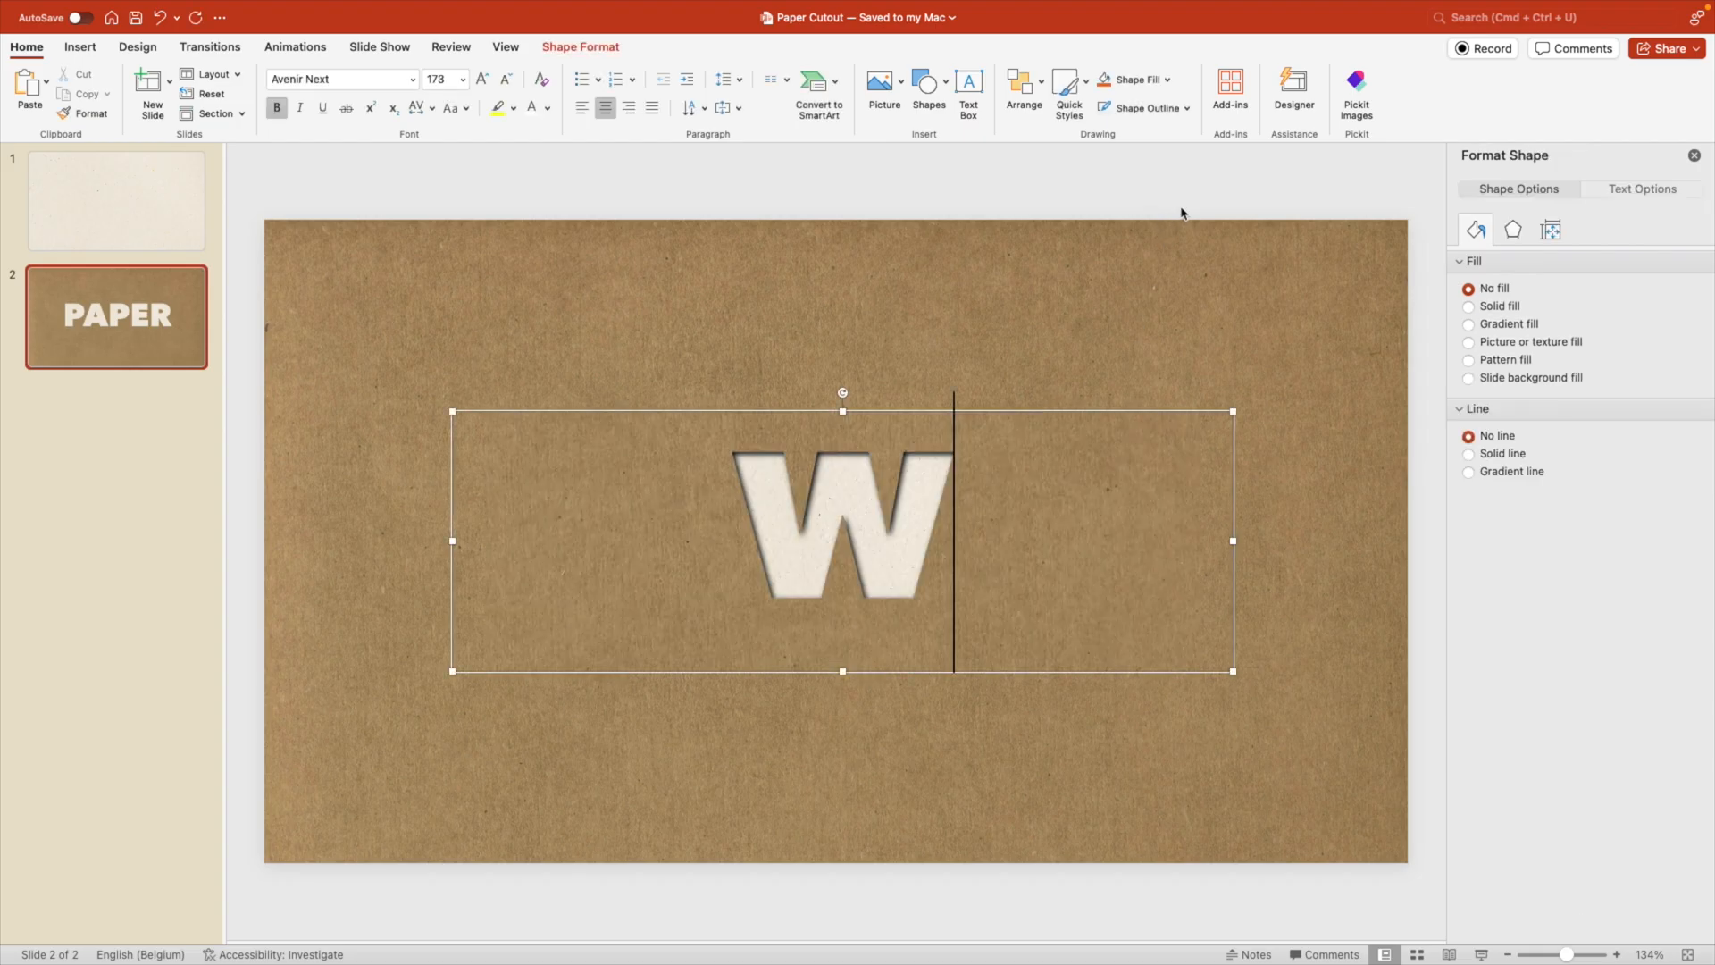
text(Welcome)
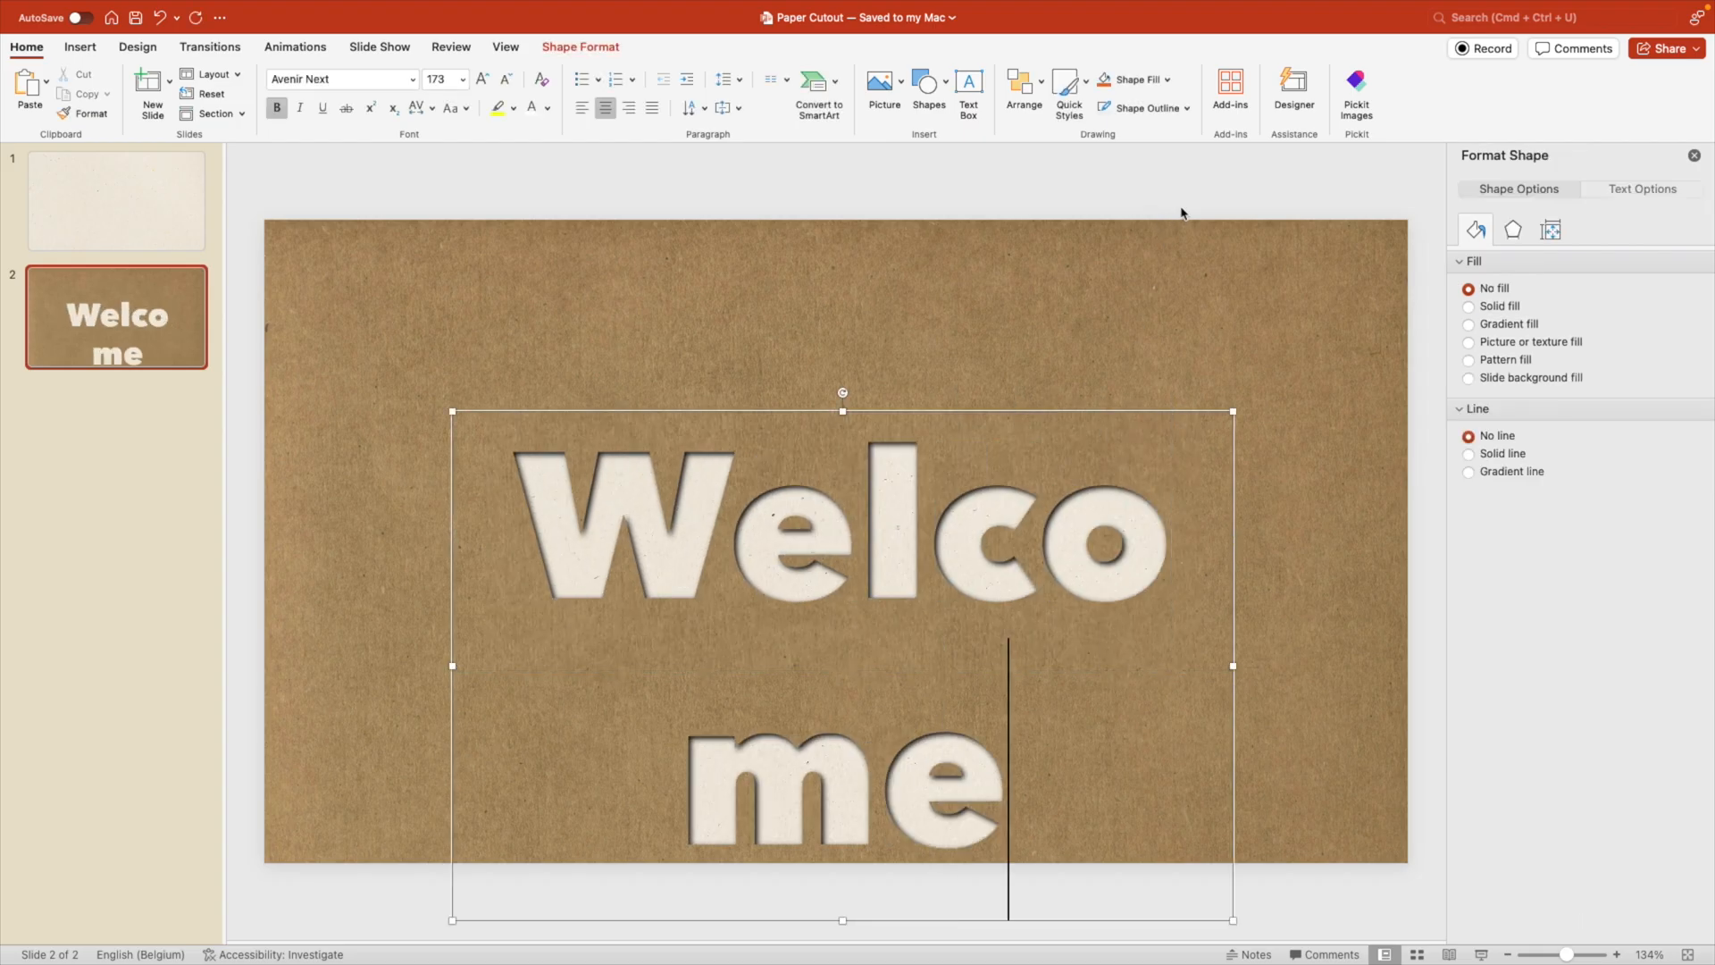
text(Hello)
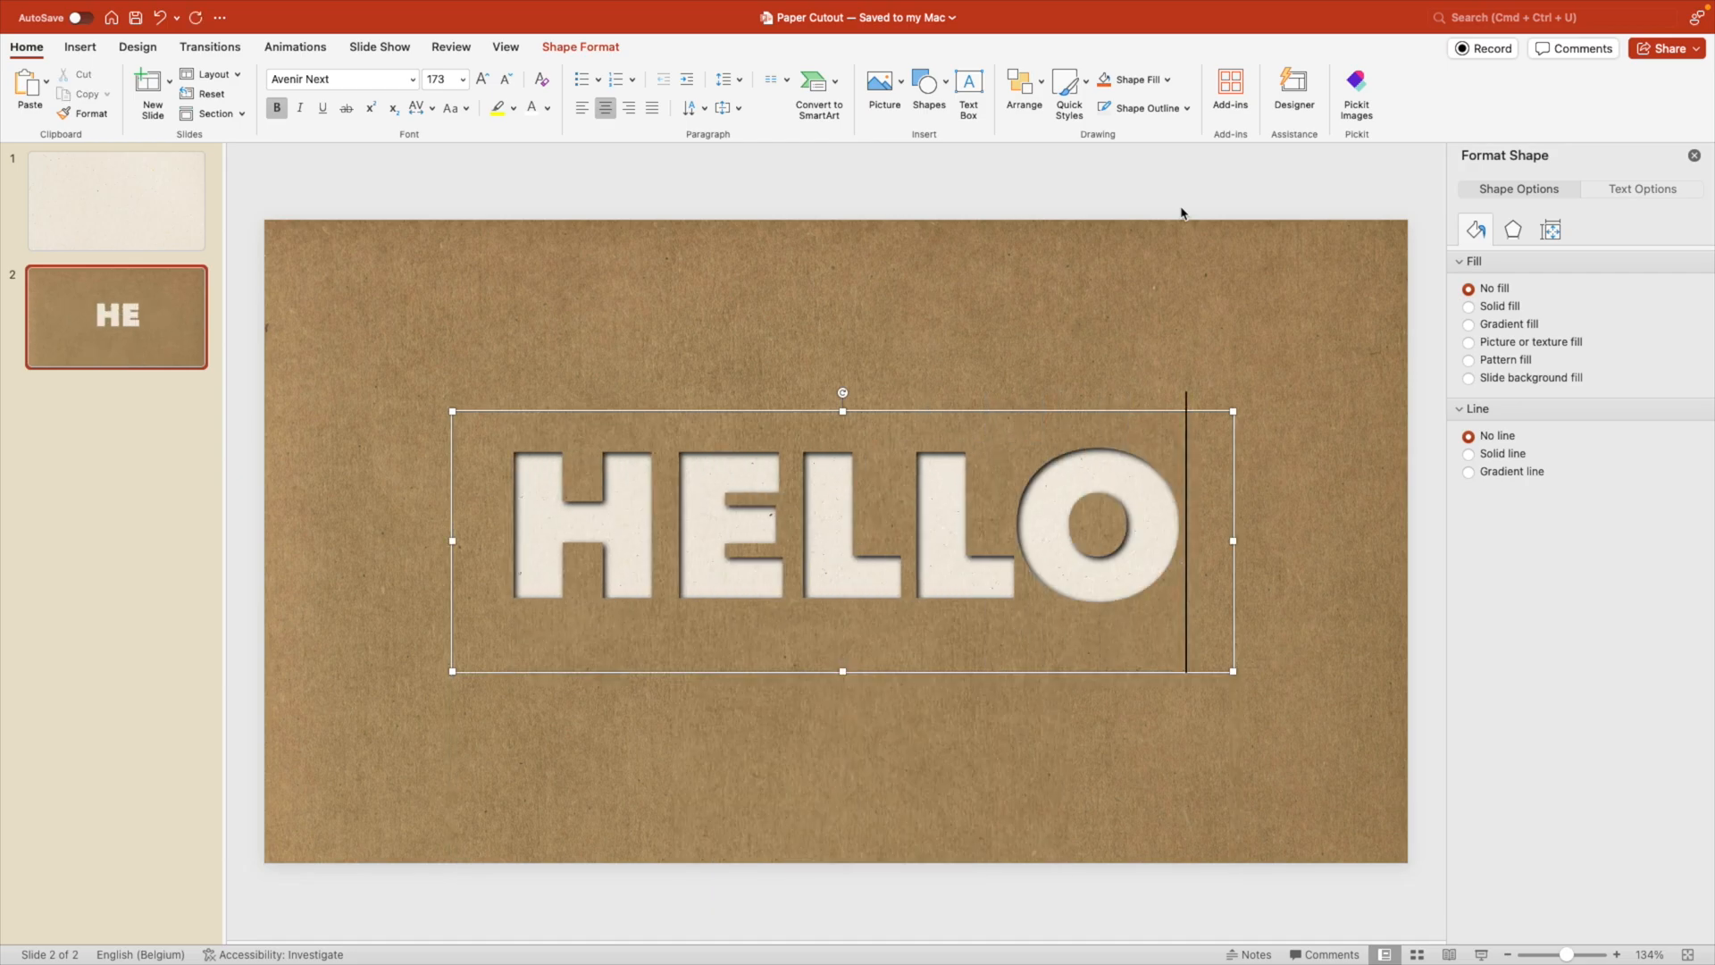
text(PAPER)
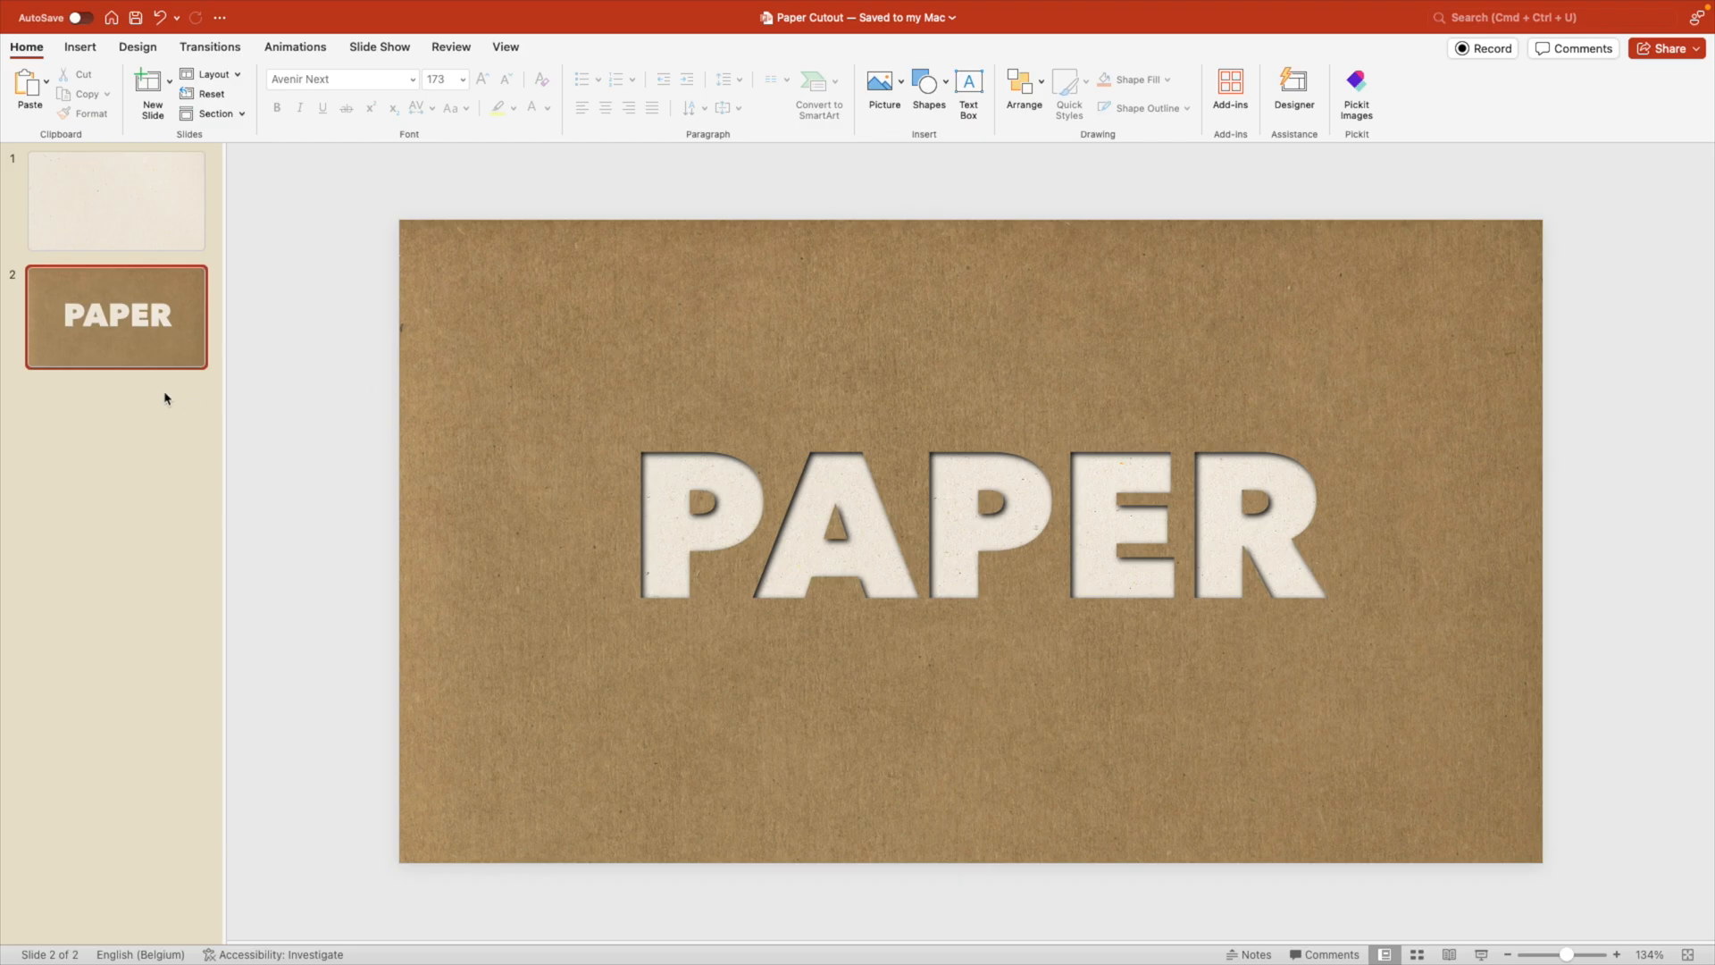
Step: Paste the red paper picture and send it behind the PAPER lettering
click(152, 91)
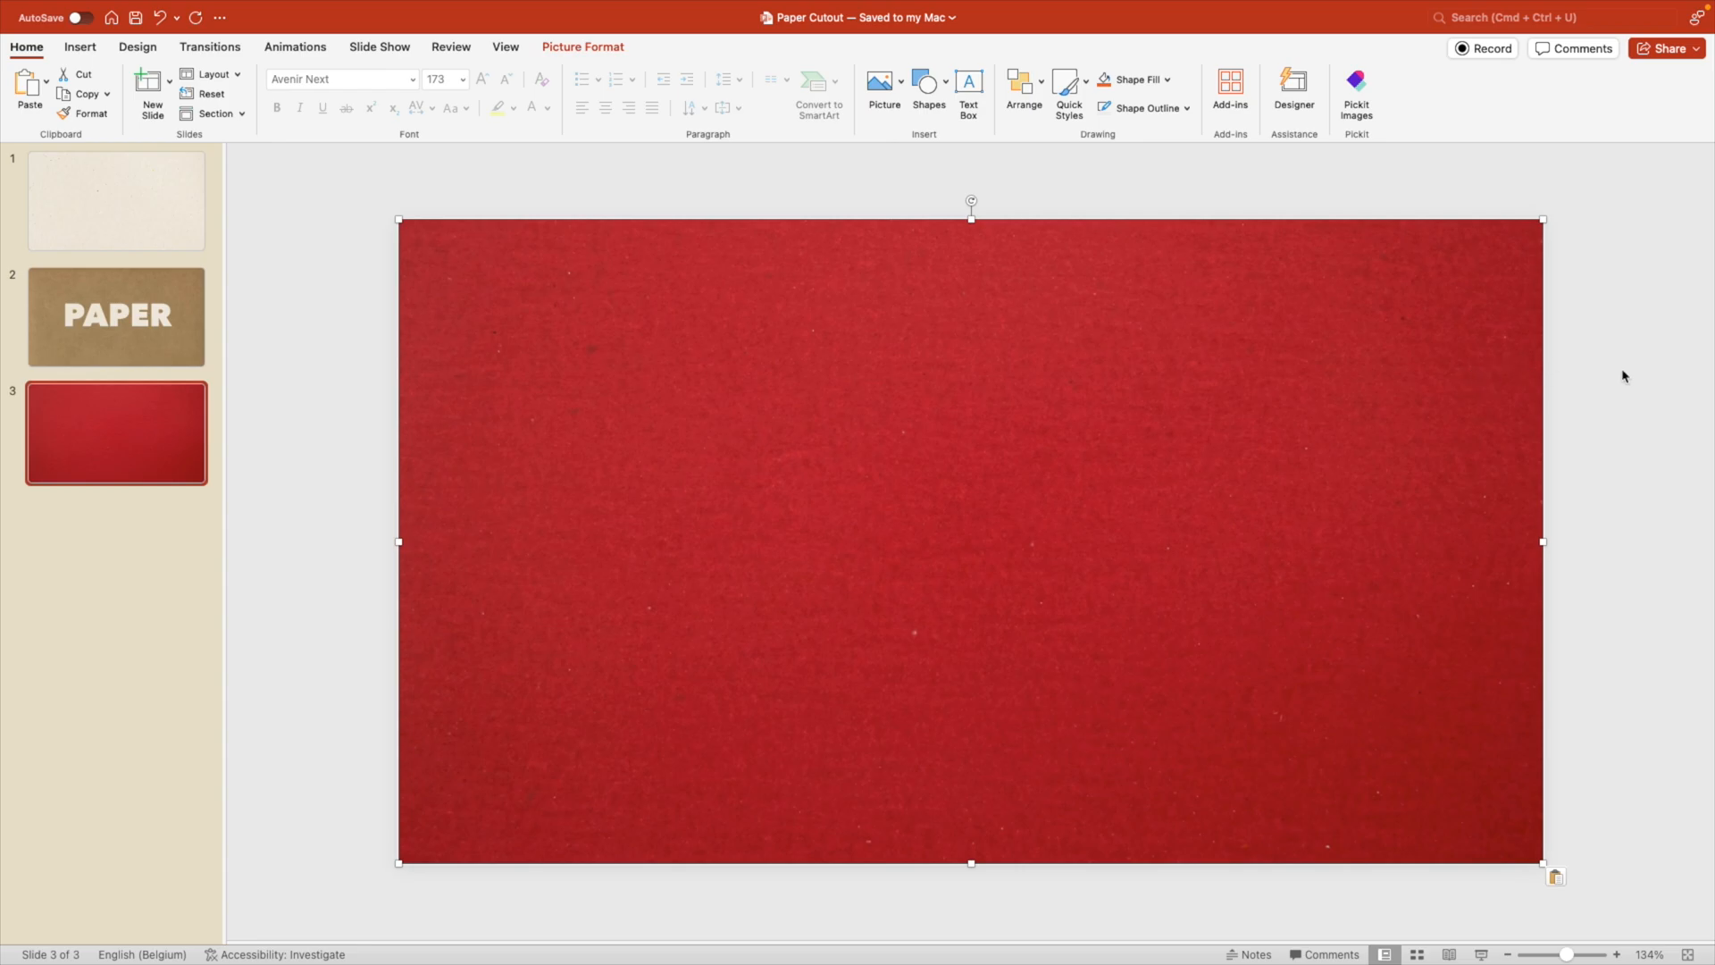
right_click(968, 541)
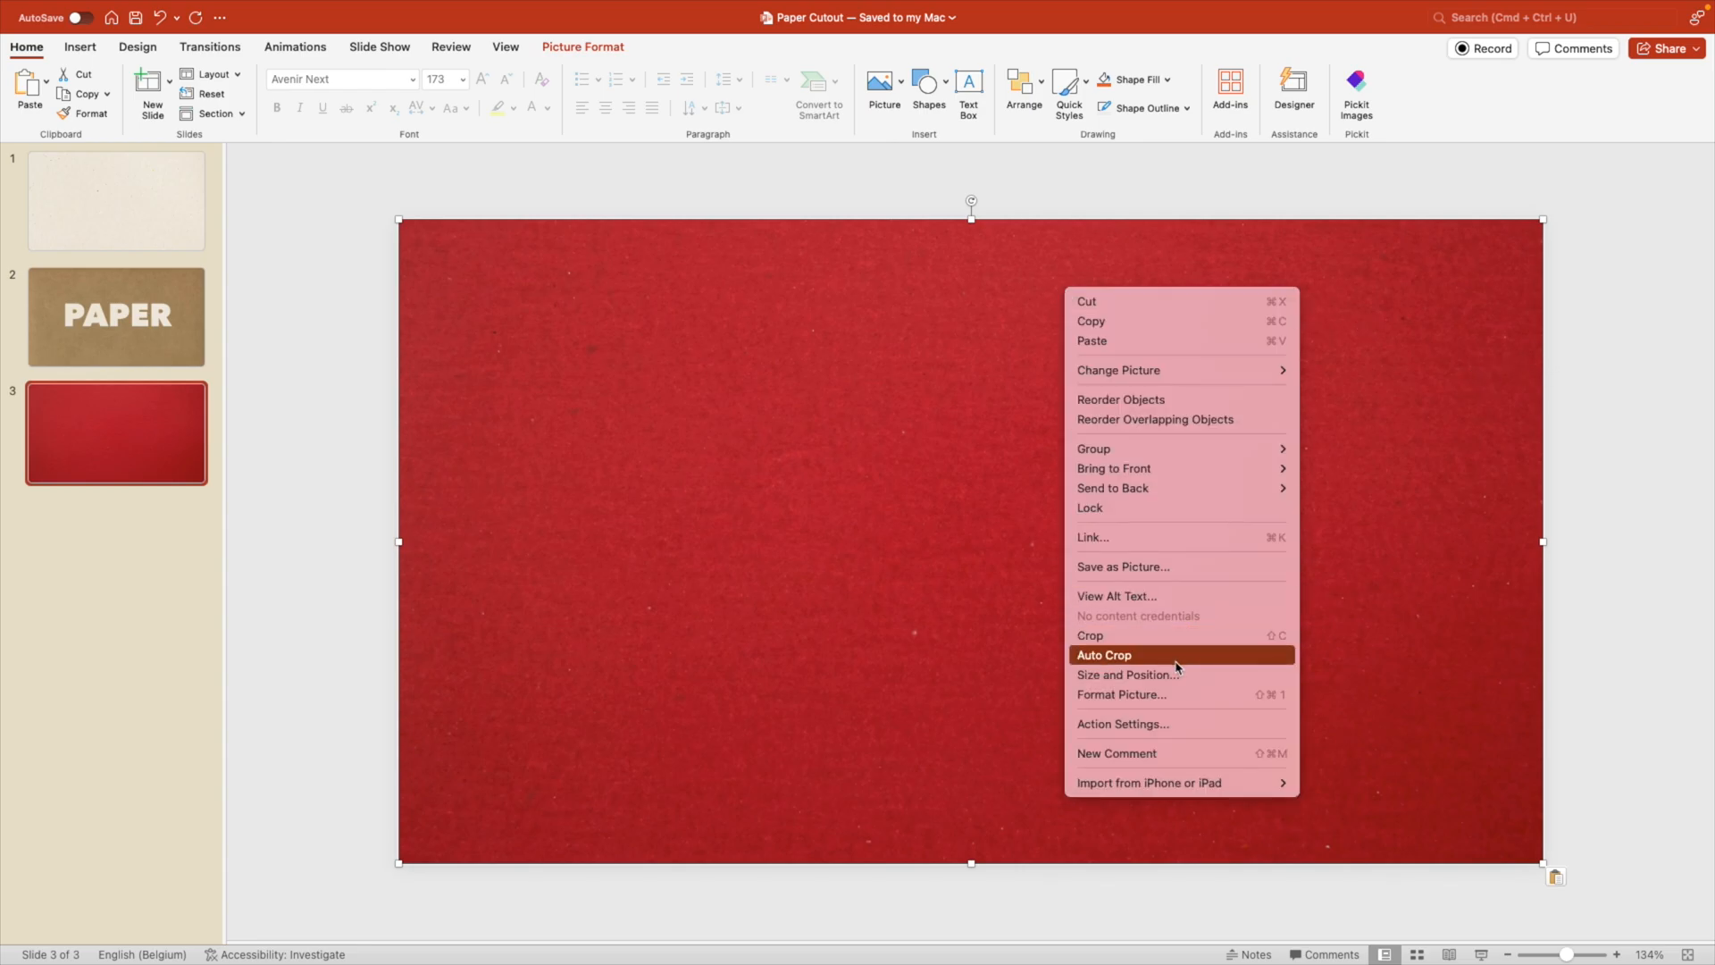
click(1105, 654)
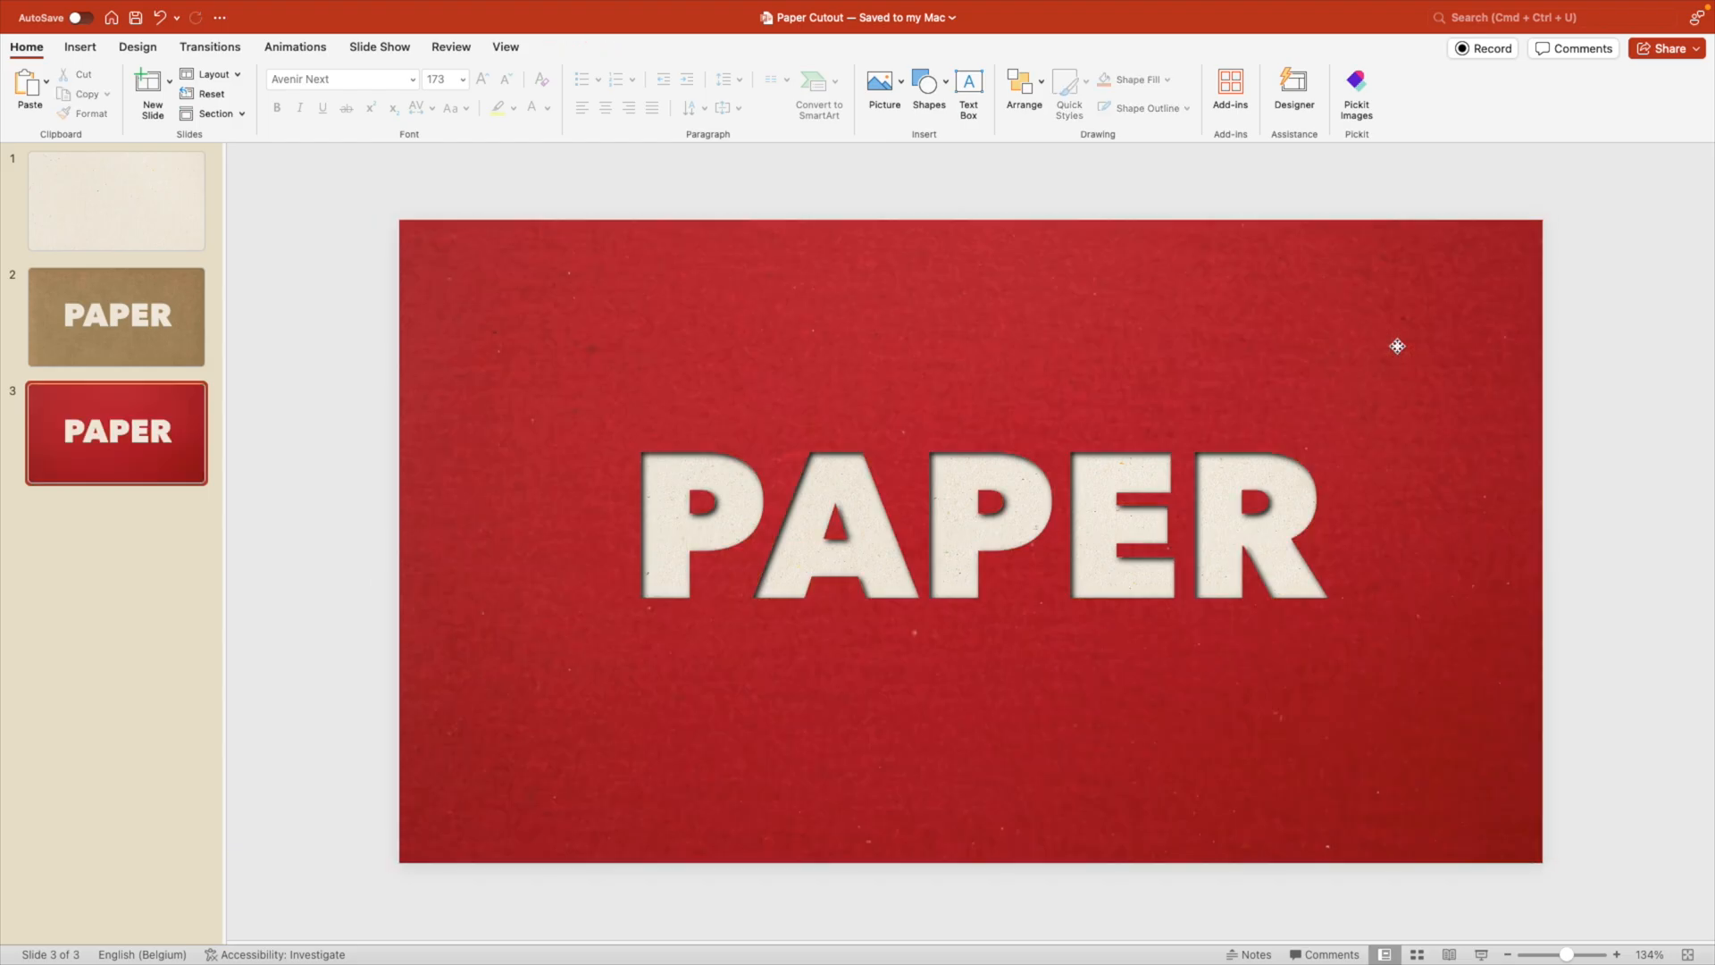
mouse_move(1640, 593)
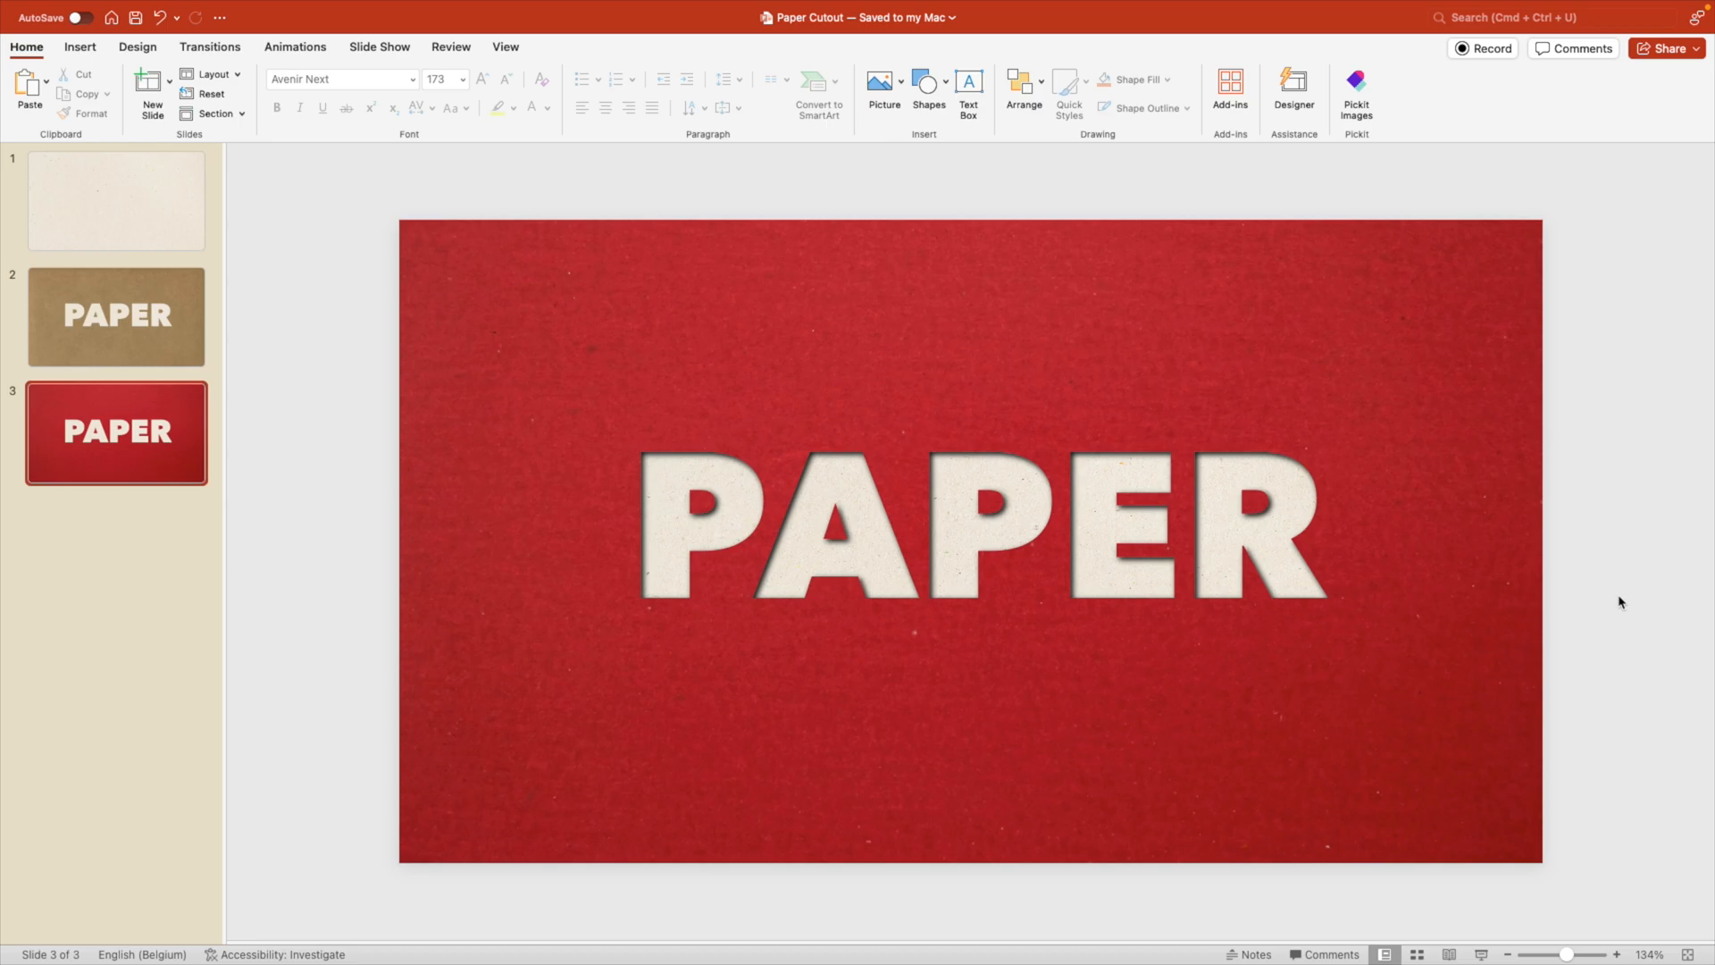
mouse_move(1011, 499)
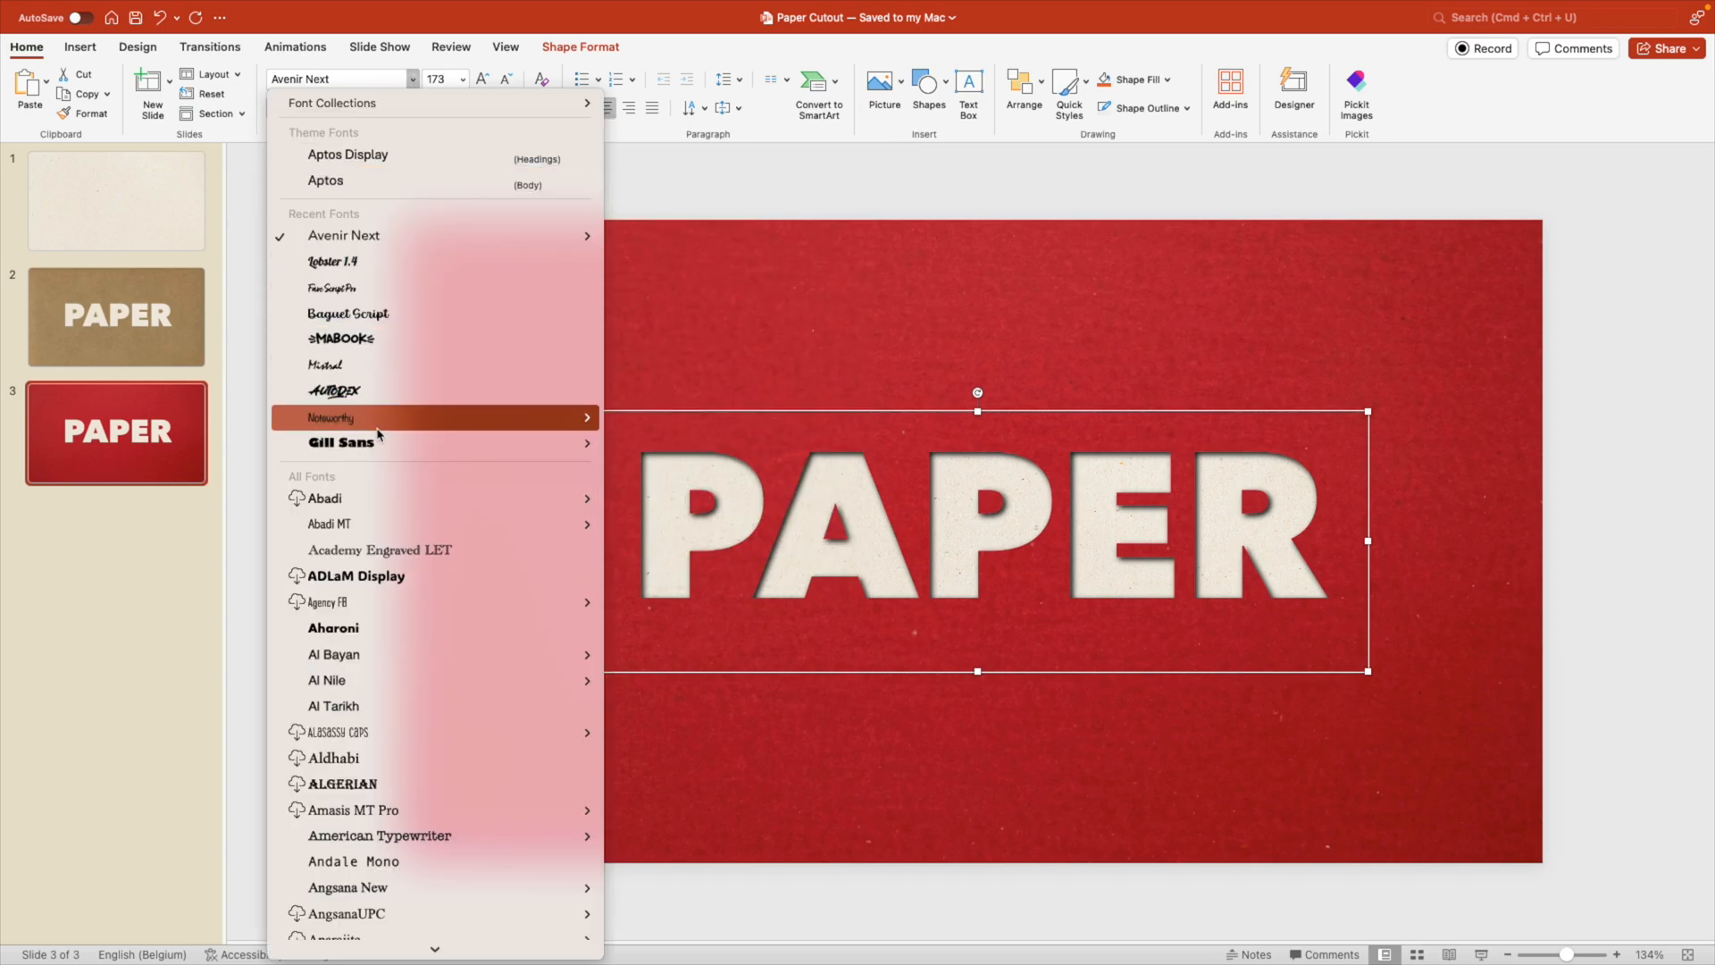
mouse_move(348, 313)
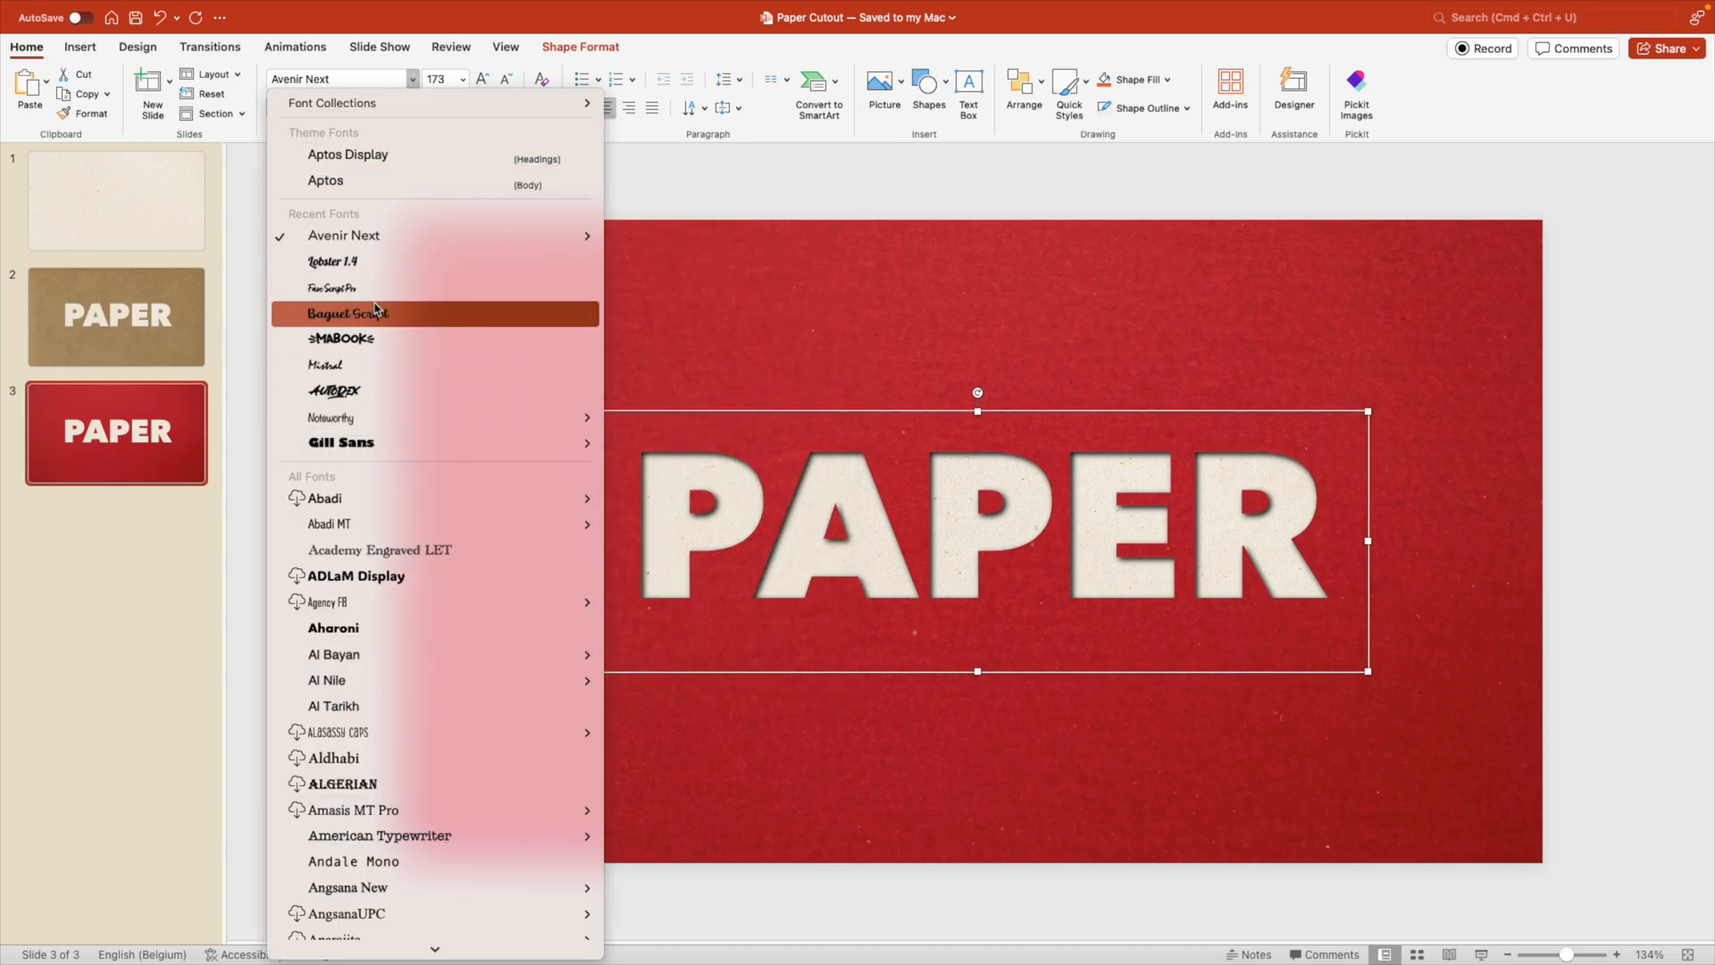
mouse_move(387, 96)
text(ChunkFive)
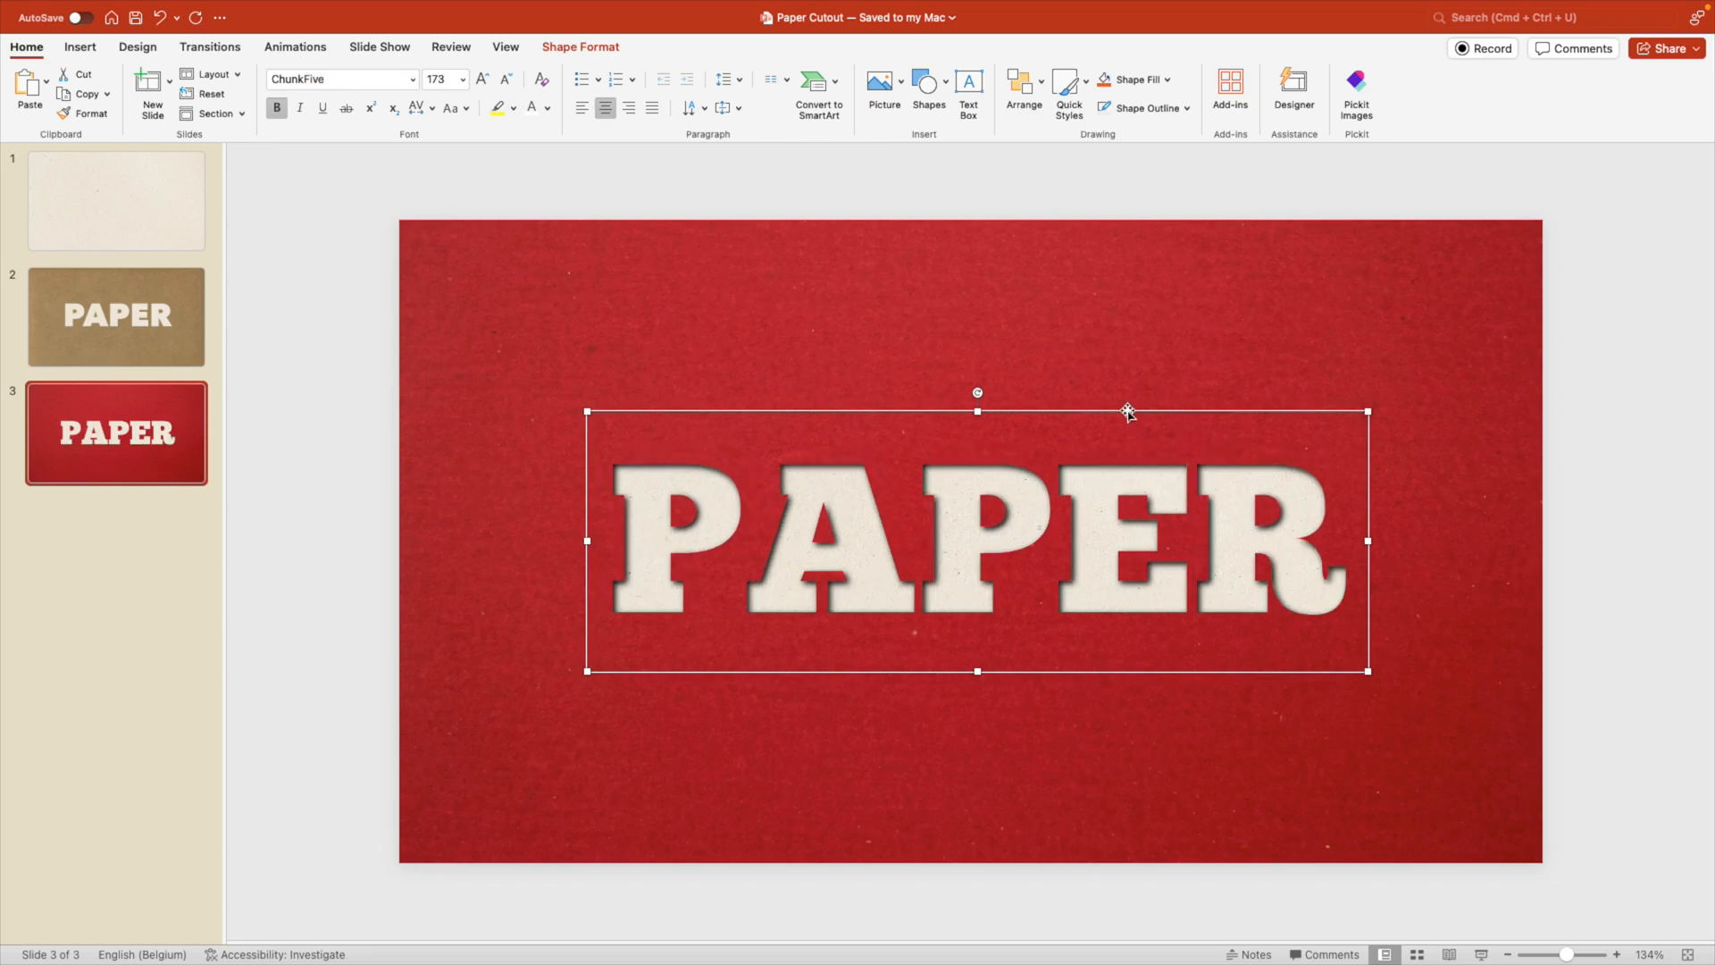
Step: Select the PAPER text box on the red slide for the ChunkFive font change
click(1596, 595)
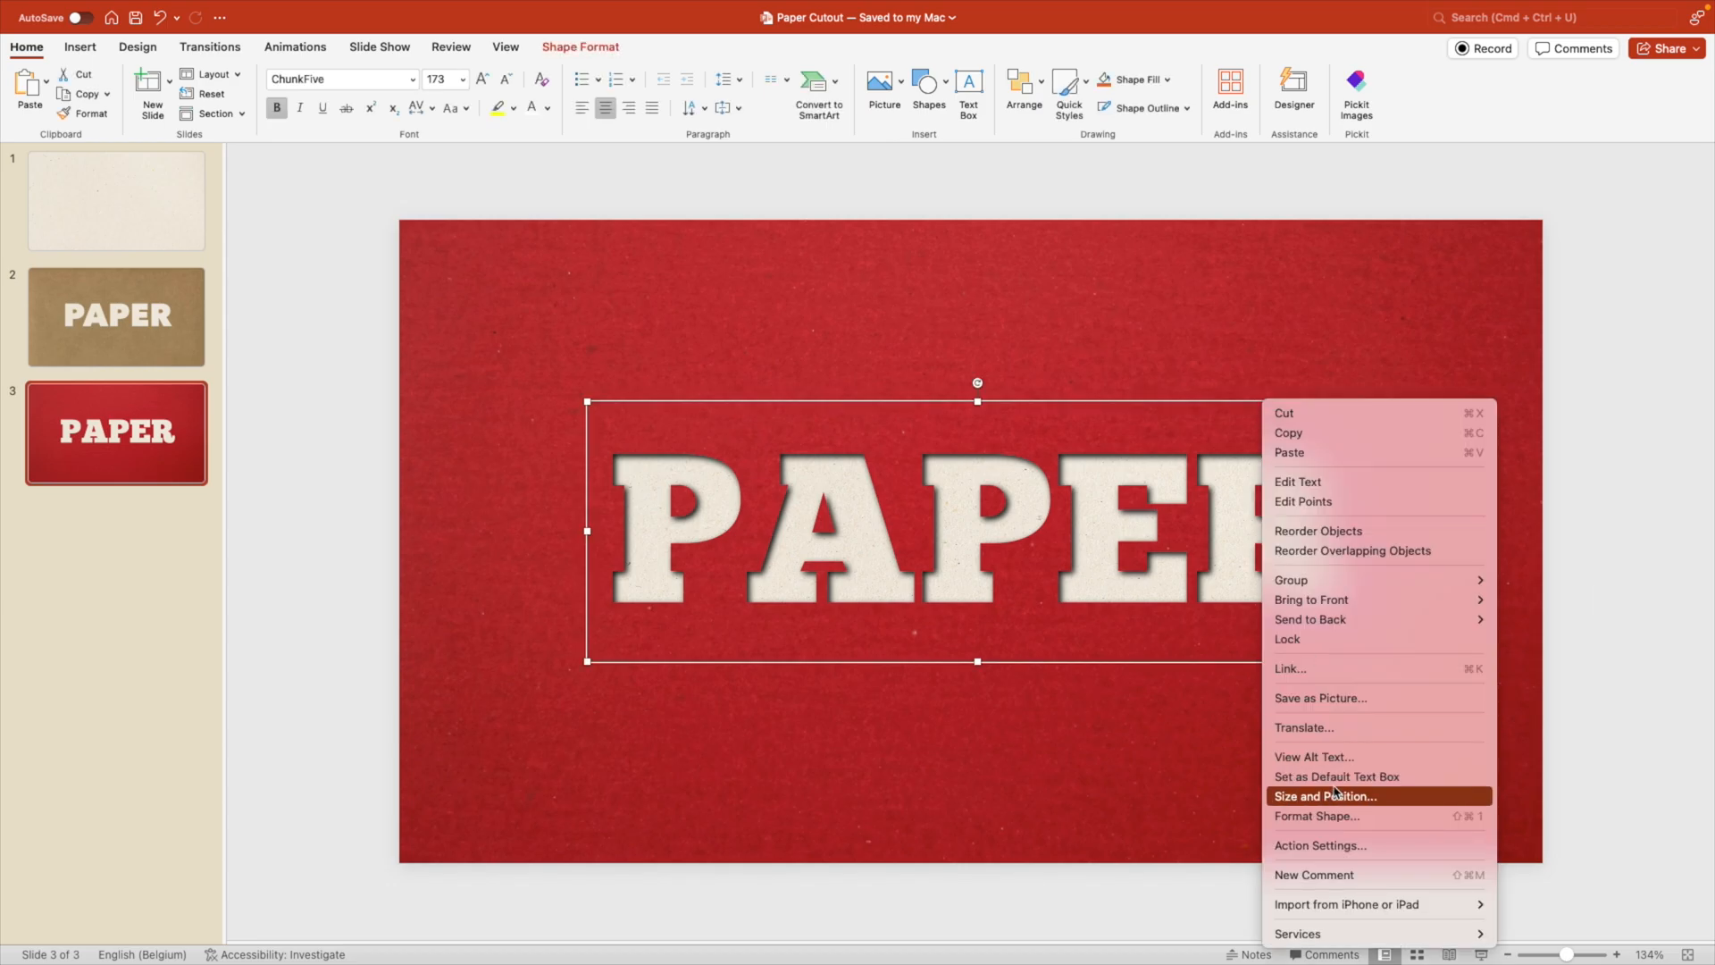
Step: Set the PAPER text shadow blur to 8 pt and close the formatting pane
click(1316, 815)
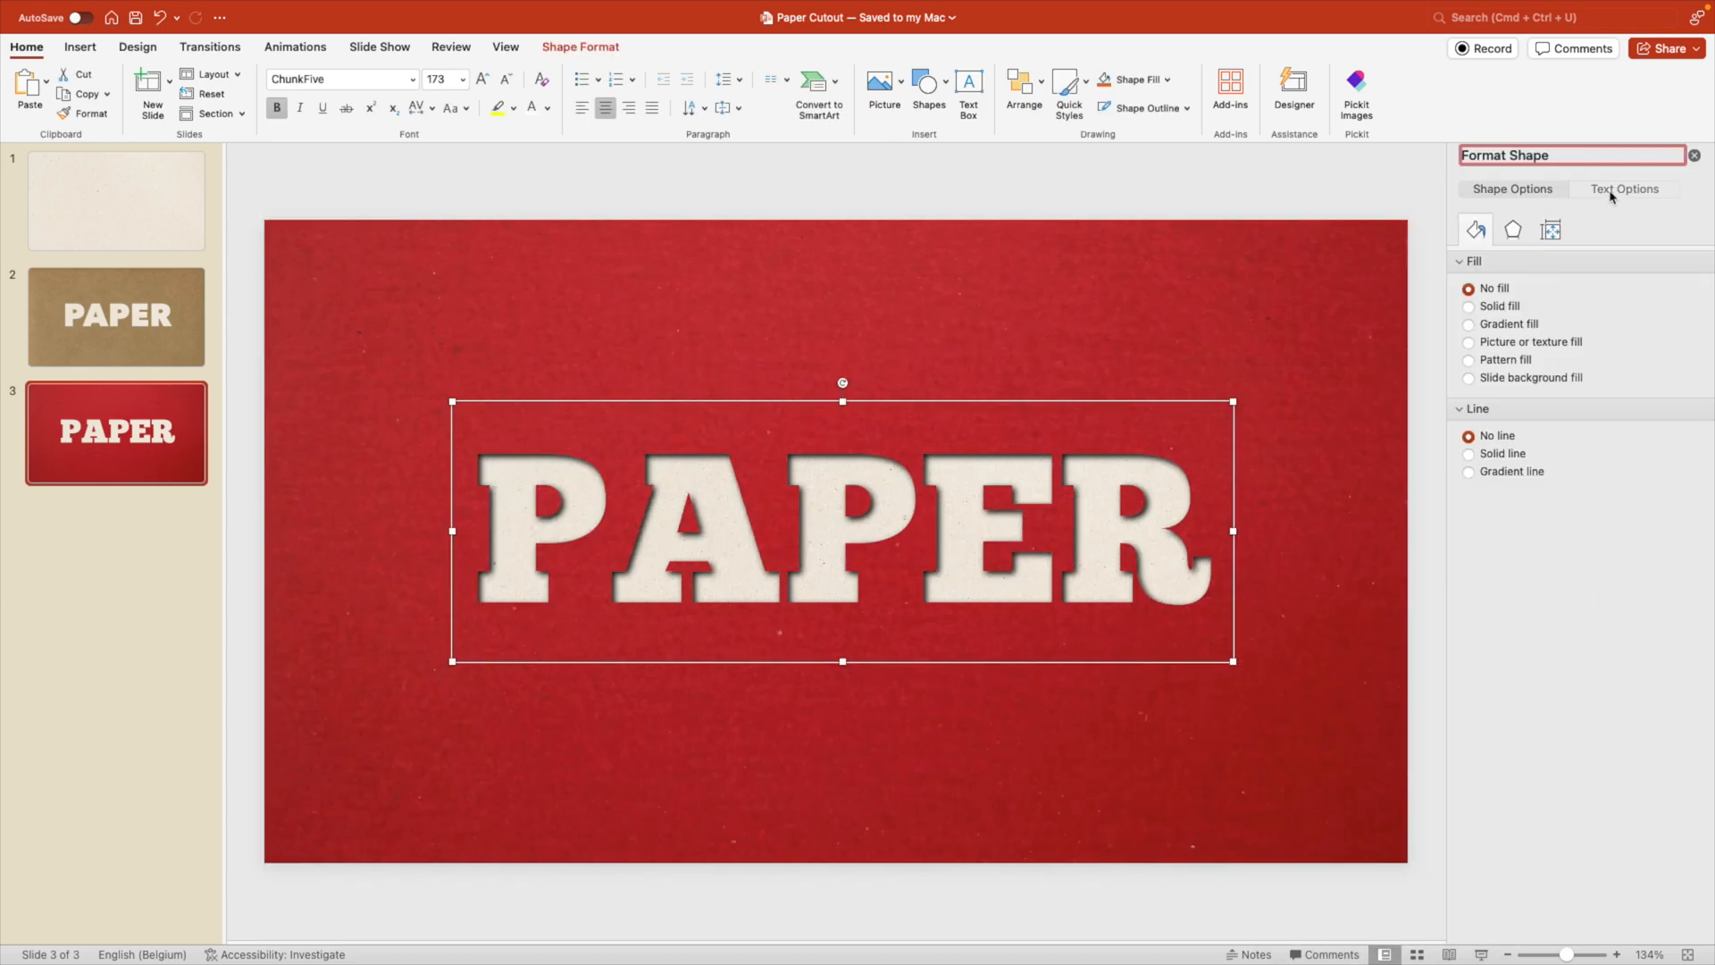
click(1624, 188)
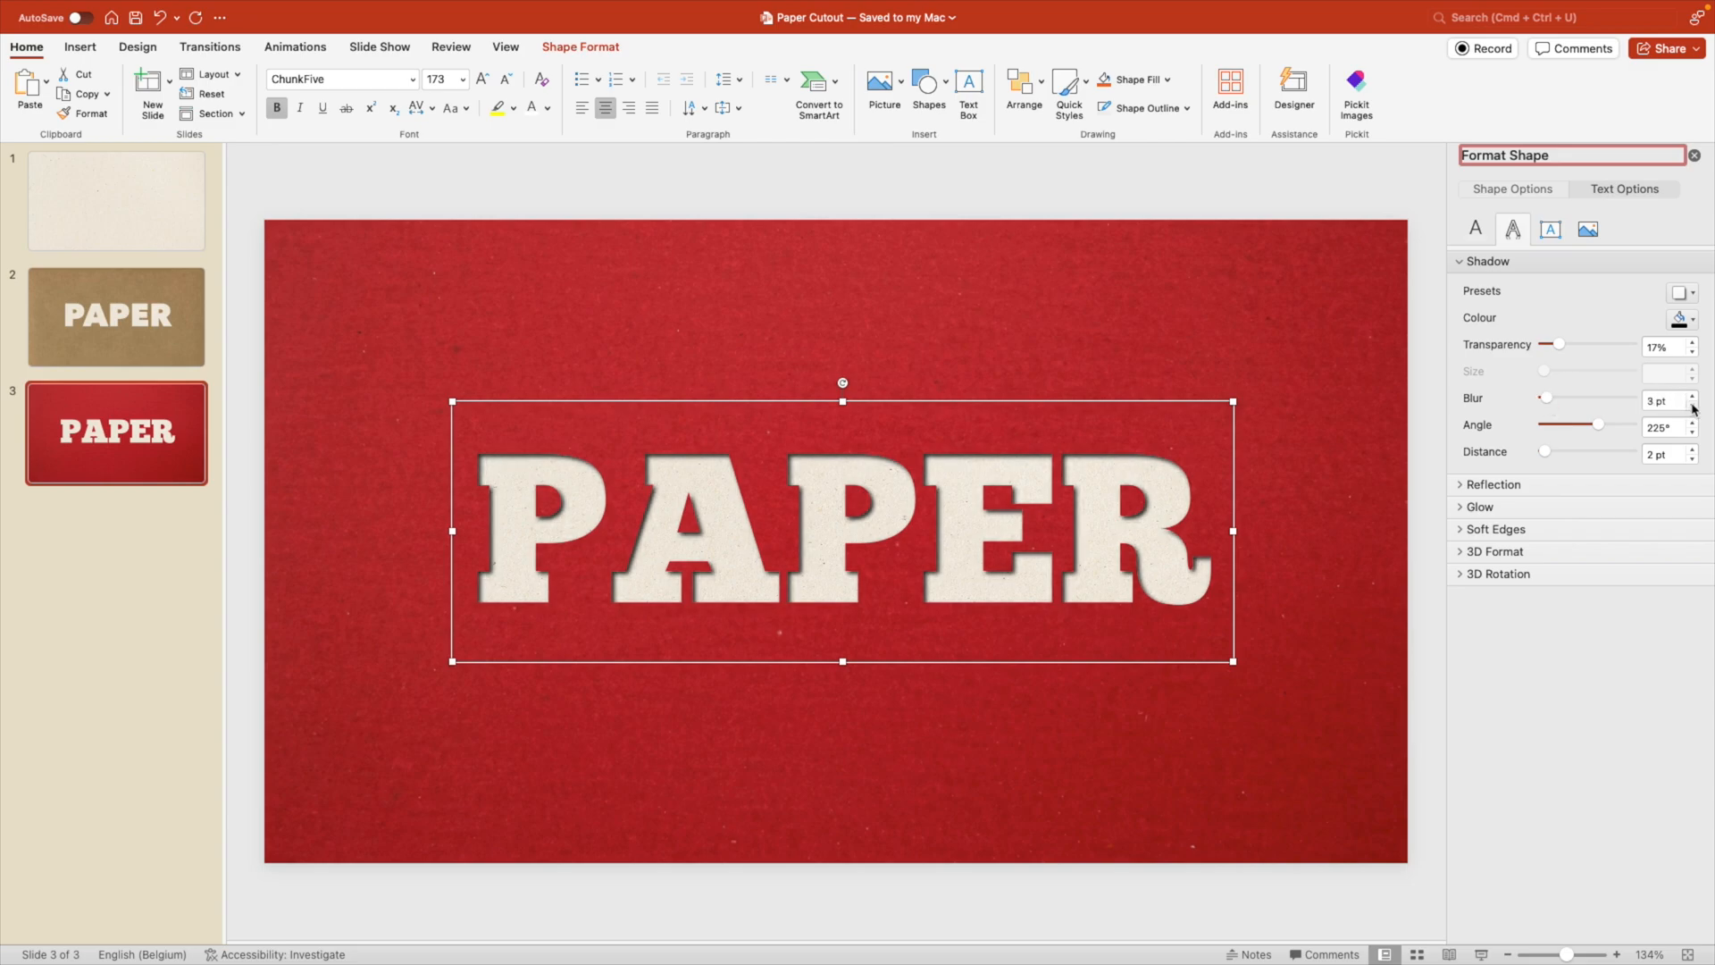
triple_click(1660, 400)
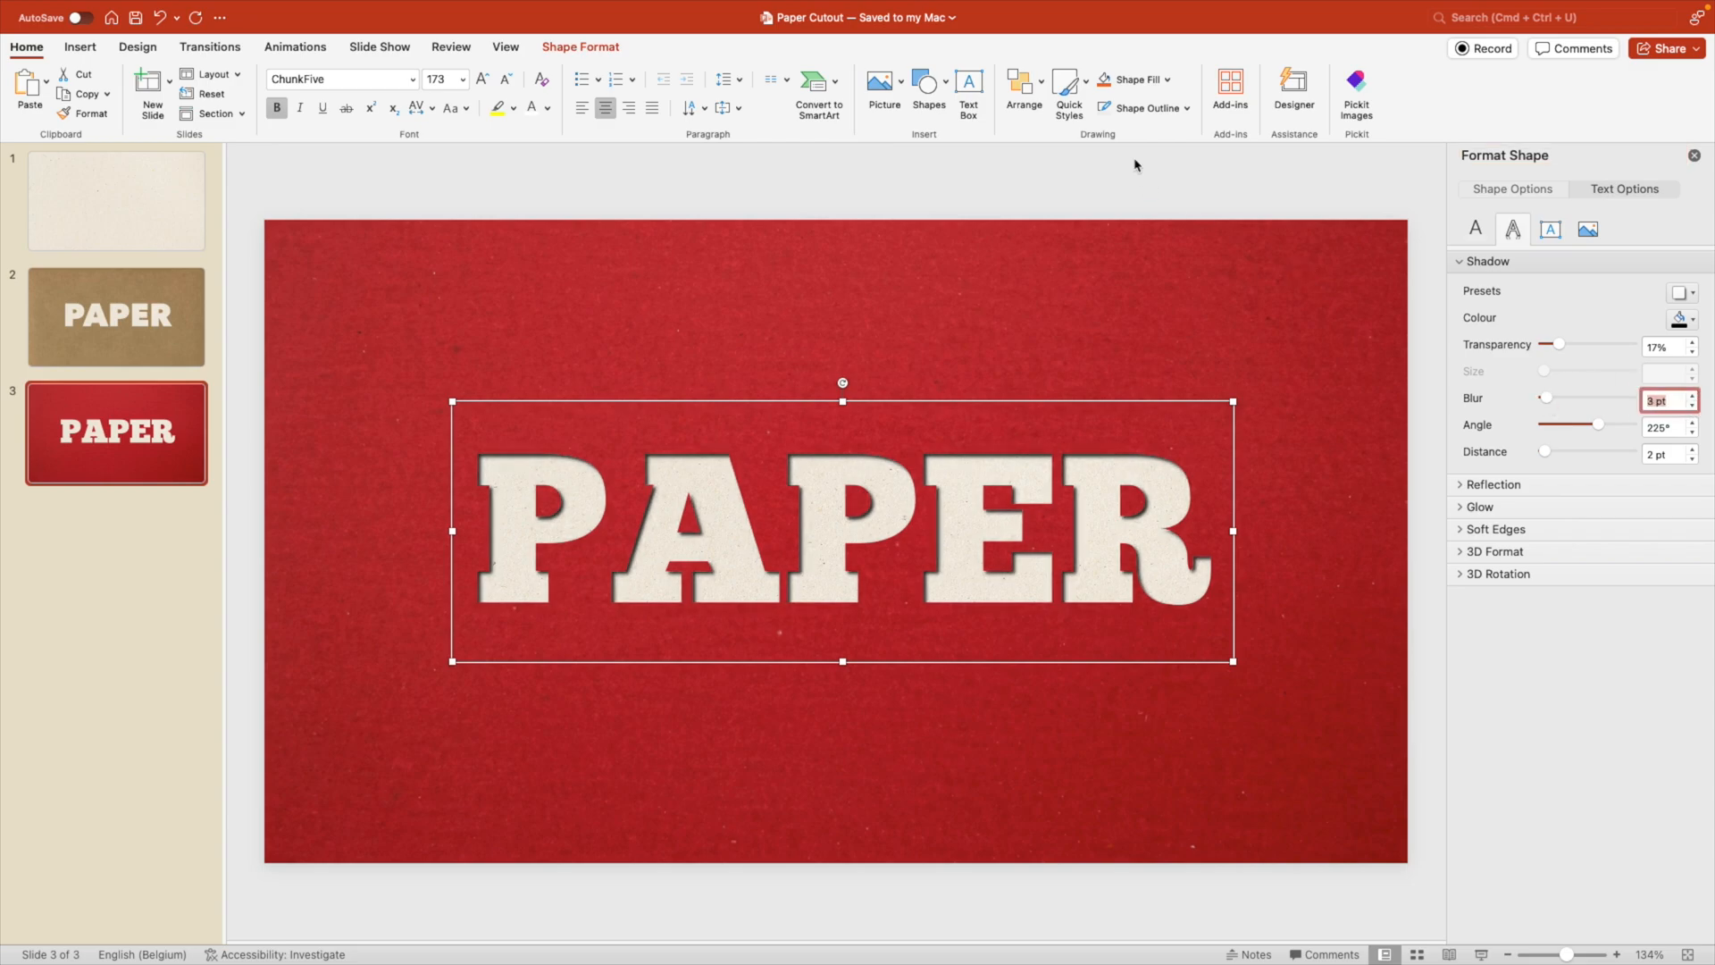
click(667, 631)
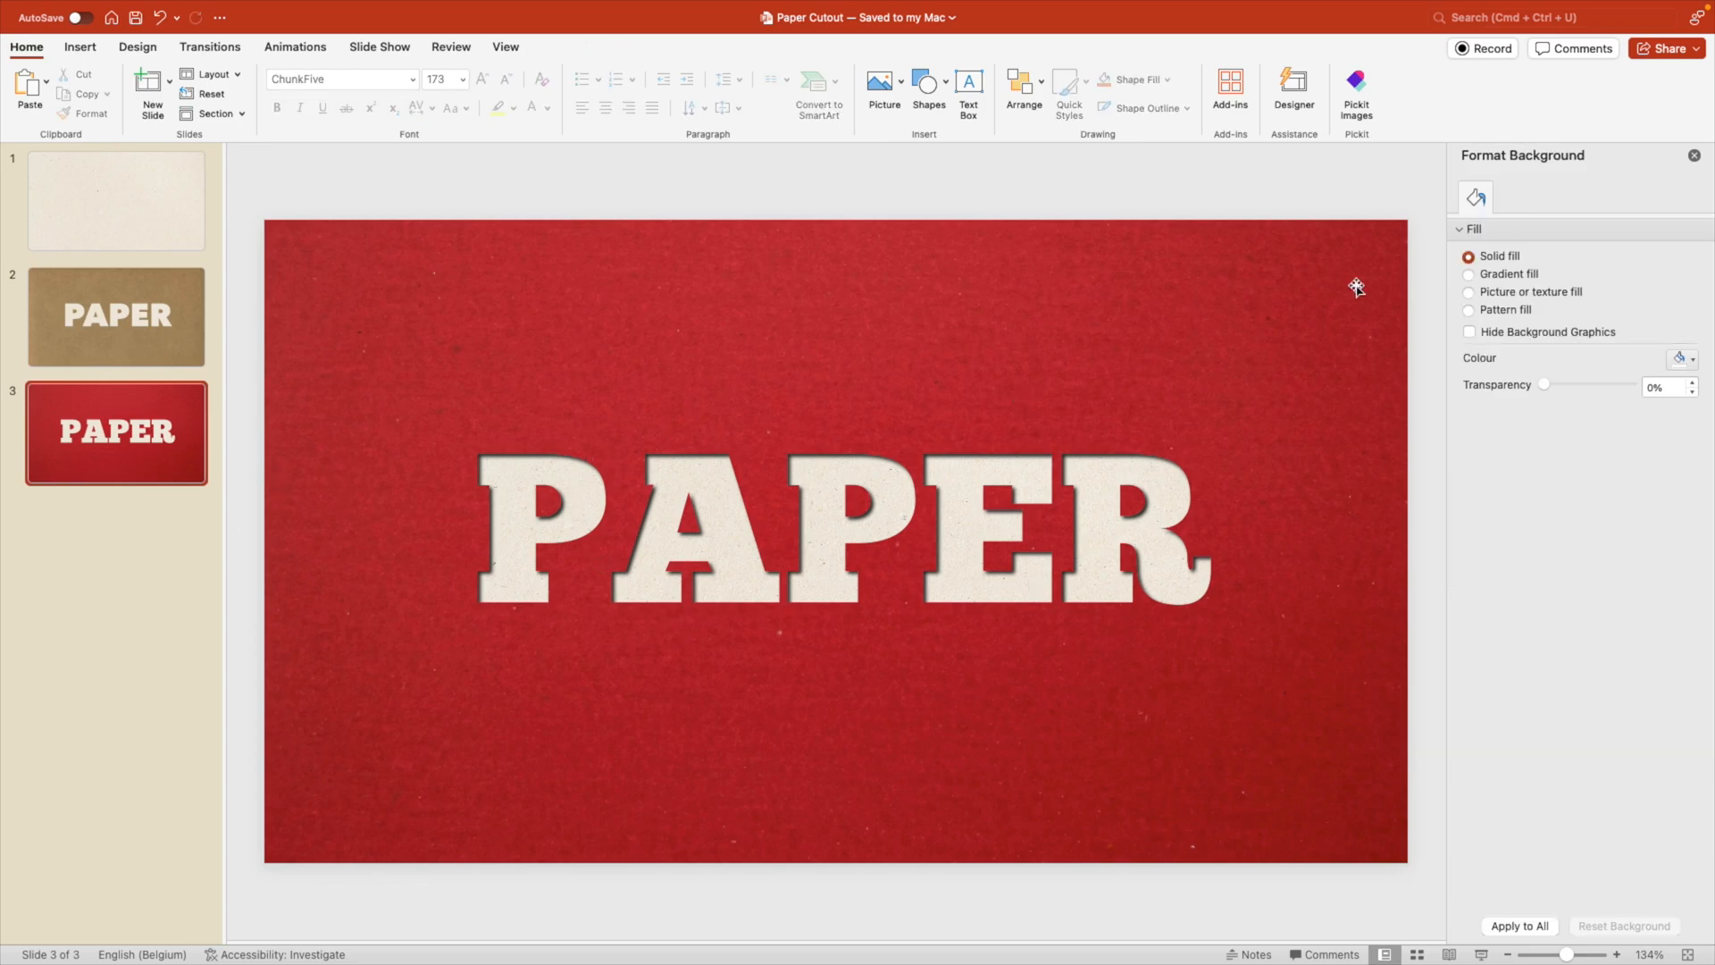
click(1694, 155)
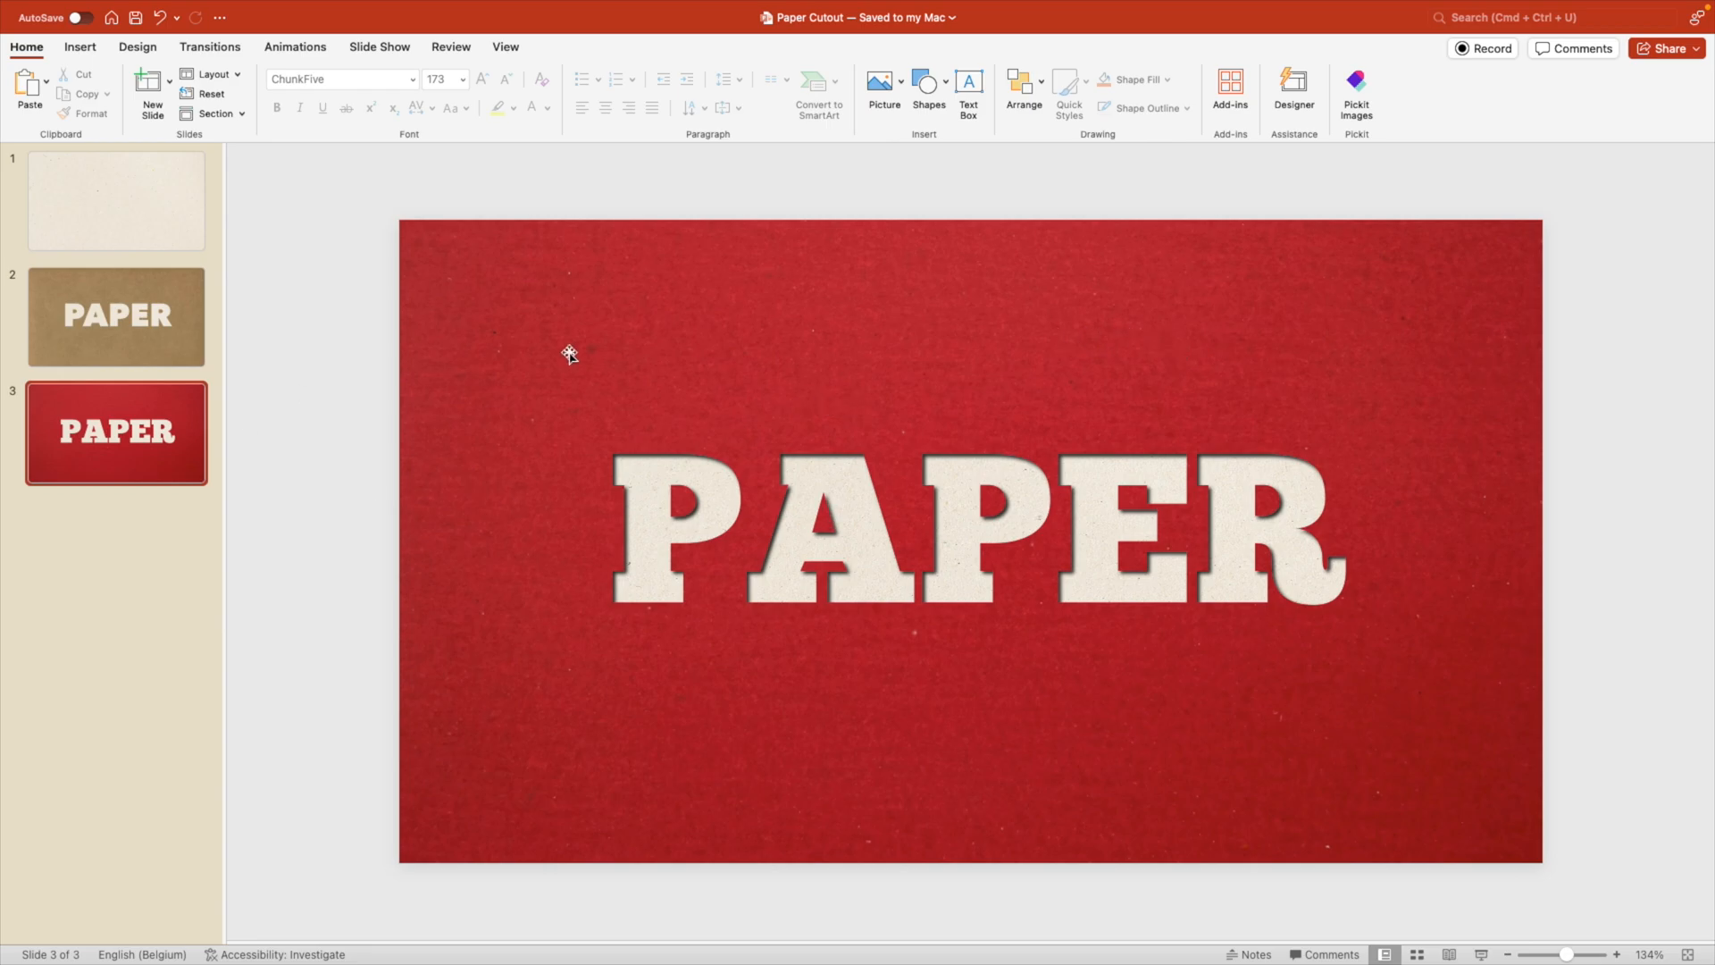
Step: Duplicate the red PAPER slide and show its background picture corrections
right_click(114, 433)
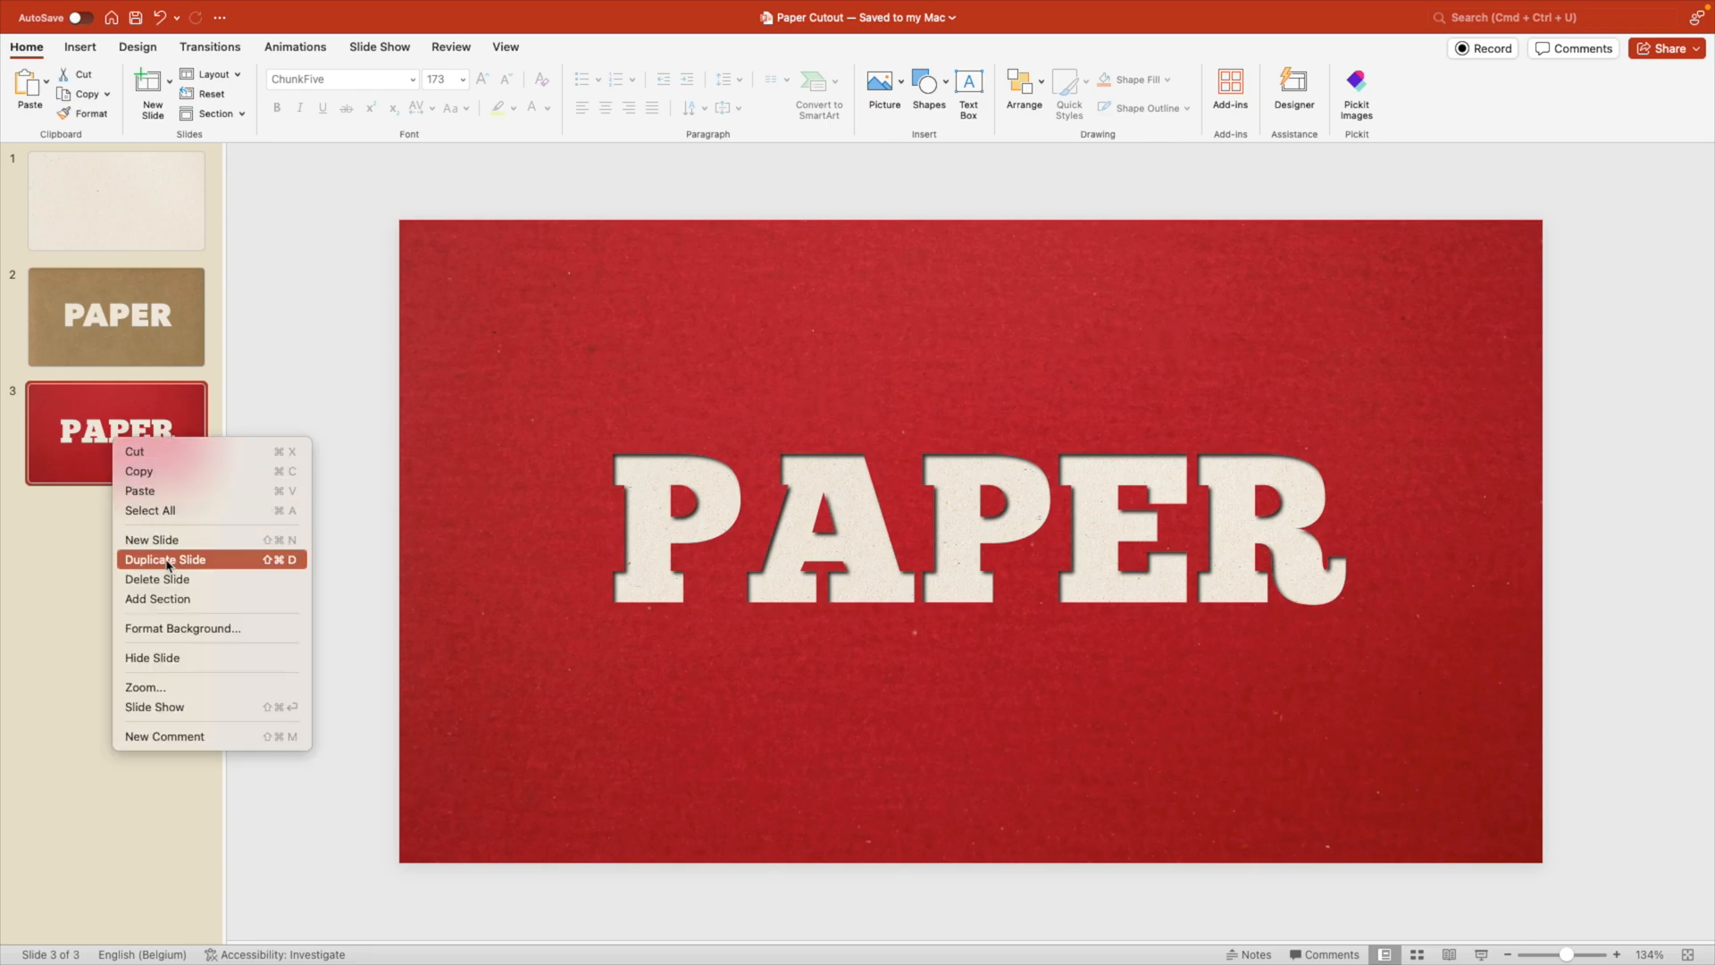
click(165, 559)
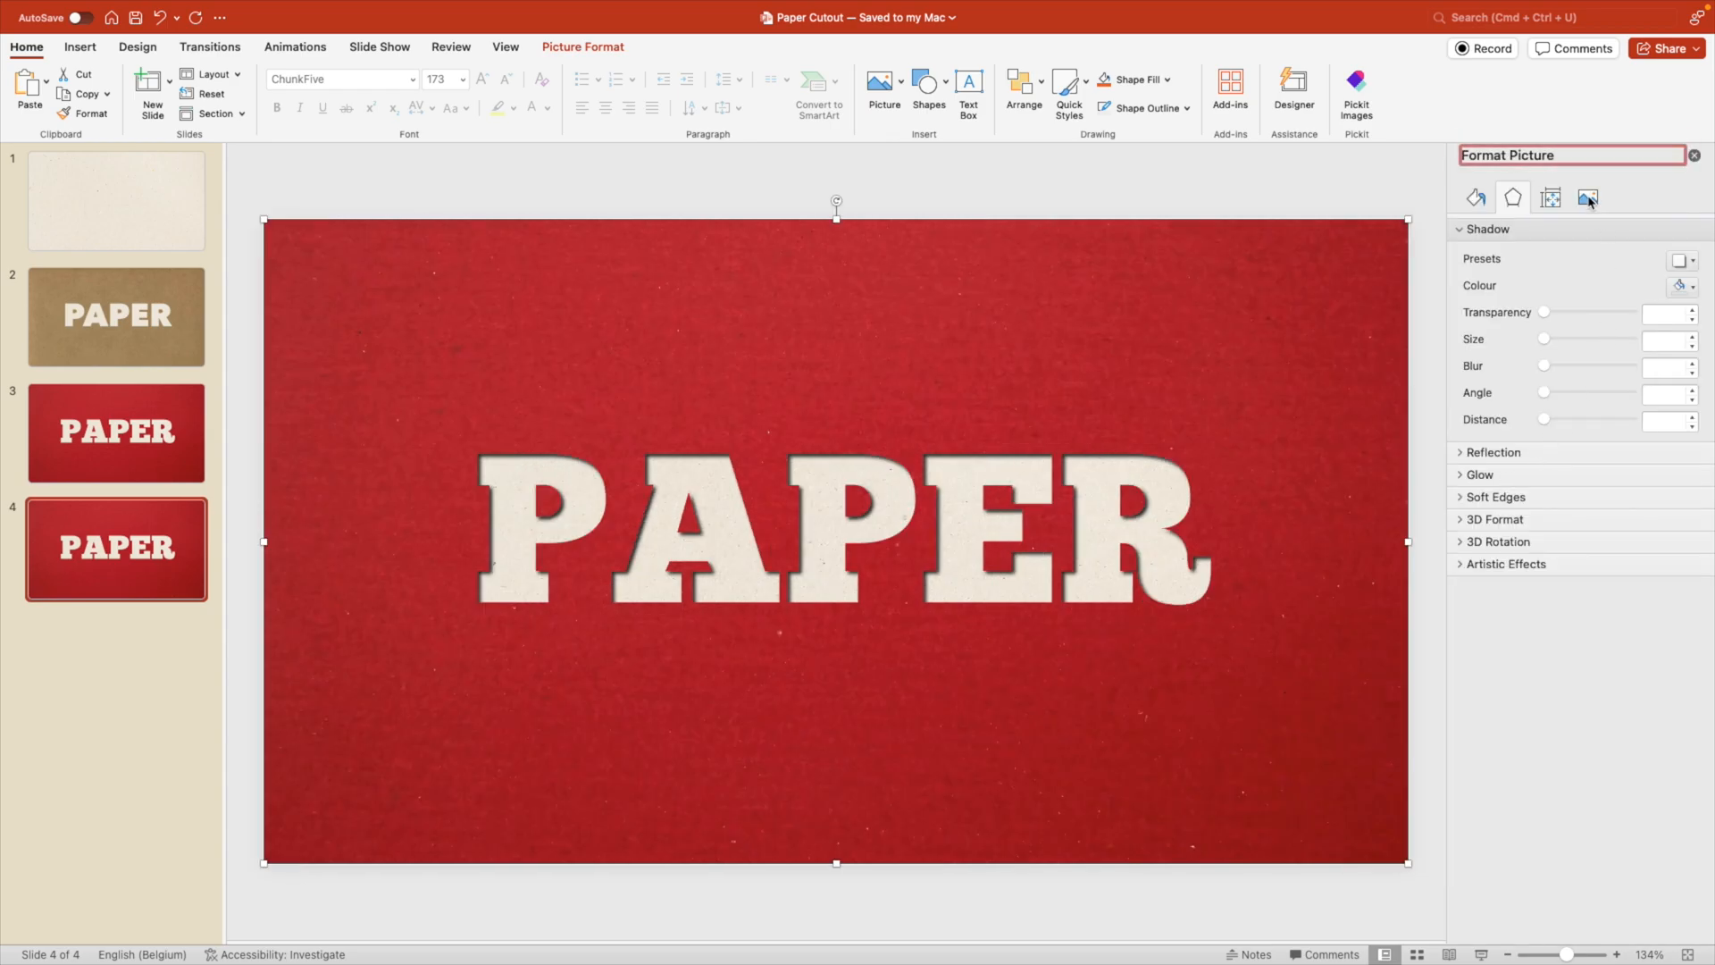
click(1588, 197)
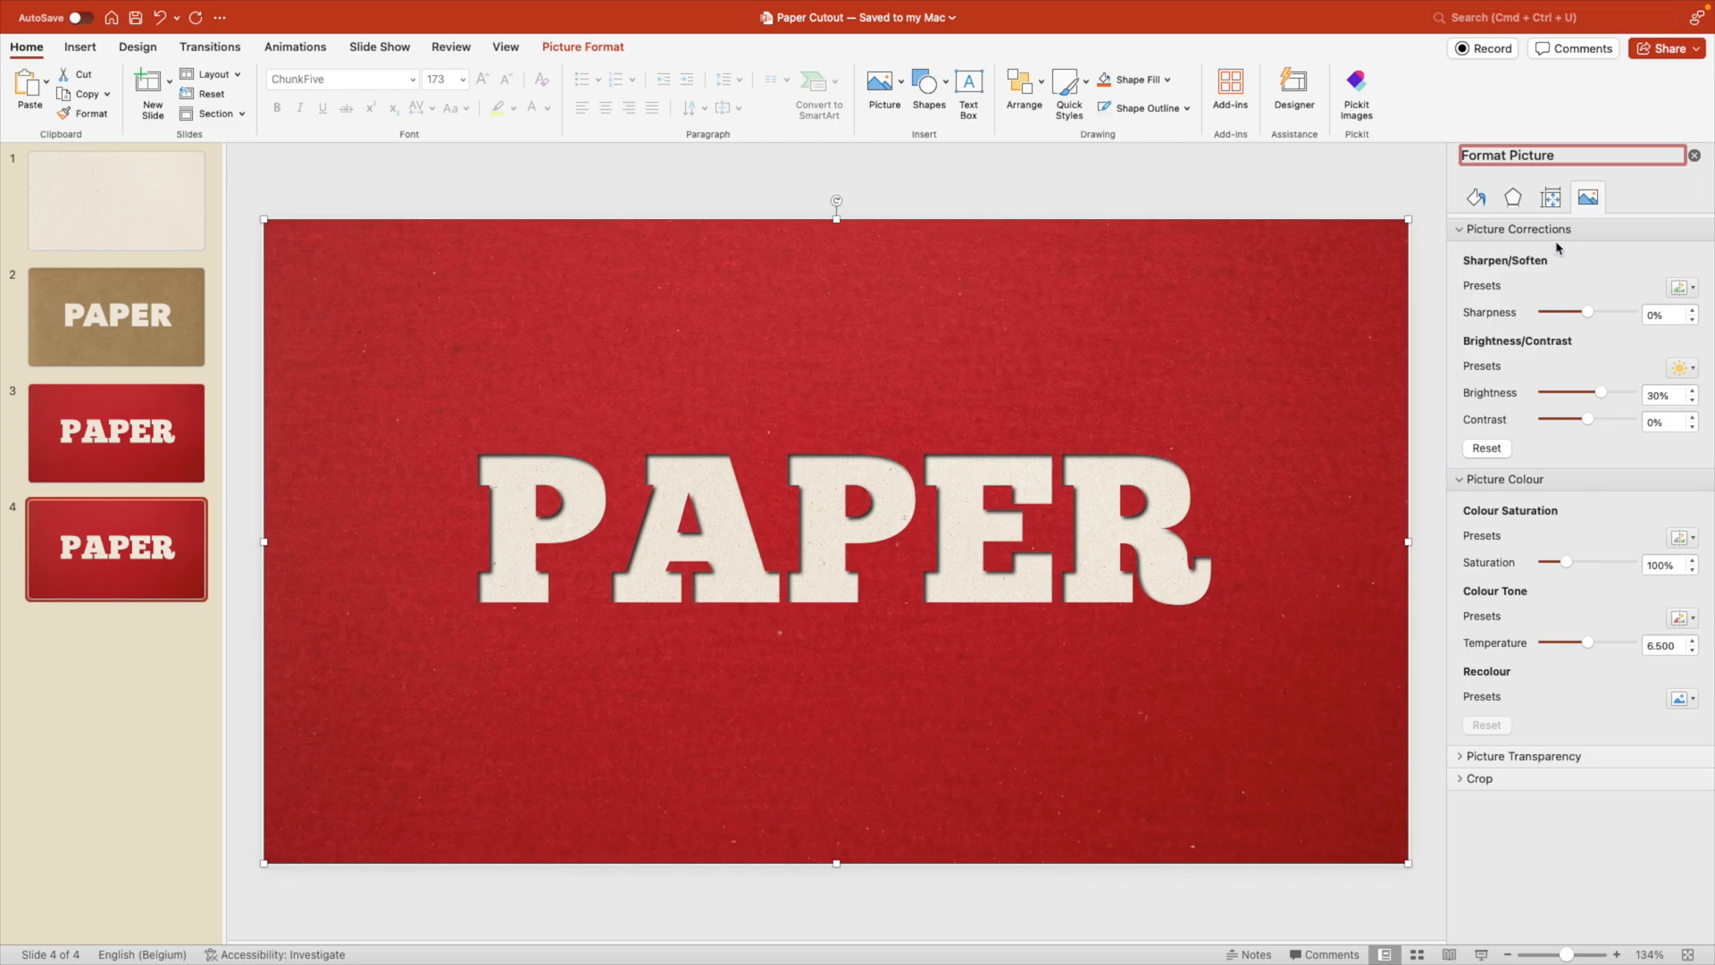
click(1519, 229)
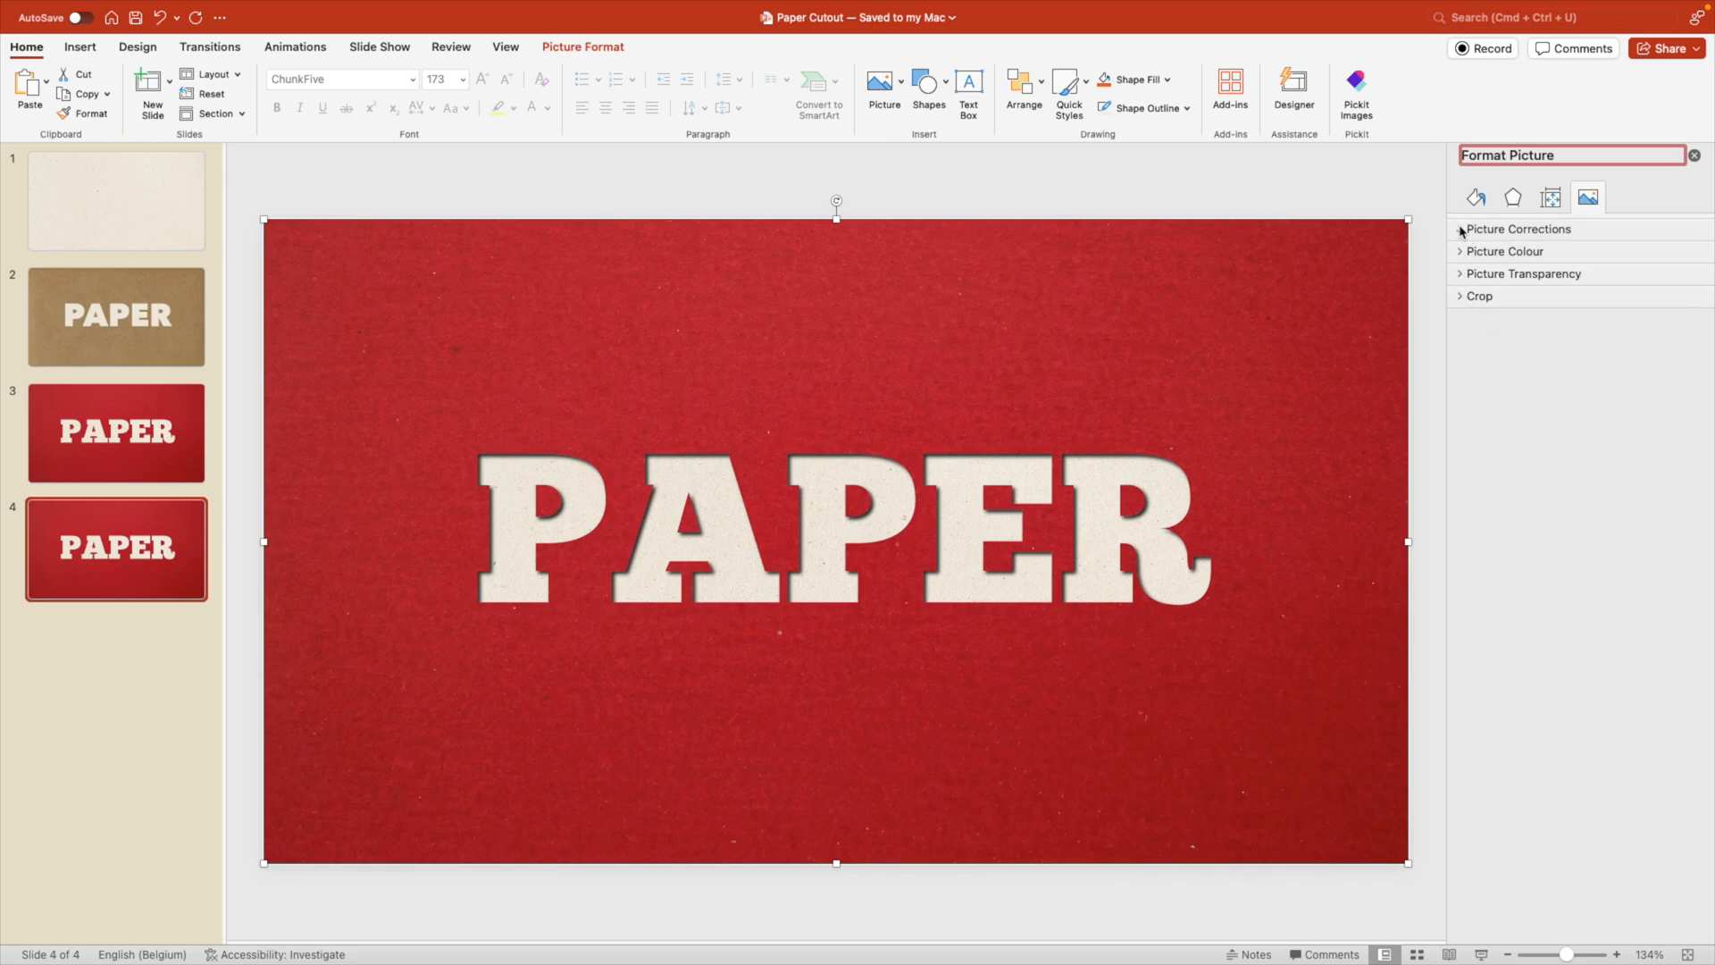
click(1519, 228)
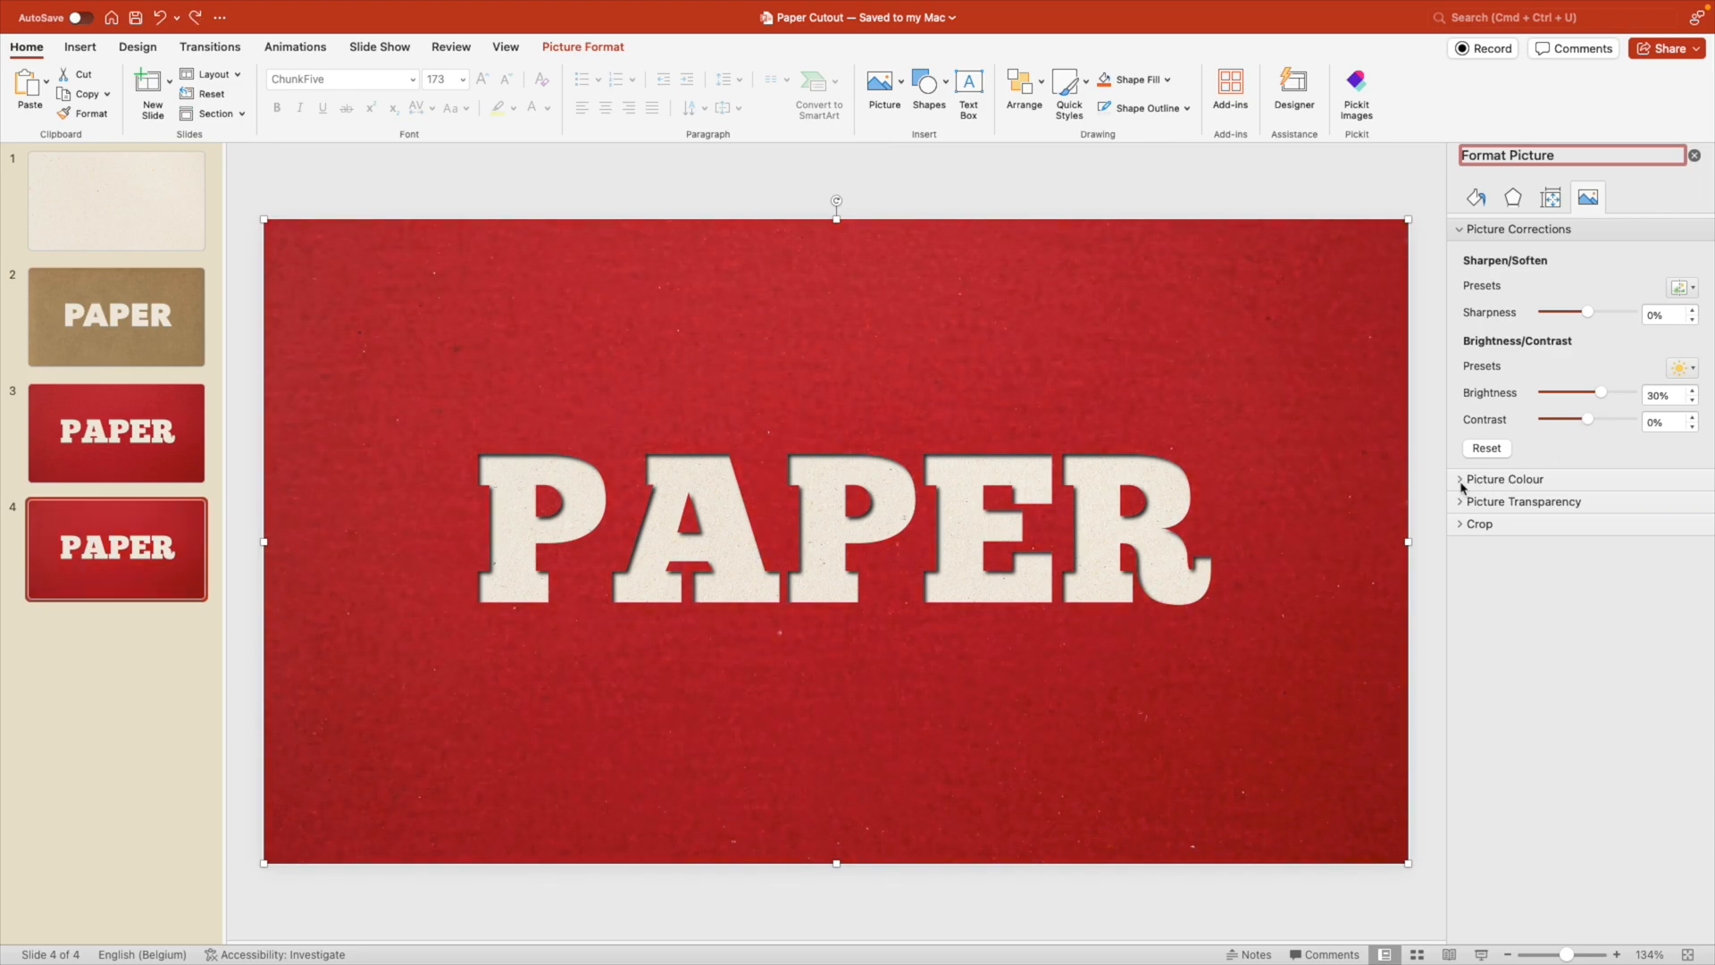
Step: Recolour the copy's paper background with the blue Recolour preset
click(1503, 479)
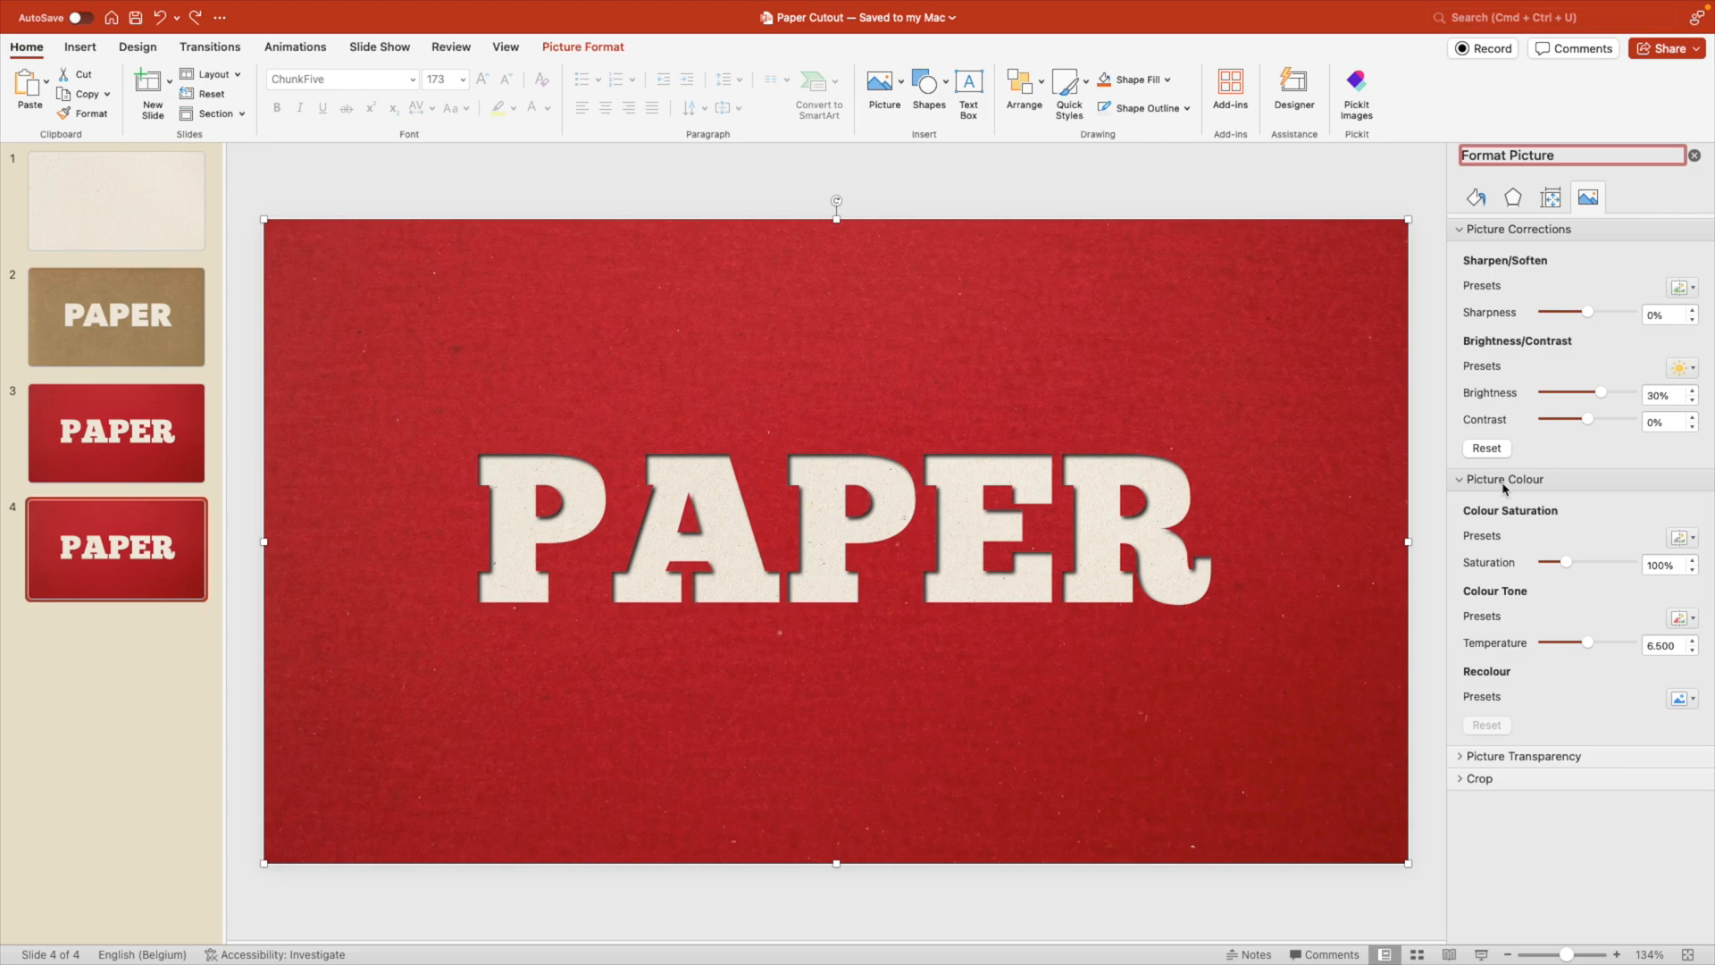
mouse_move(1638, 702)
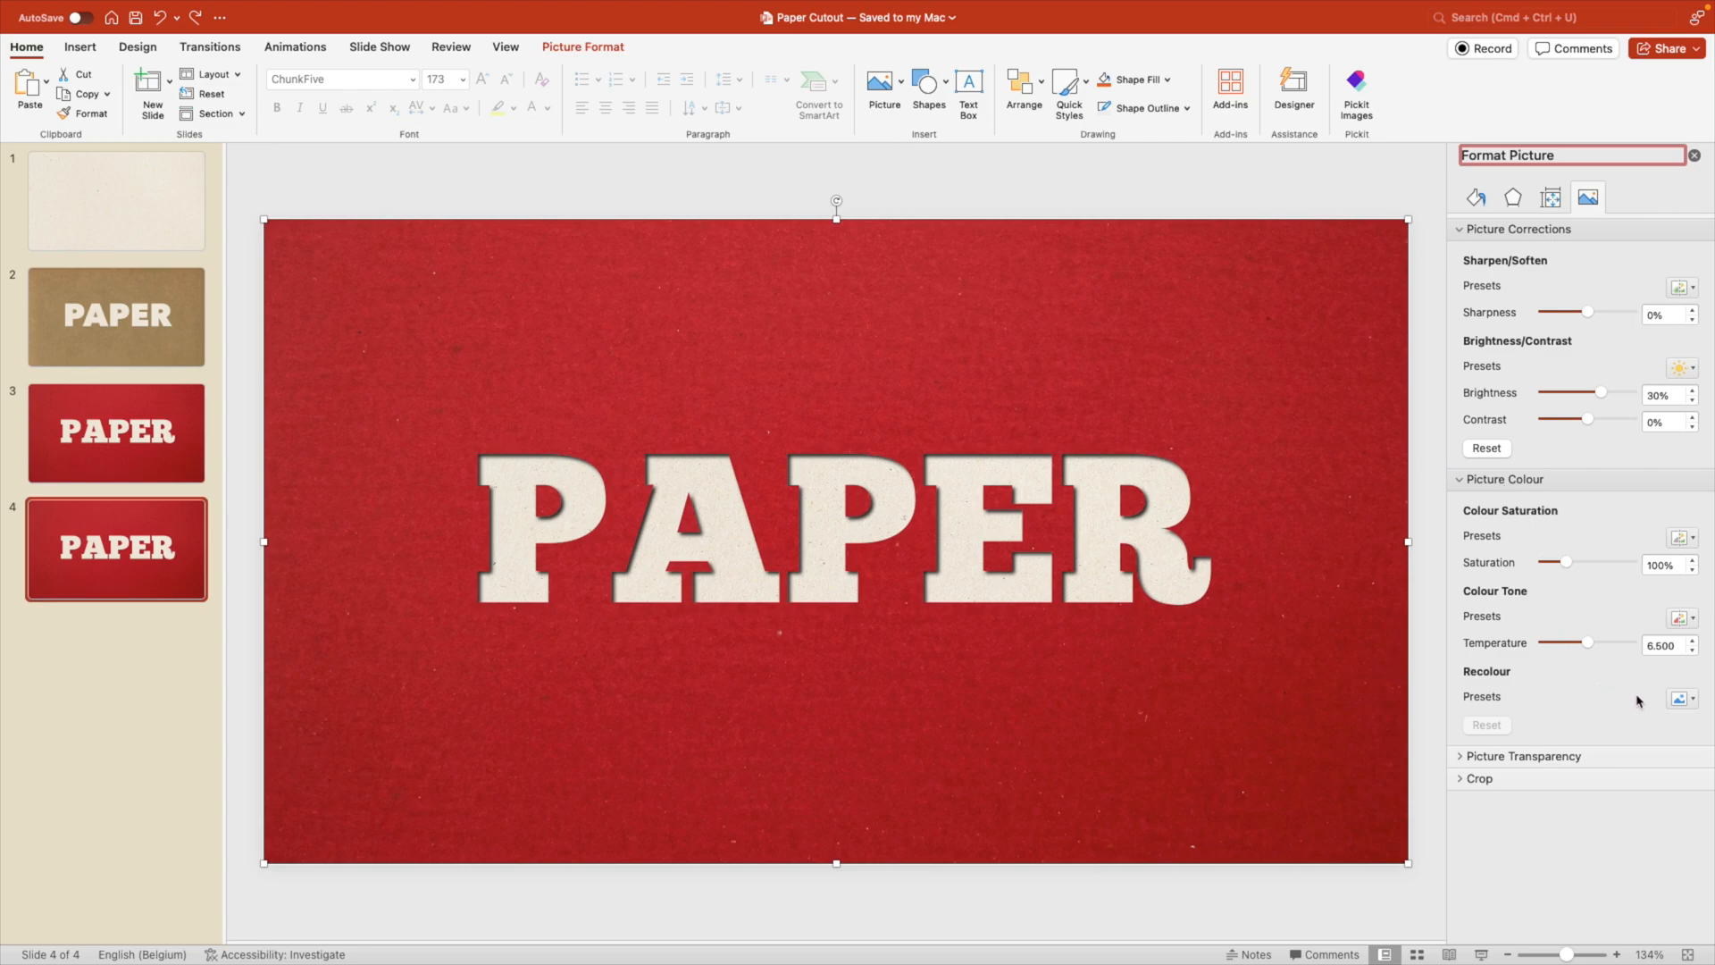
click(1696, 697)
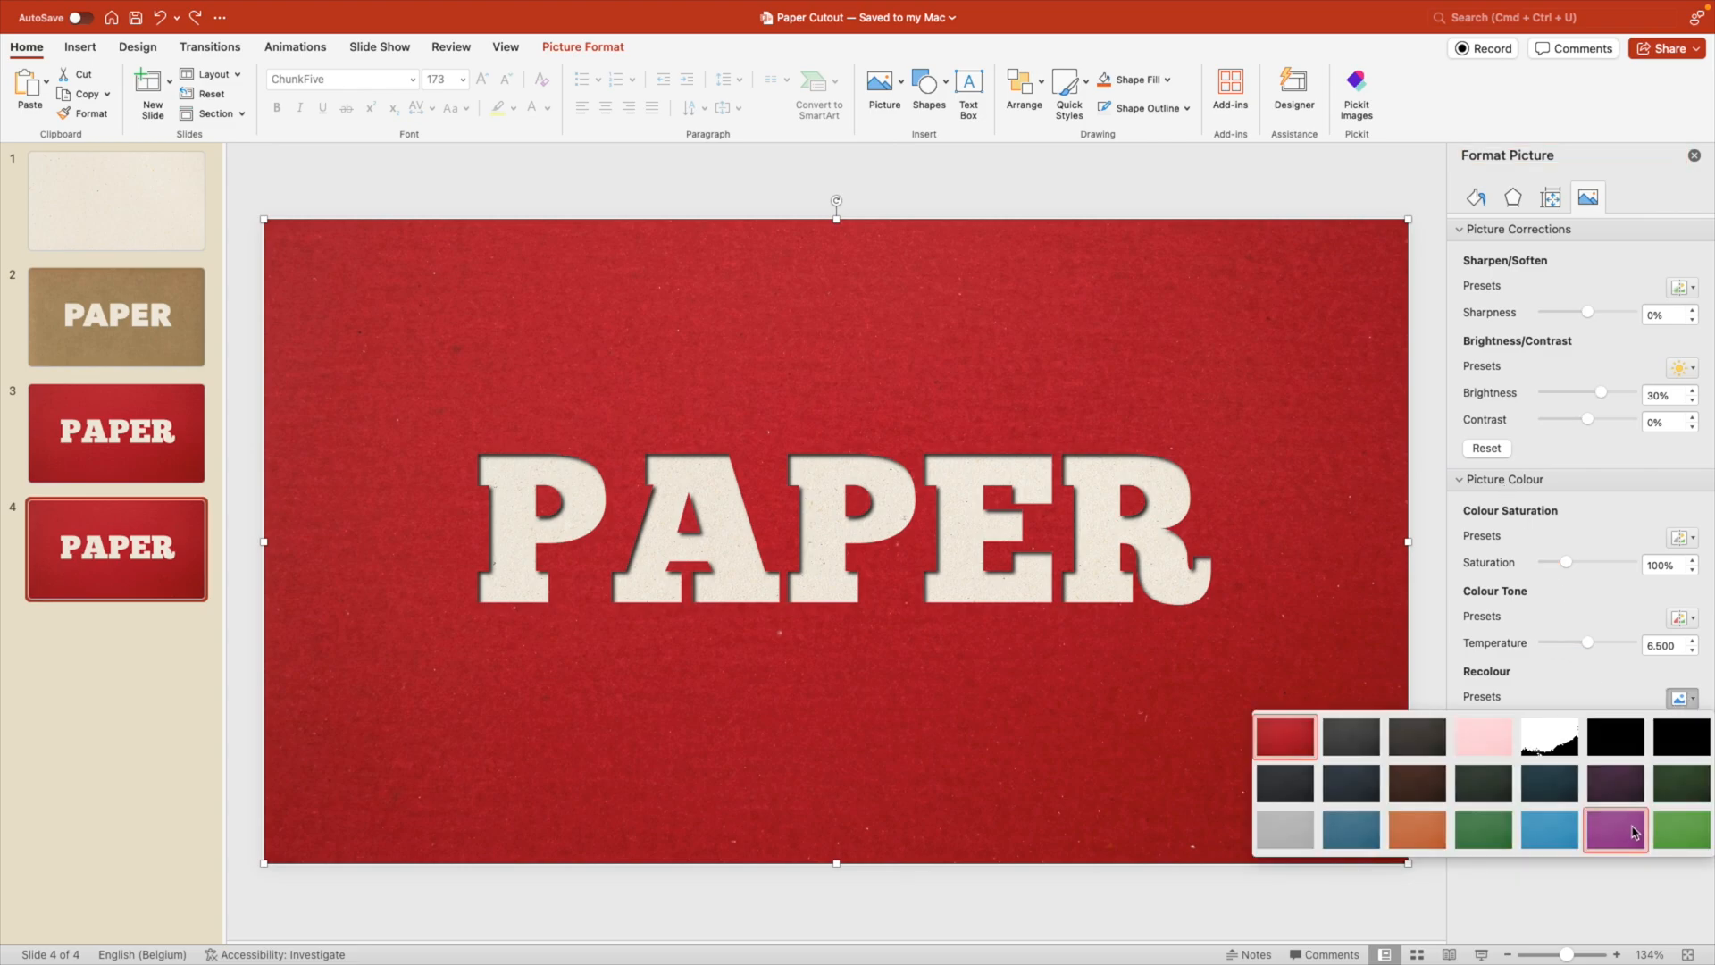
mouse_move(1483, 829)
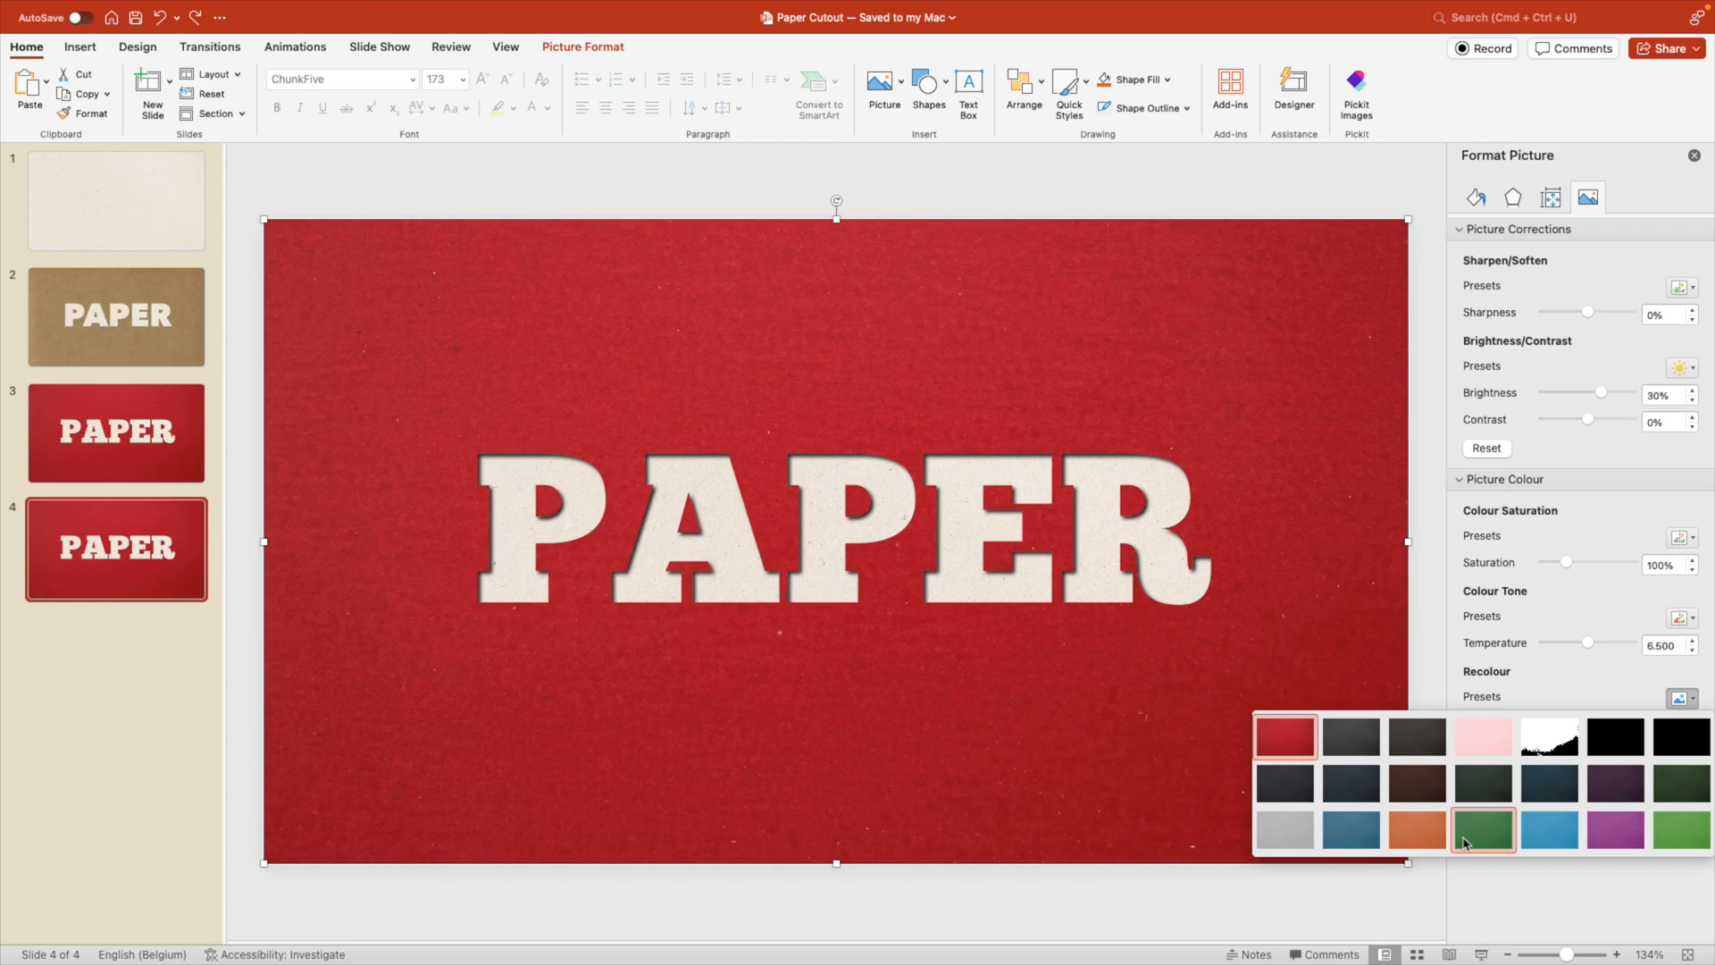
click(1483, 827)
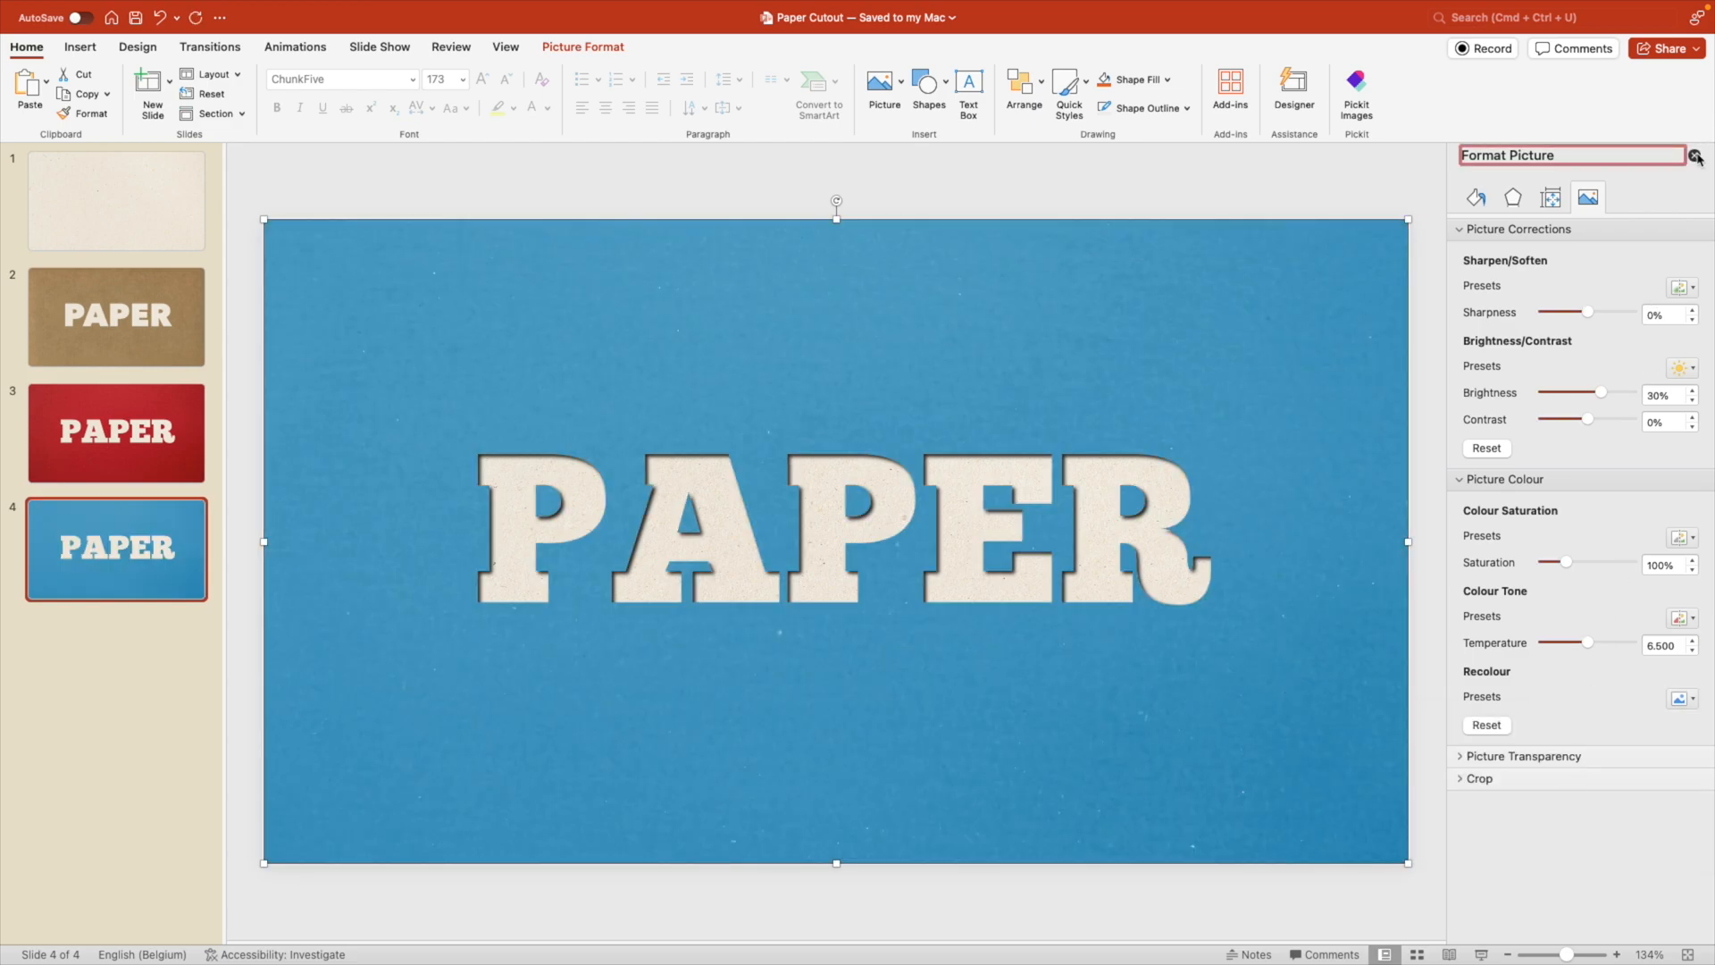
Step: Give the PAPER lettering a solid yellow text fill instead of the paper texture
click(1696, 154)
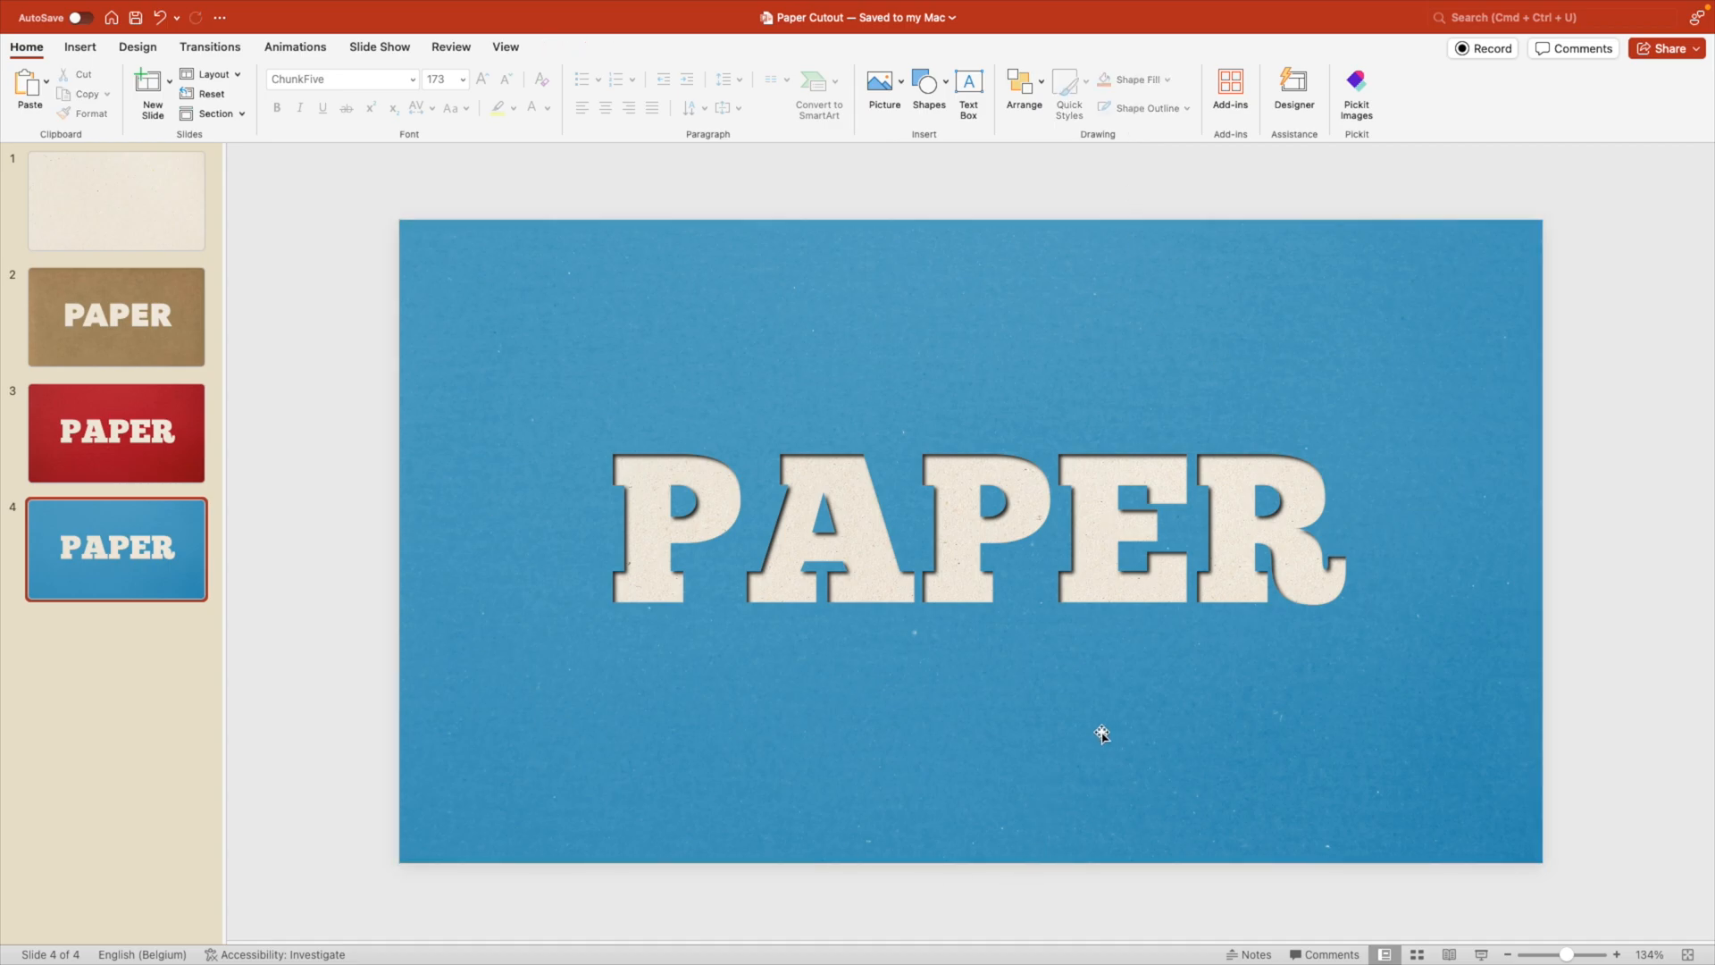
mouse_move(1018, 511)
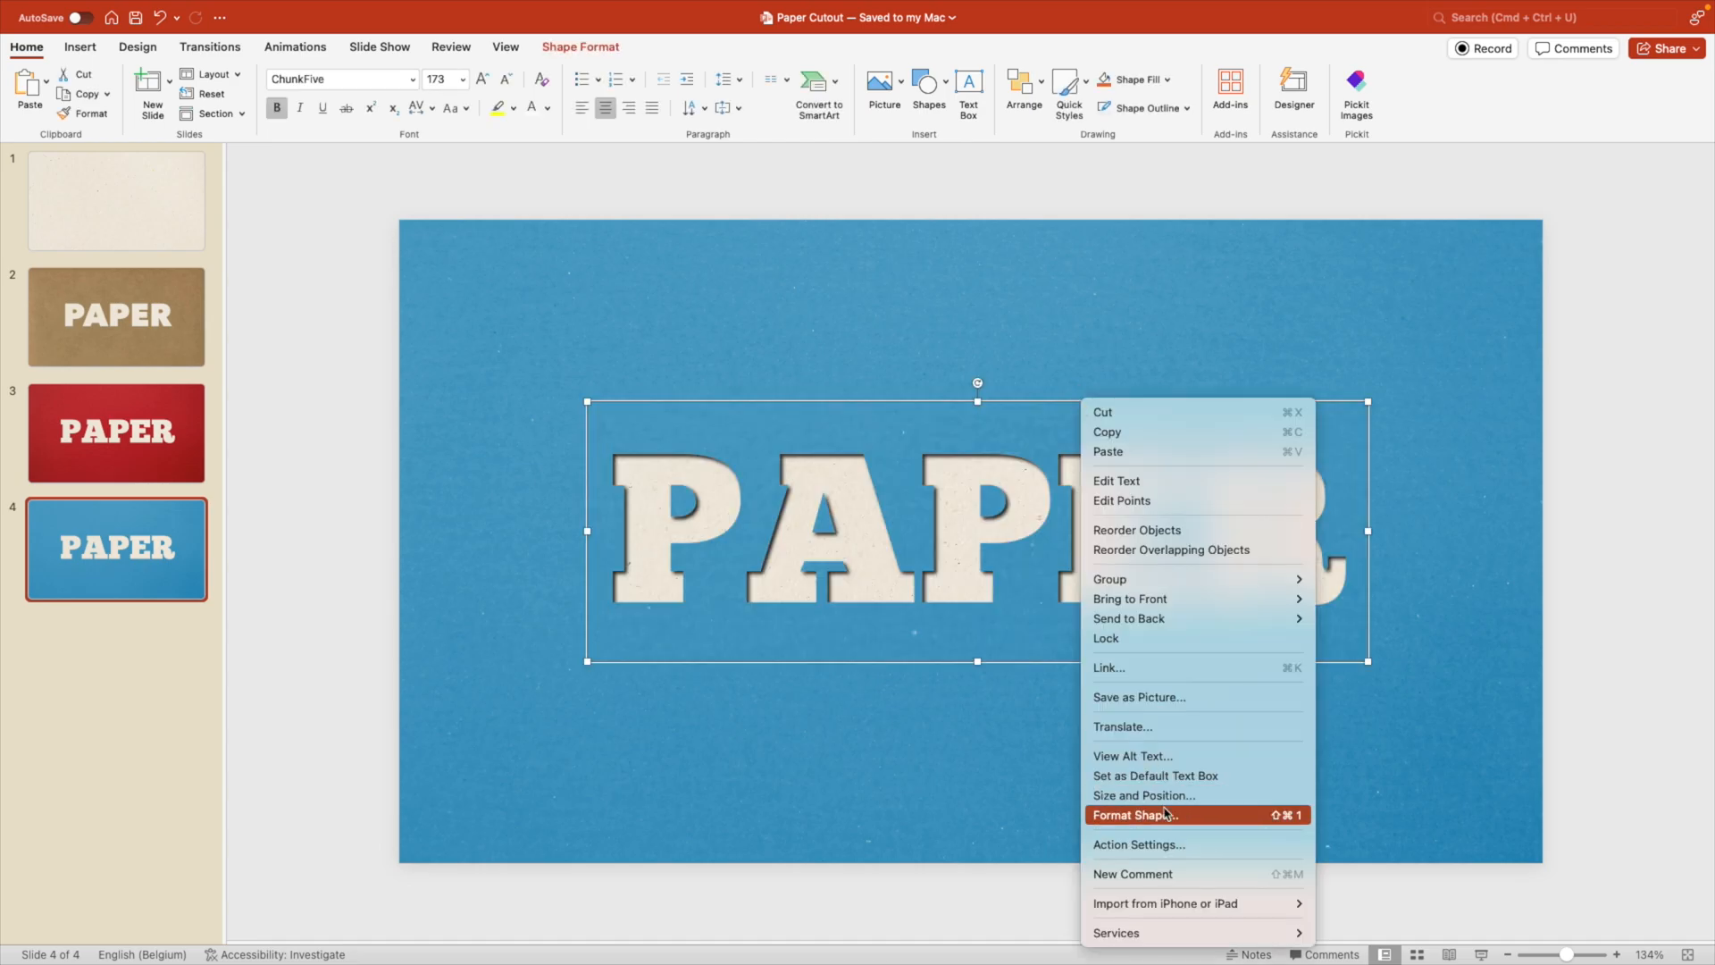
click(1134, 815)
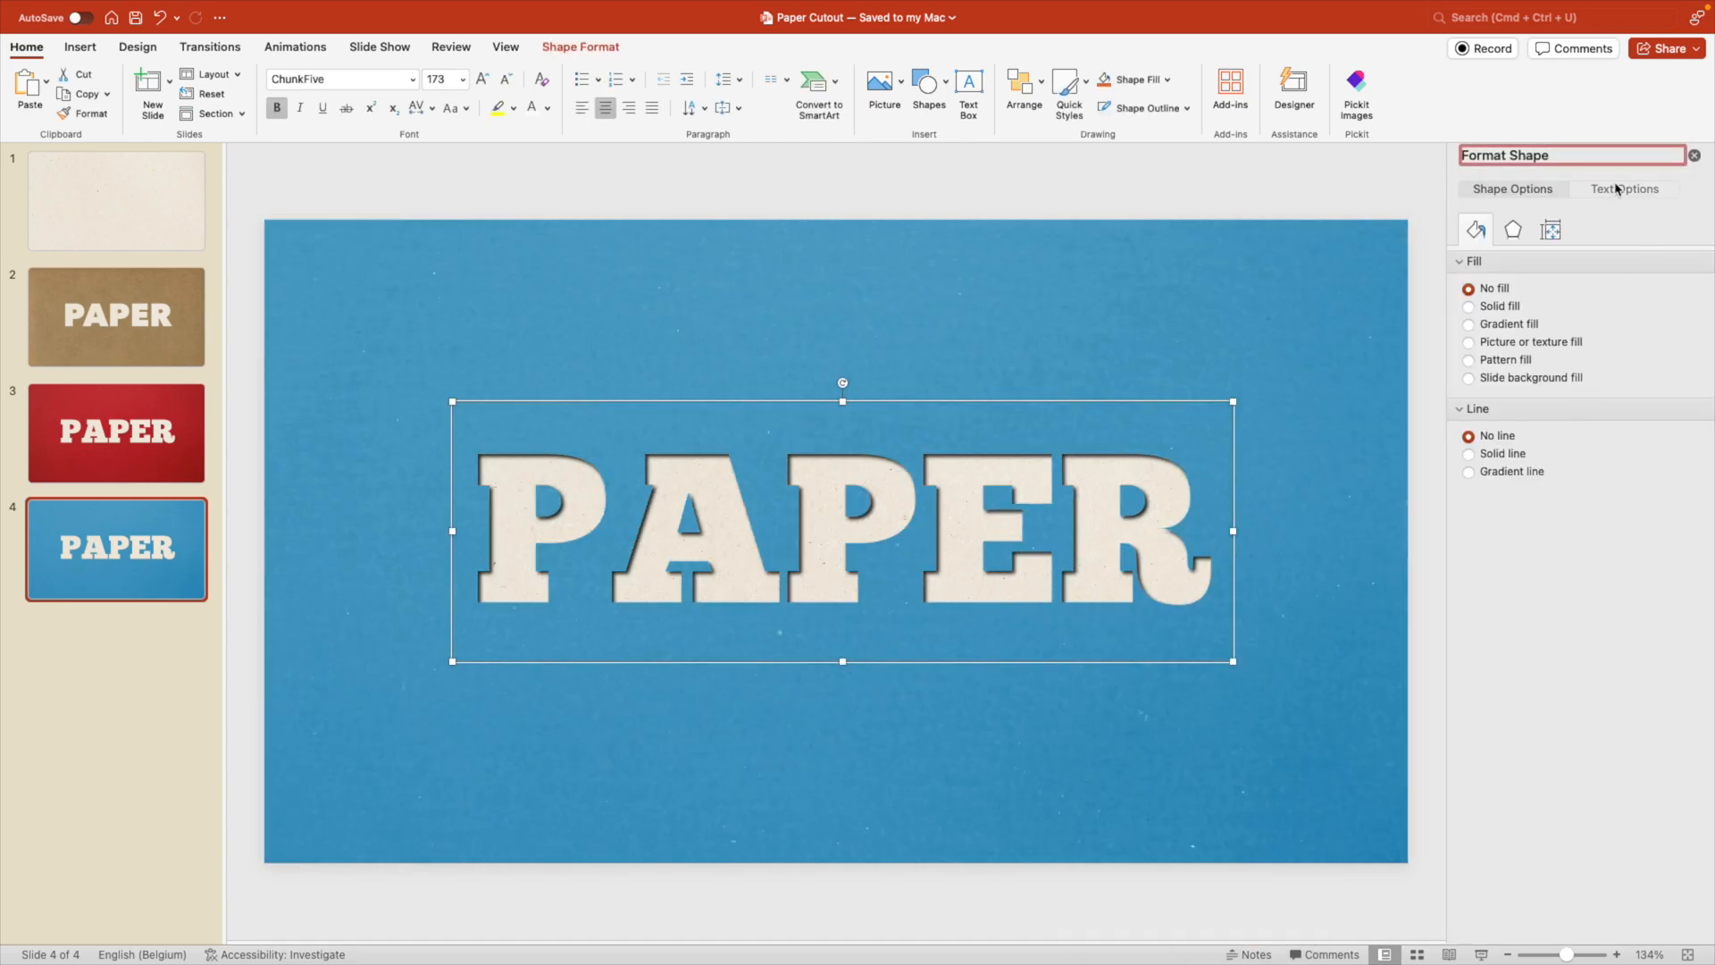
click(1624, 188)
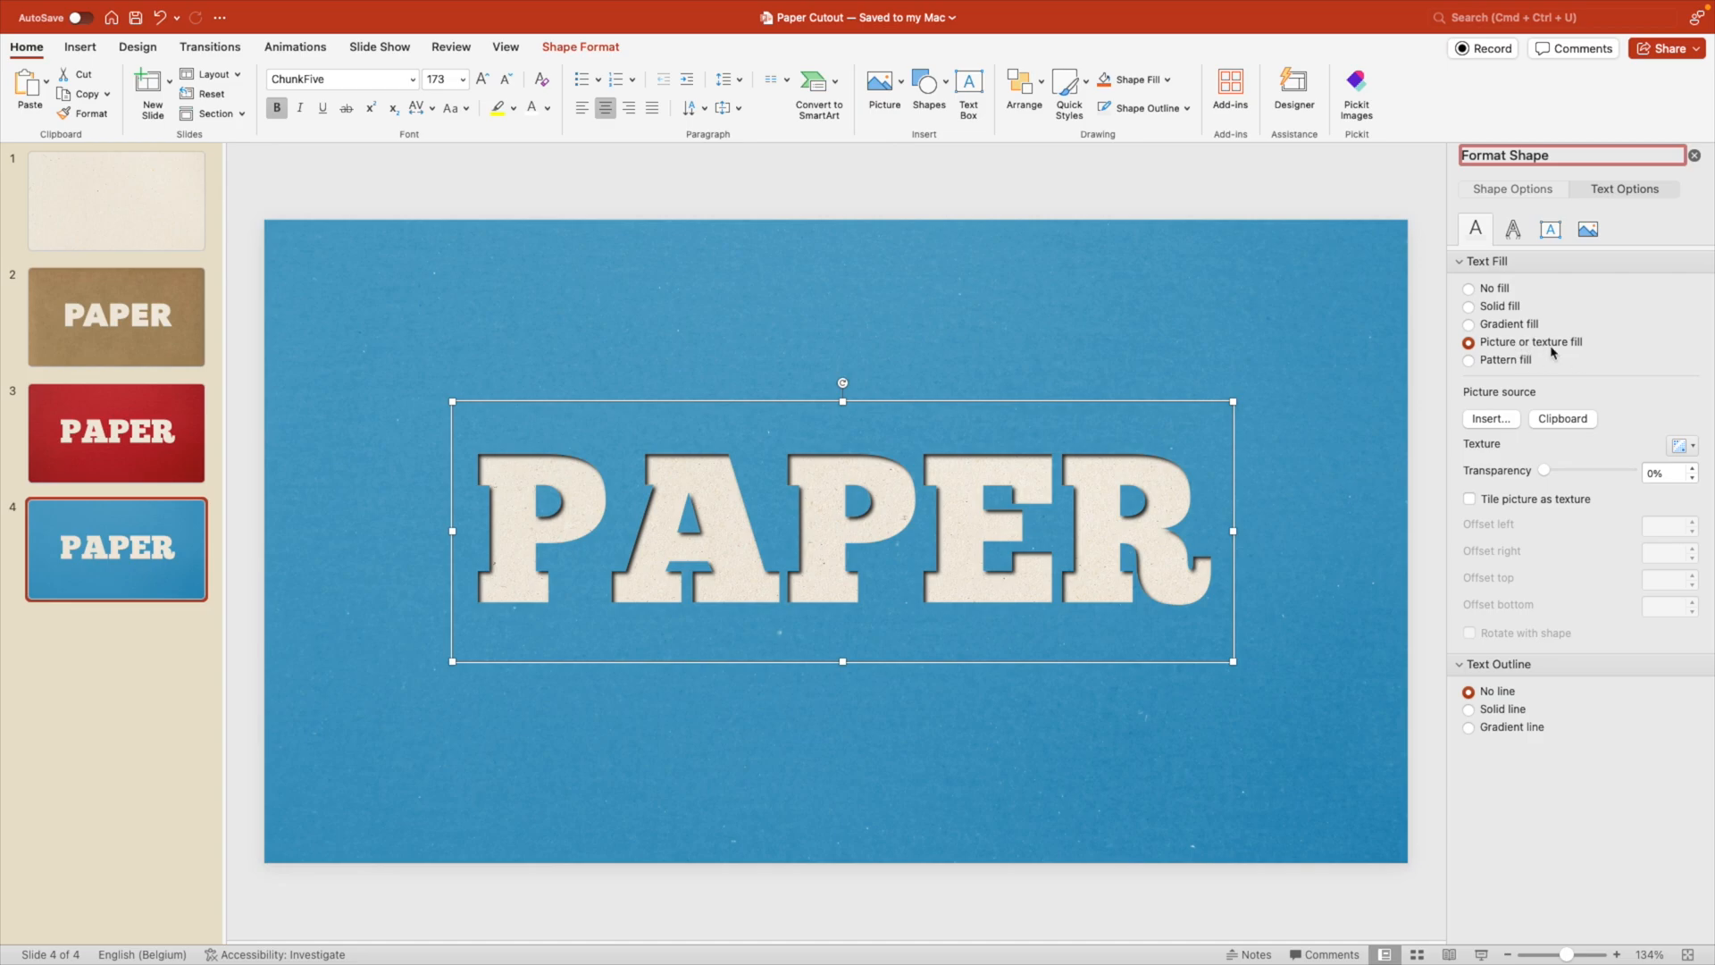
click(1468, 305)
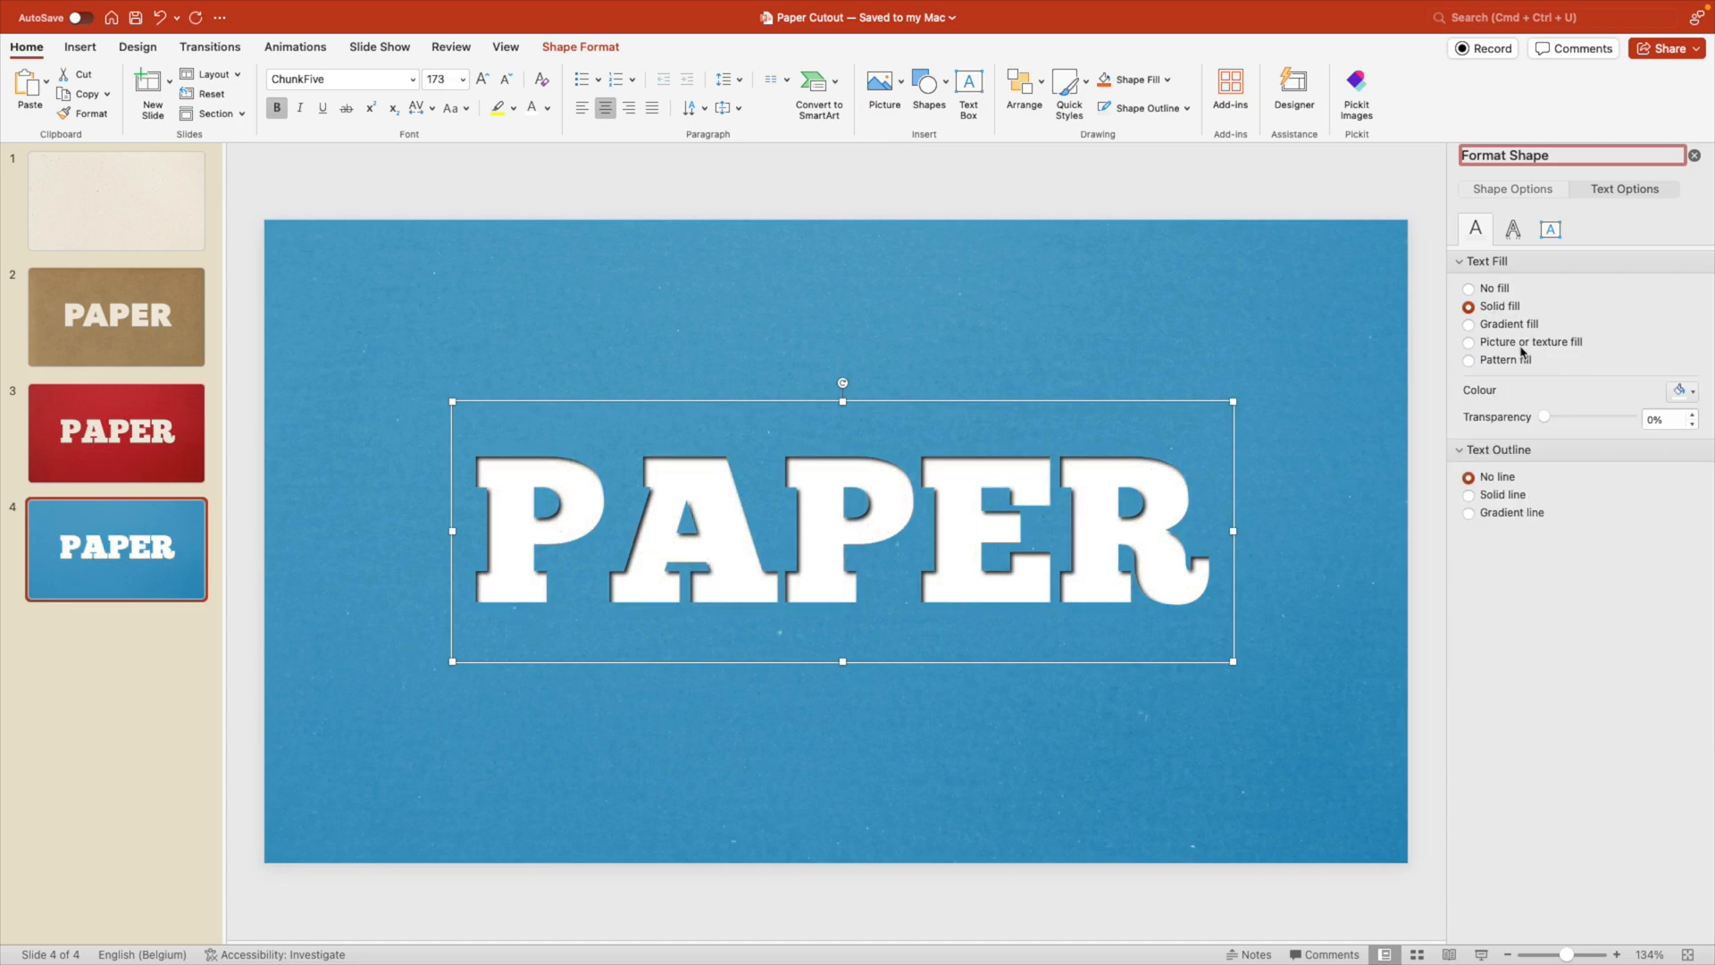
click(1683, 390)
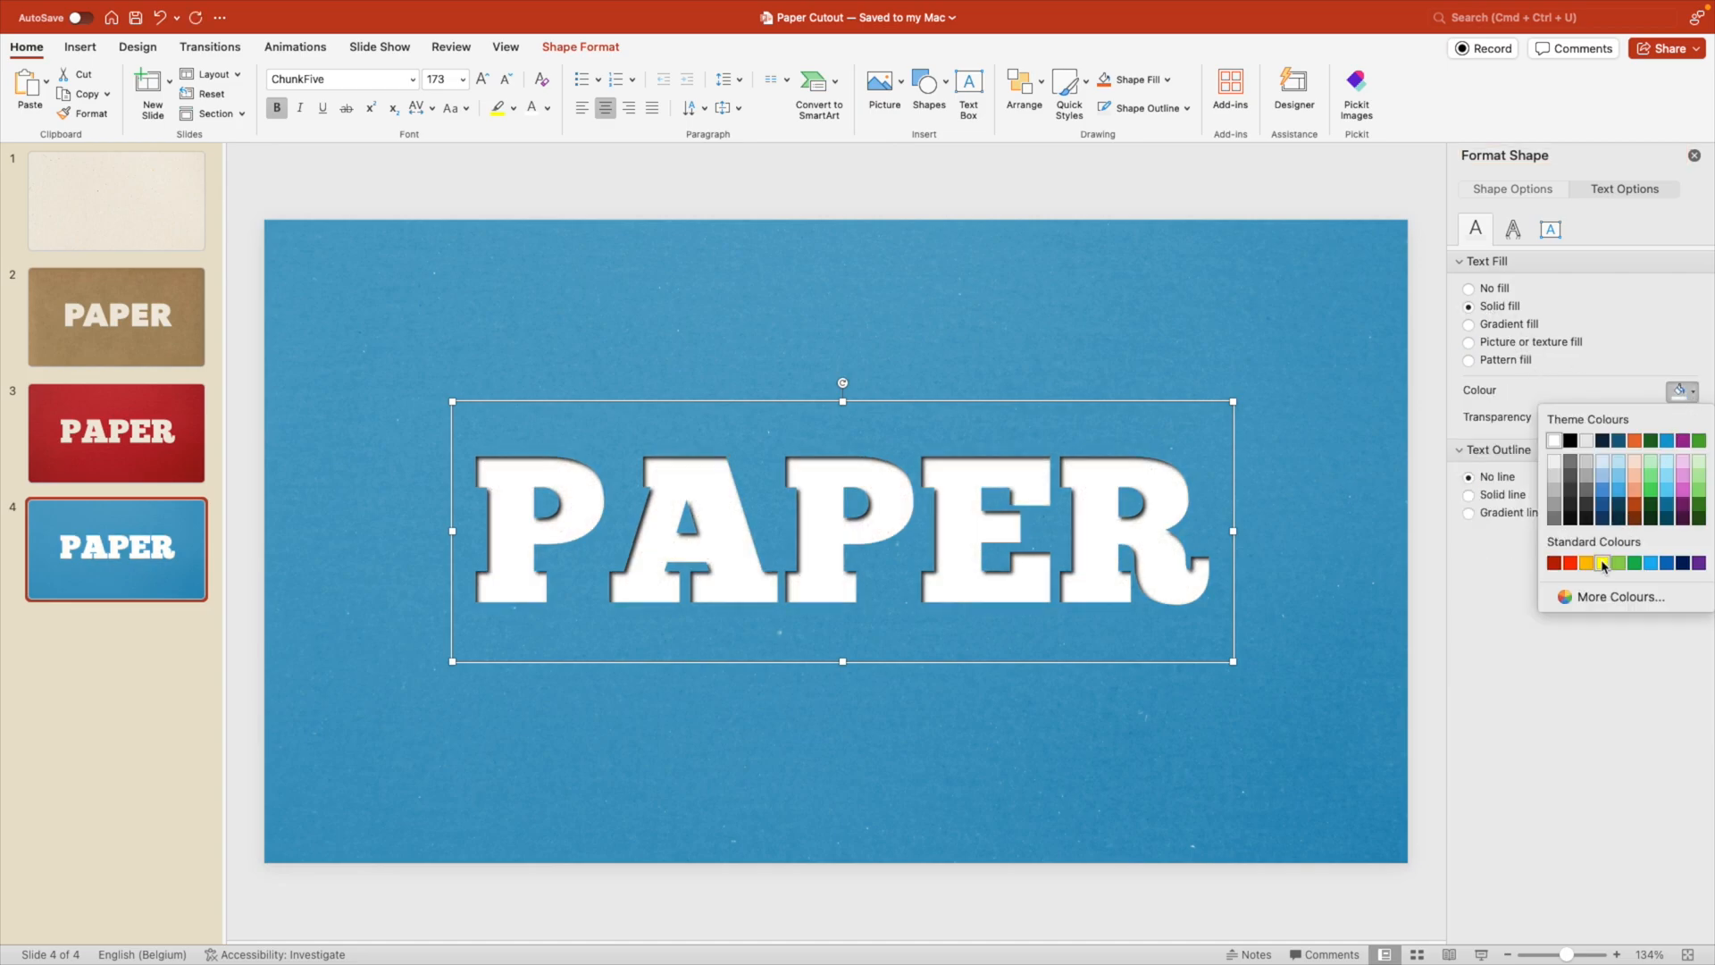
click(1601, 563)
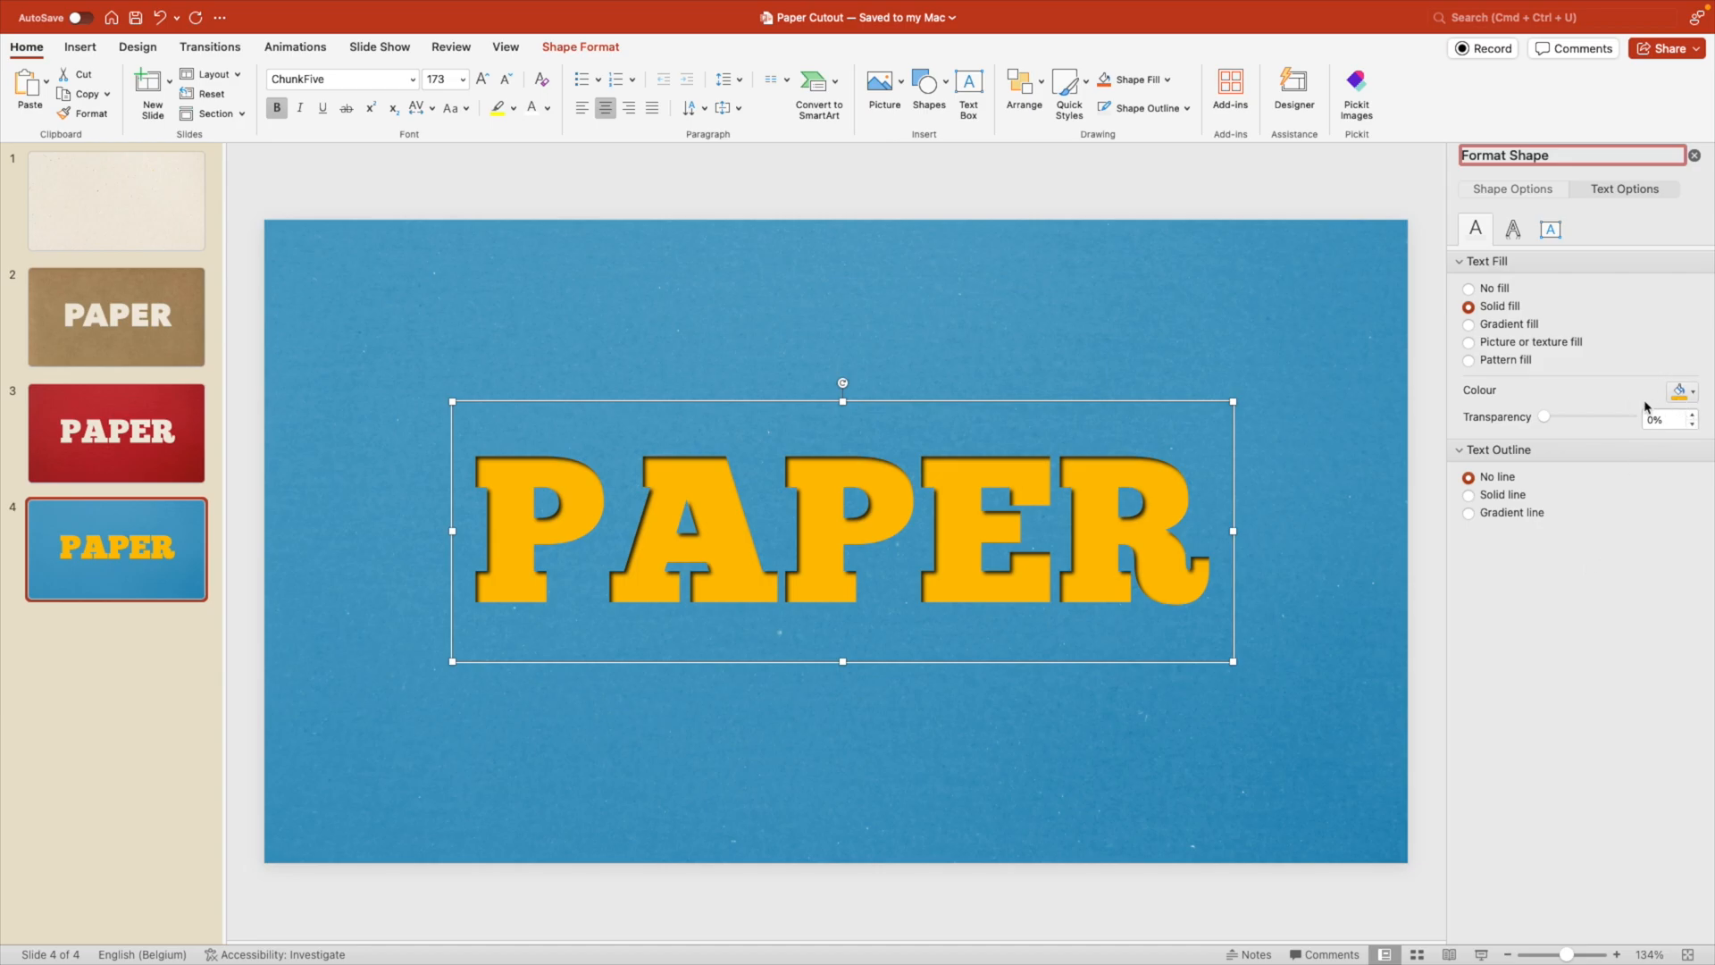
Step: Refine the yellow to a softer orange-yellow via More Colours and confirm it
click(1683, 389)
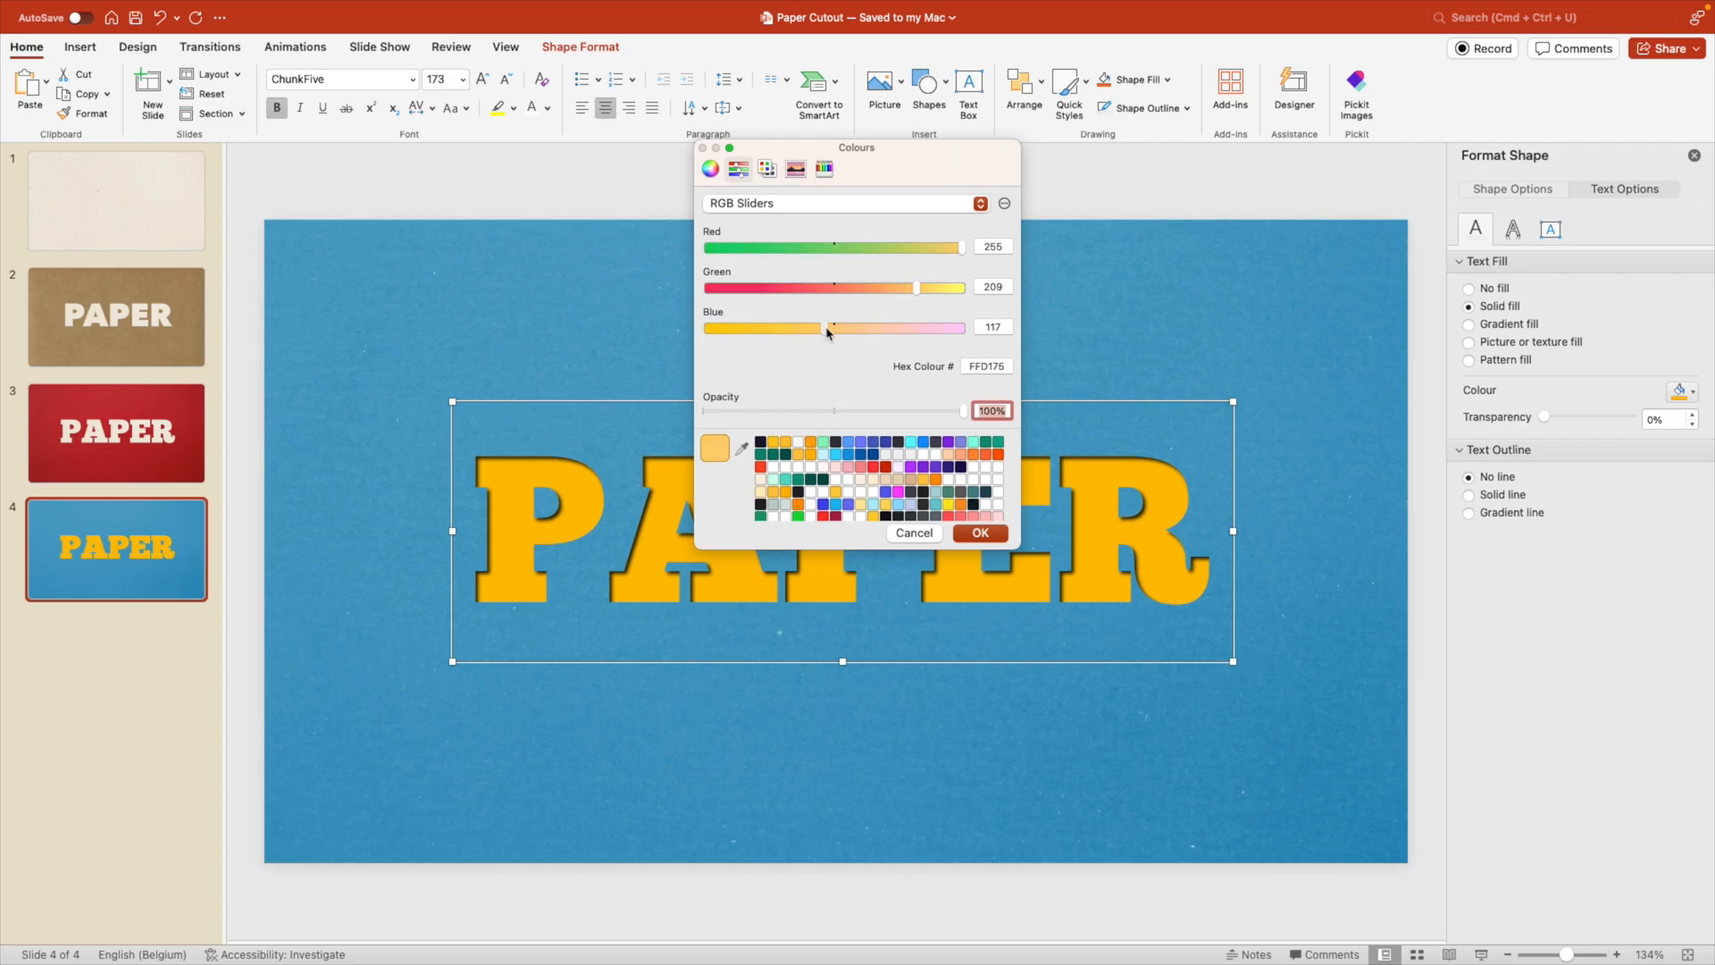
click(978, 532)
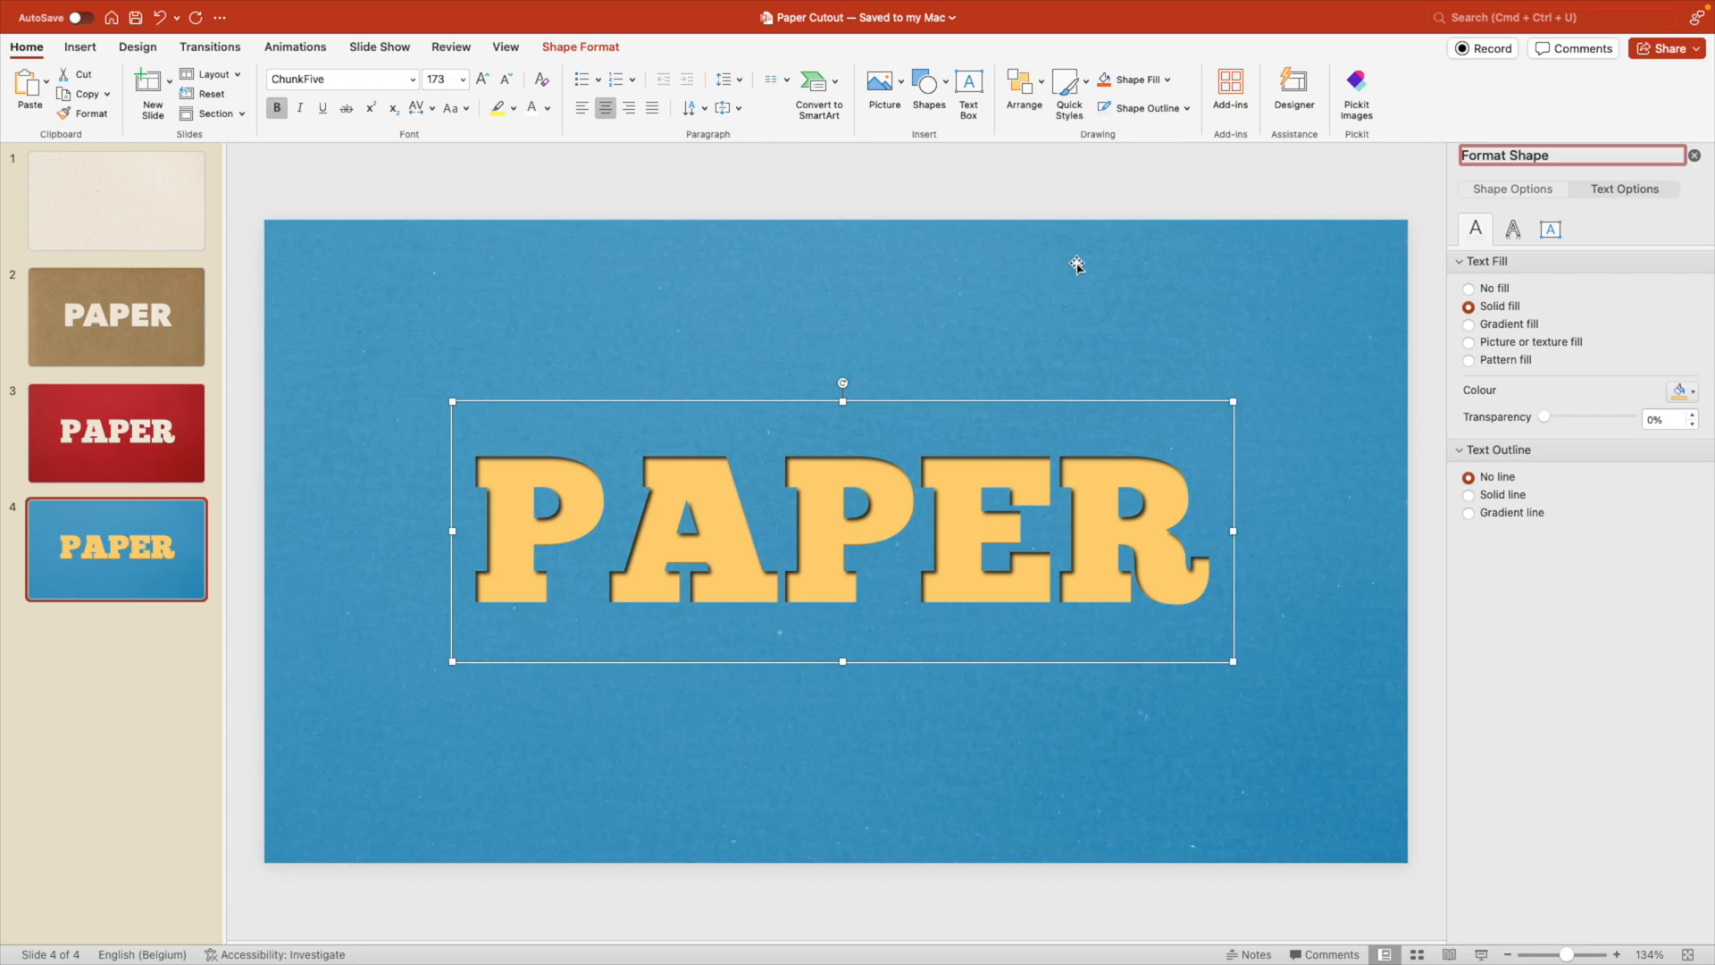
click(1513, 188)
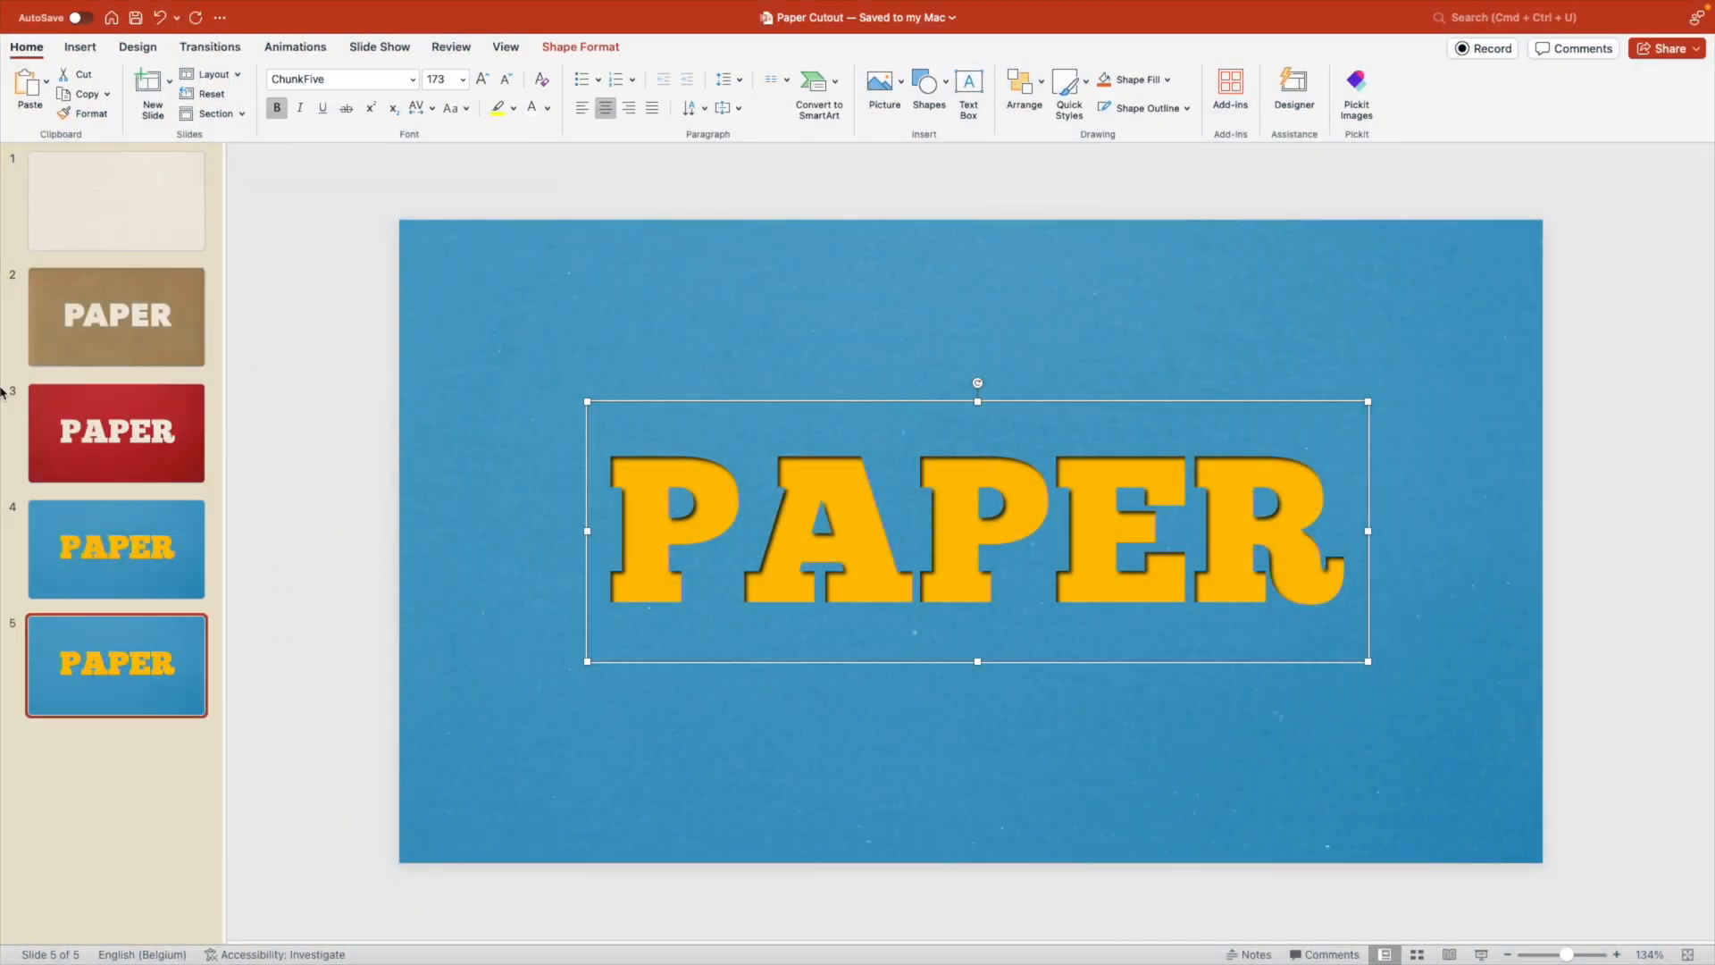
Step: Restore the paper texture, retype the word as TEXT and set it to Avenir Next Heavy
click(116, 432)
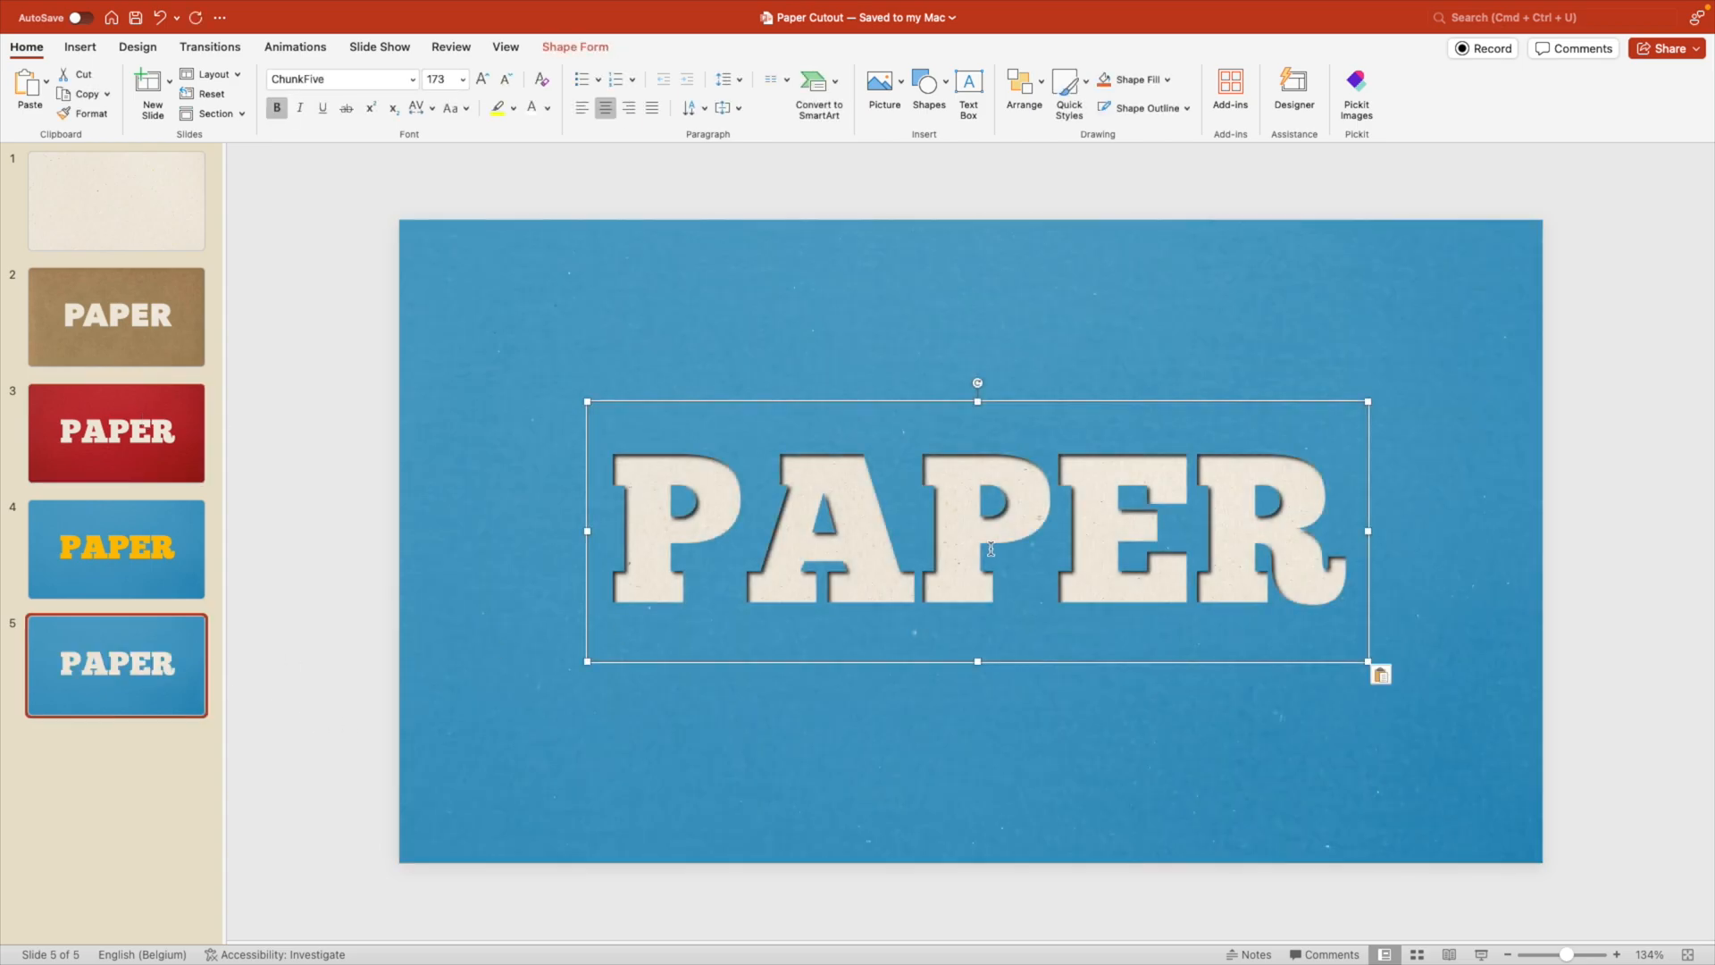
text(TEXT)
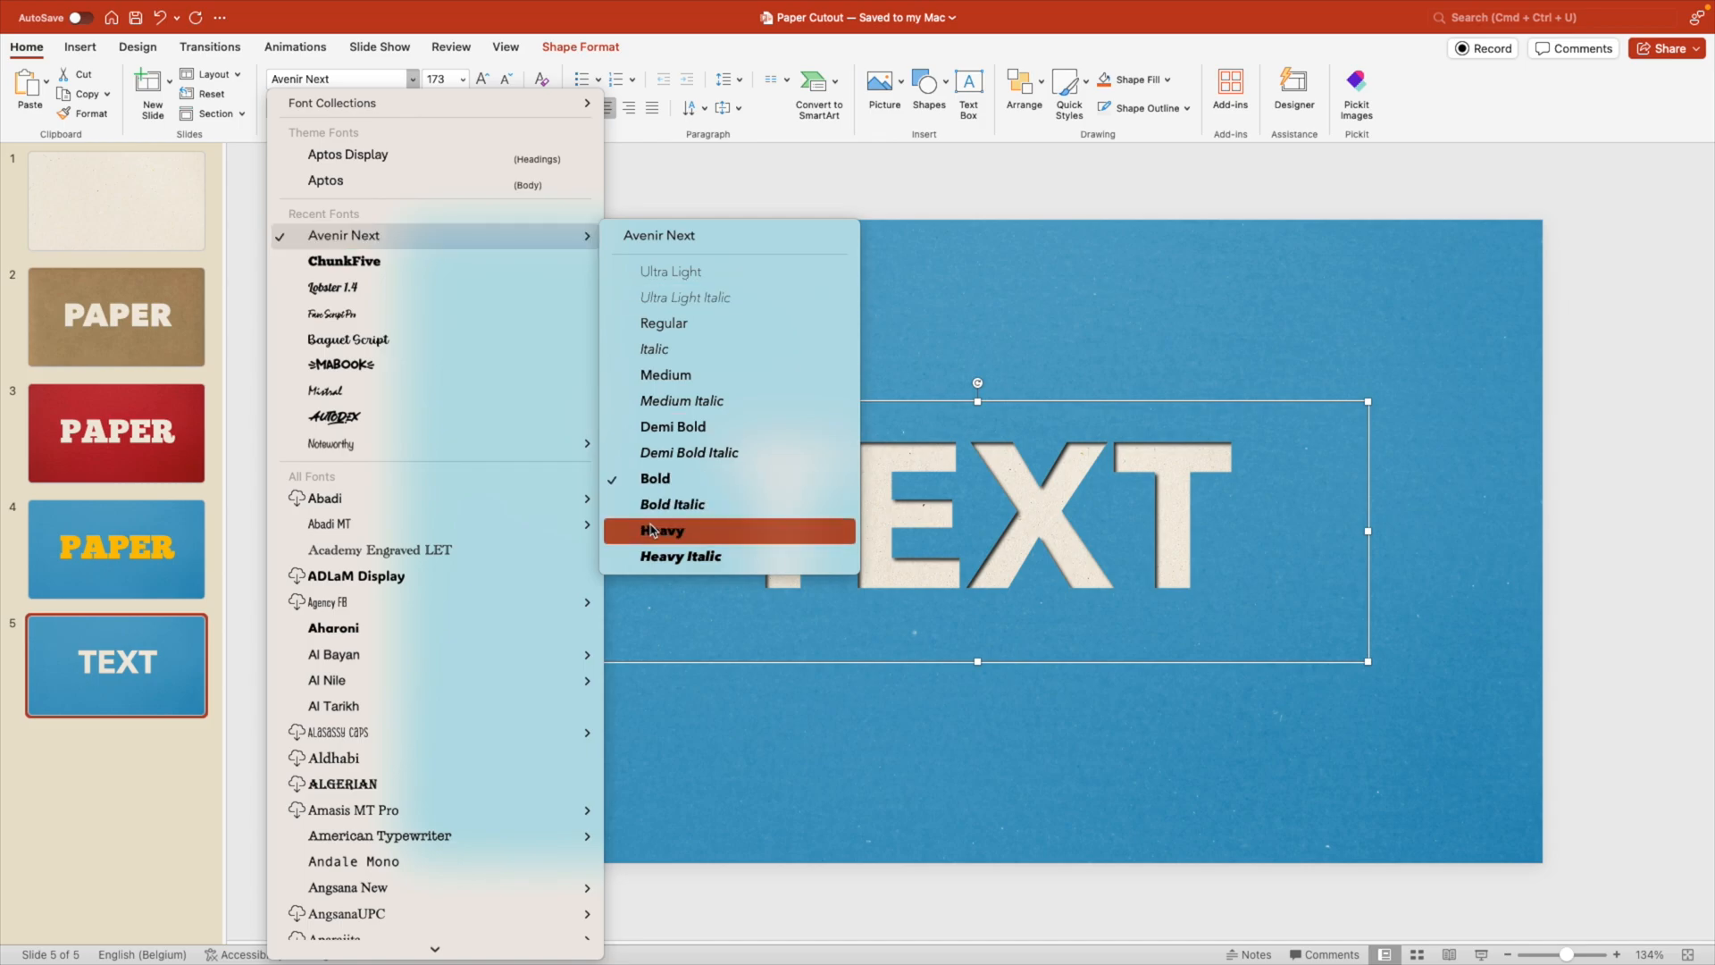
click(661, 530)
text(250)
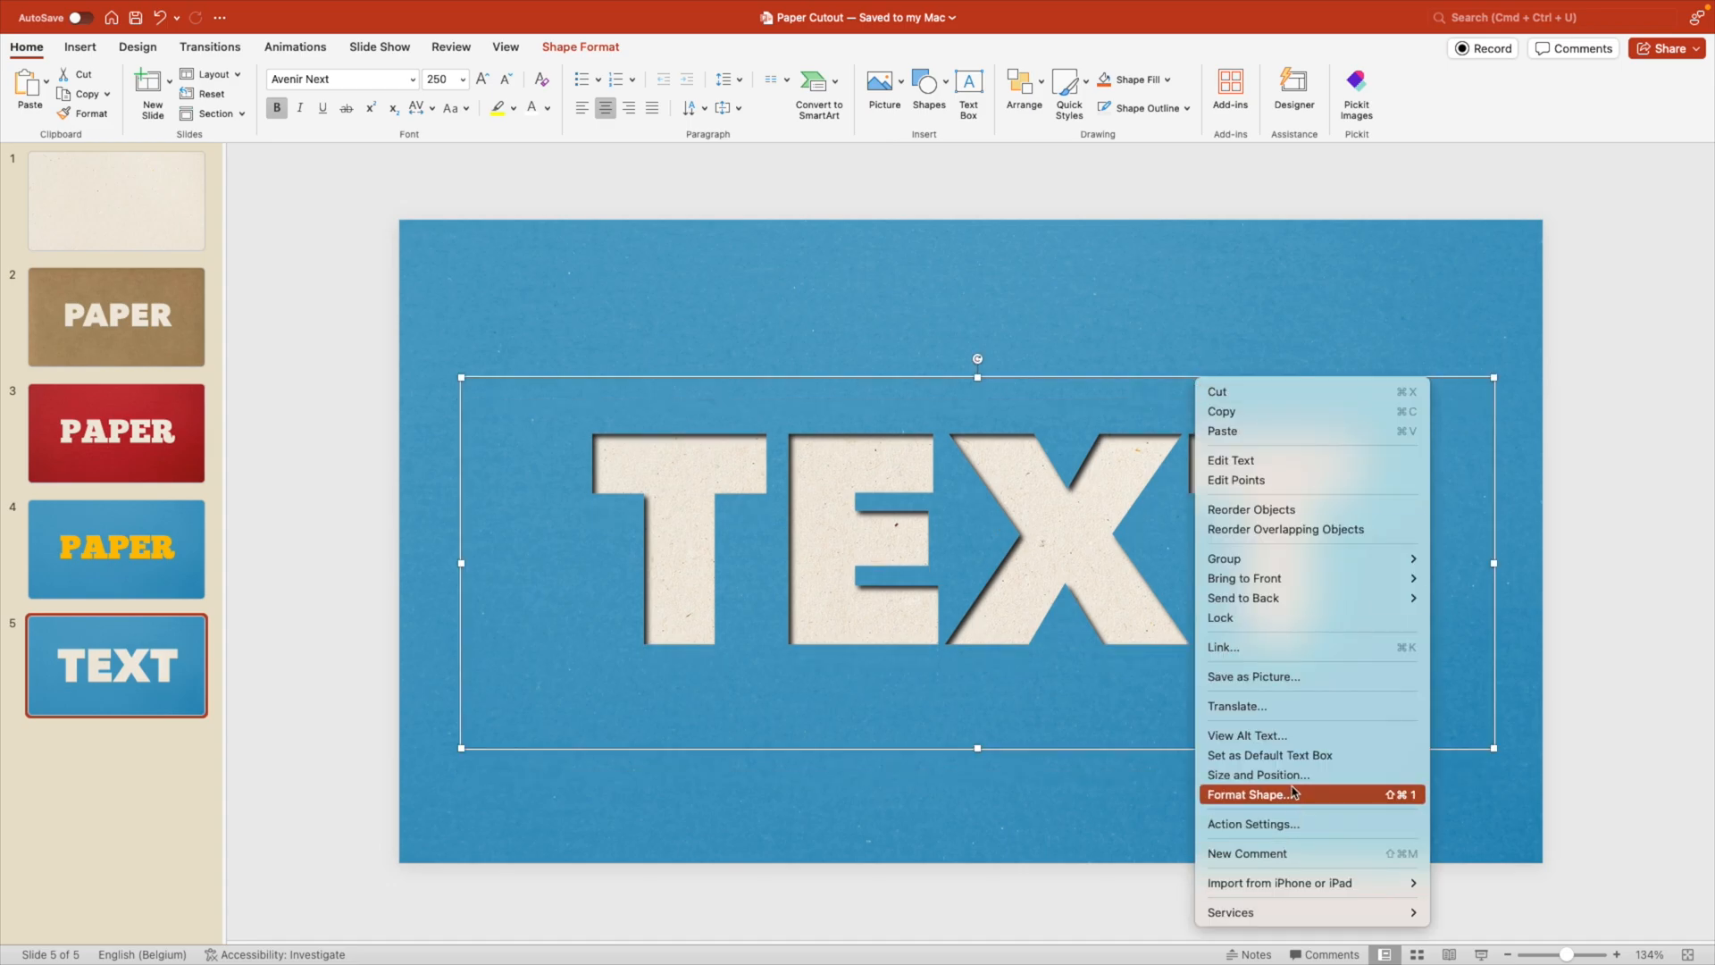
Step: Soften the TEXT lettering's inset shadow to a 6 pt blur
click(1253, 793)
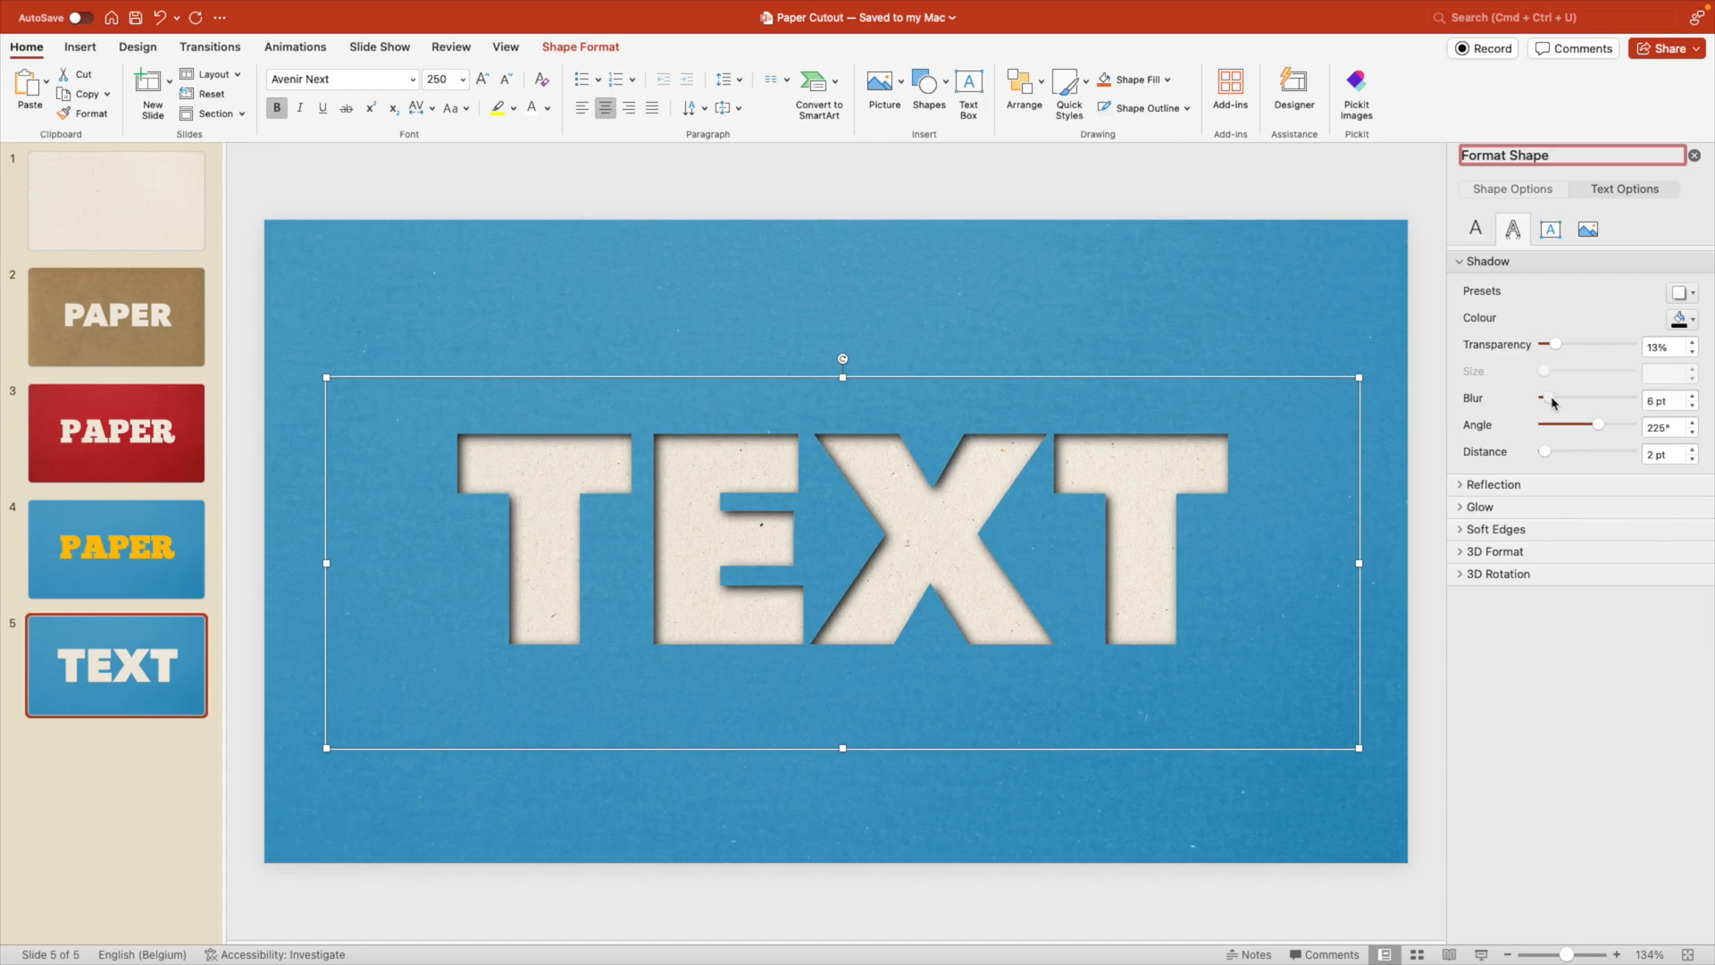
click(1065, 254)
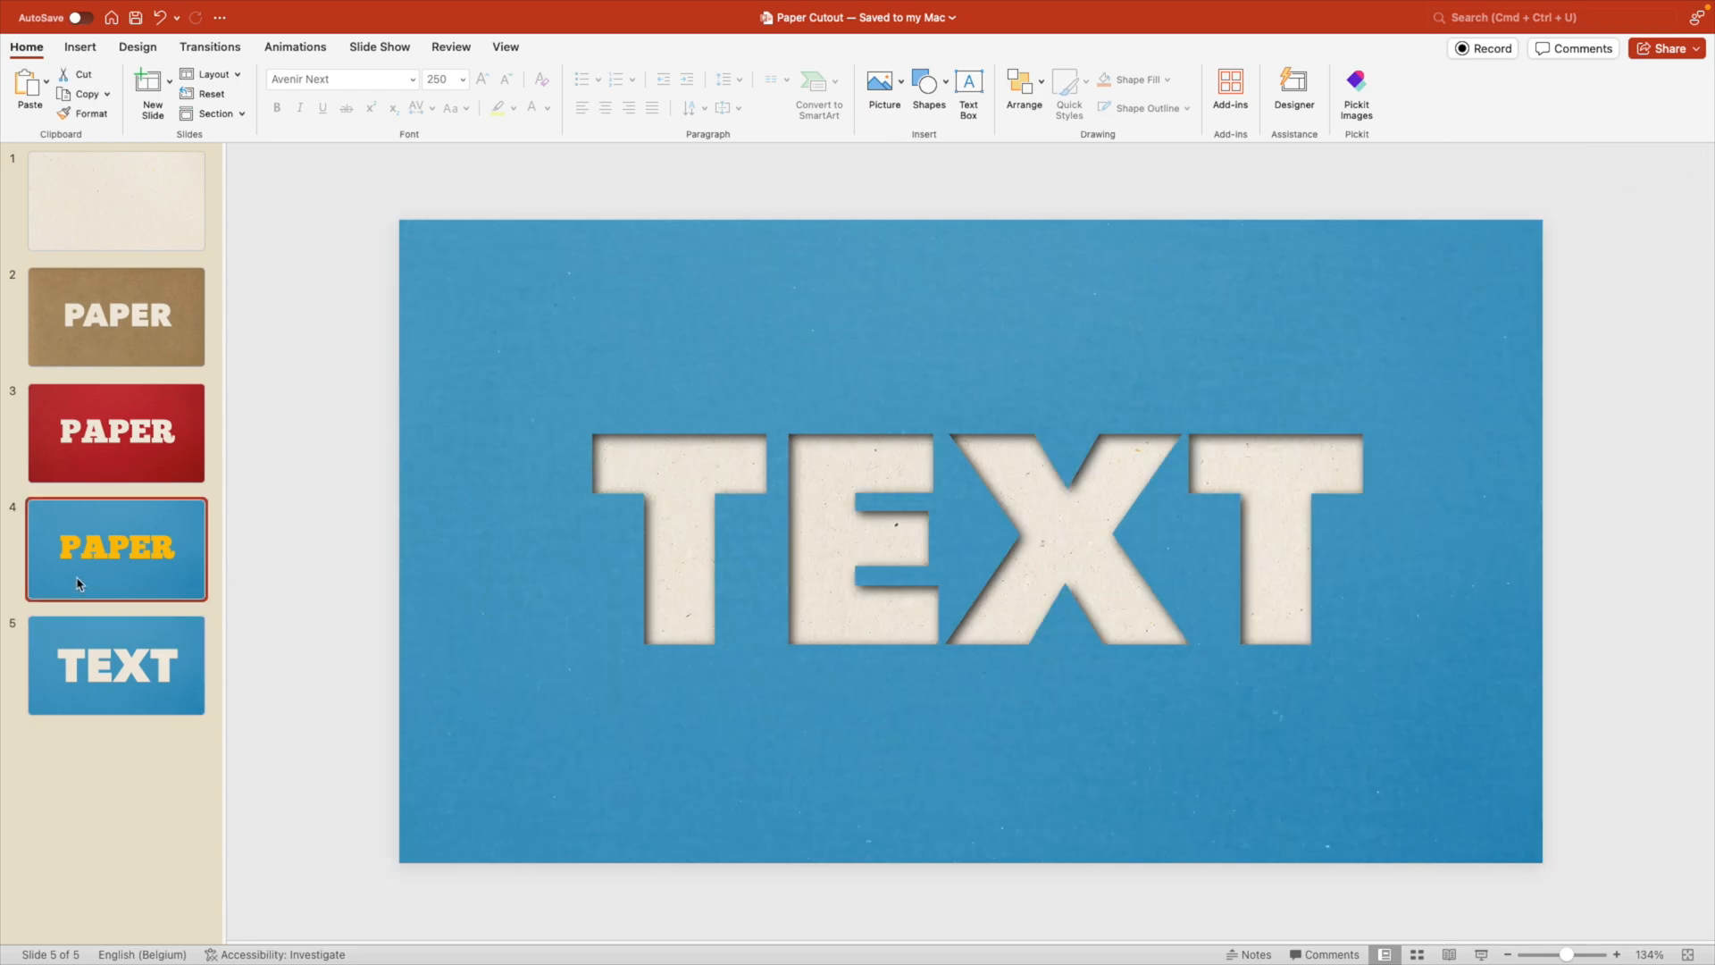
Step: Replace the script heading with 'Your' and give it a soft drop shadow
click(116, 547)
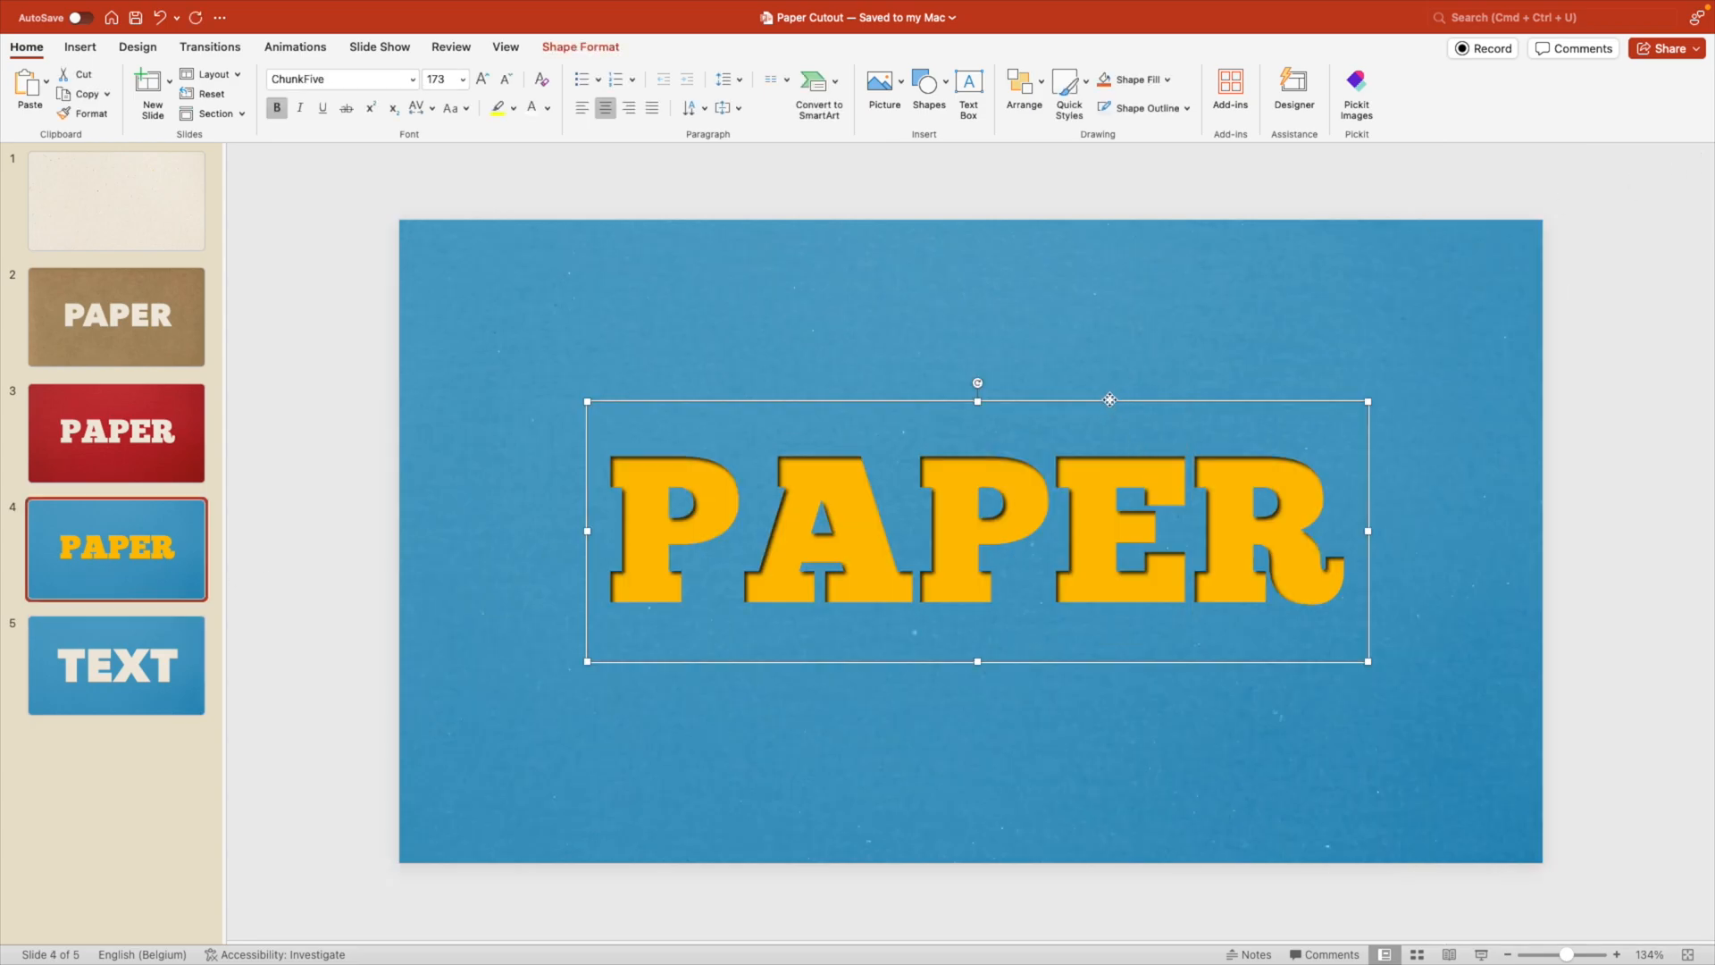
click(116, 665)
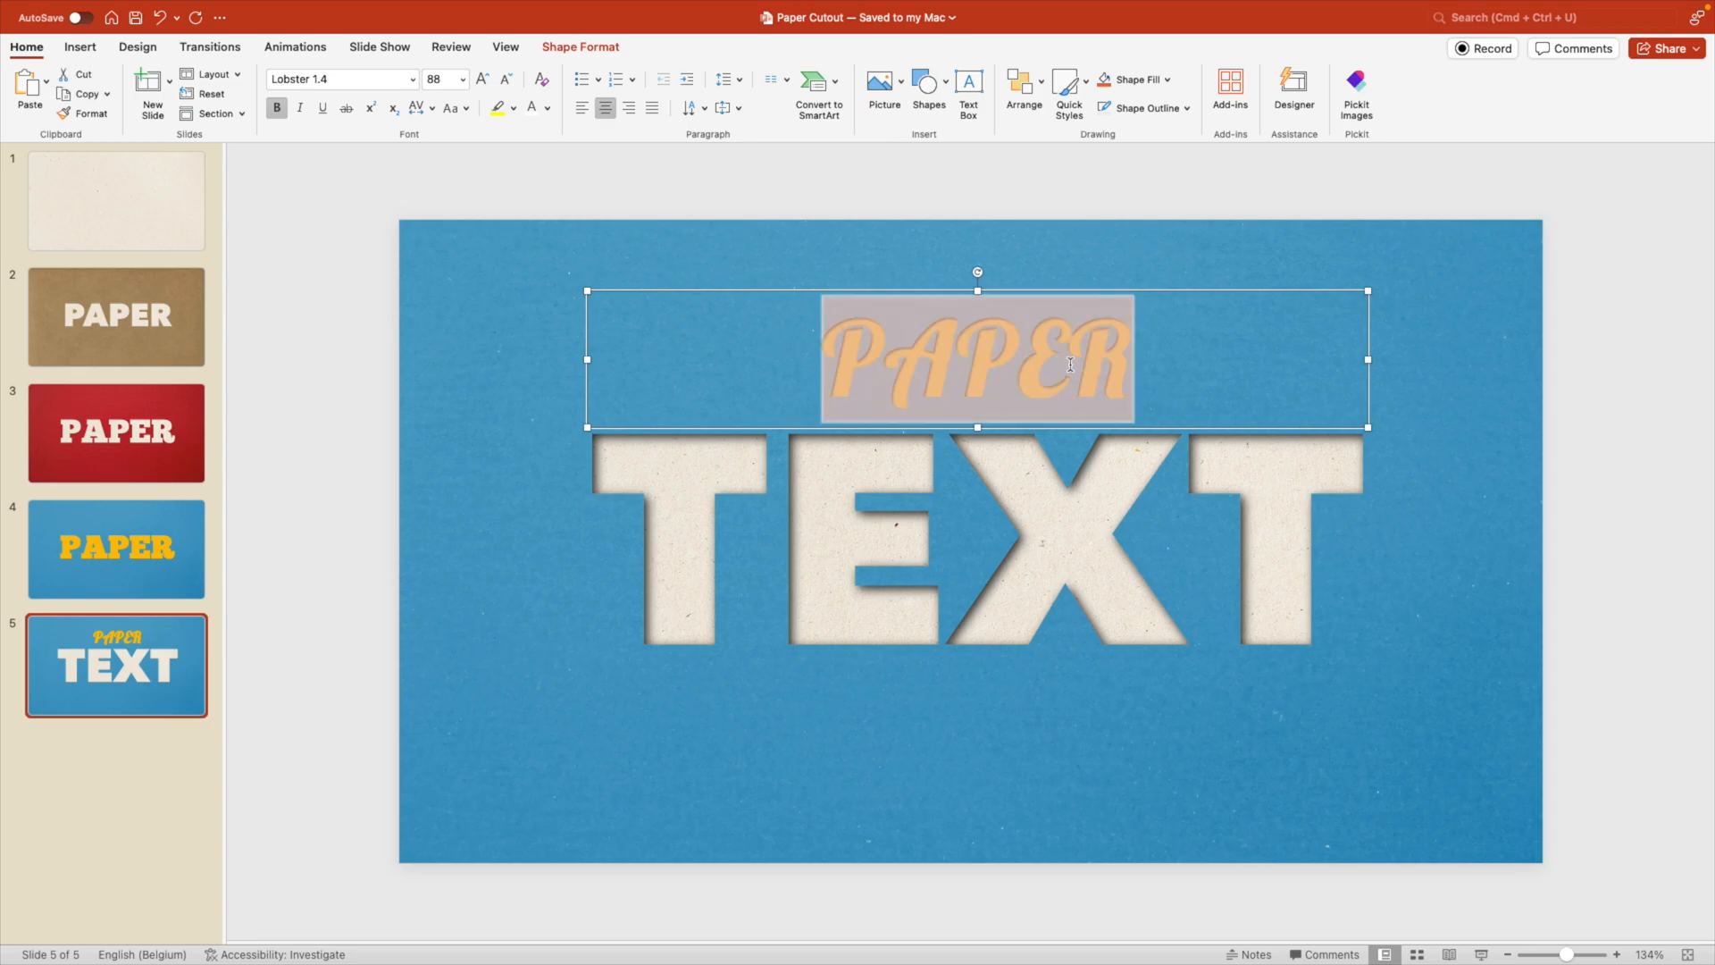
text(Your)
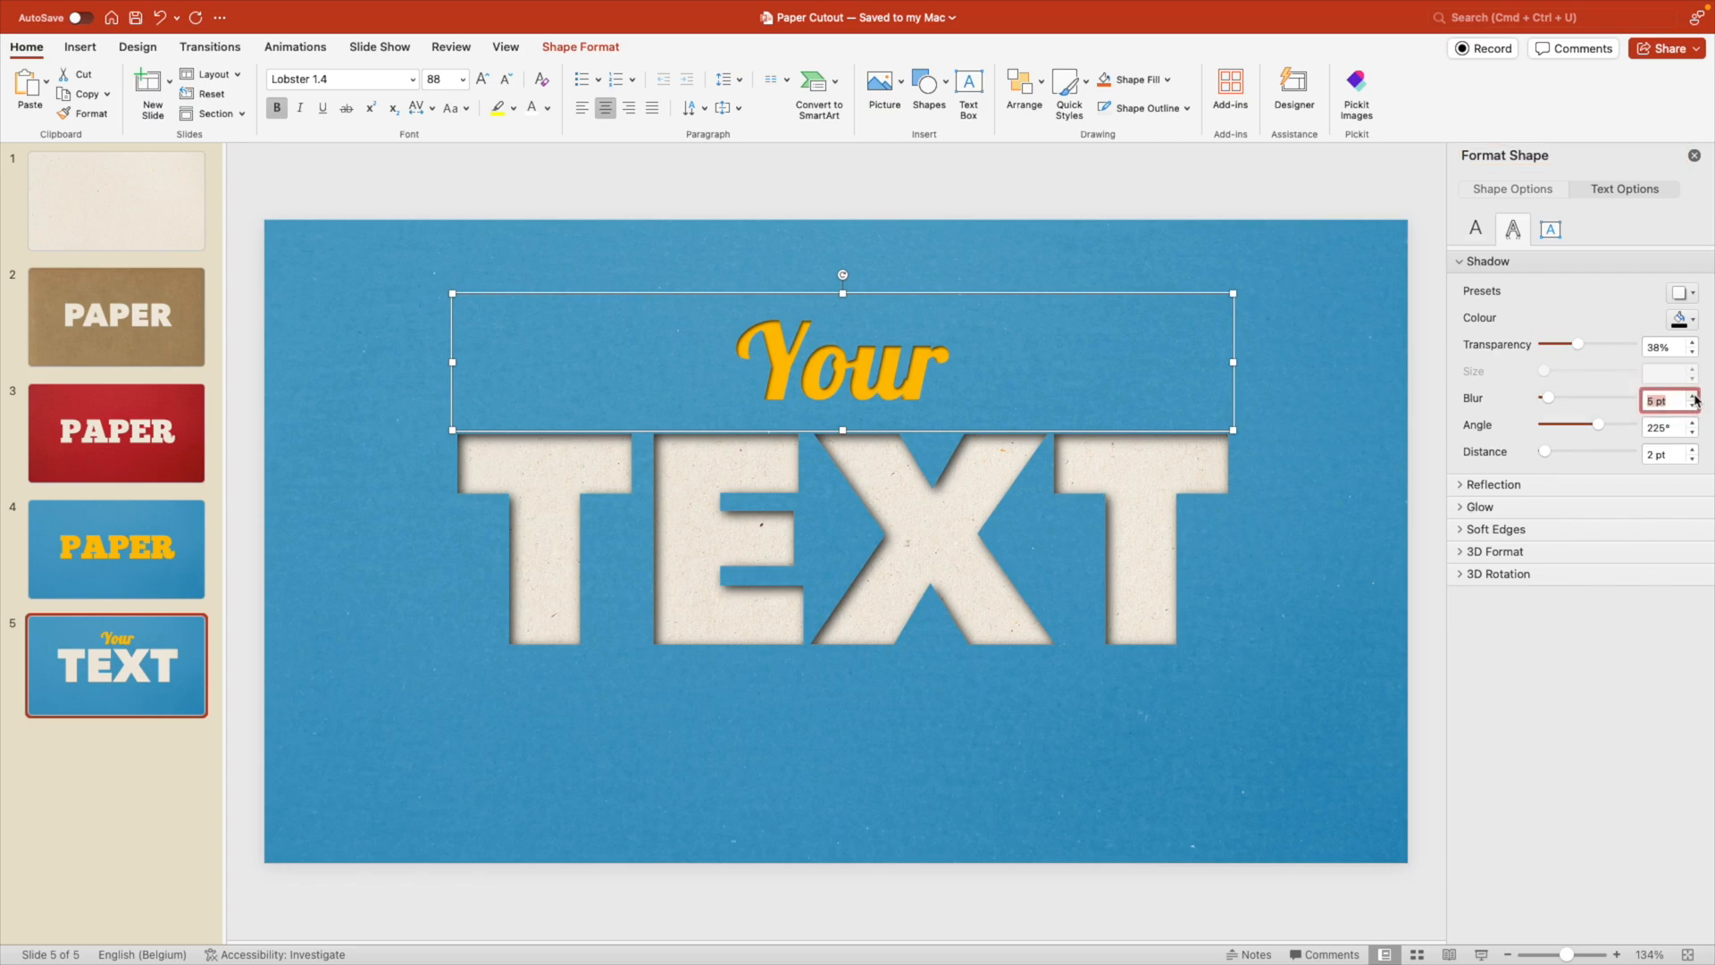
click(1176, 381)
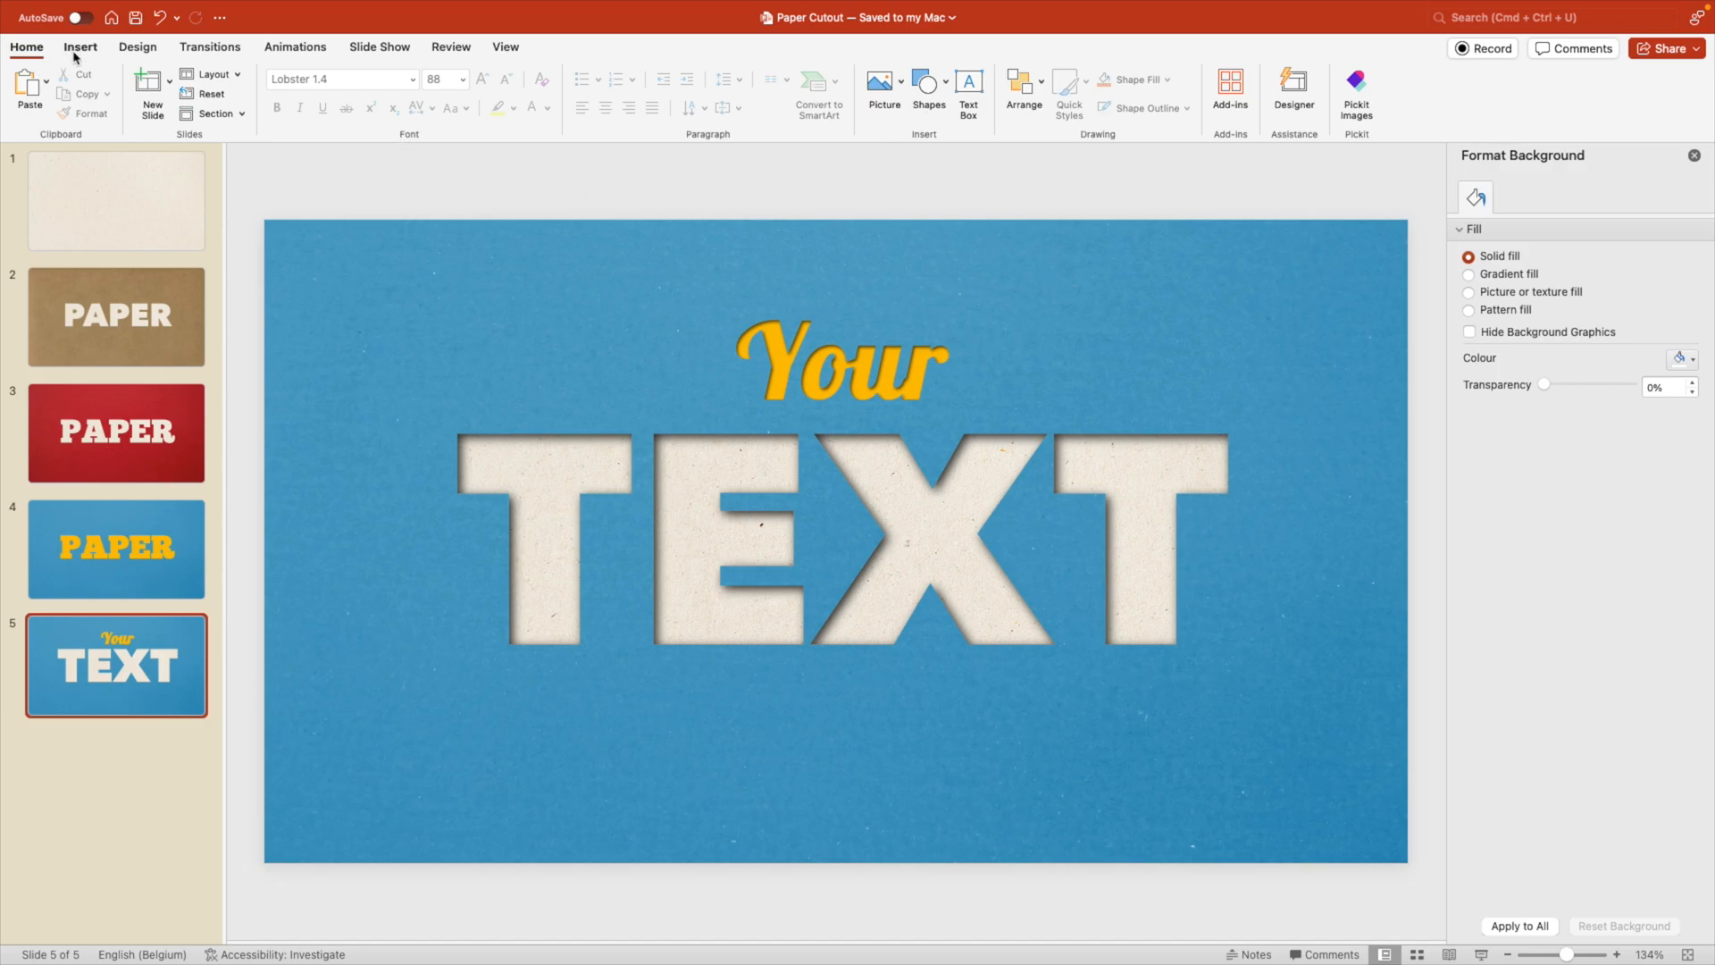
Step: Insert a stock cloud icon found by searching 'cloud'
click(79, 46)
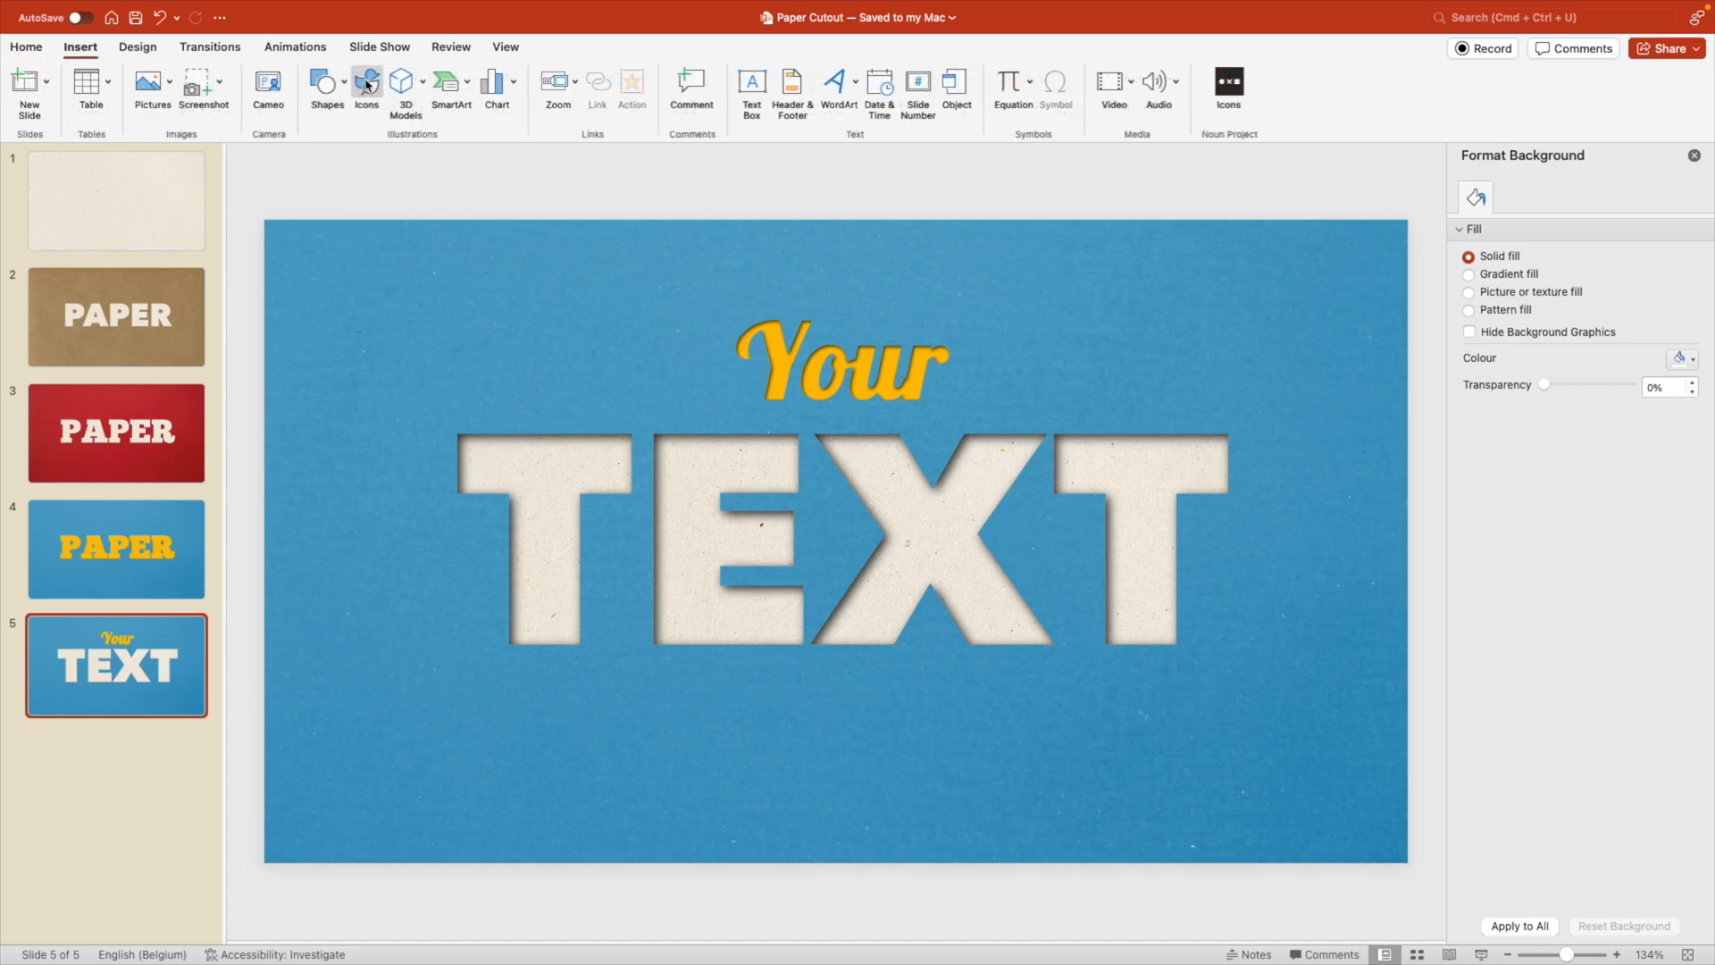
click(366, 80)
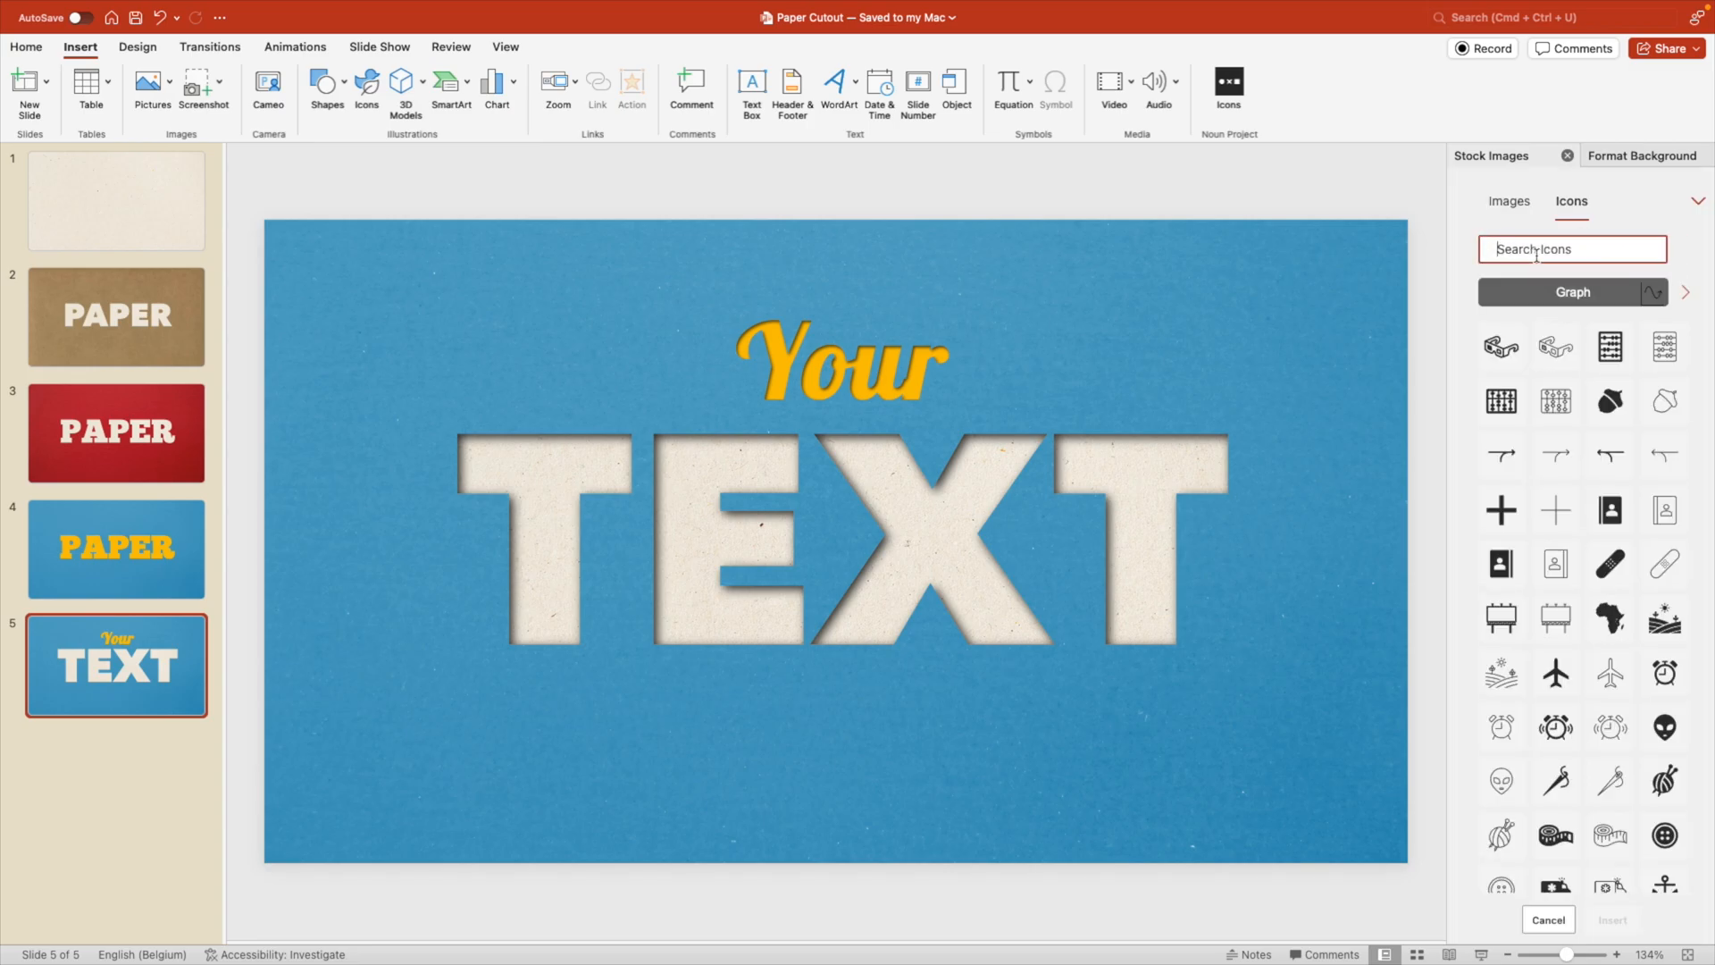
text(cloud)
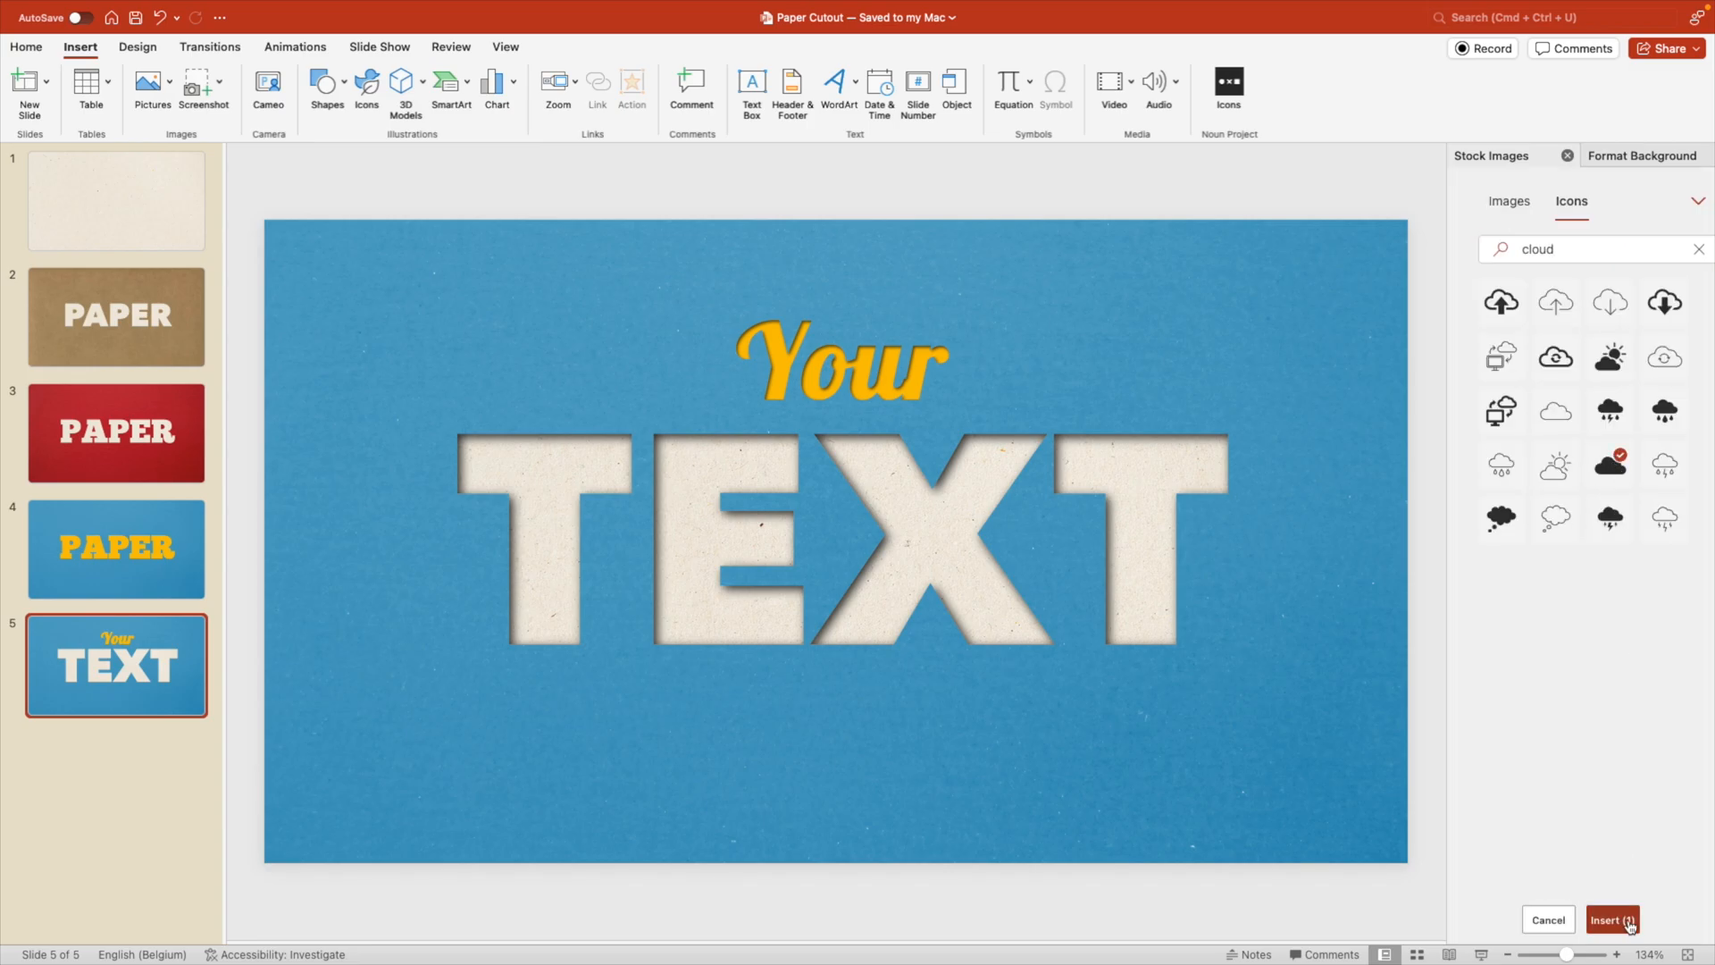
click(1611, 918)
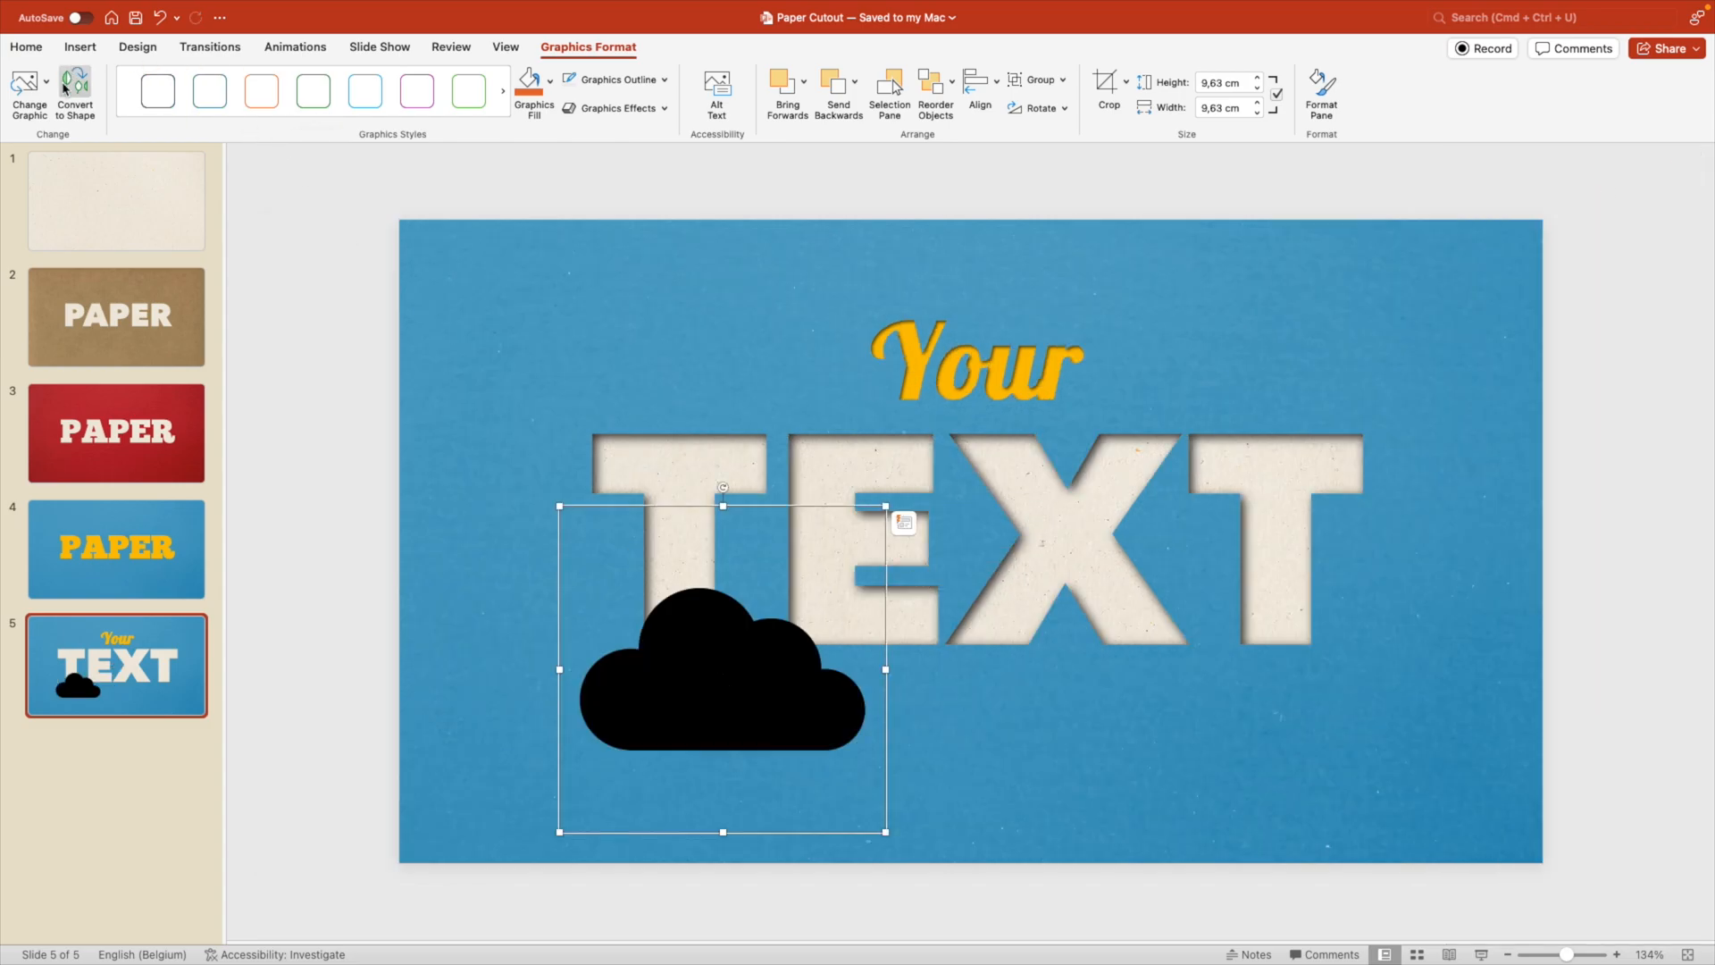
mouse_move(769, 700)
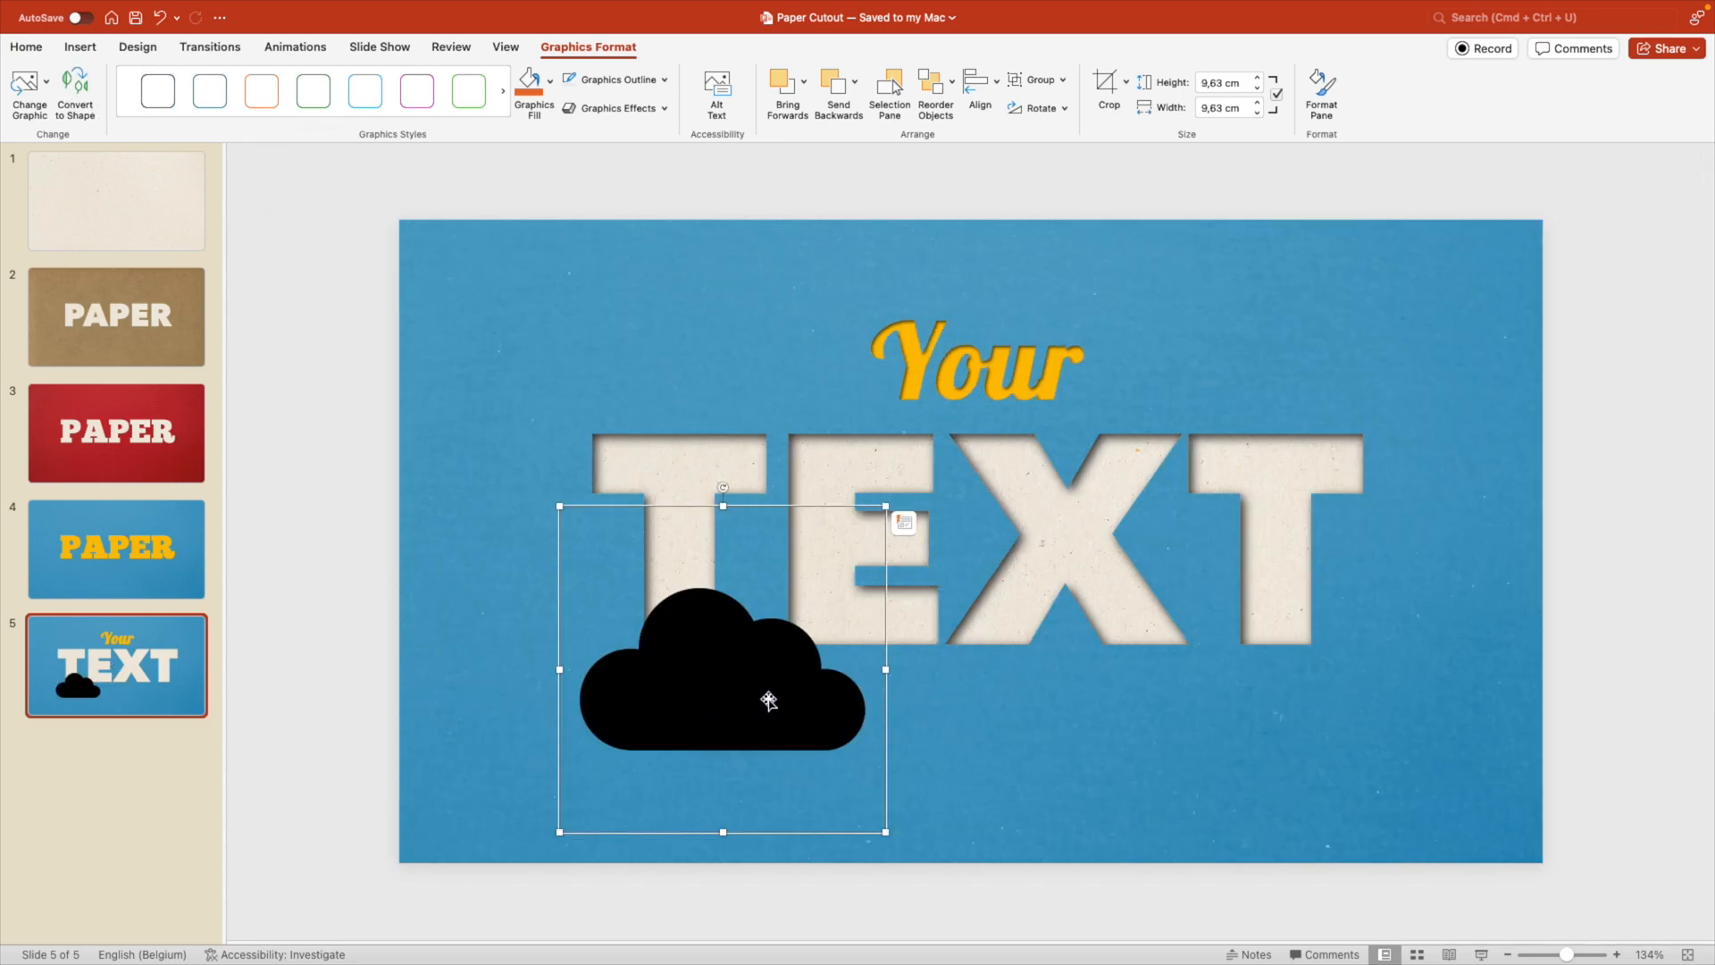
Step: Fill the cloud icon white and convert it into an editable shape
click(261, 89)
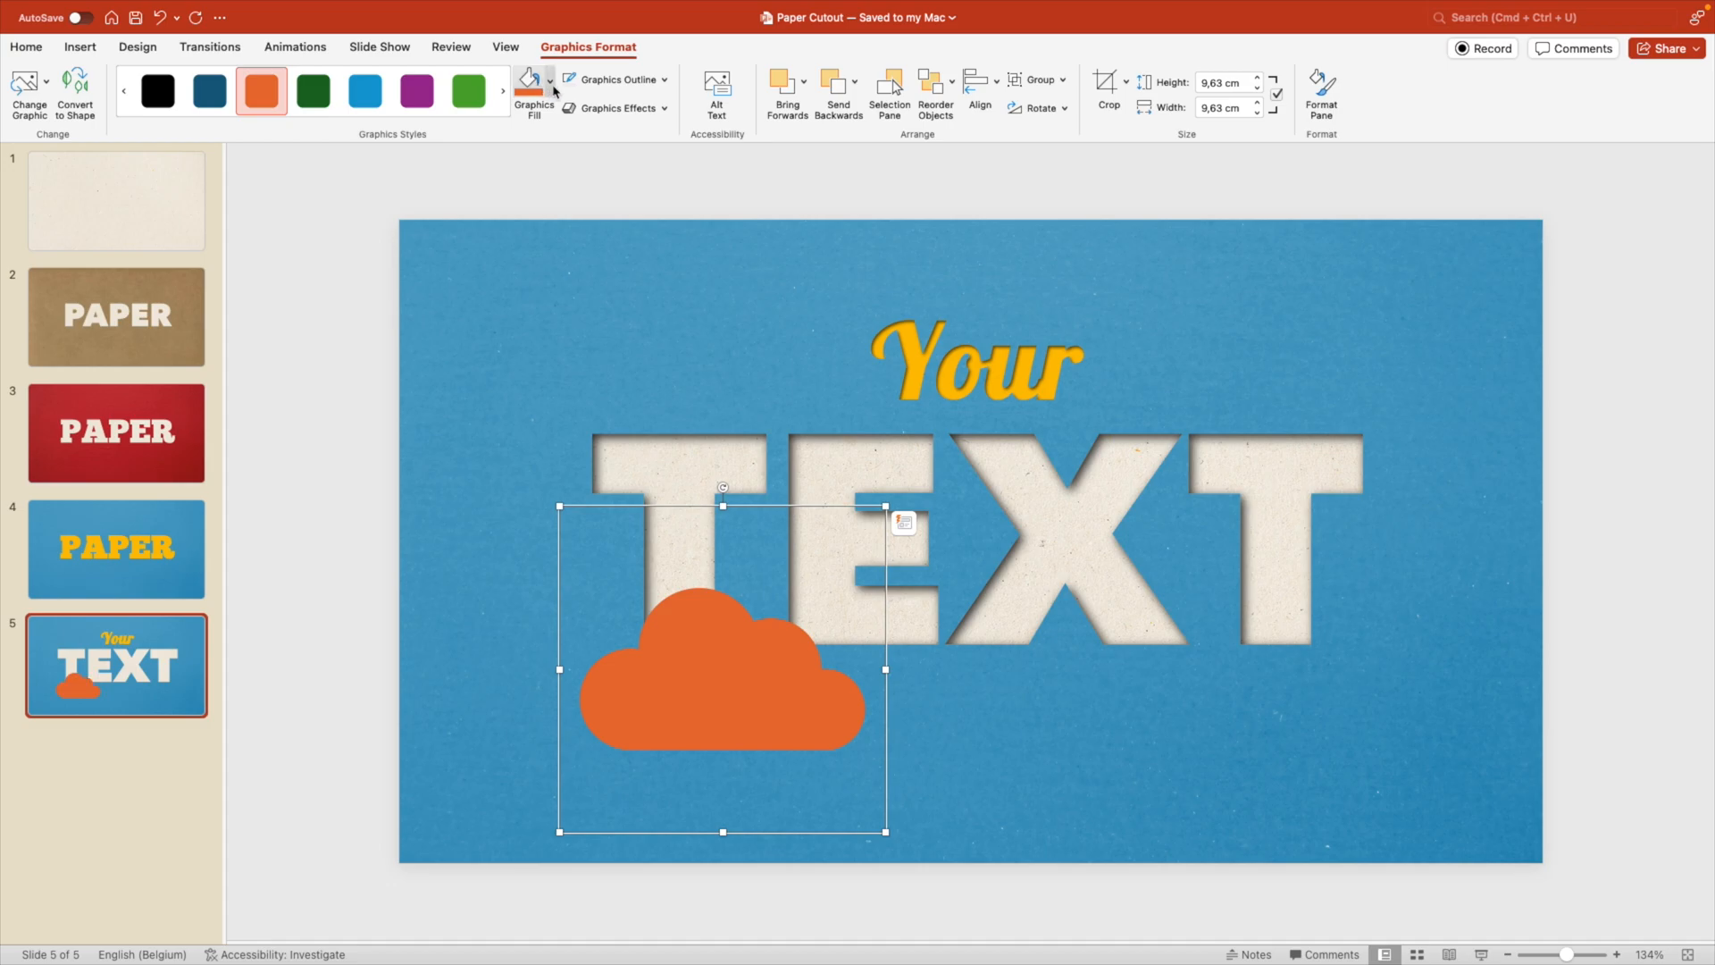
click(158, 91)
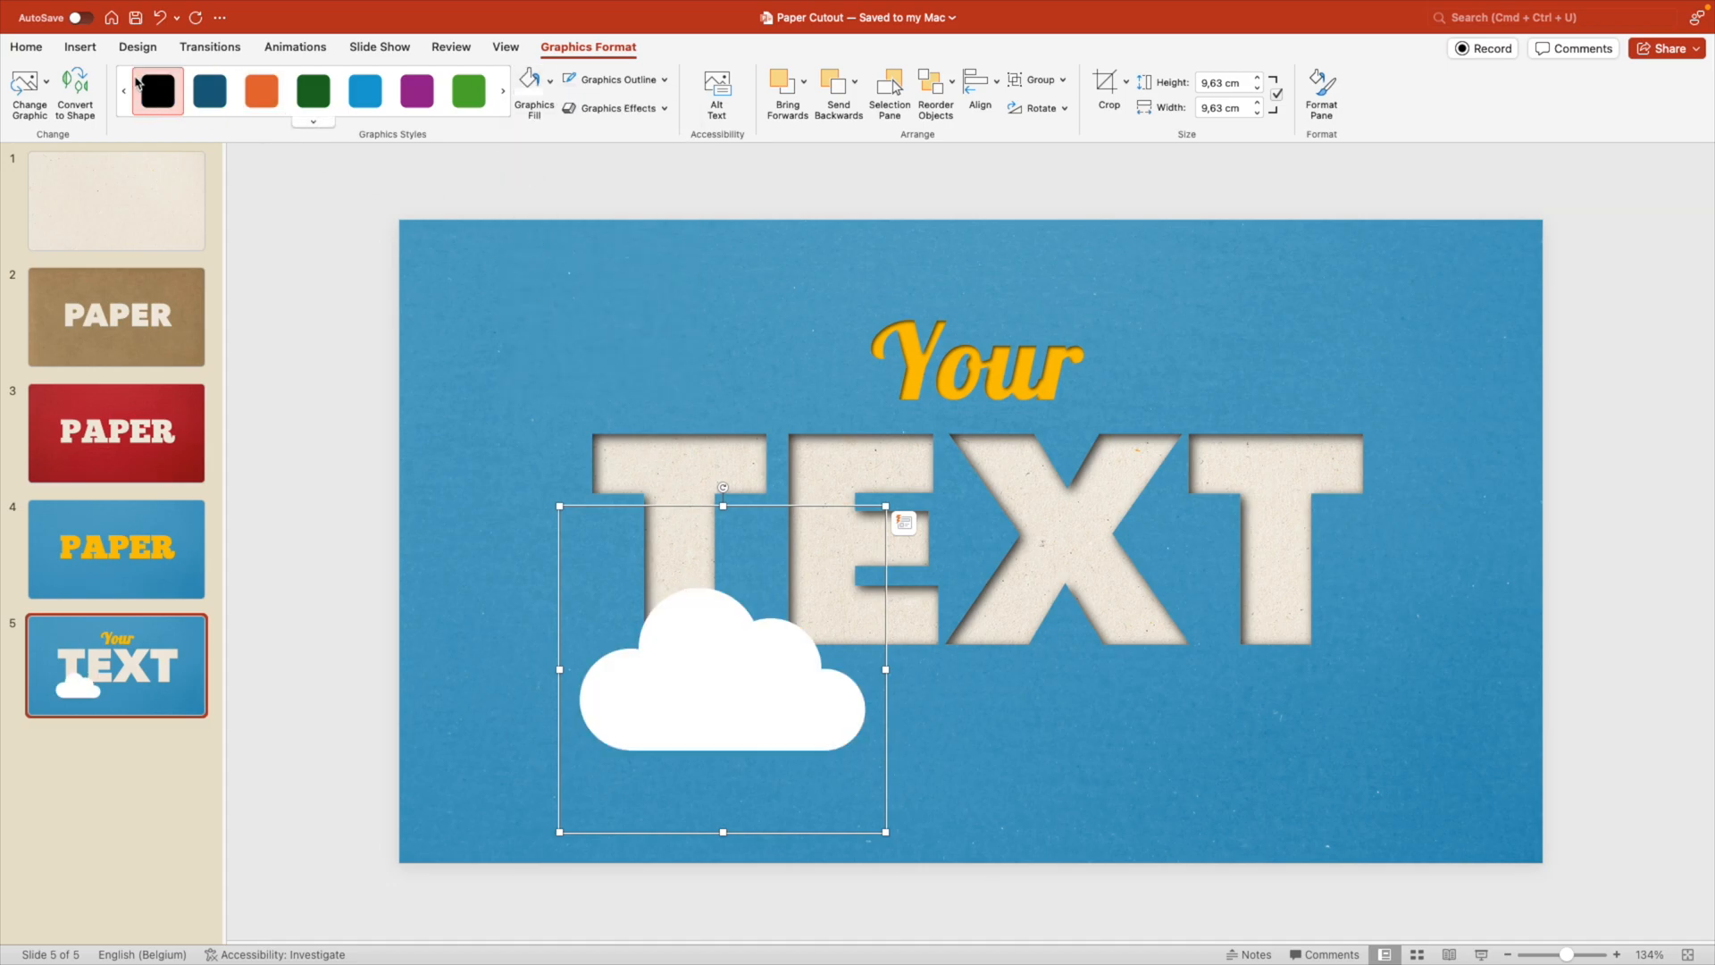
click(722, 666)
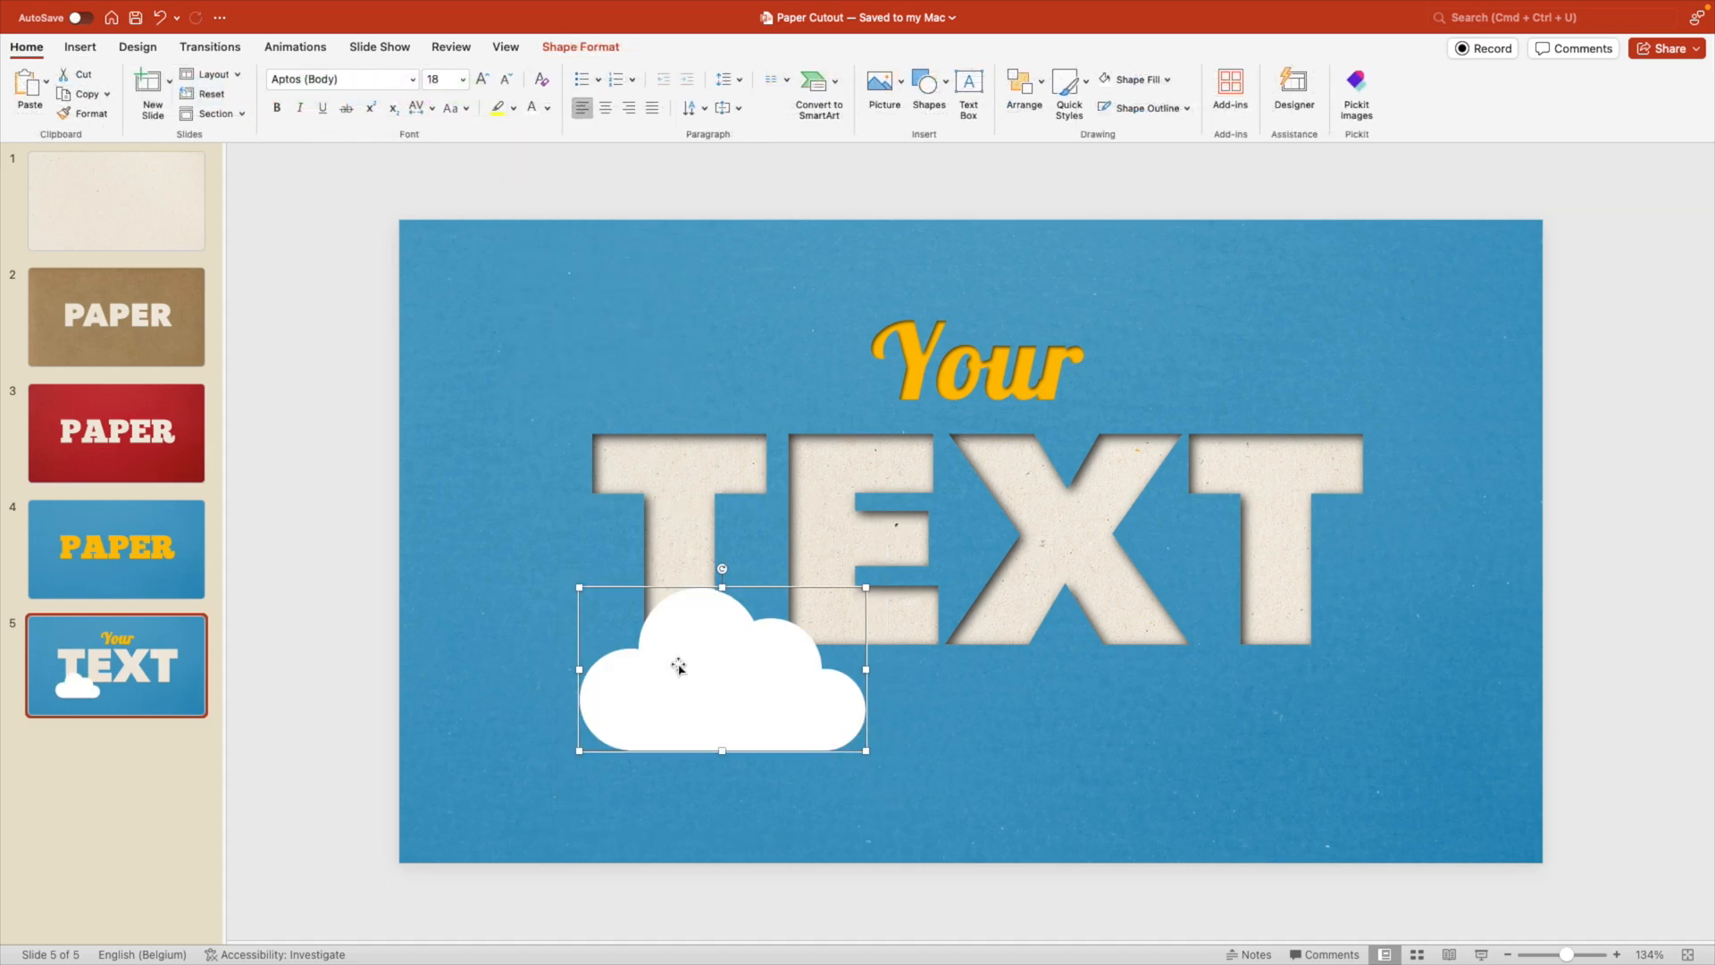
Step: Give the cloud an inner shadow preset so it reads as an inset cutout
right_click(679, 666)
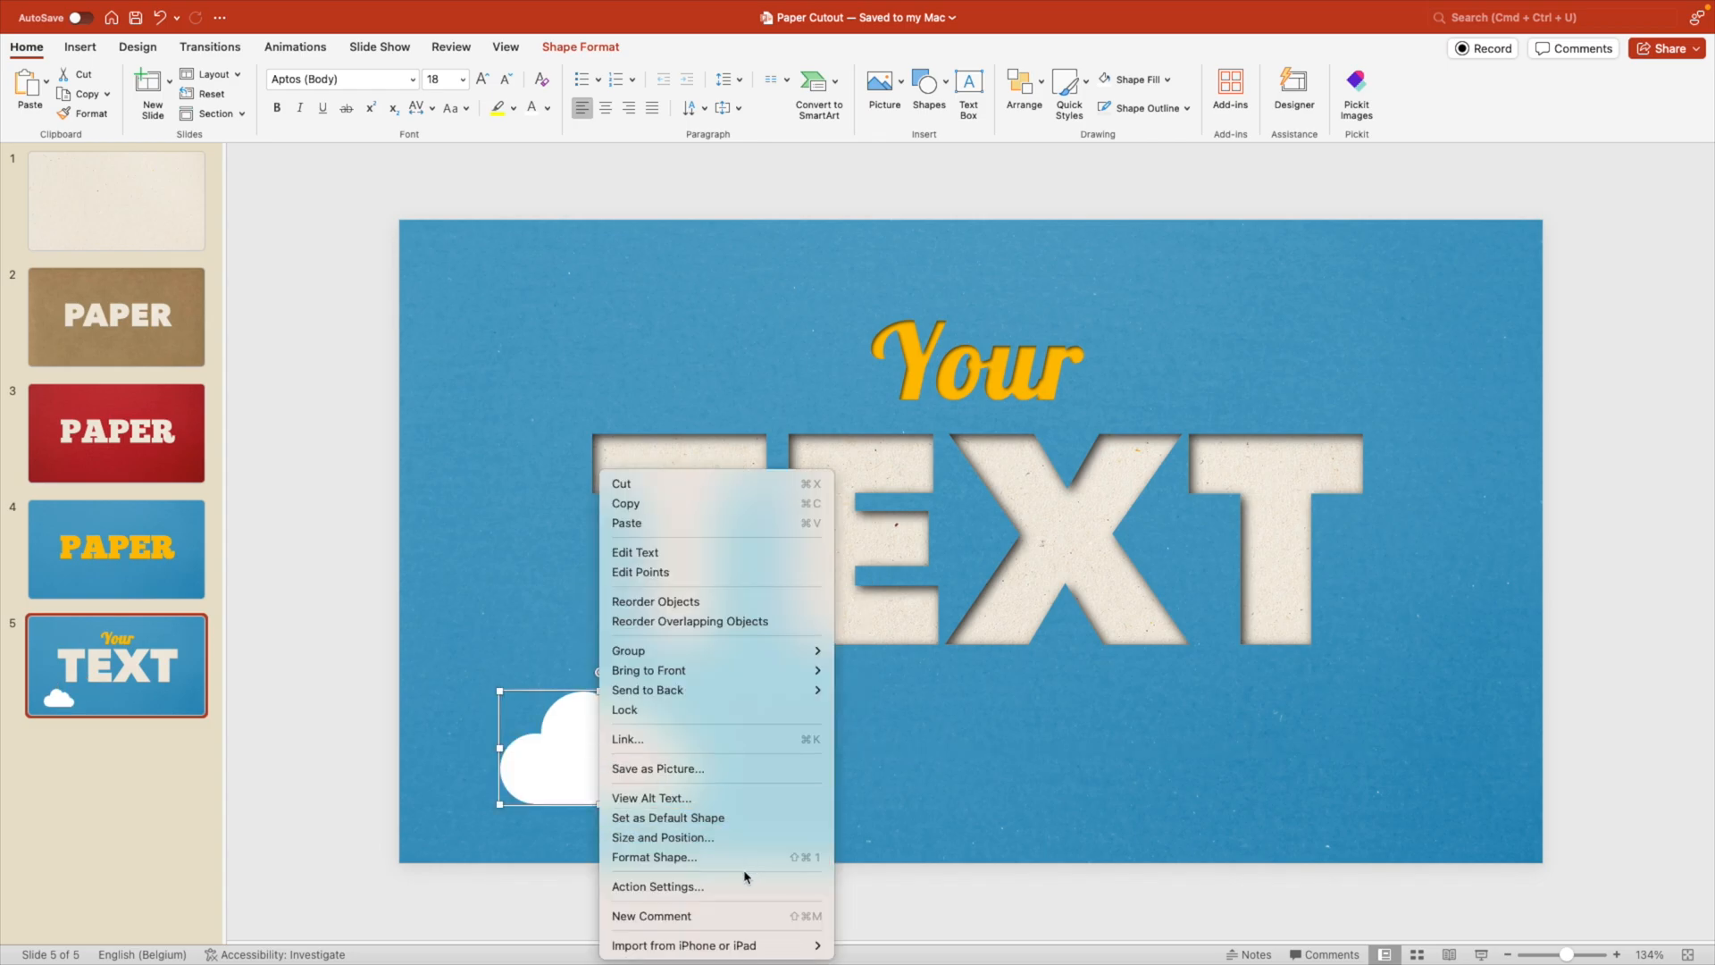
click(654, 856)
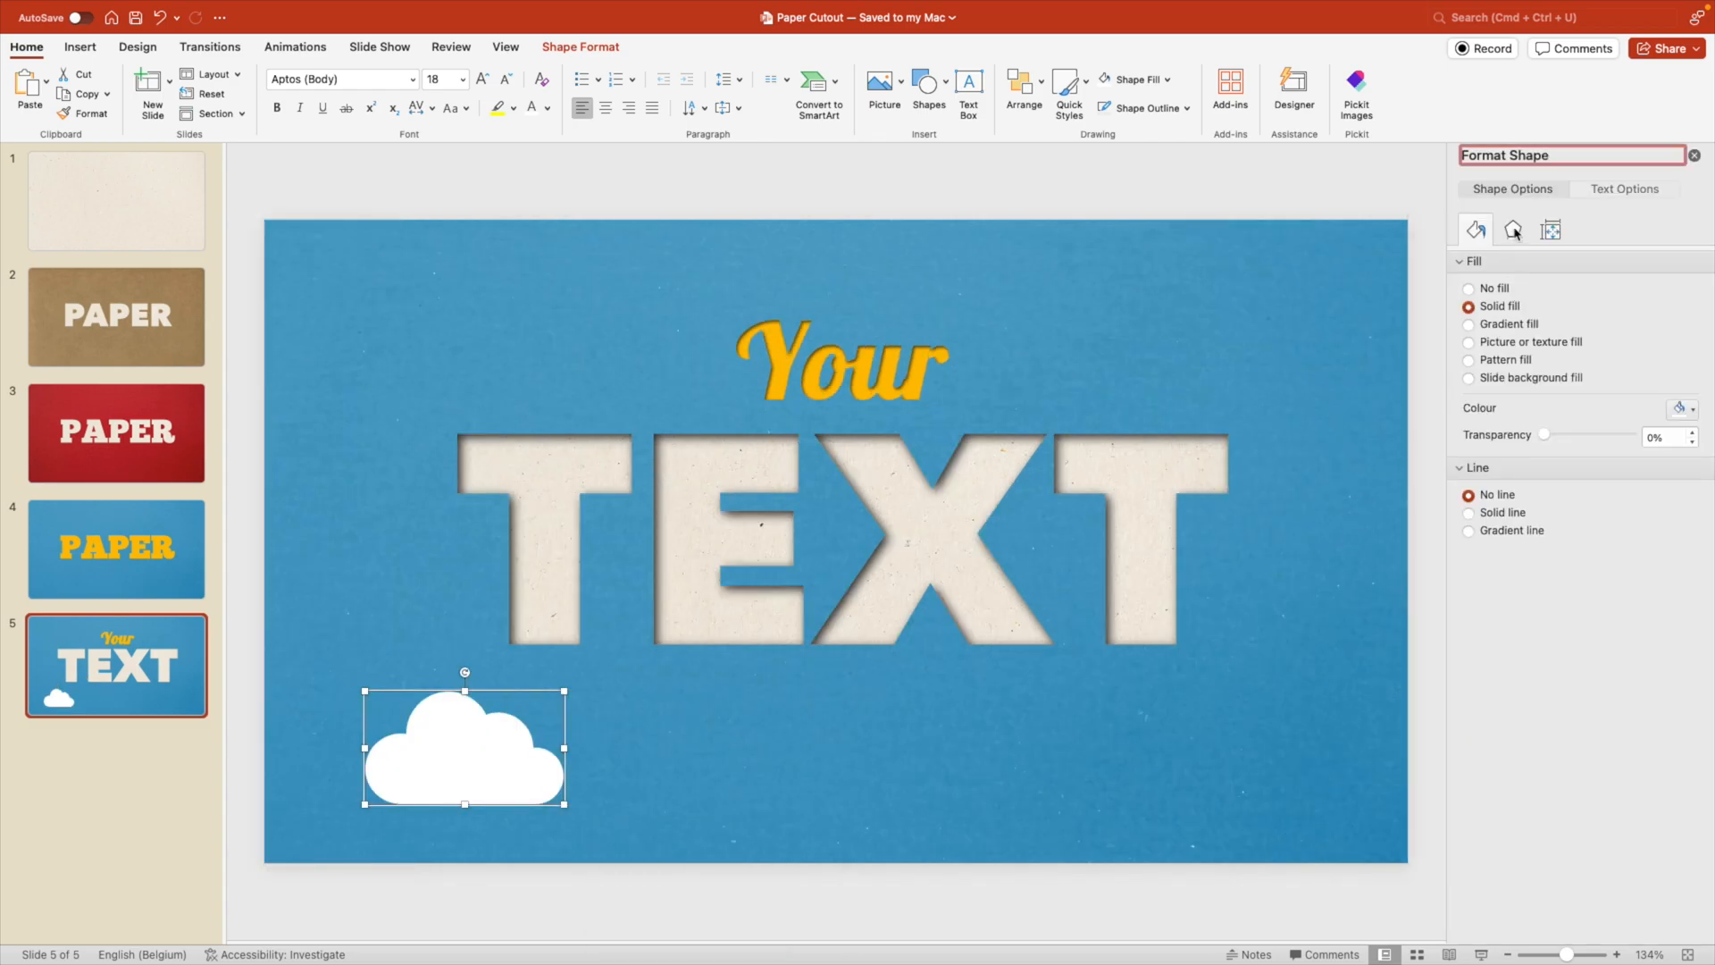
click(1513, 230)
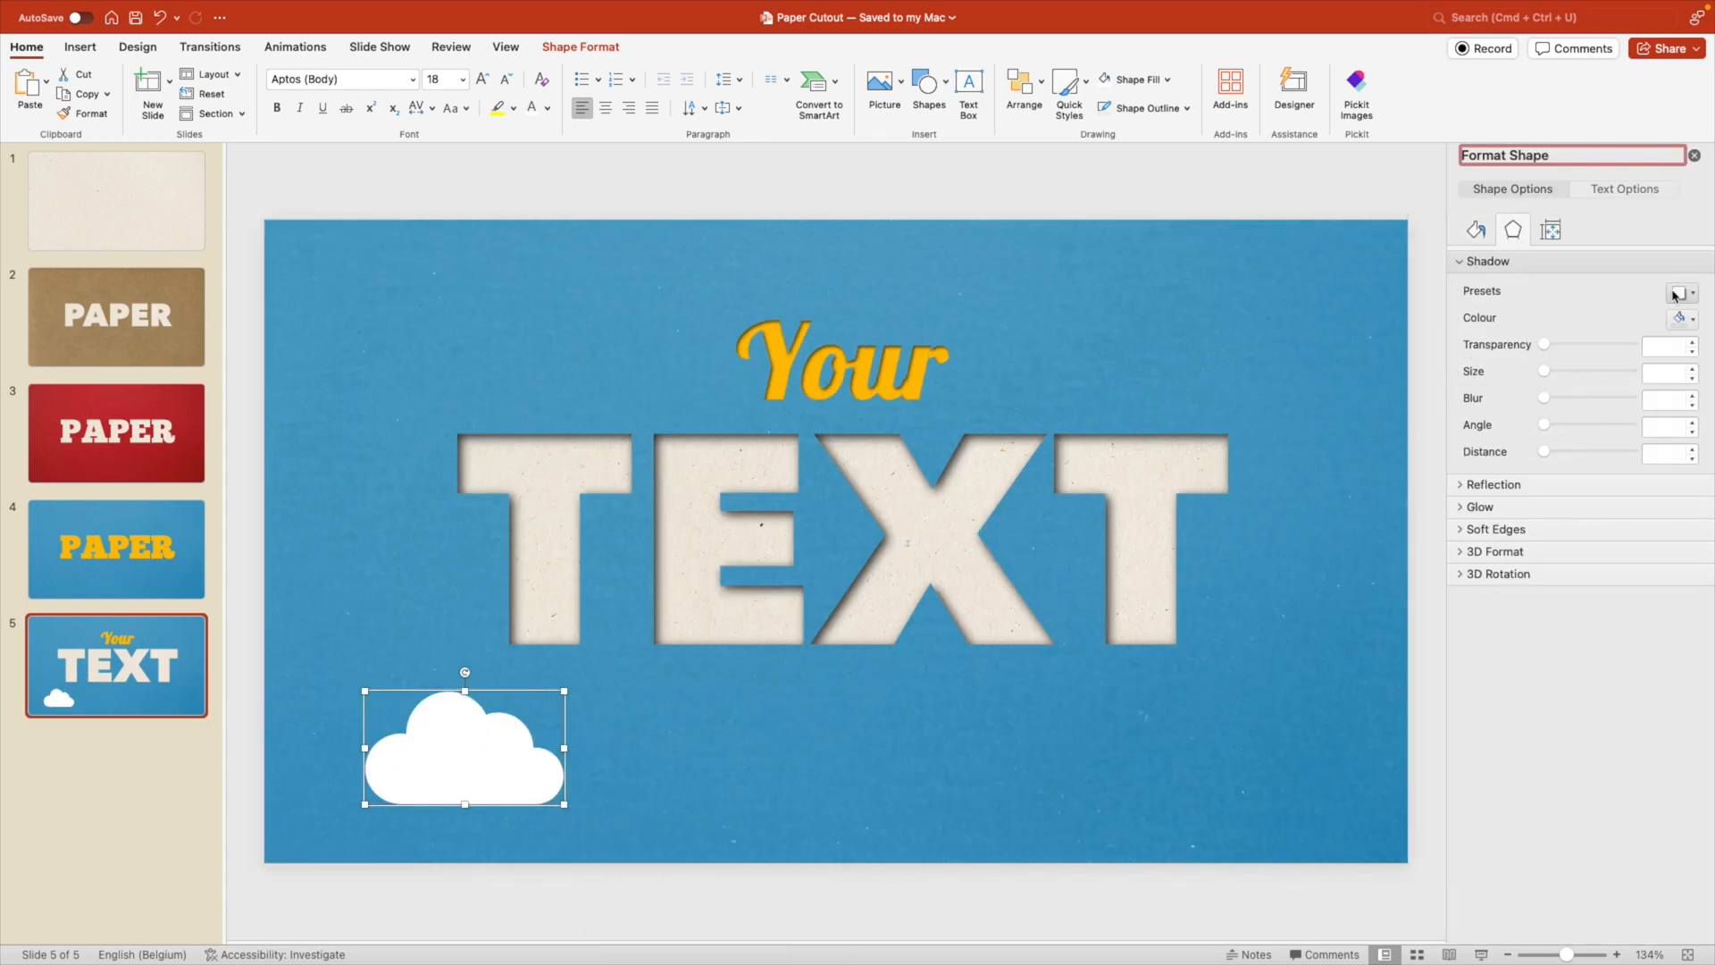
click(1678, 291)
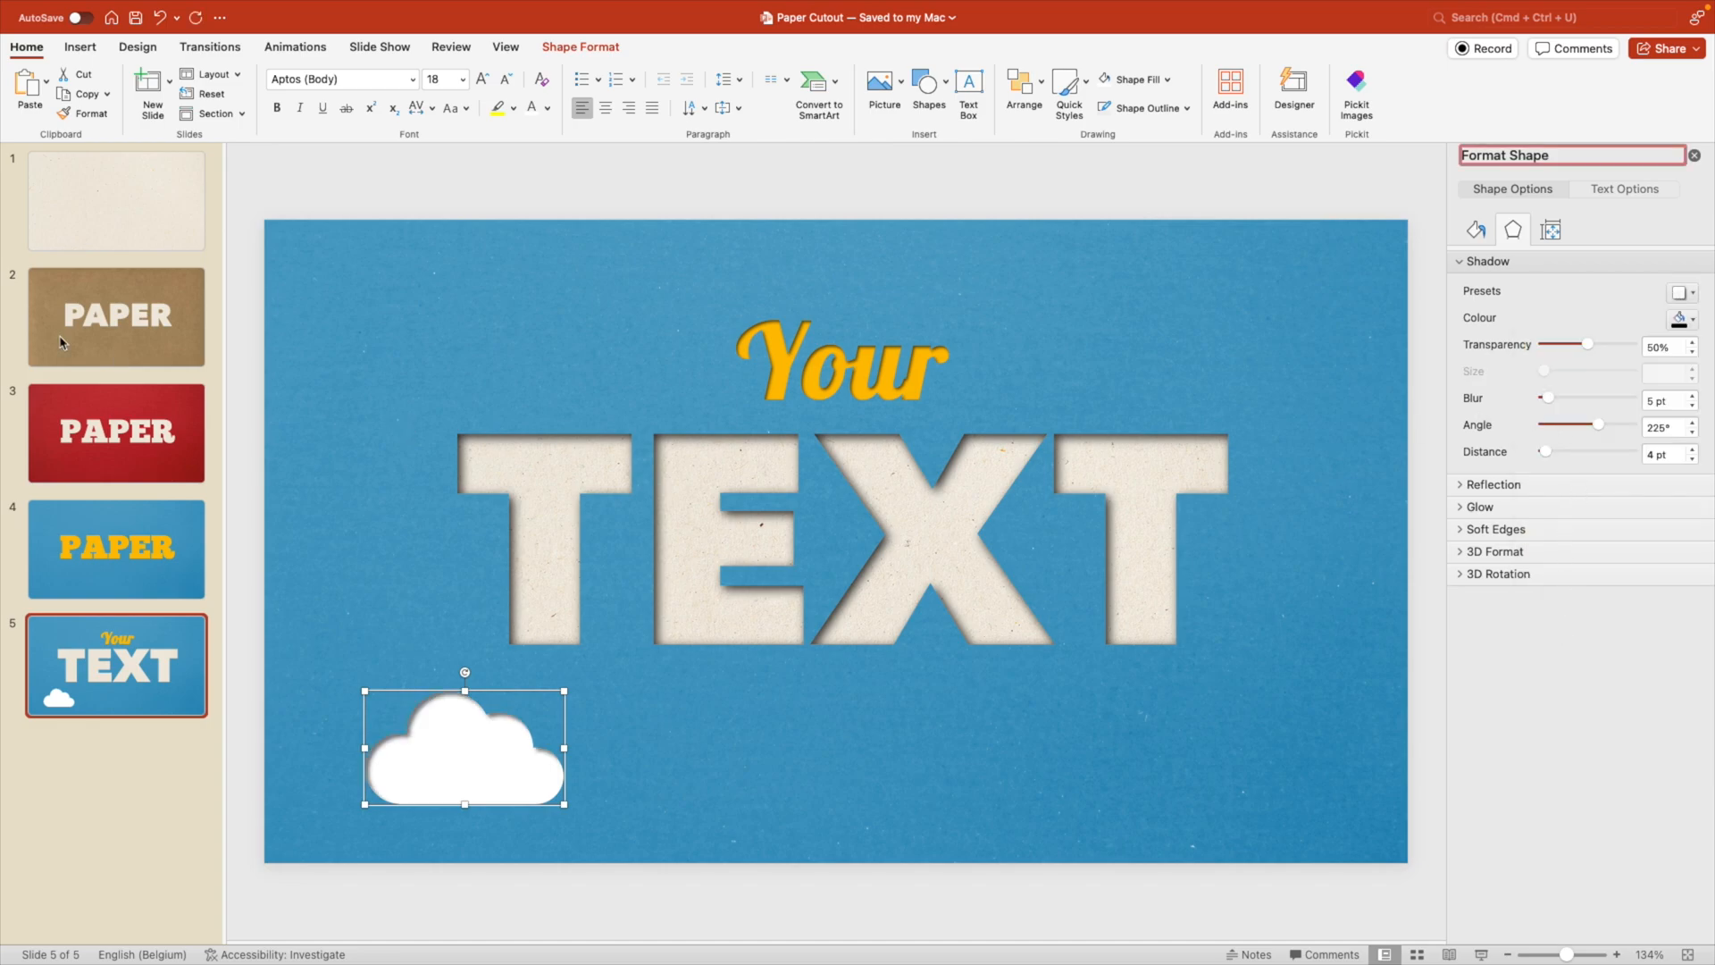
Step: Copy the paper texture from the first slide into the cloud and spread paper clouds around the lettering
click(116, 201)
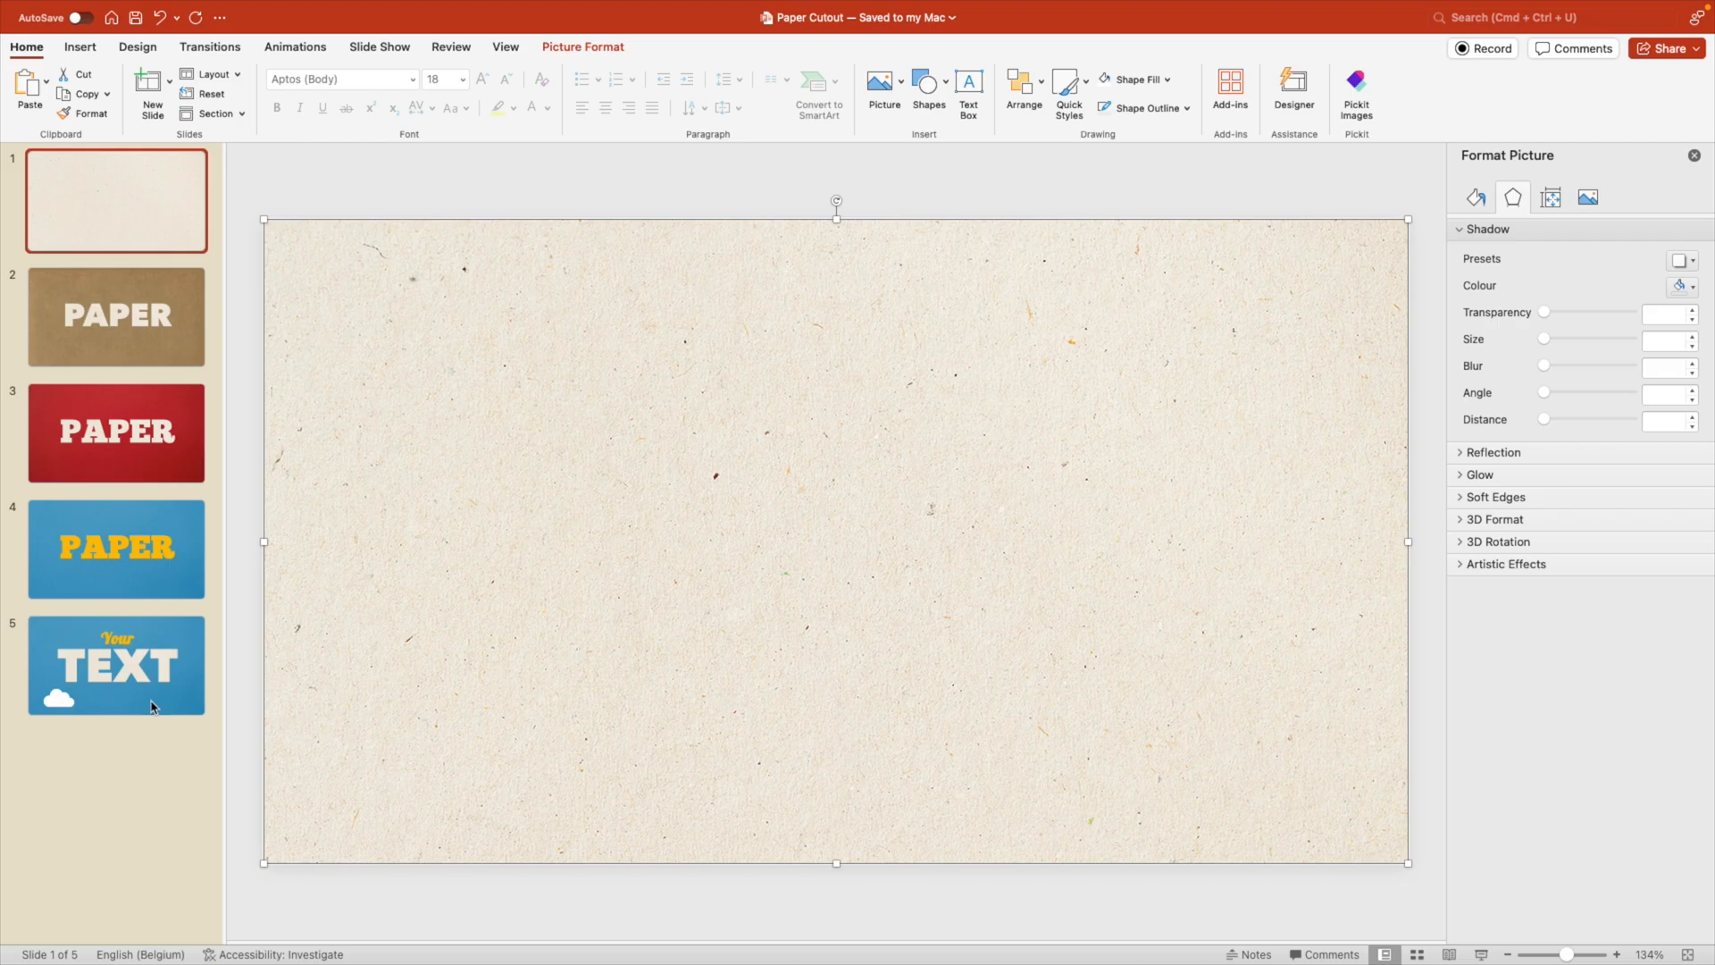
click(116, 665)
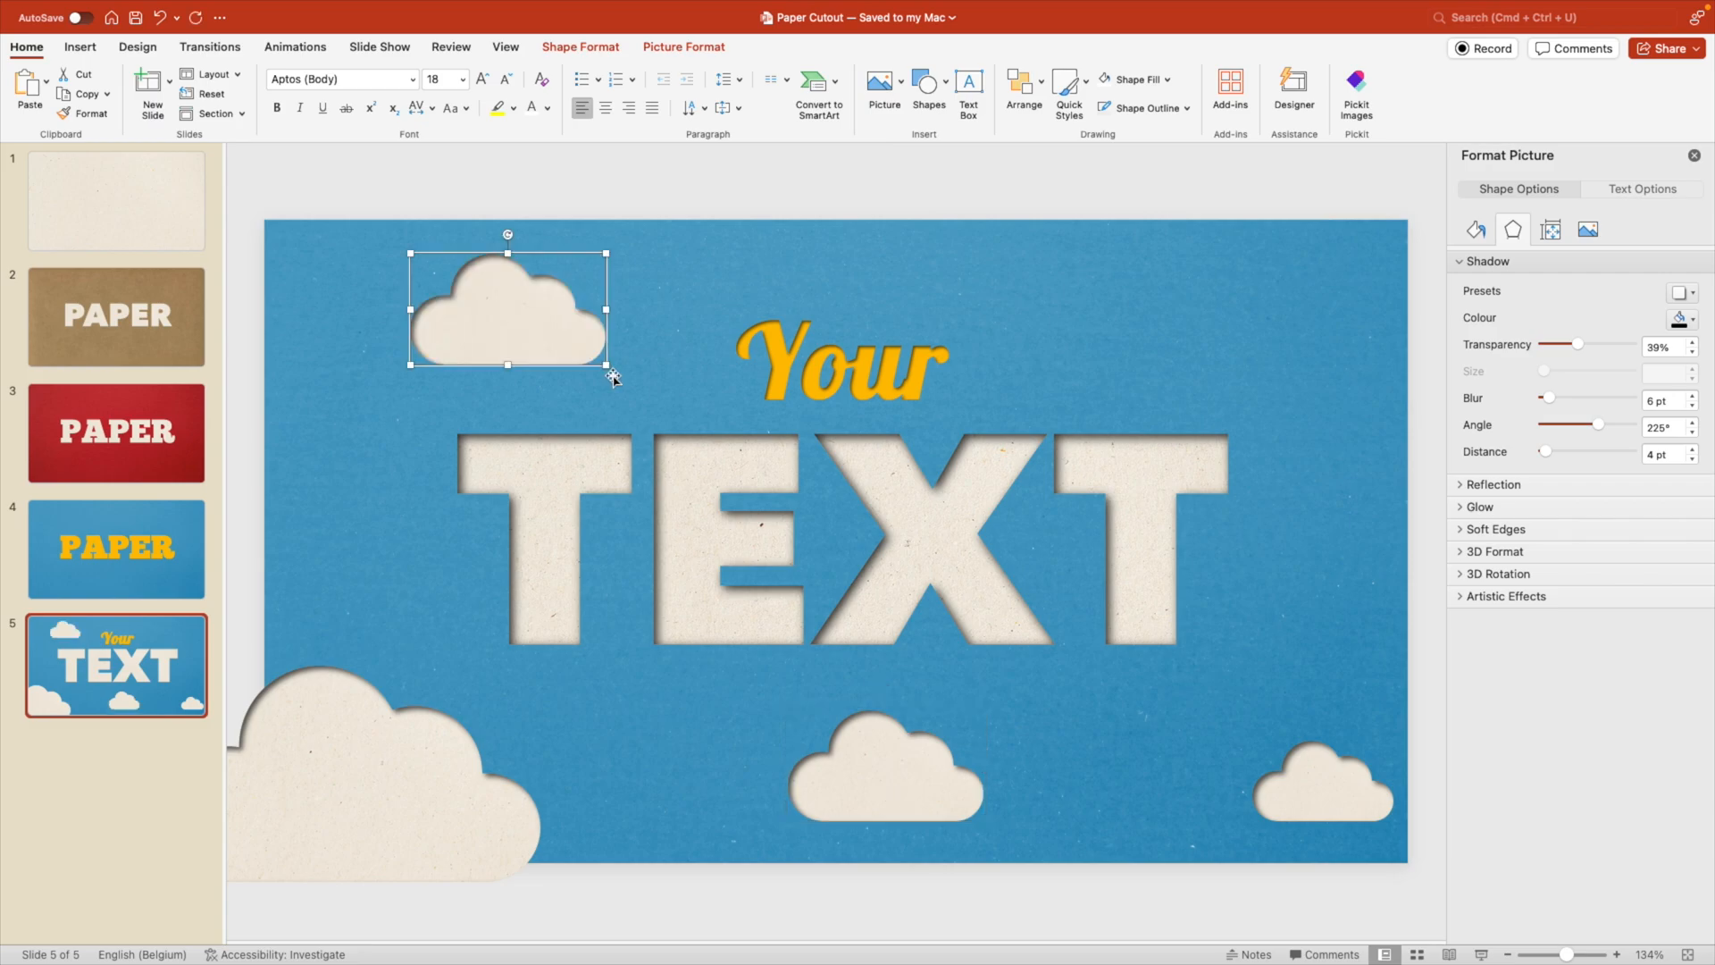
Step: Make a small yellow cloud top left and a larger one top right, then show the brown PAPER slide
drag(506, 306, 540, 334)
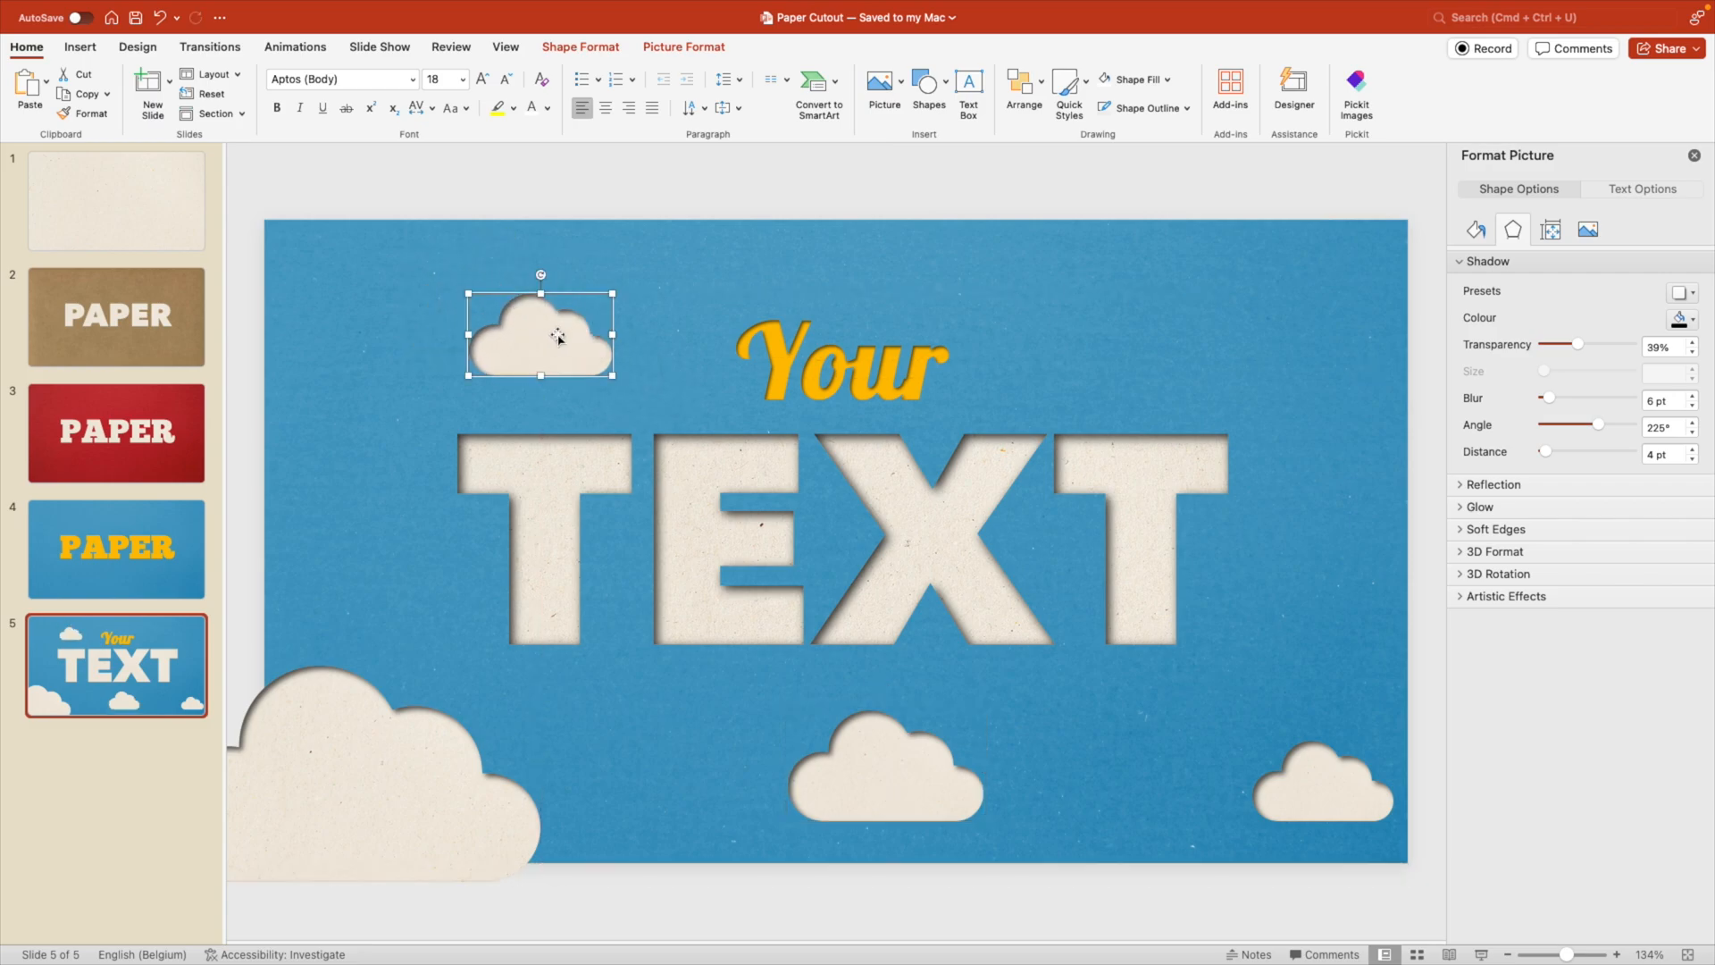
click(1476, 229)
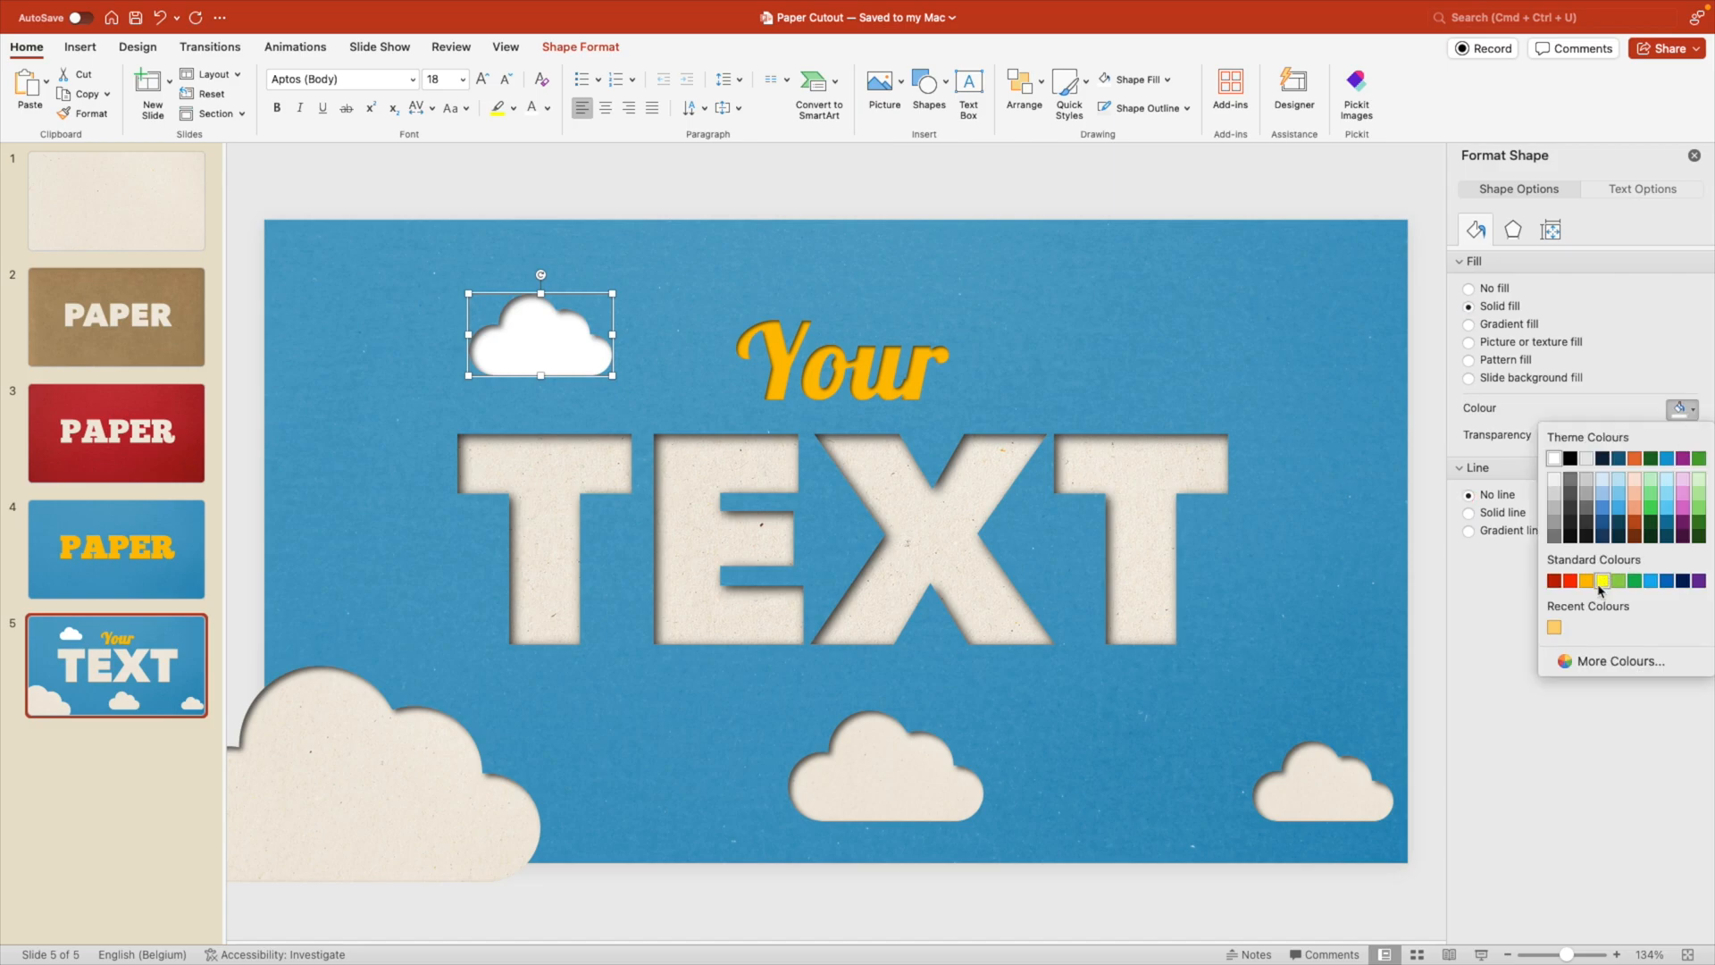
click(1601, 581)
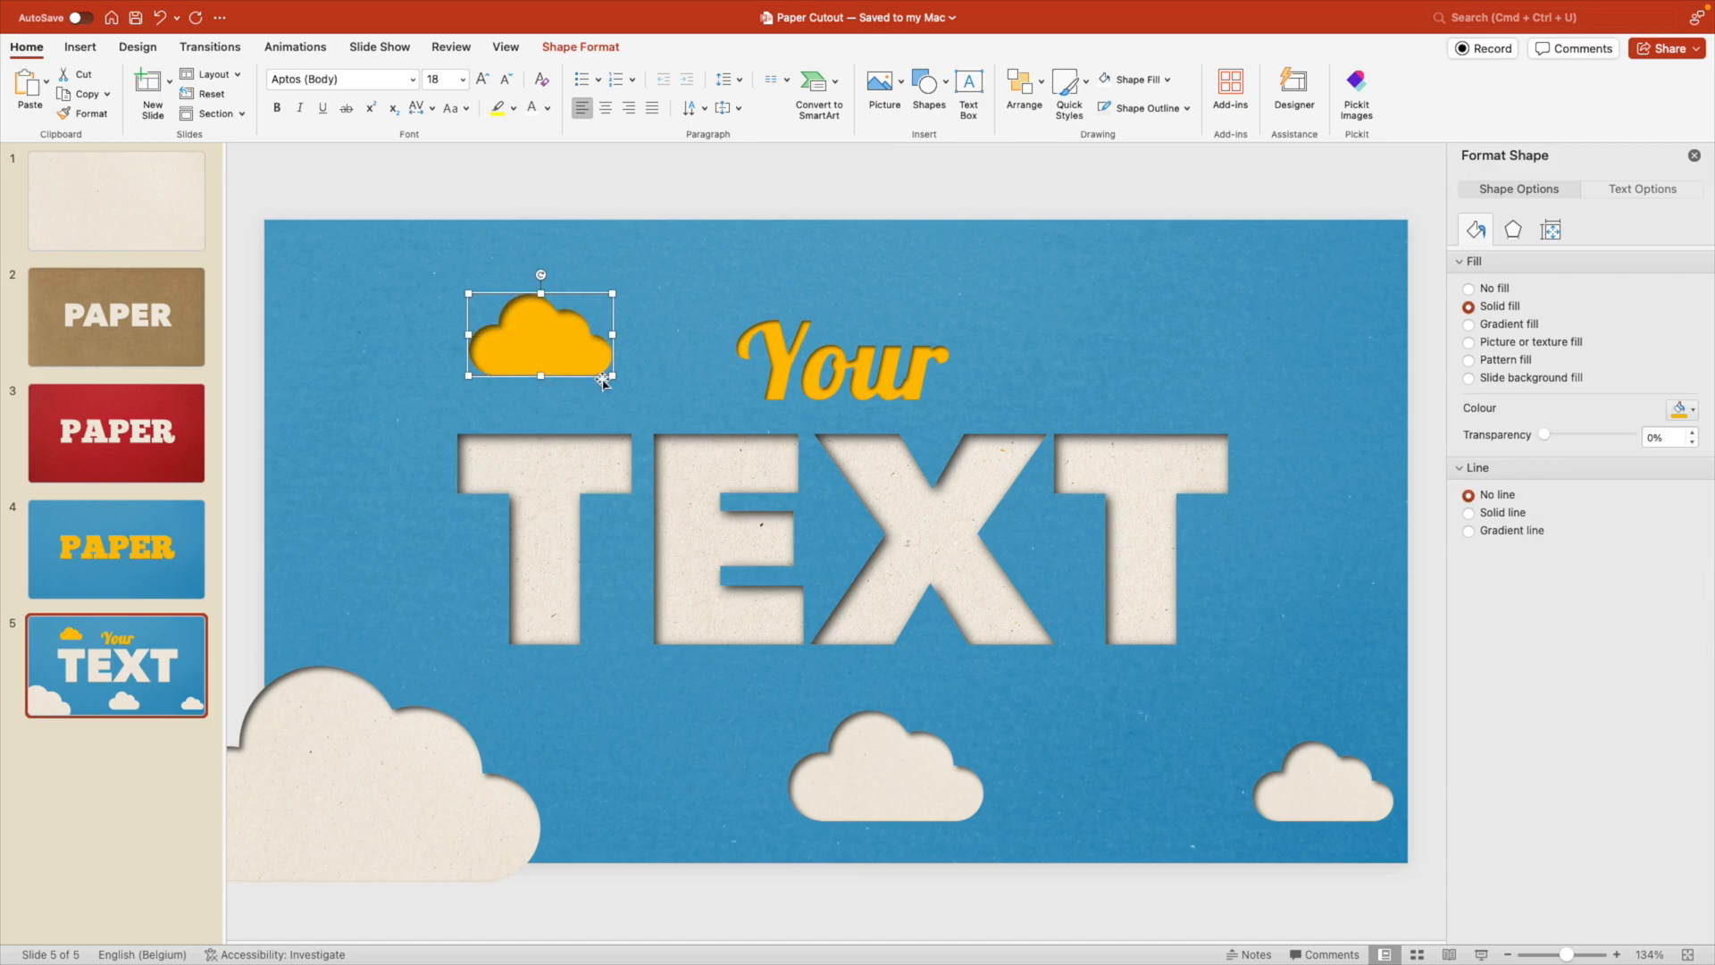
drag(536, 334, 600, 361)
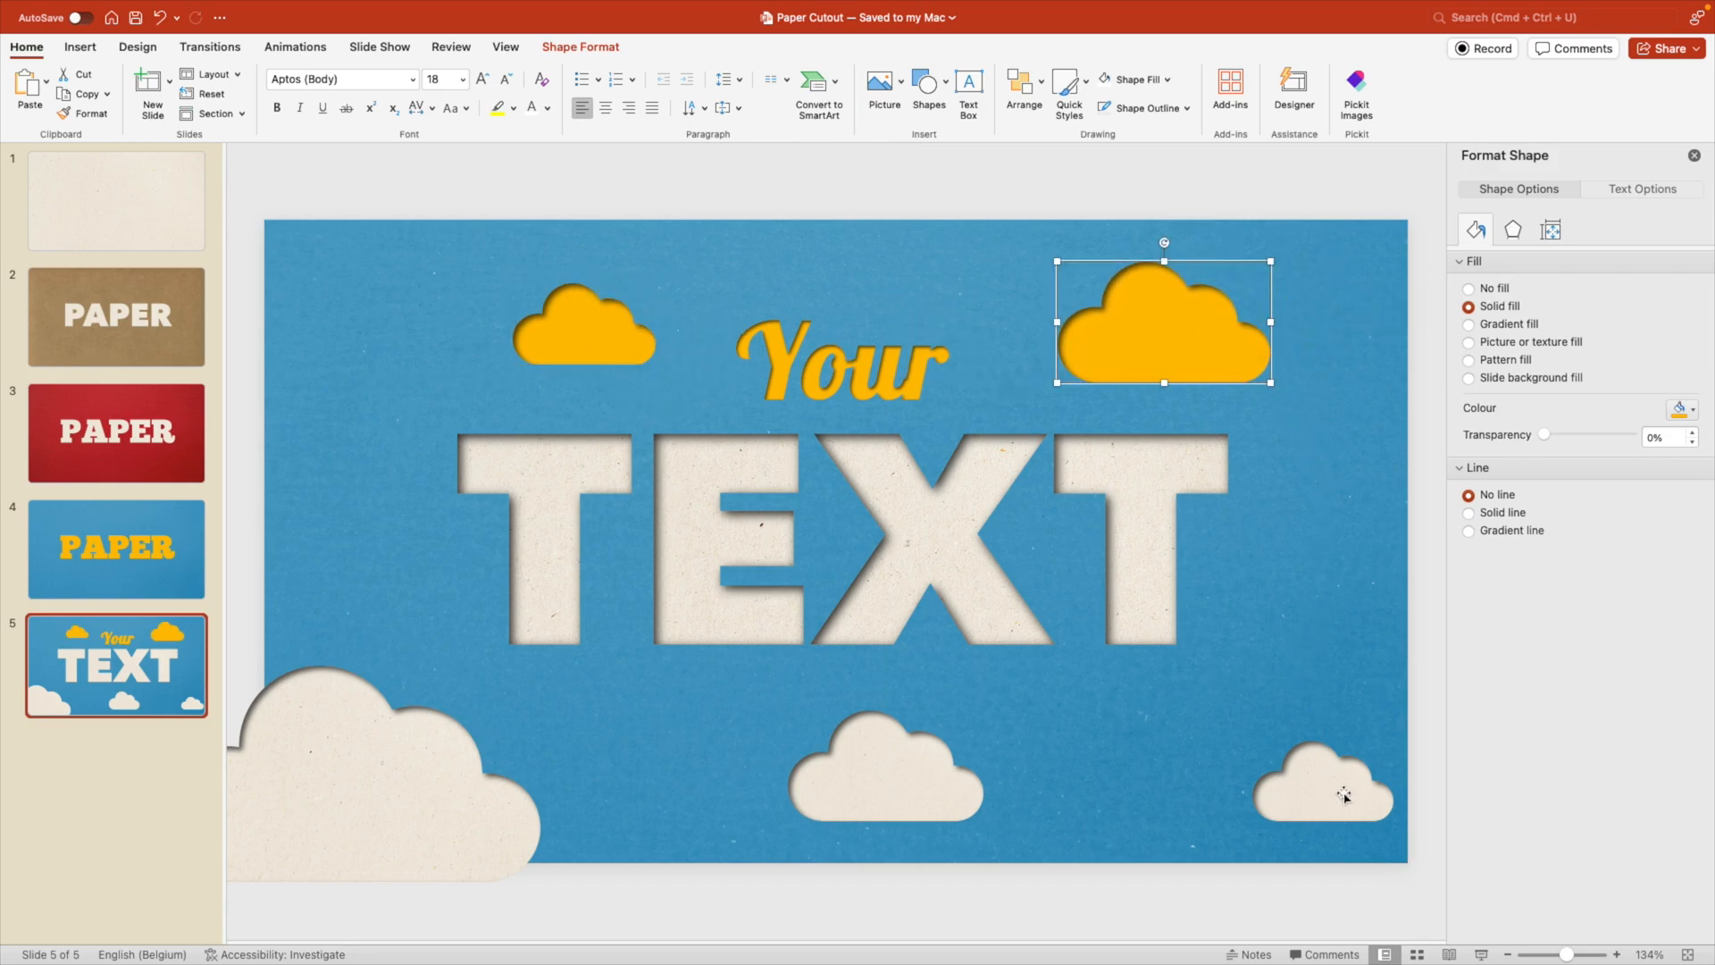
click(116, 316)
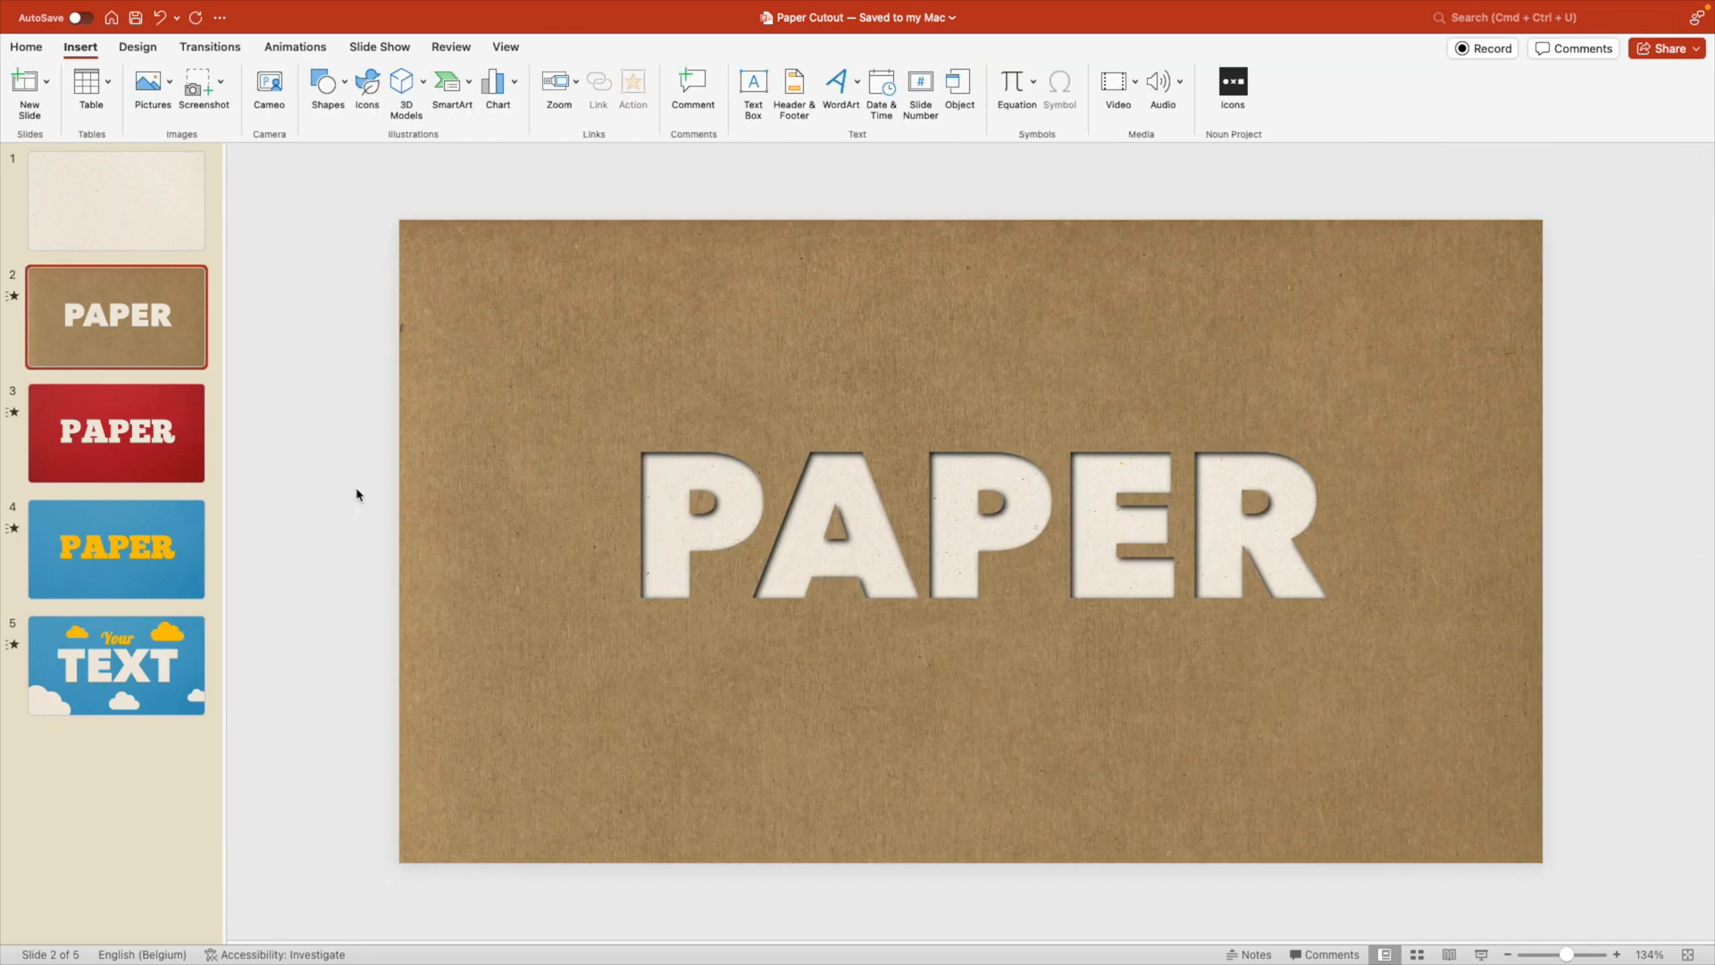
mouse_move(252, 374)
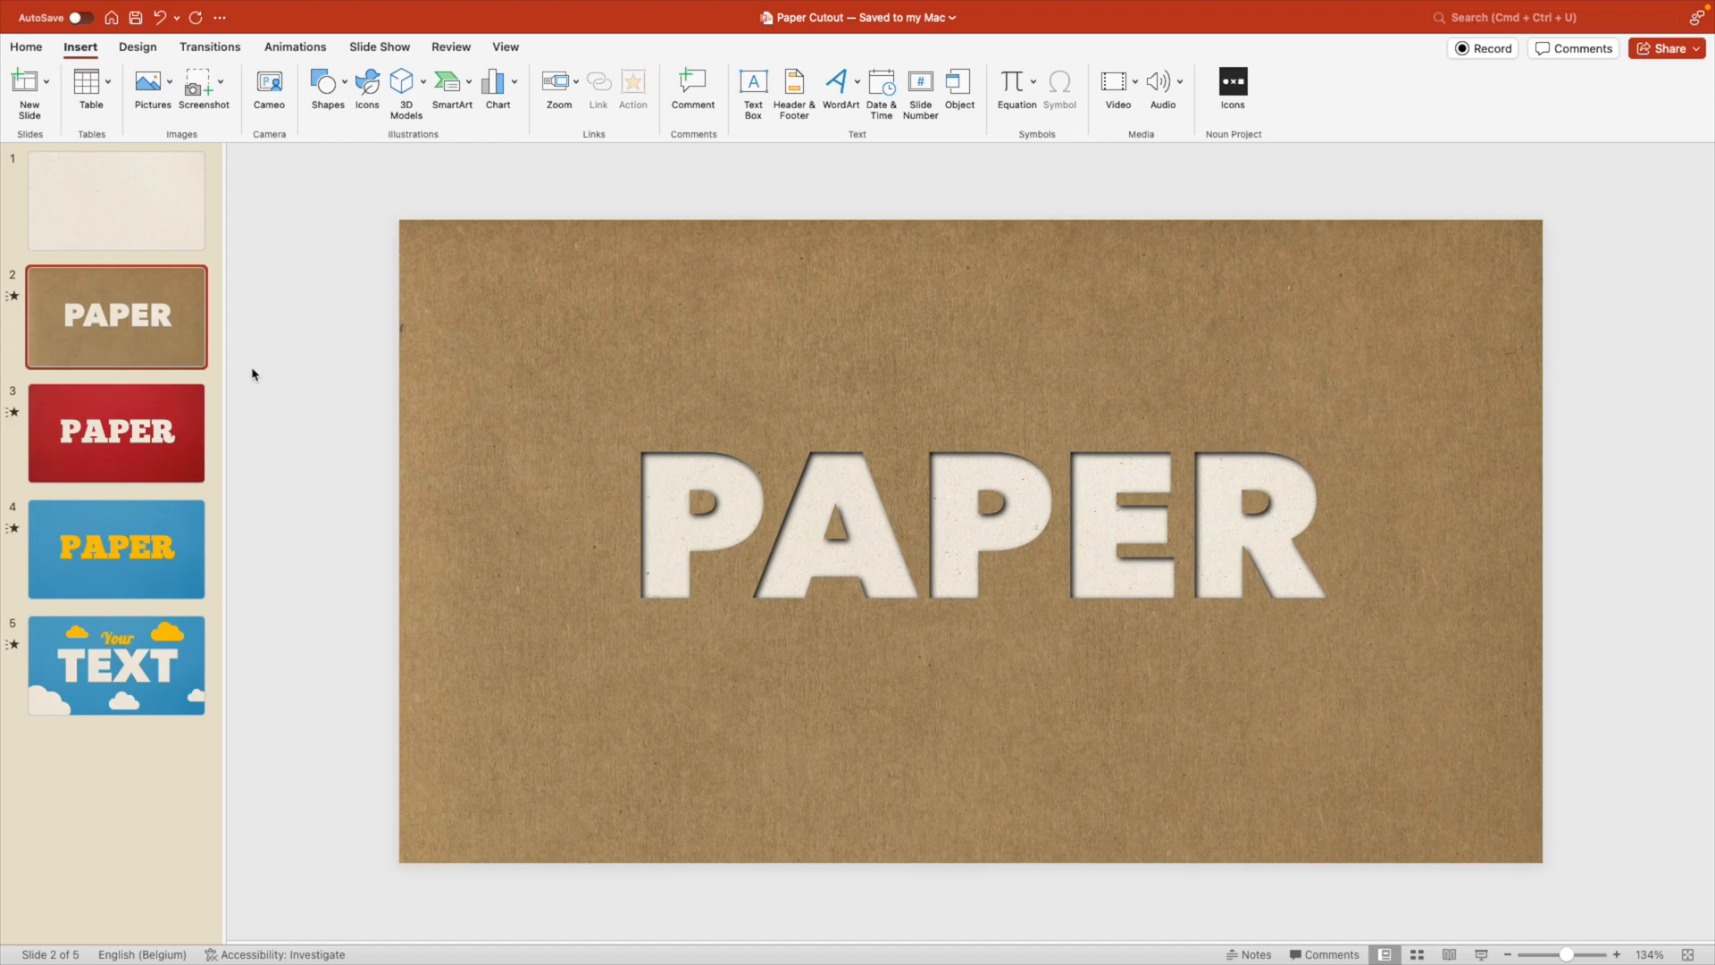
Step: Move the brown PAPER slide to first position and review the Push/Fade transitions on the slides
click(116, 200)
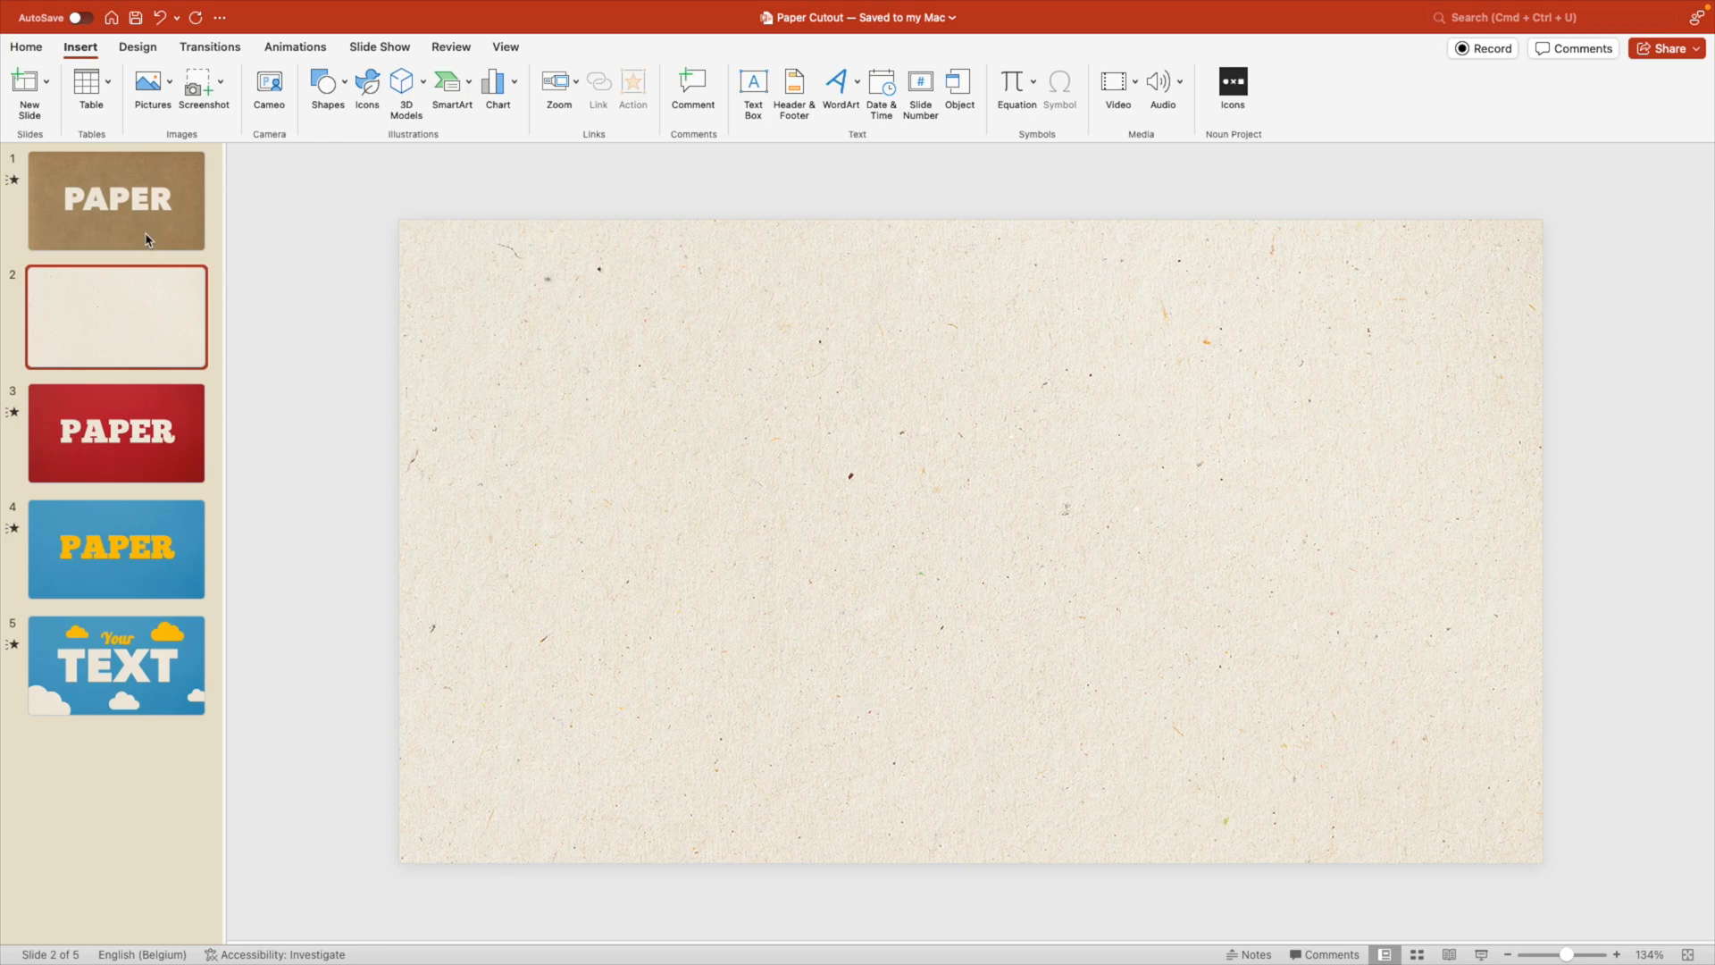
click(116, 198)
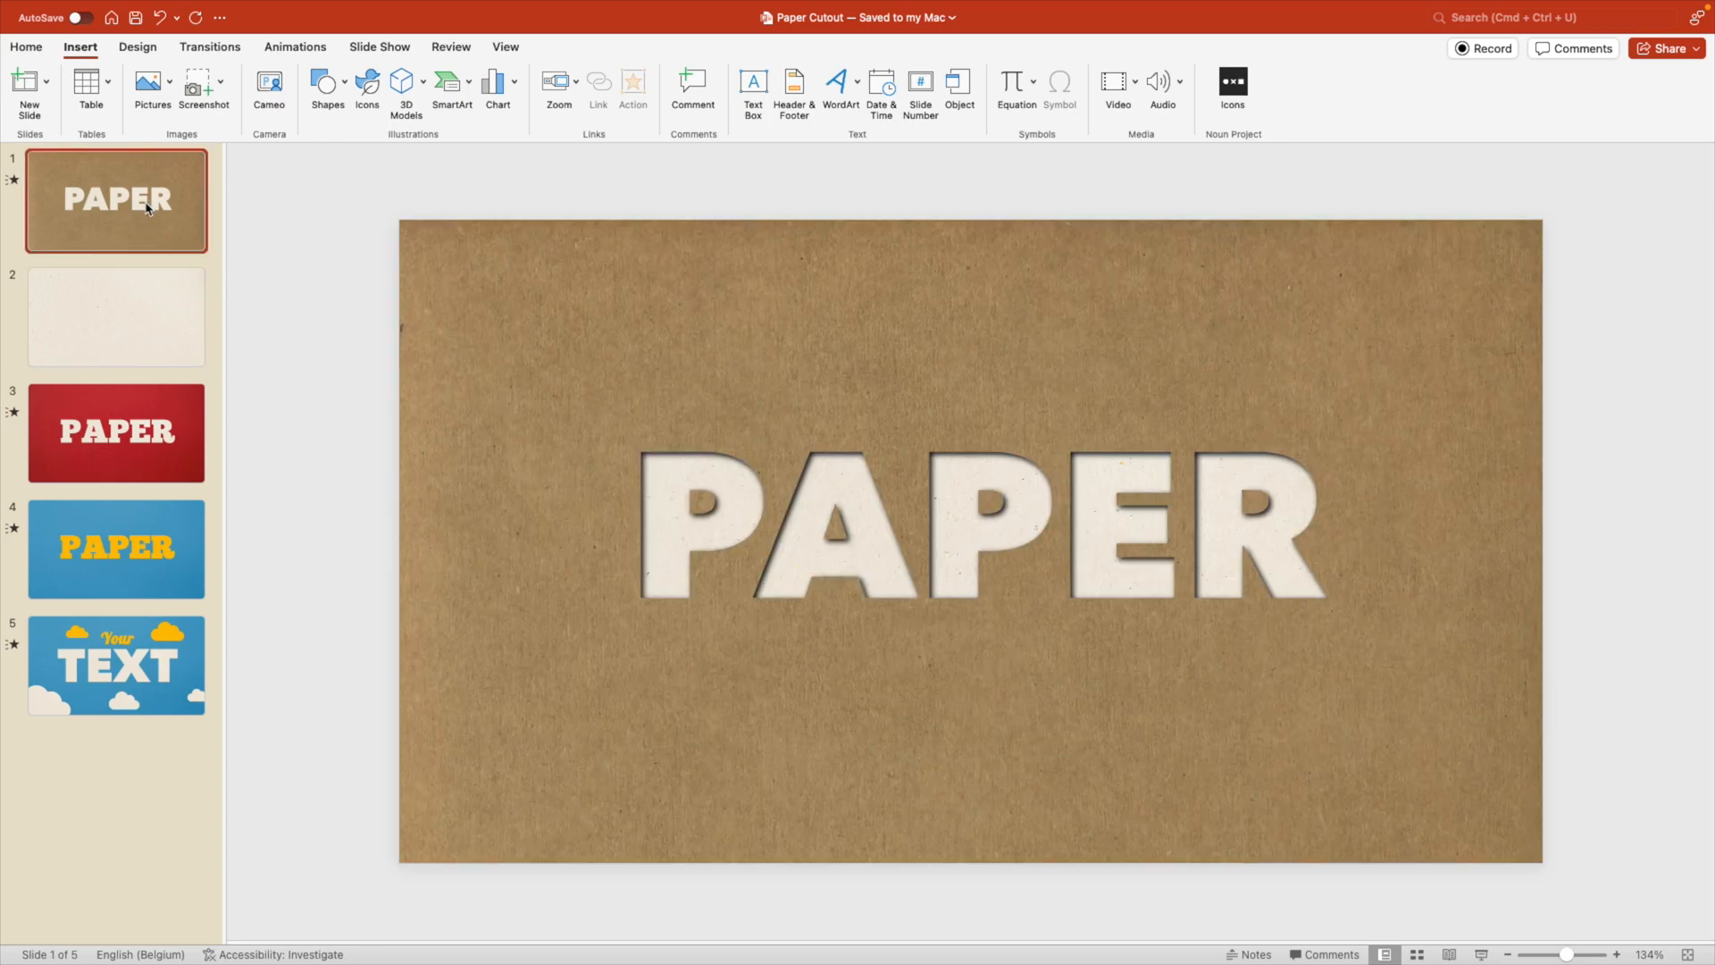
click(116, 316)
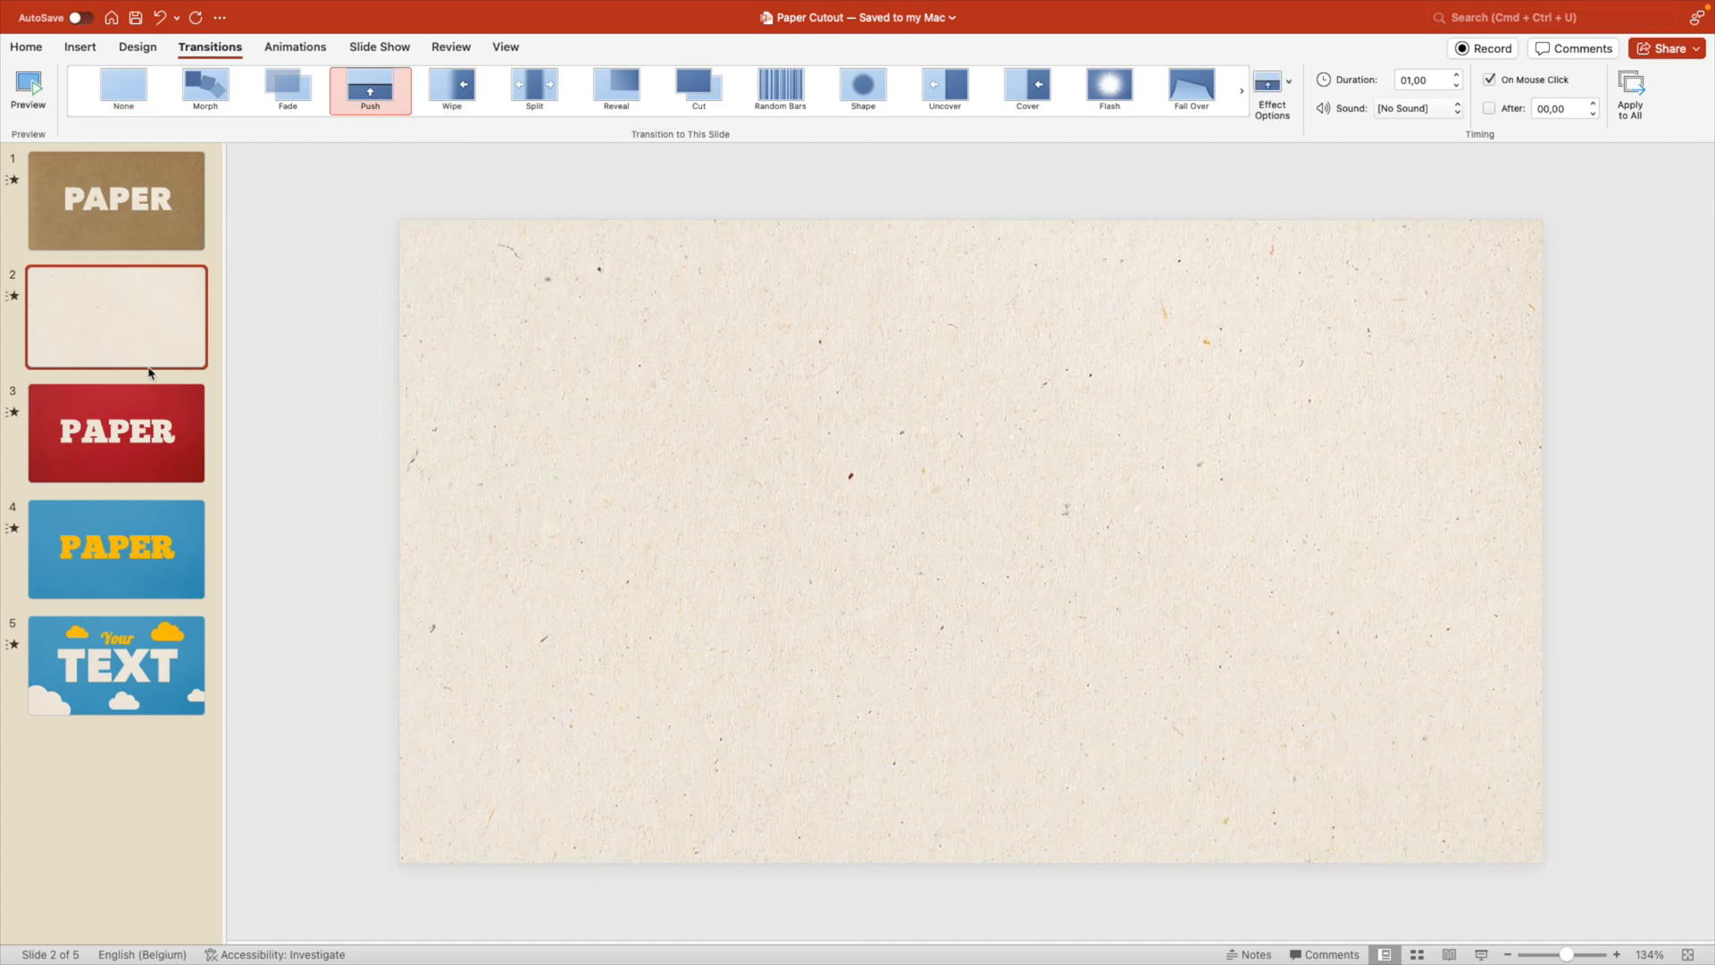
click(116, 199)
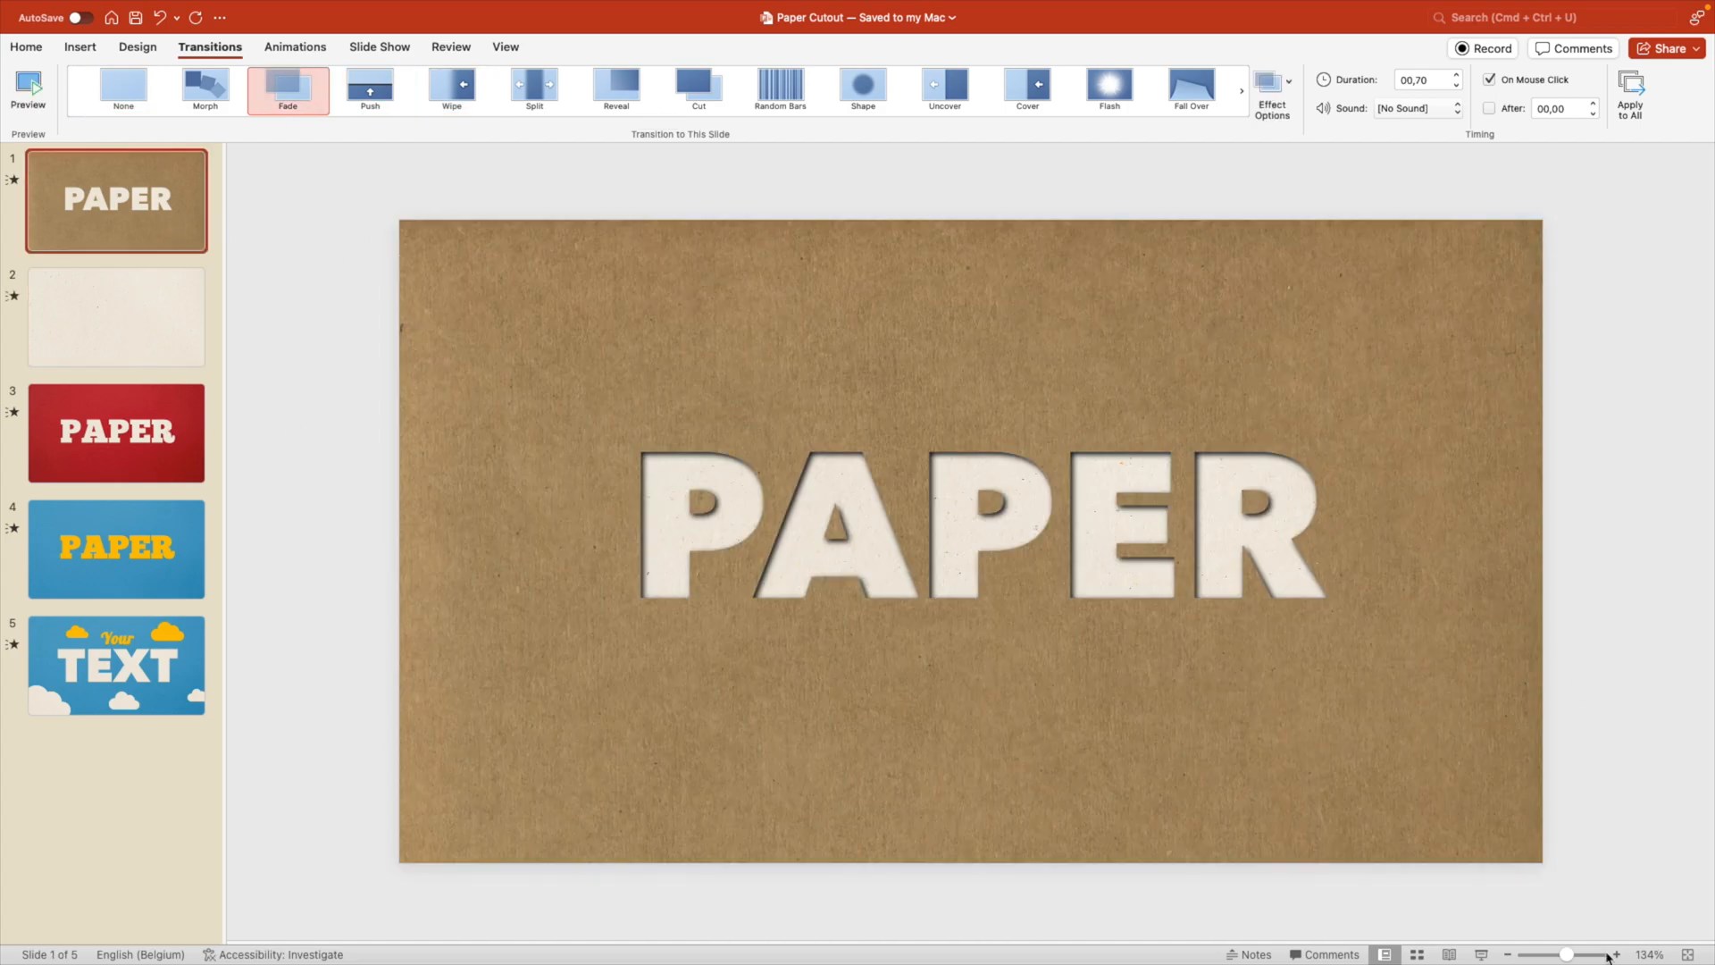
click(116, 665)
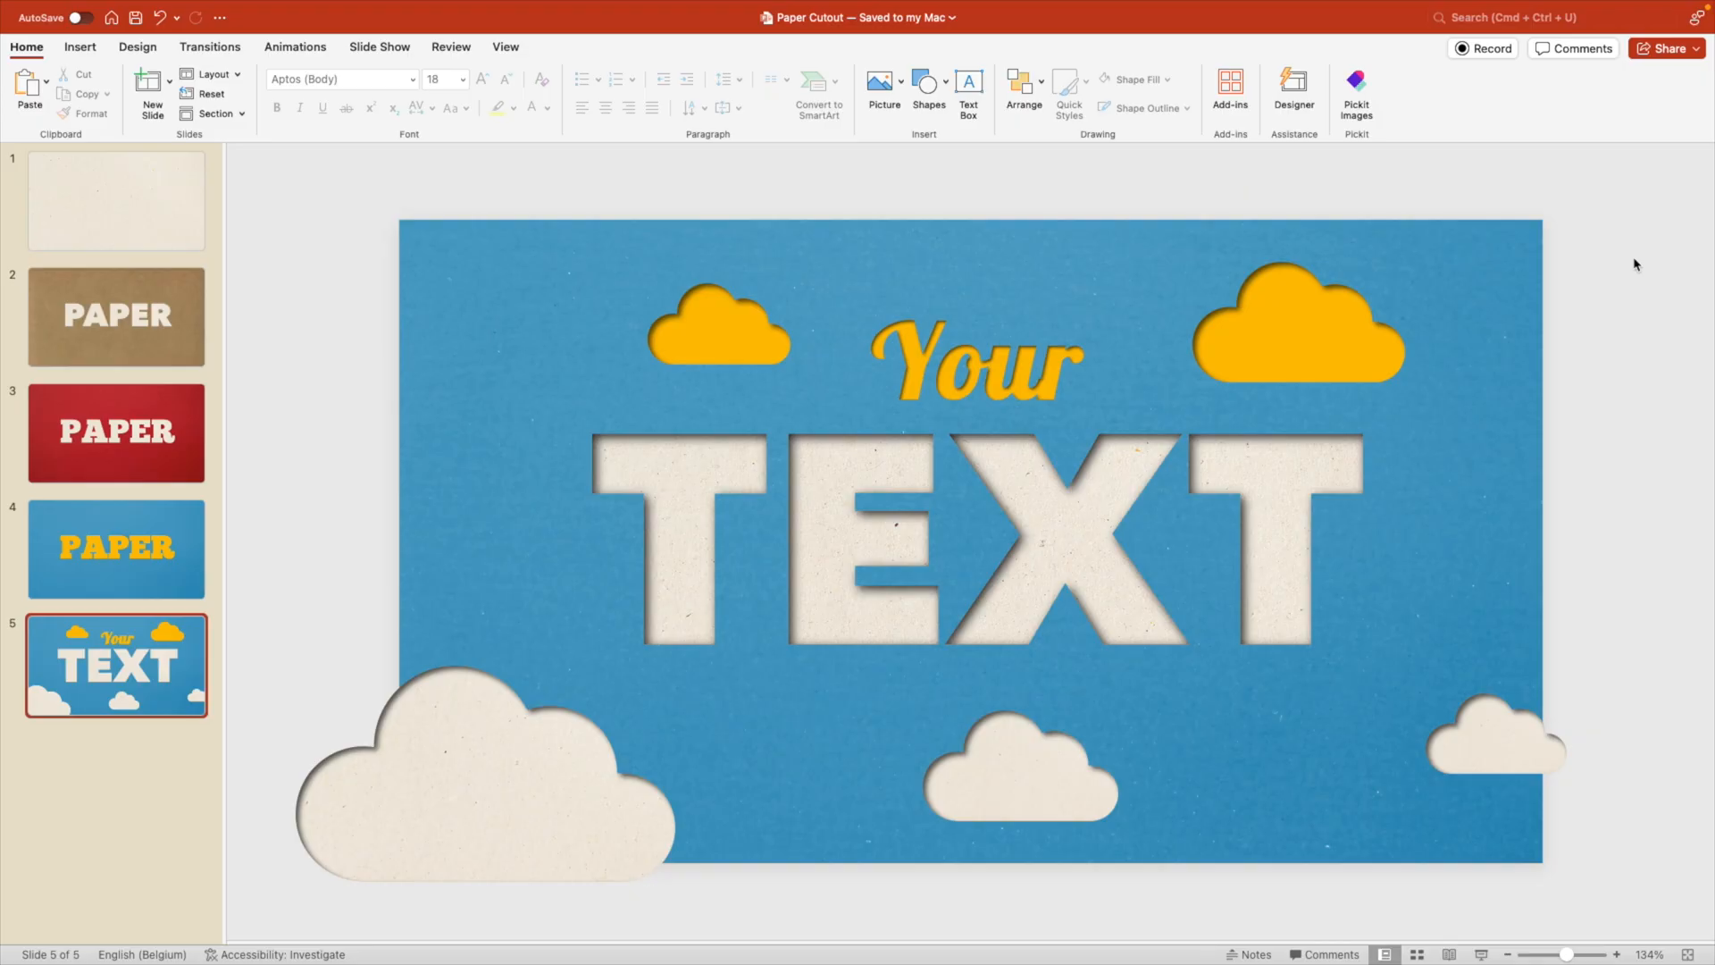